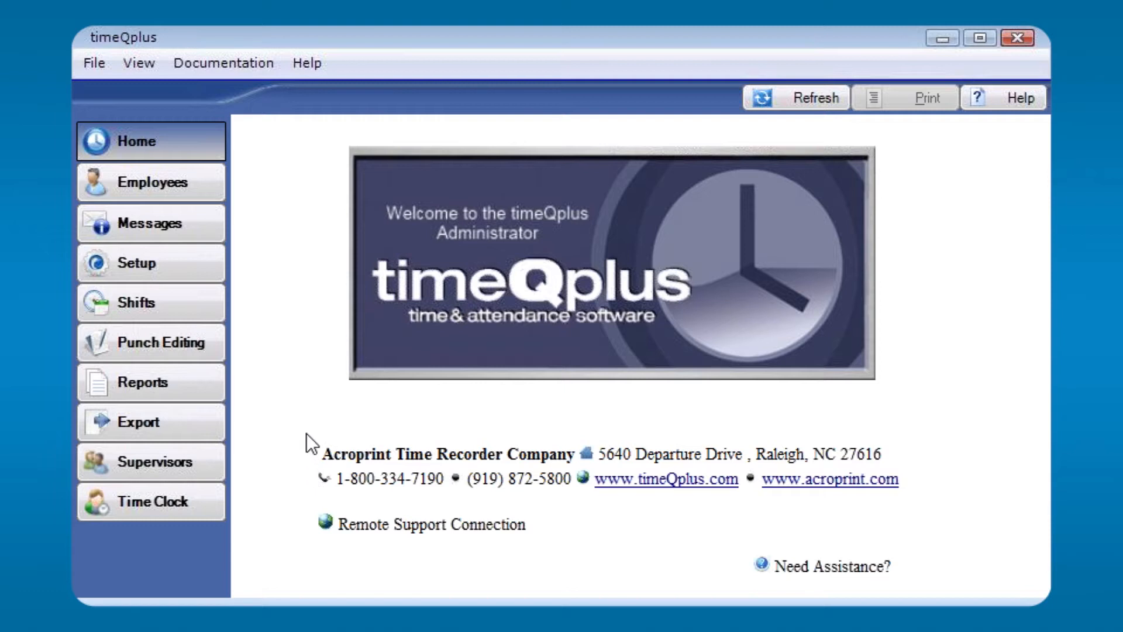
mouse_move(396, 378)
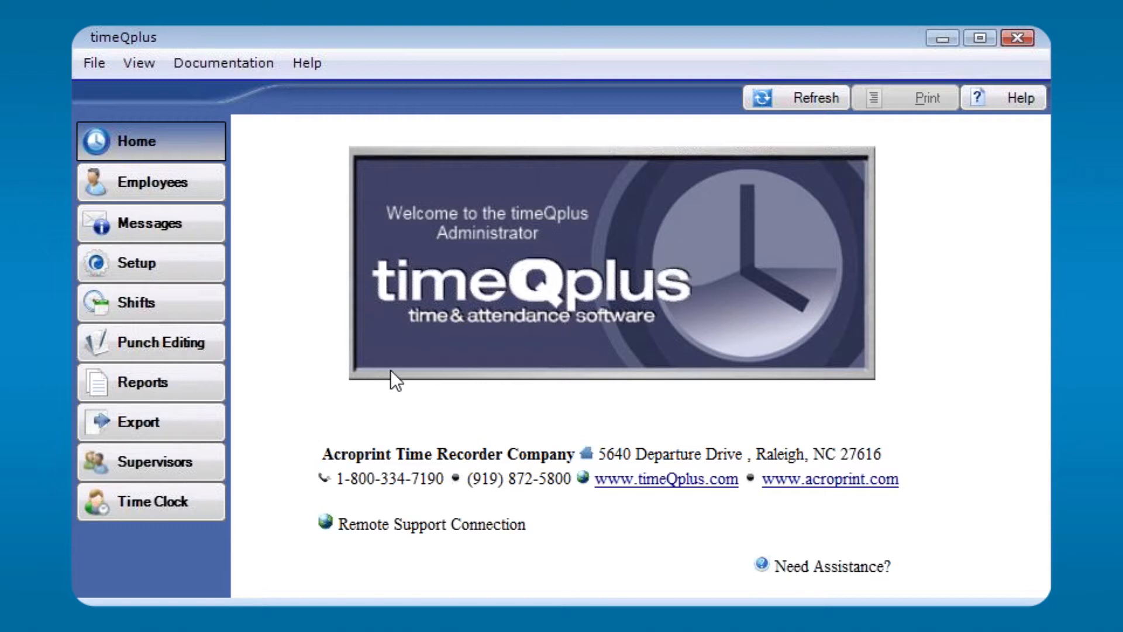
mouse_move(531, 355)
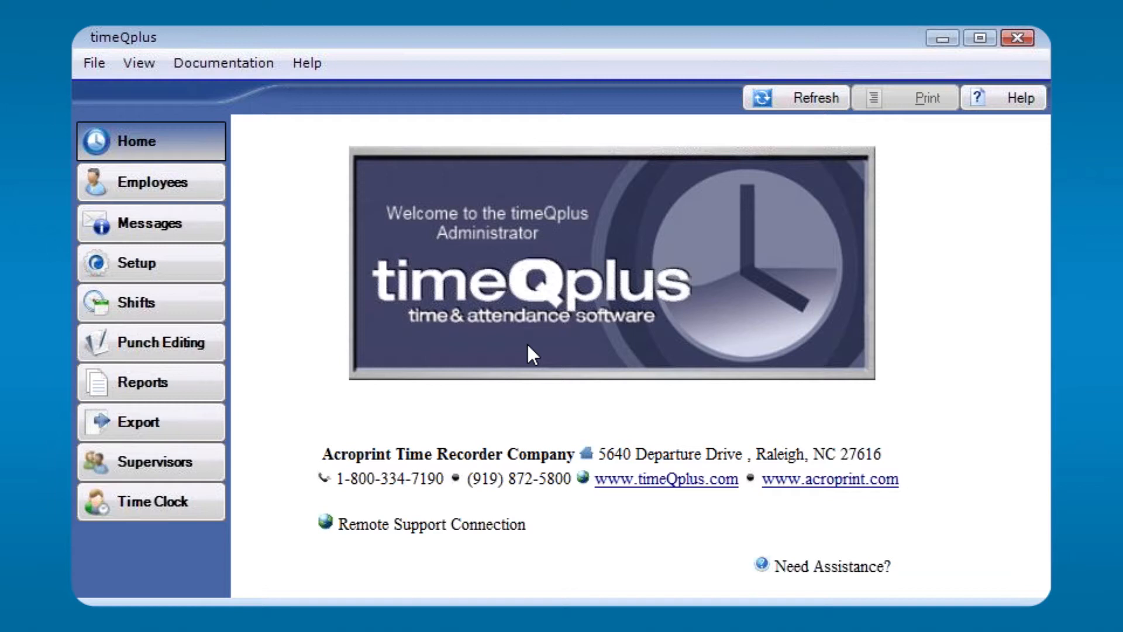
mouse_move(331, 304)
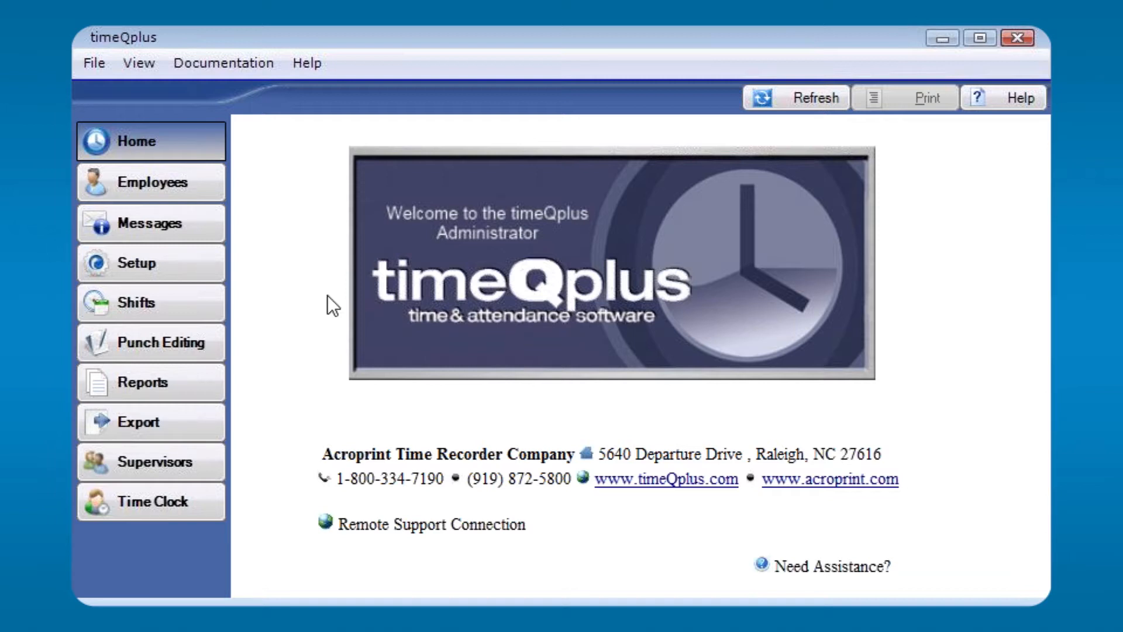
mouse_move(98, 75)
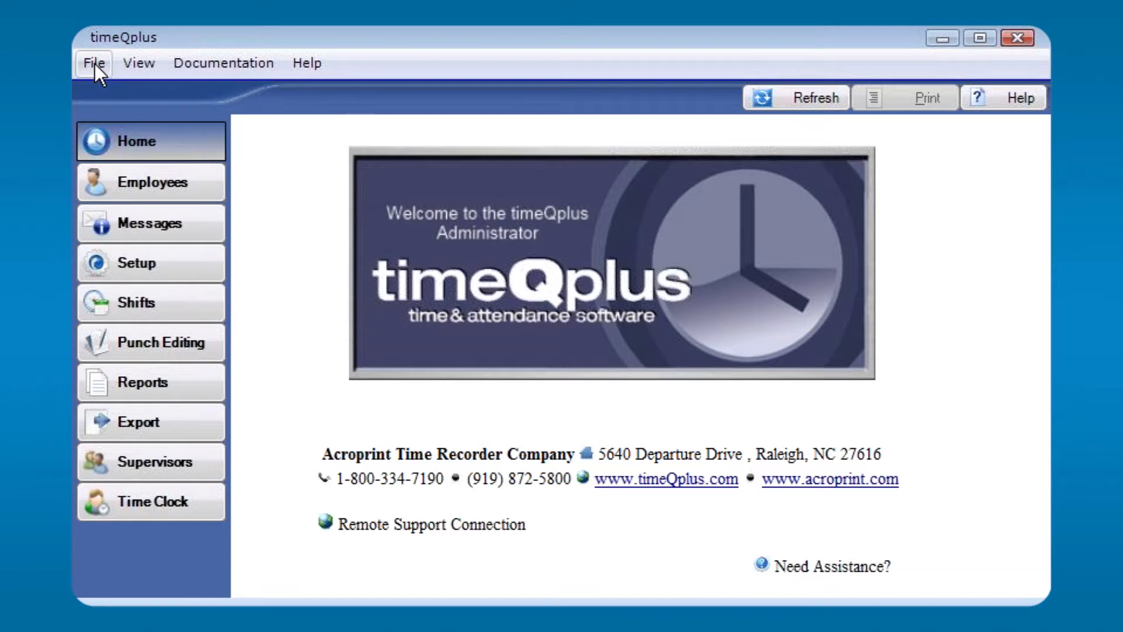
Look at the user preferences from the account options and dismiss them without saving.
click(94, 64)
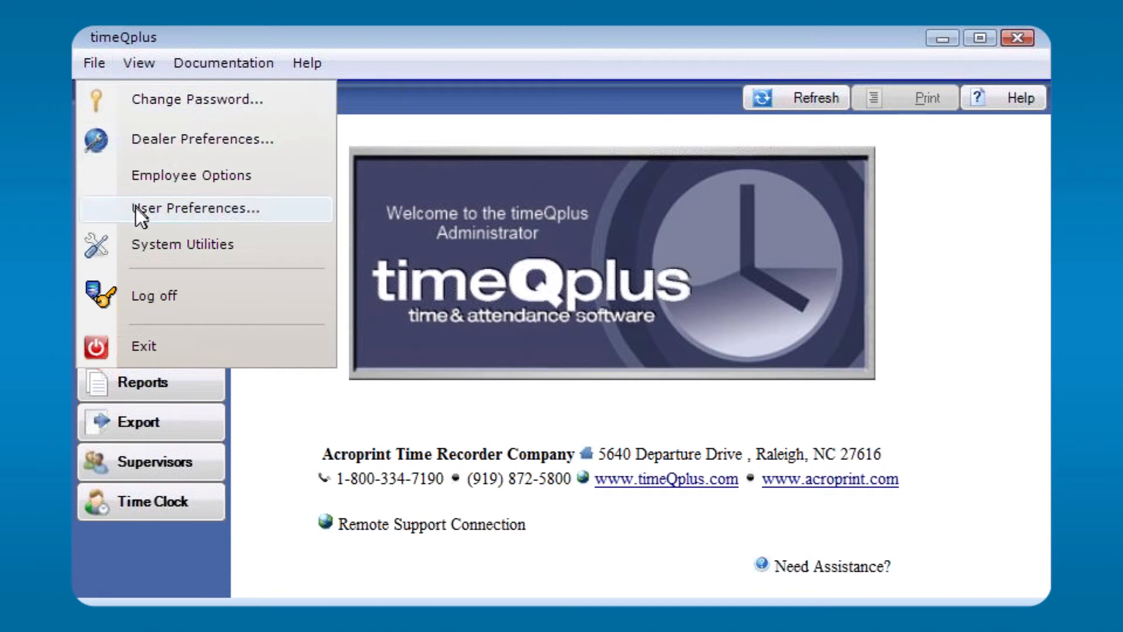
click(193, 208)
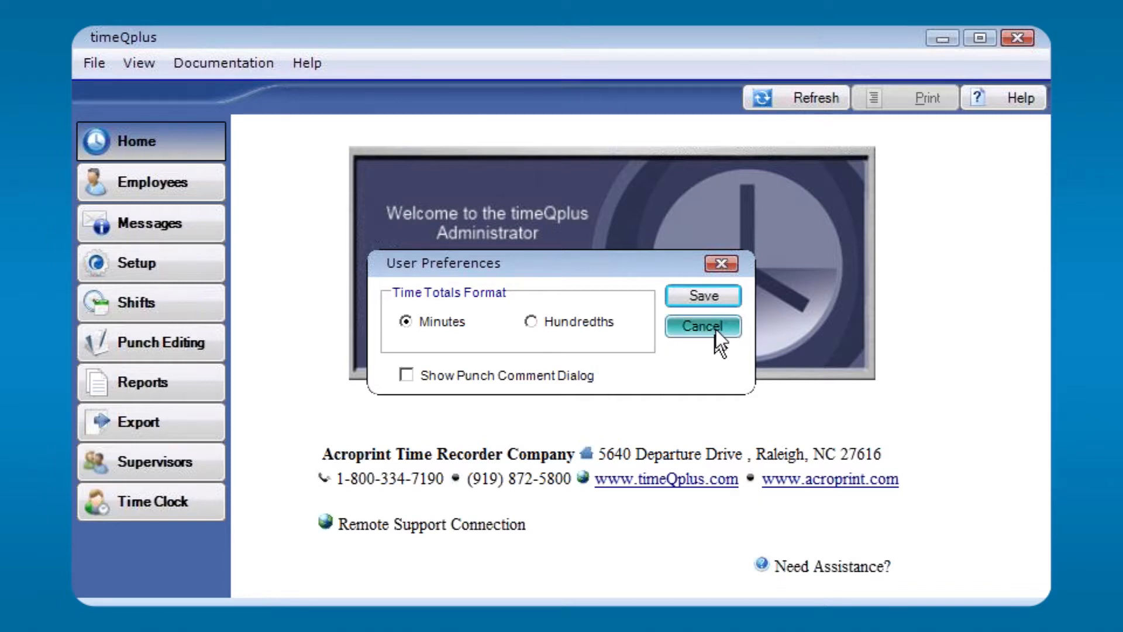
click(702, 327)
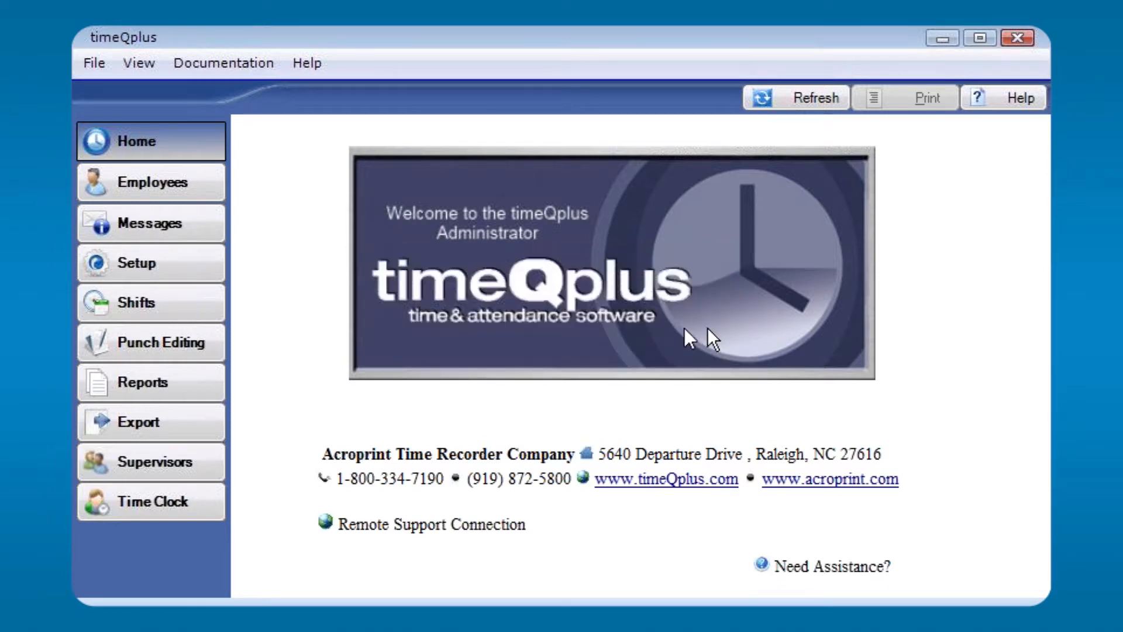
Visit the system utilities, bring up the upgrade install key prompt, and return home.
click(93, 63)
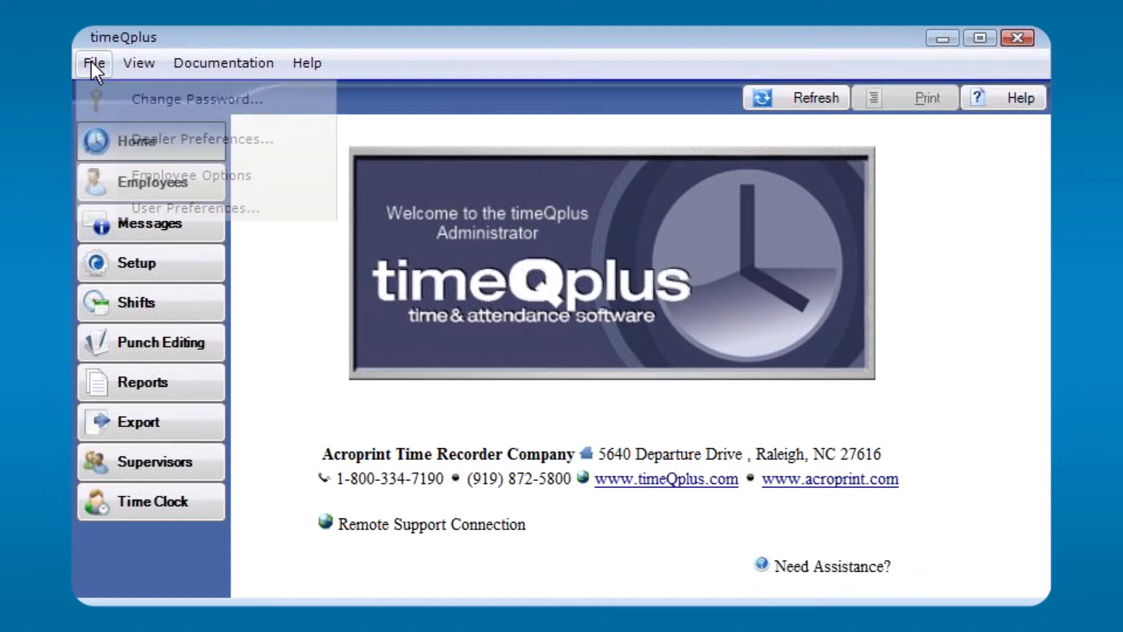
click(94, 64)
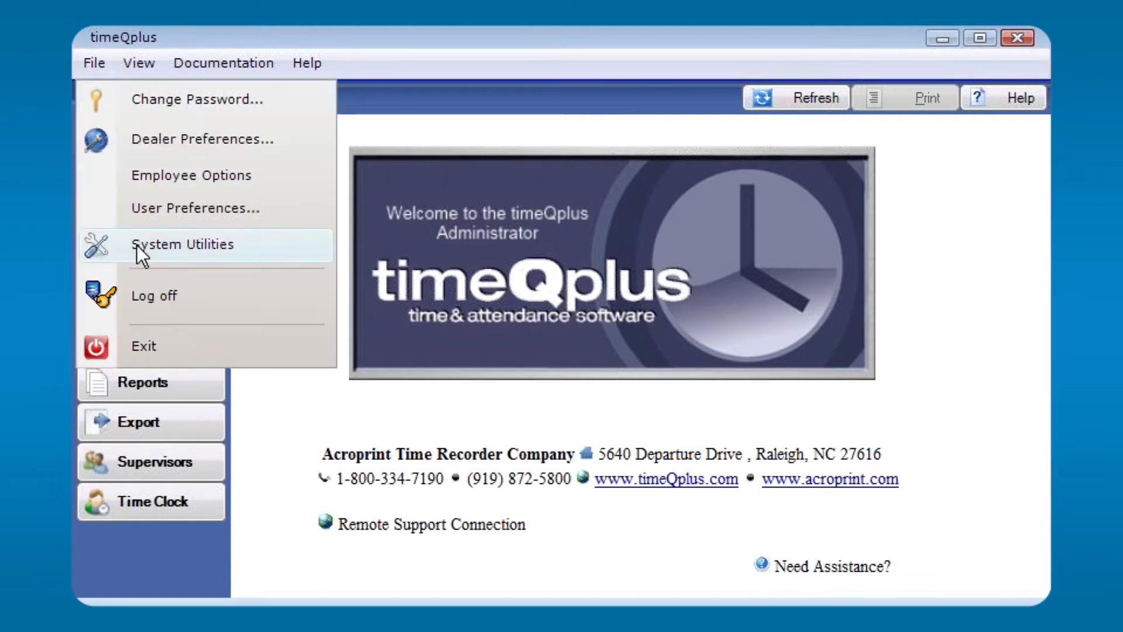
click(184, 245)
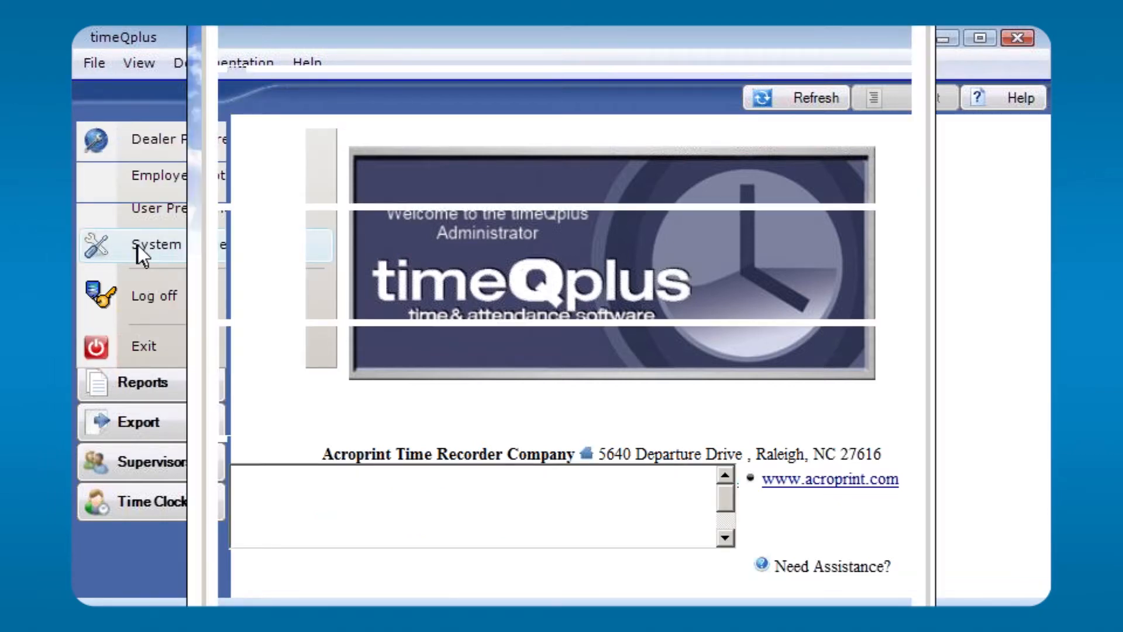
click(155, 244)
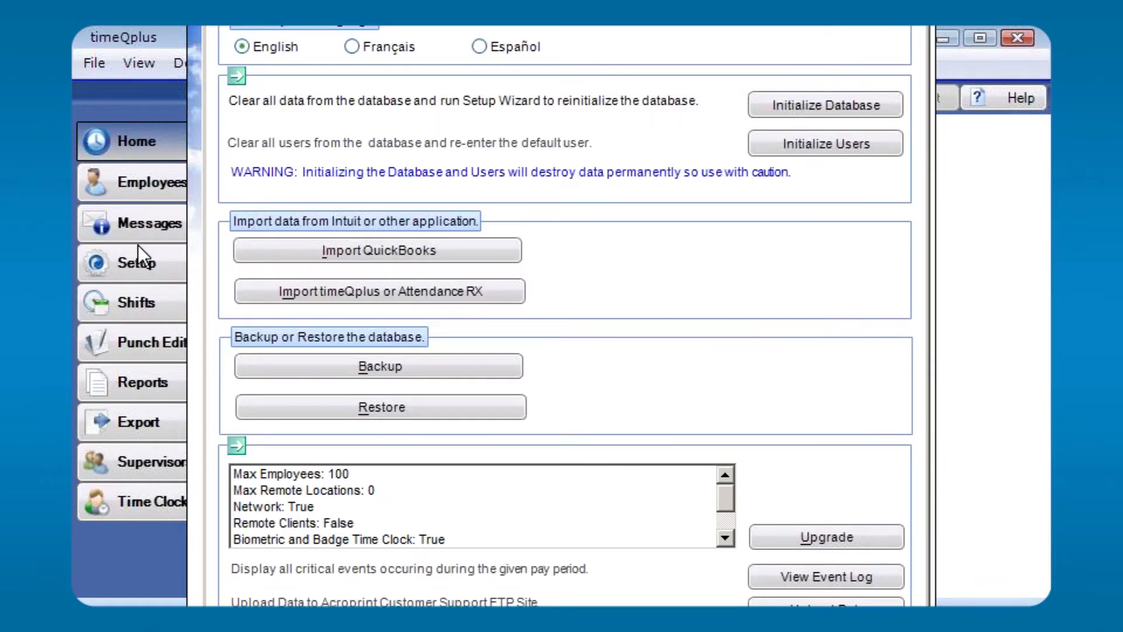
mouse_move(269, 101)
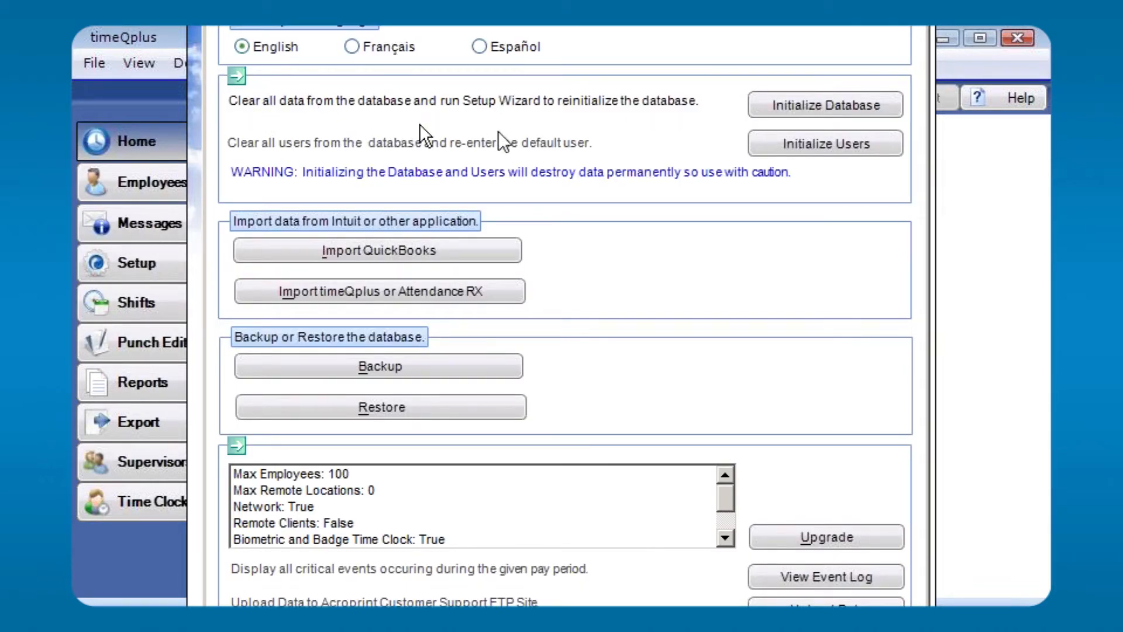
mouse_move(523, 126)
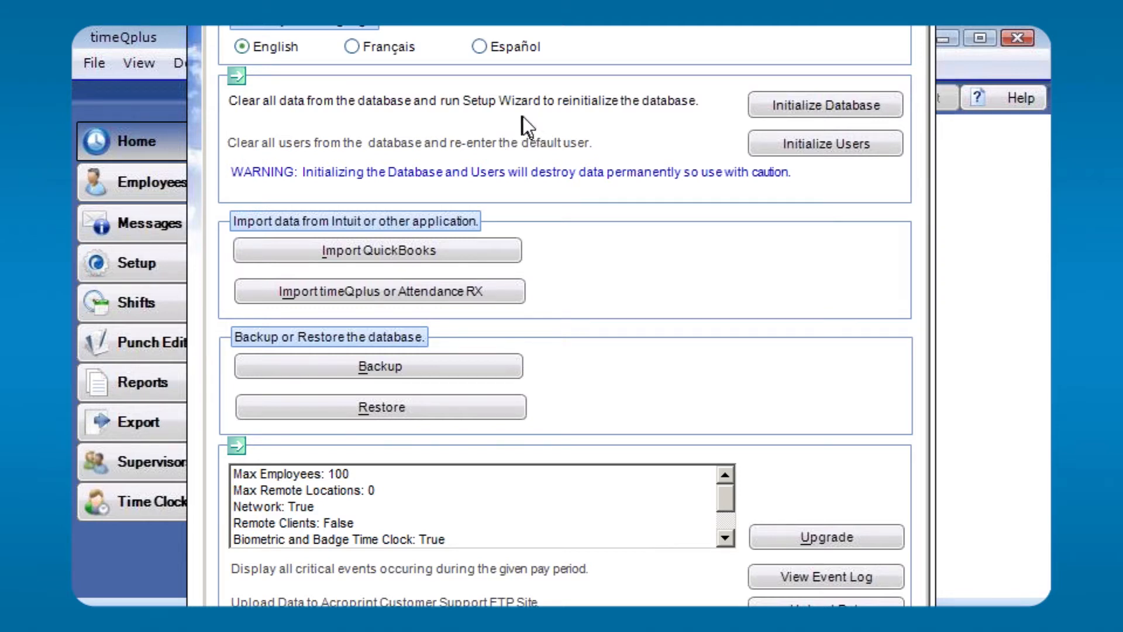
mouse_move(536, 124)
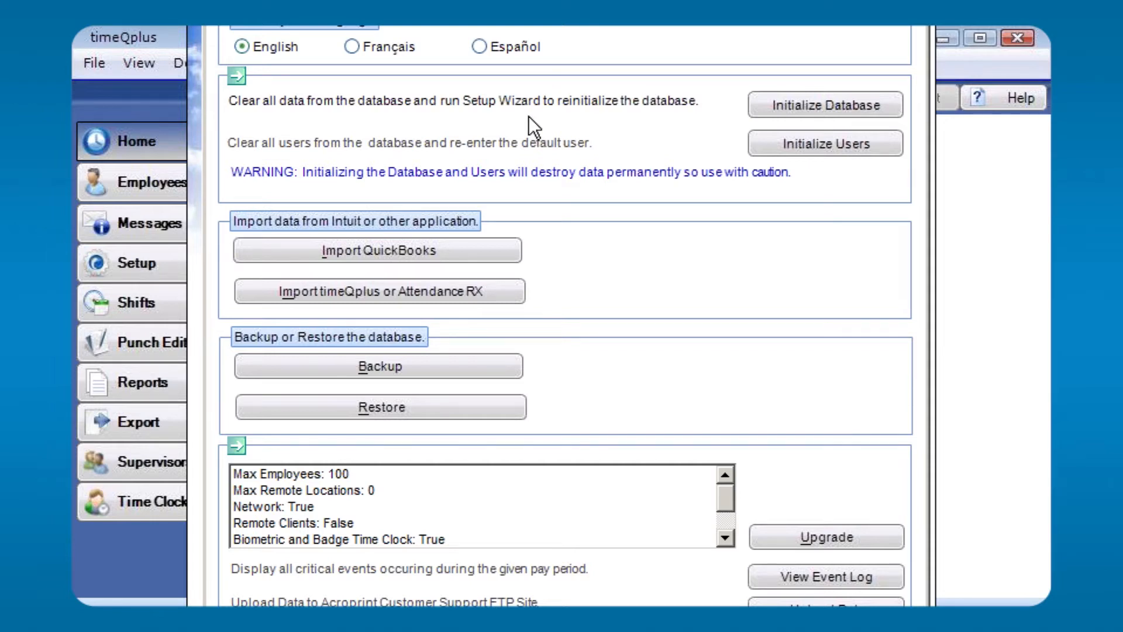
mouse_move(825, 537)
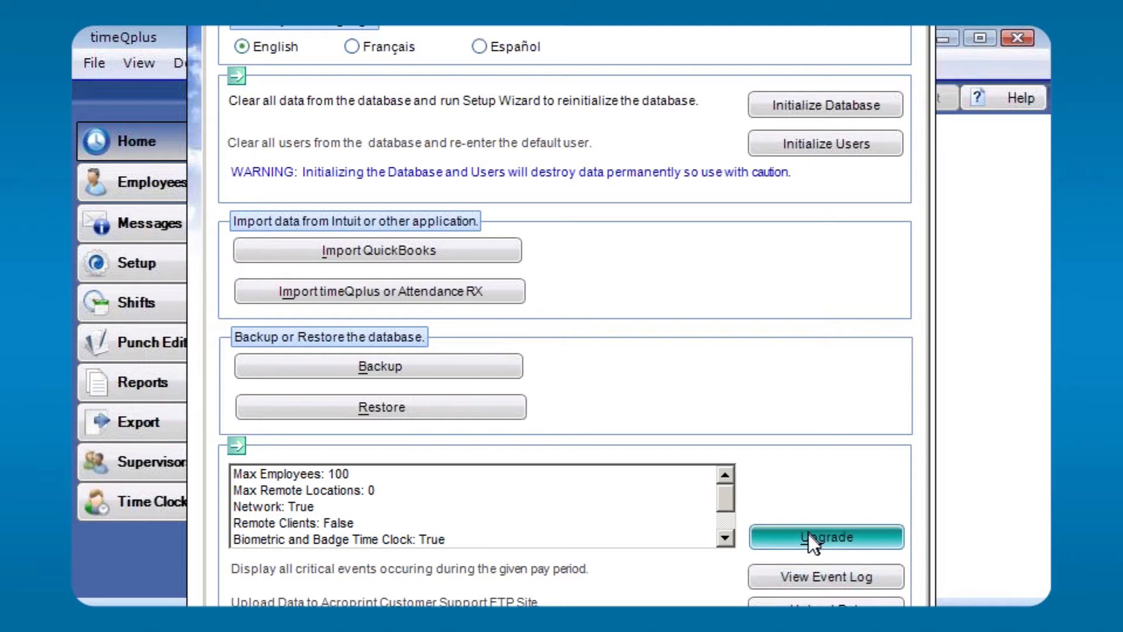
click(825, 537)
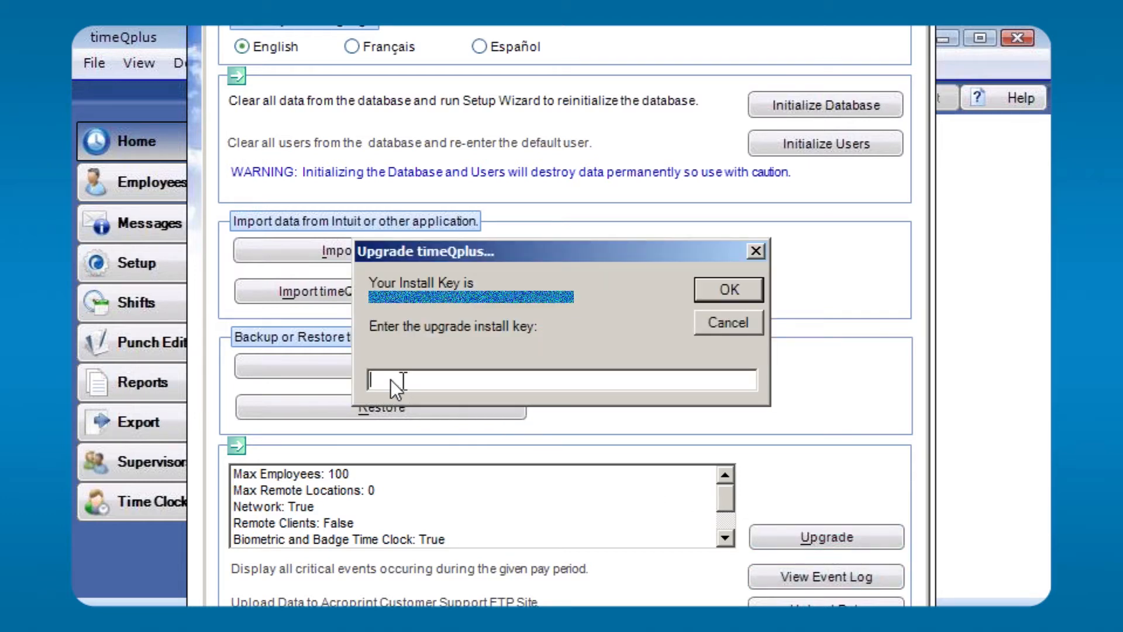
mouse_move(747, 293)
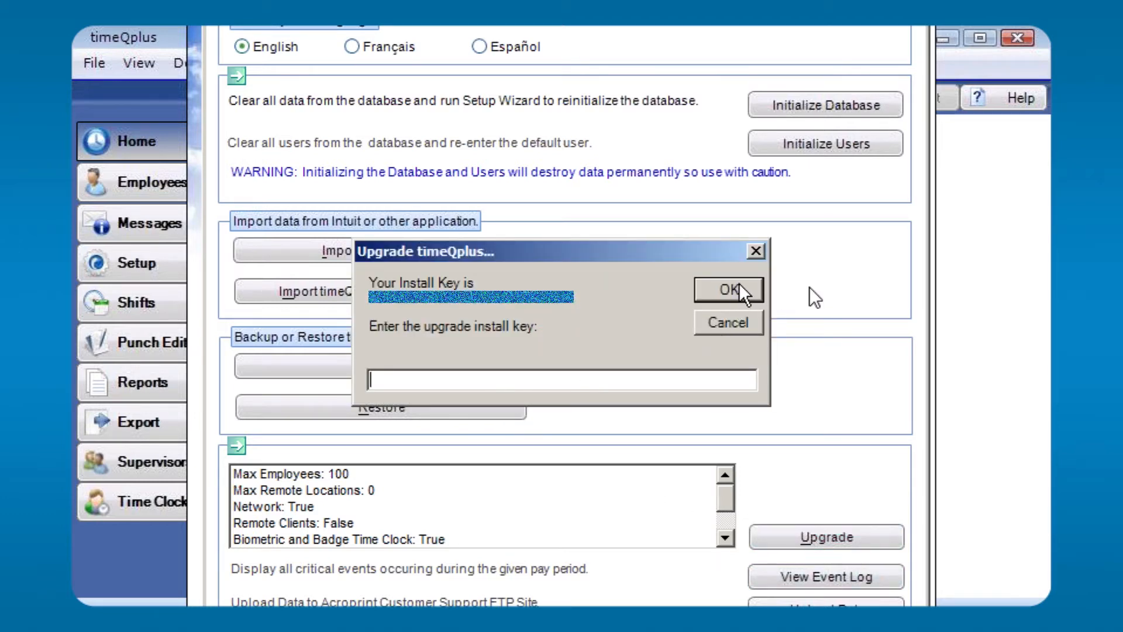
mouse_move(810, 298)
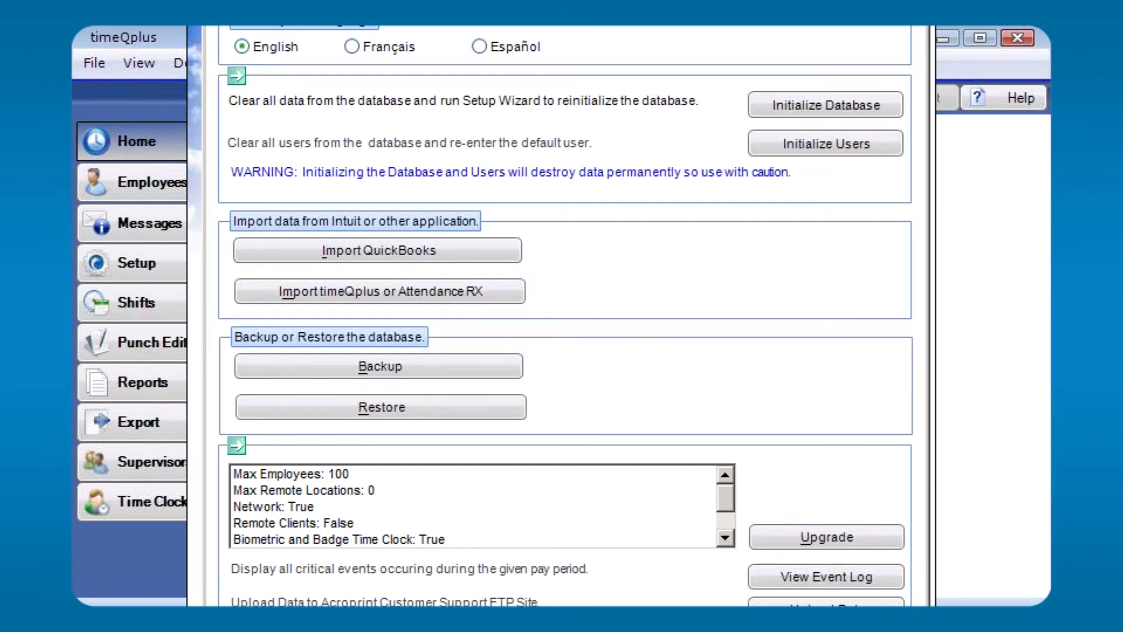
click(134, 141)
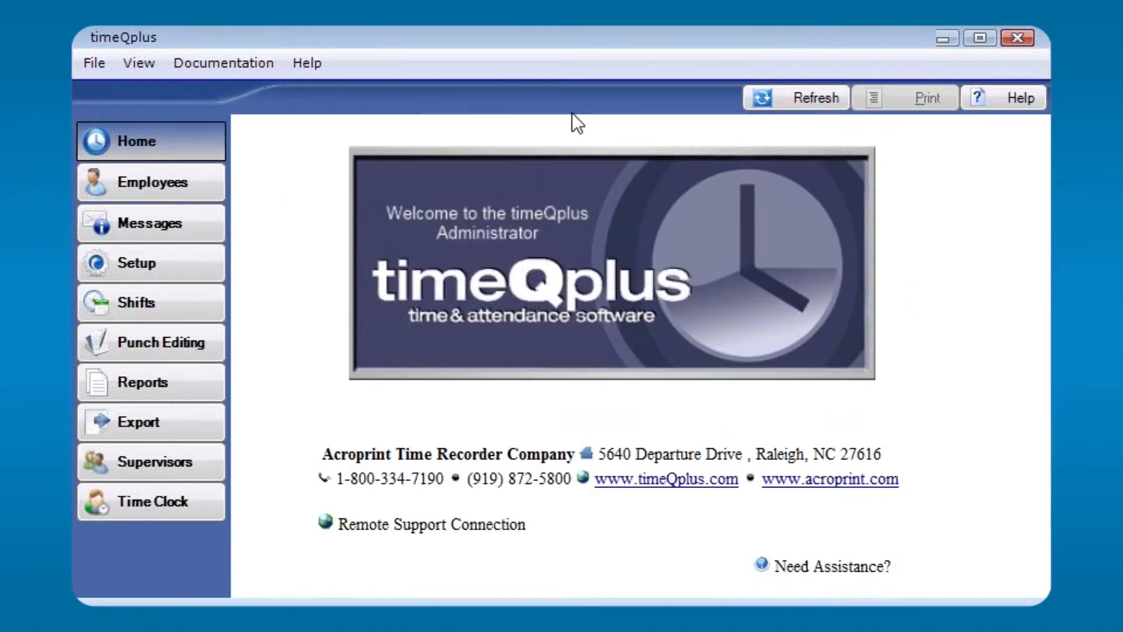
Browse the program sections list and the documentation folder, then close the folder window.
click(138, 64)
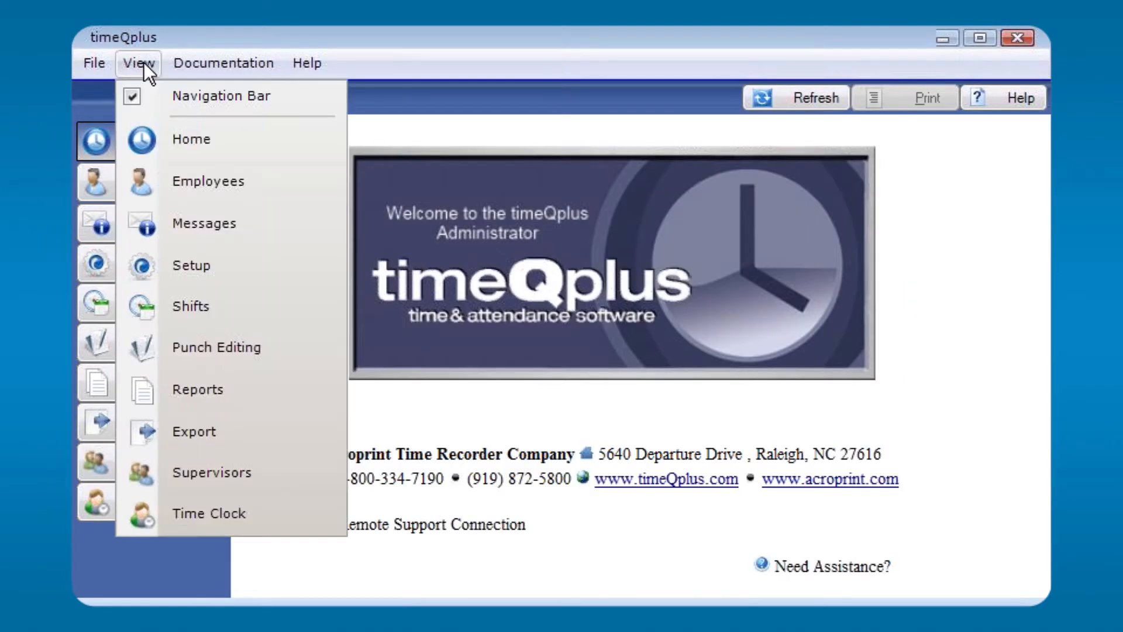
mouse_move(105, 152)
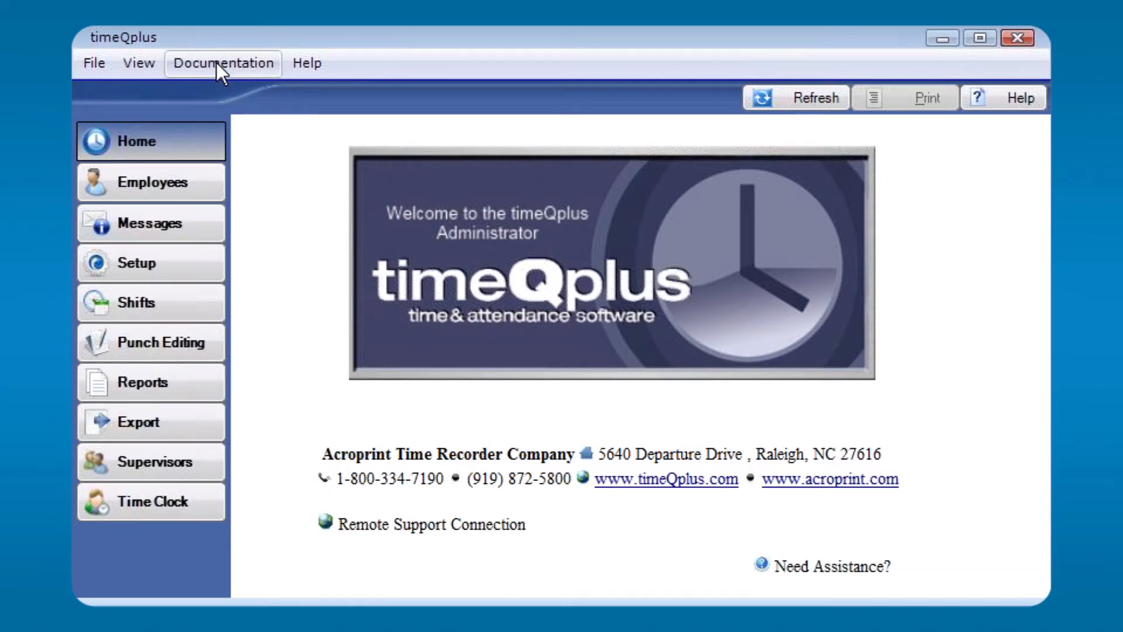
click(222, 63)
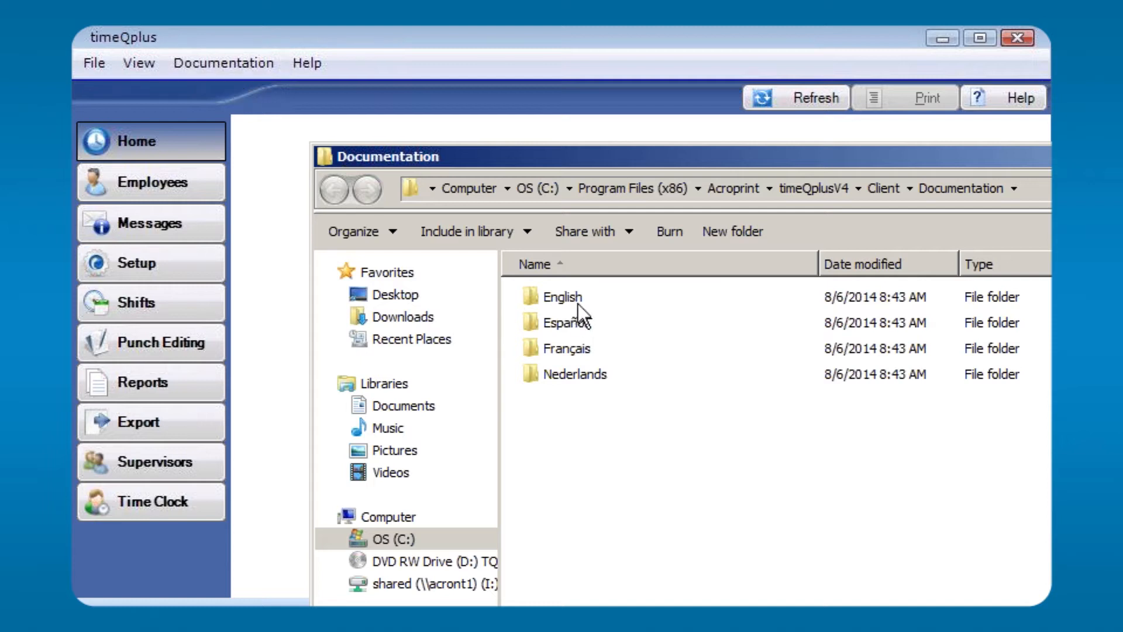
mouse_move(580, 311)
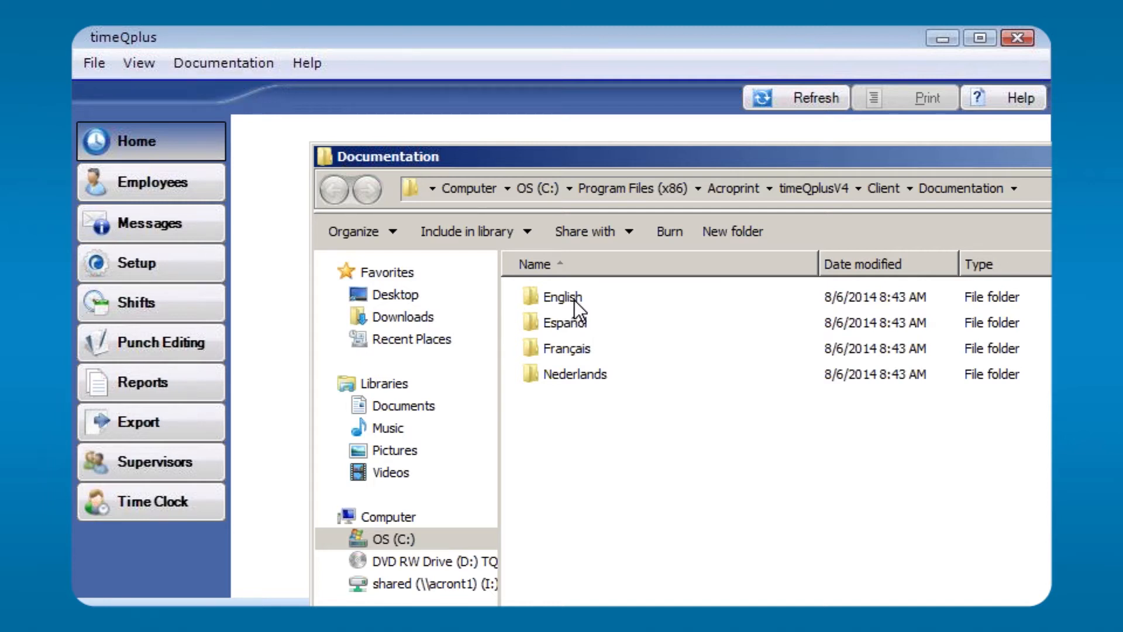
click(561, 296)
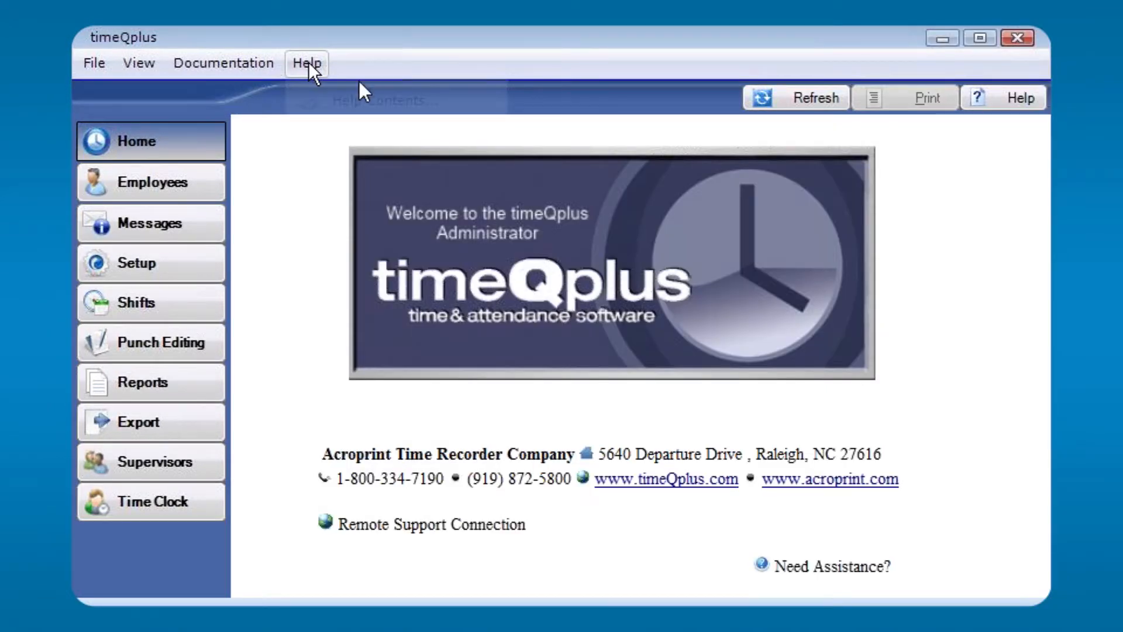
View the About timeQplus details (version 4.1.41 build 30918, licence limits) and close them.
click(306, 62)
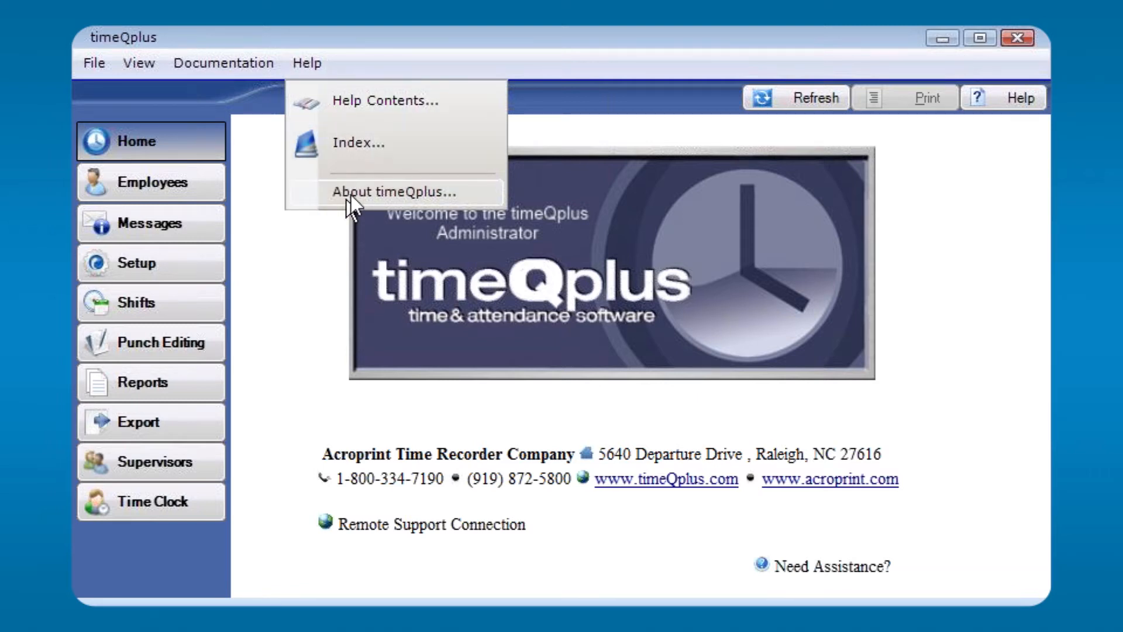
click(387, 191)
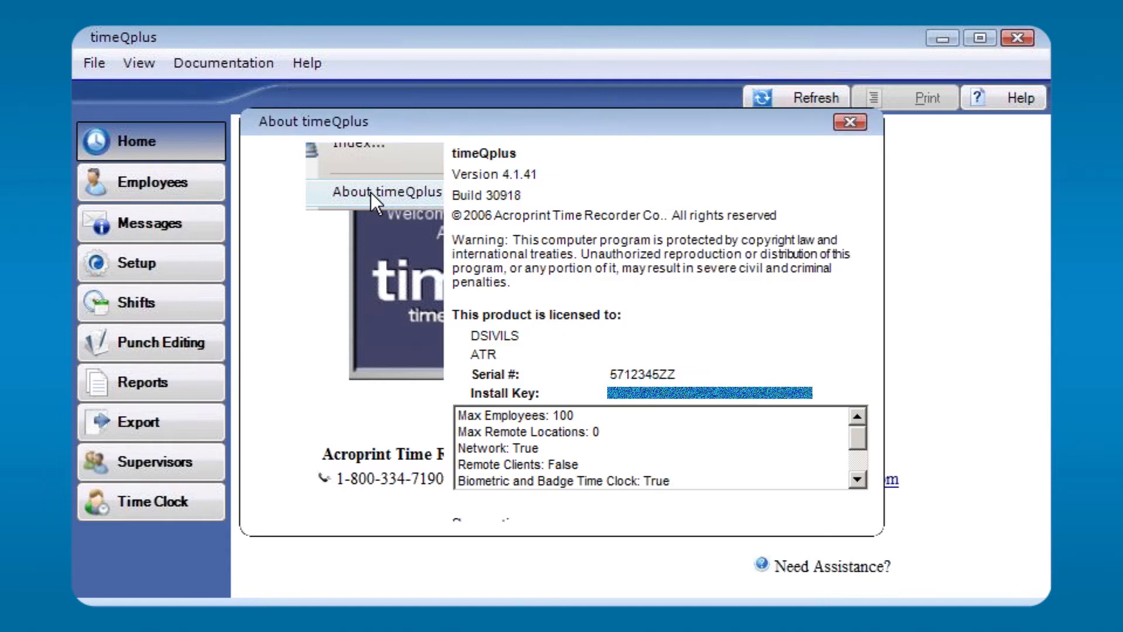
click(381, 191)
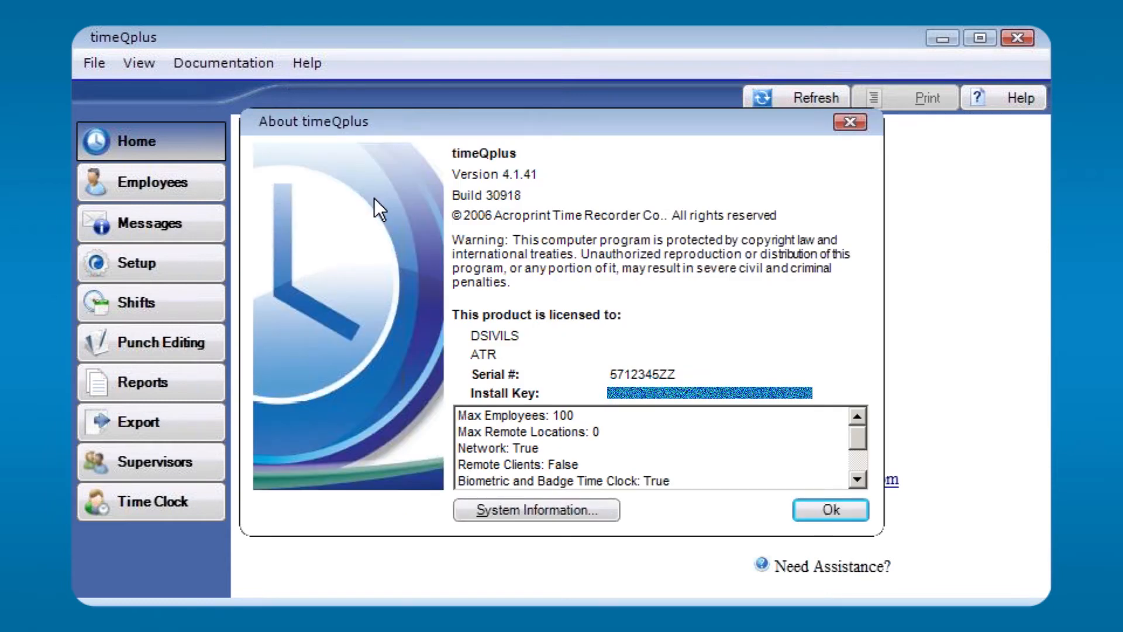
mouse_move(546, 191)
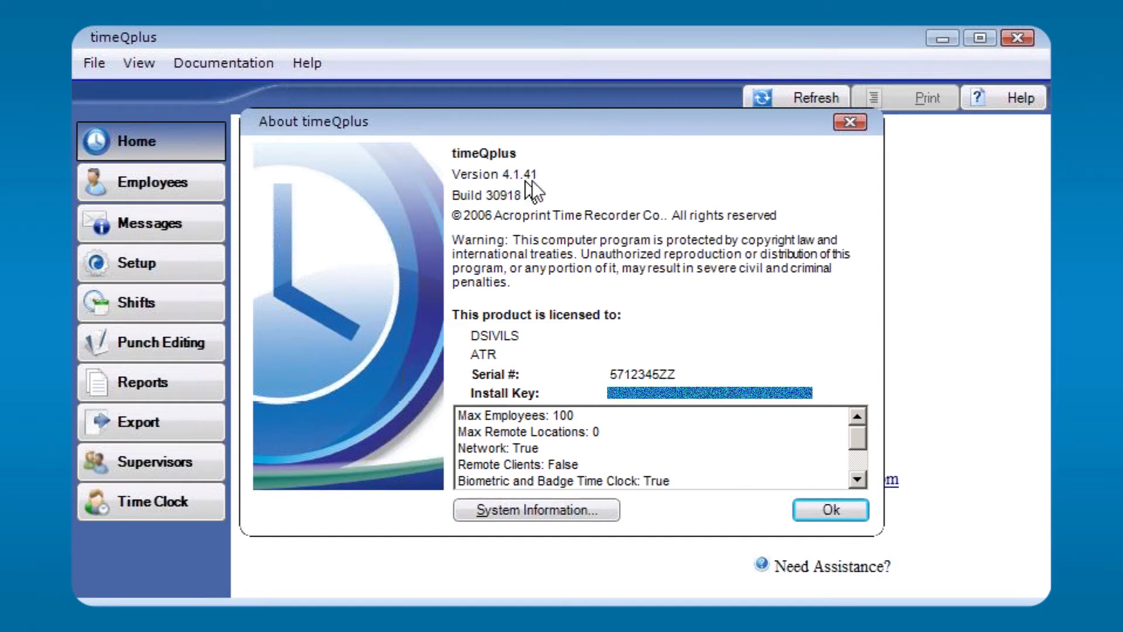
mouse_move(674, 376)
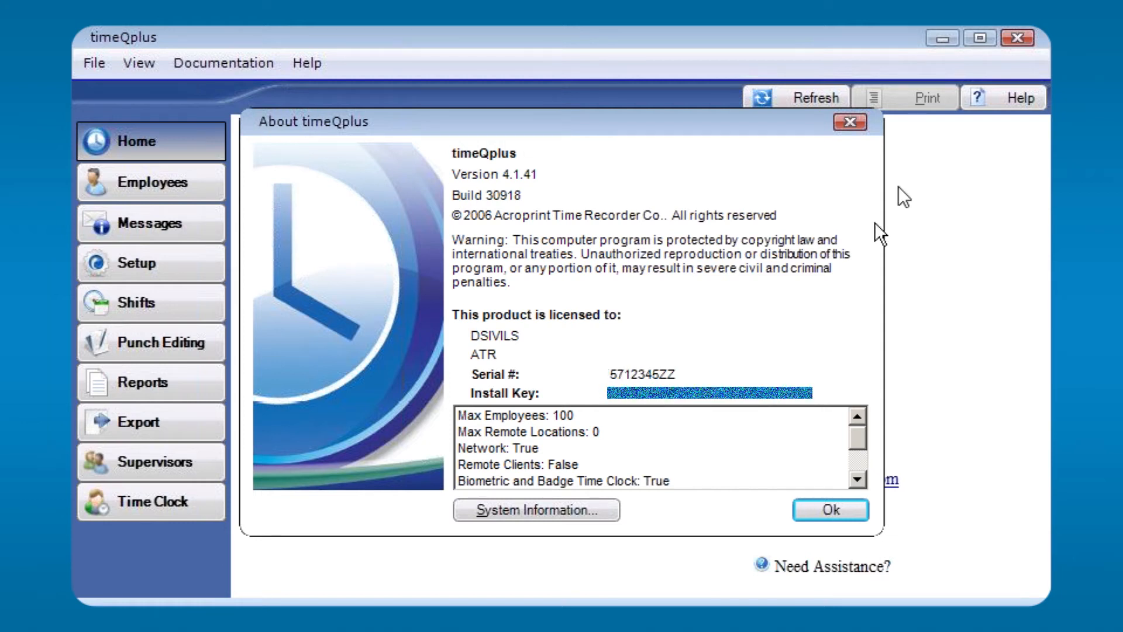
click(829, 510)
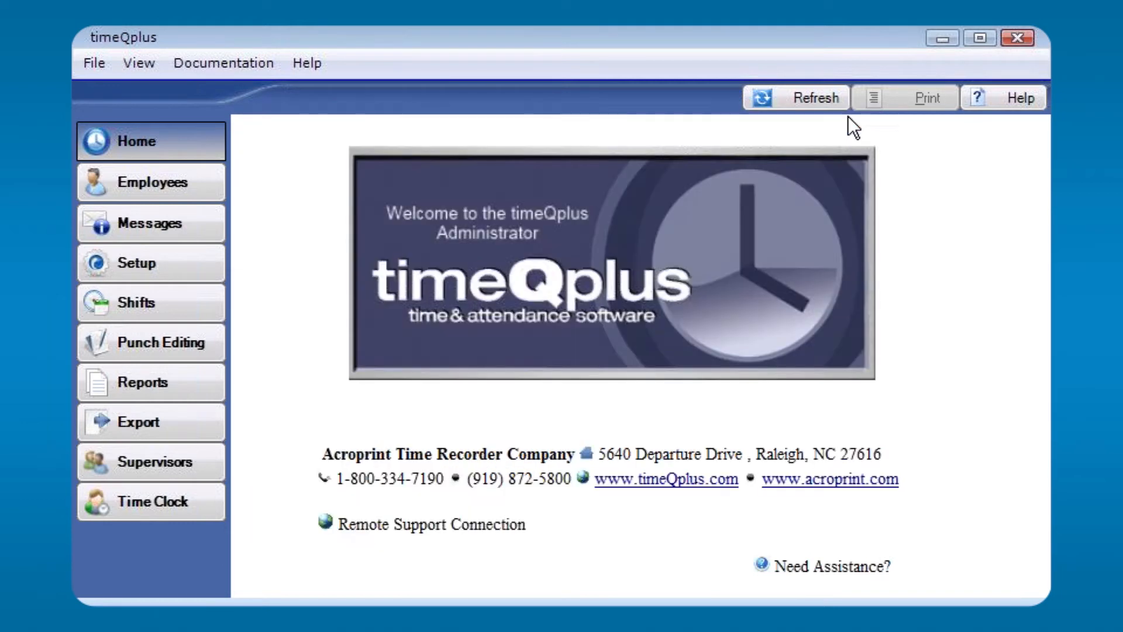
mouse_move(810, 140)
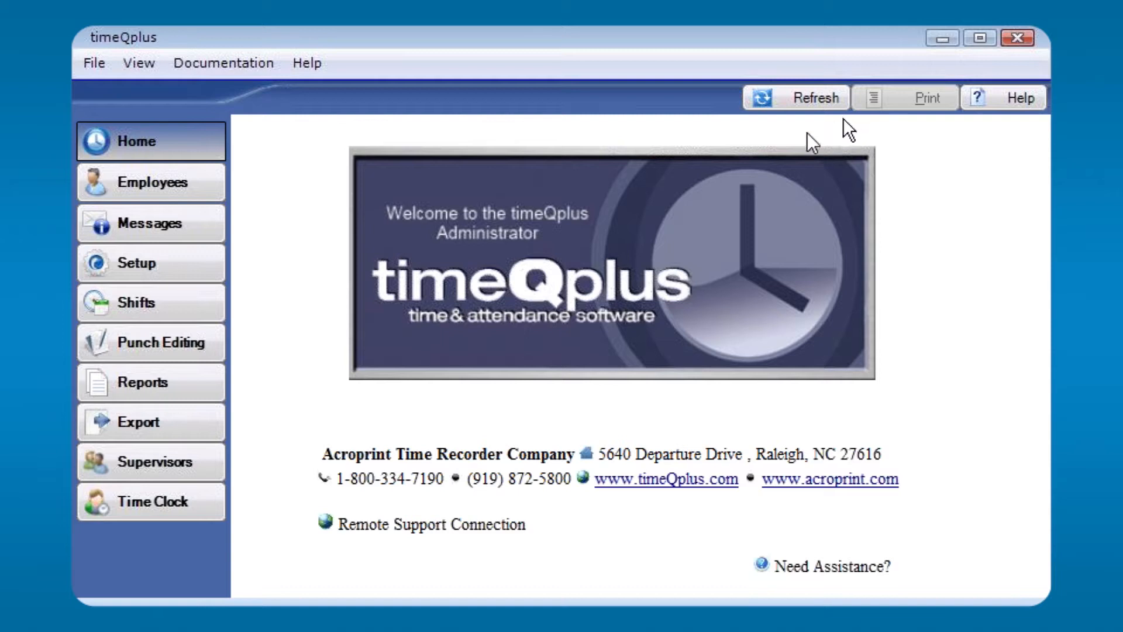
mouse_move(519, 294)
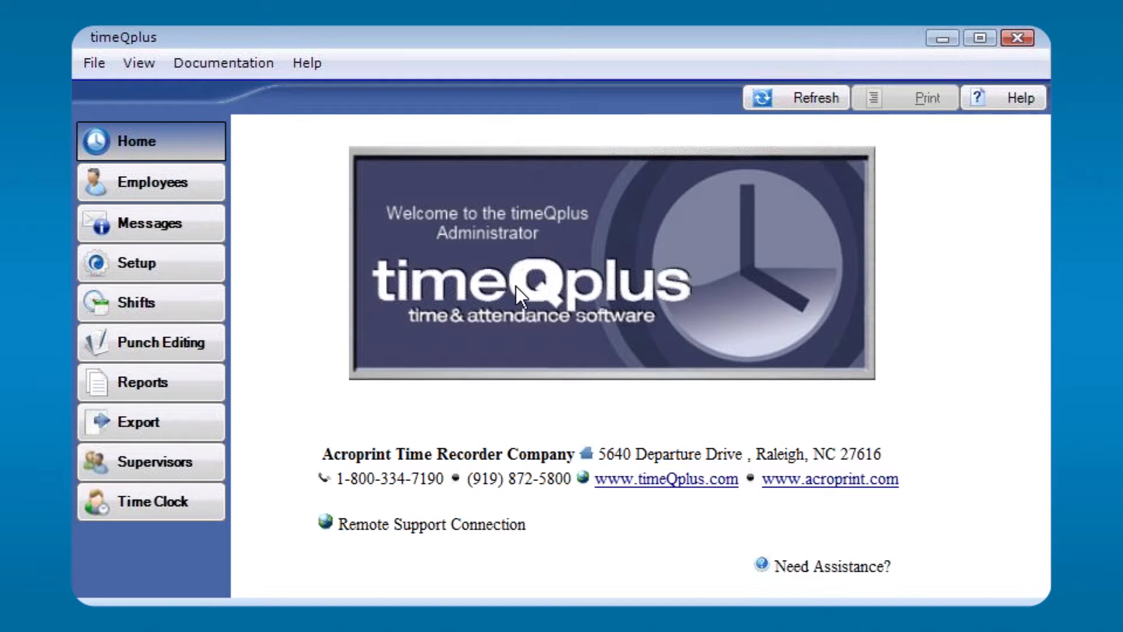
mouse_move(975, 170)
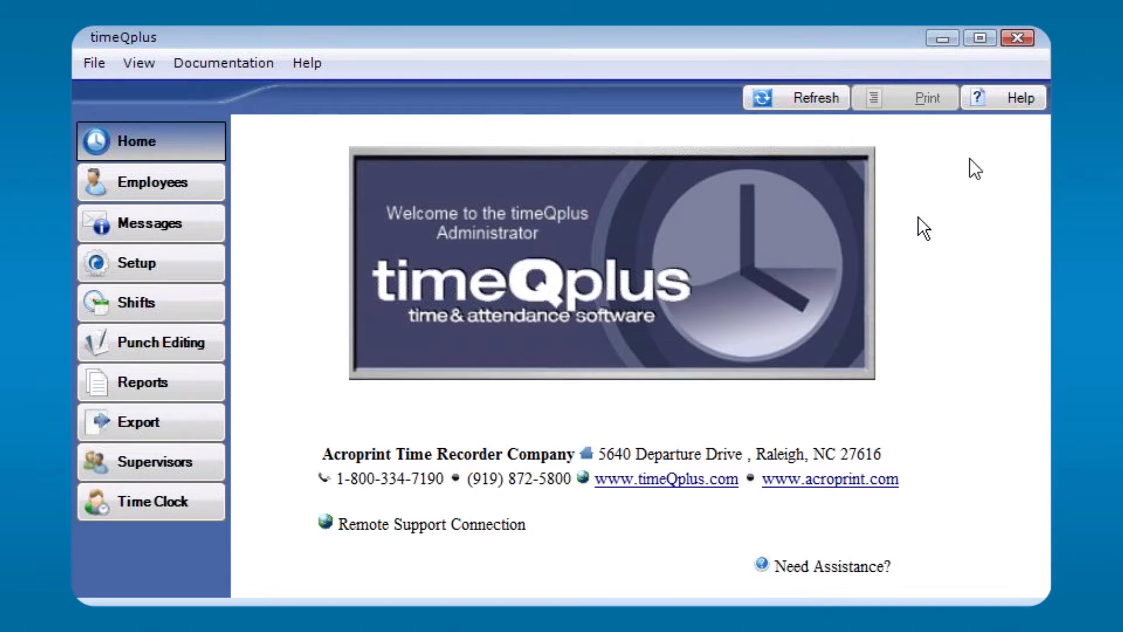
mouse_move(1021, 115)
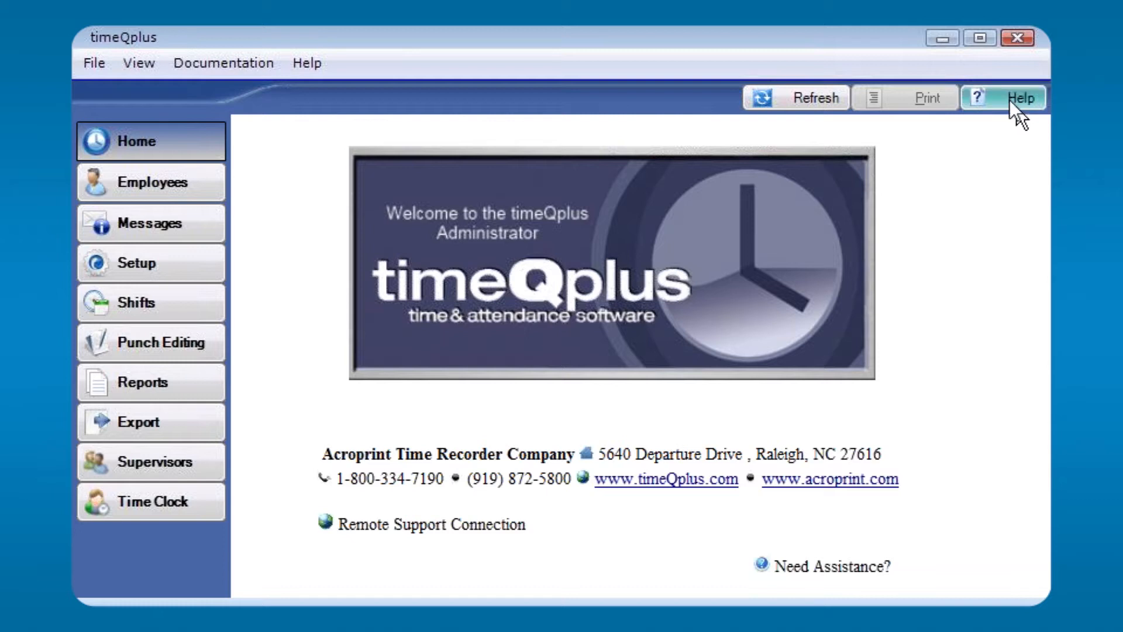
mouse_move(794, 583)
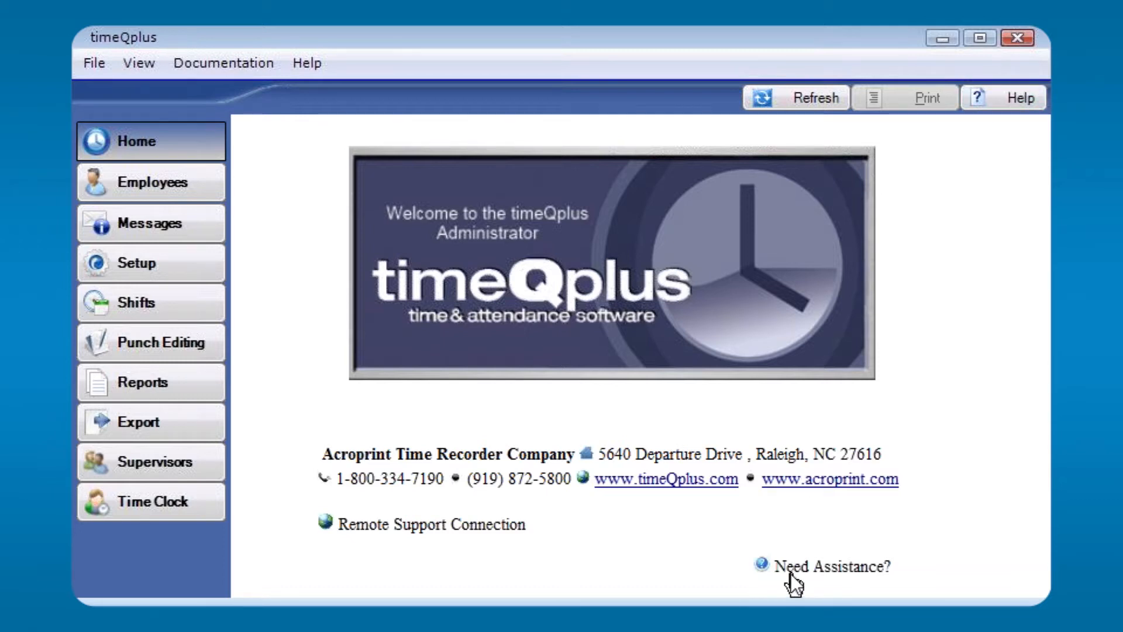
mouse_move(208, 220)
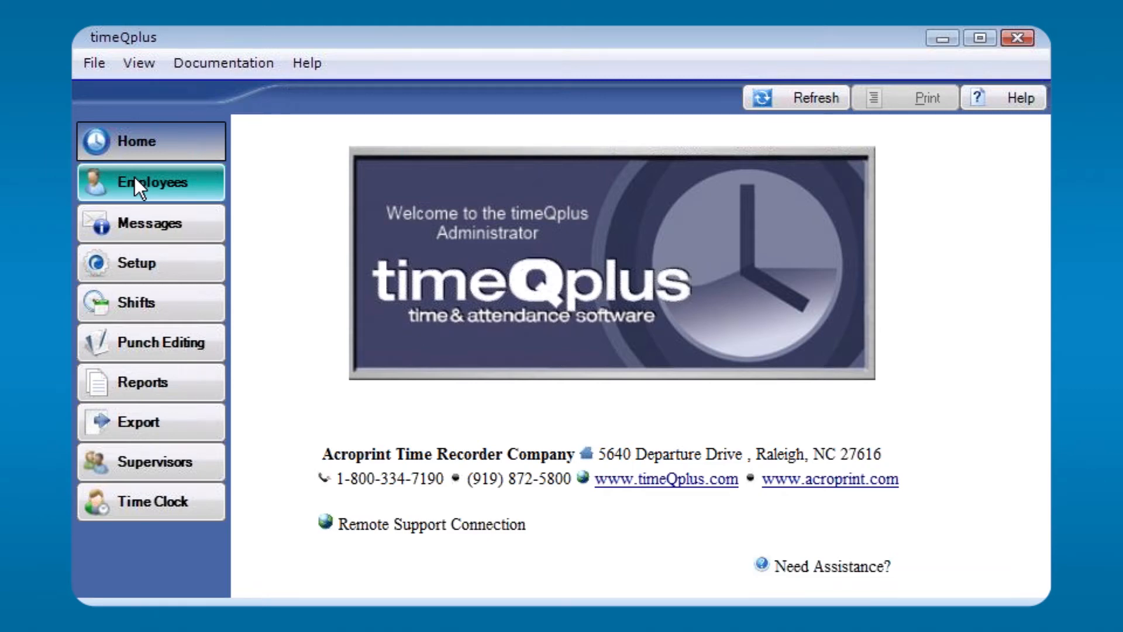
Show the Employees section listing the eight employee records.
click(151, 183)
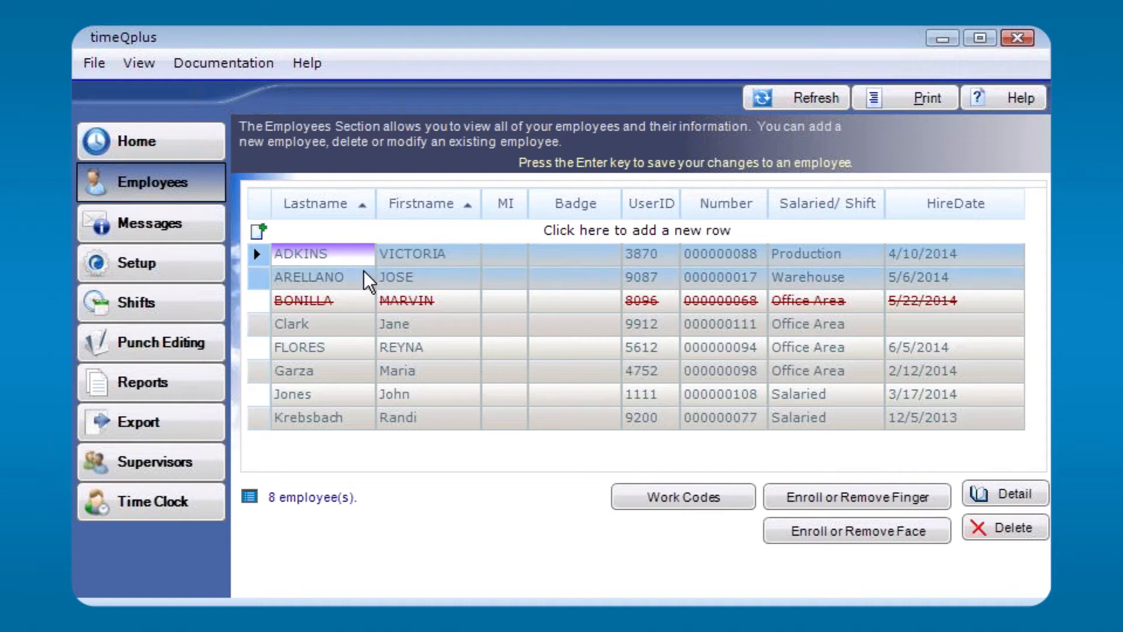
mouse_move(351, 314)
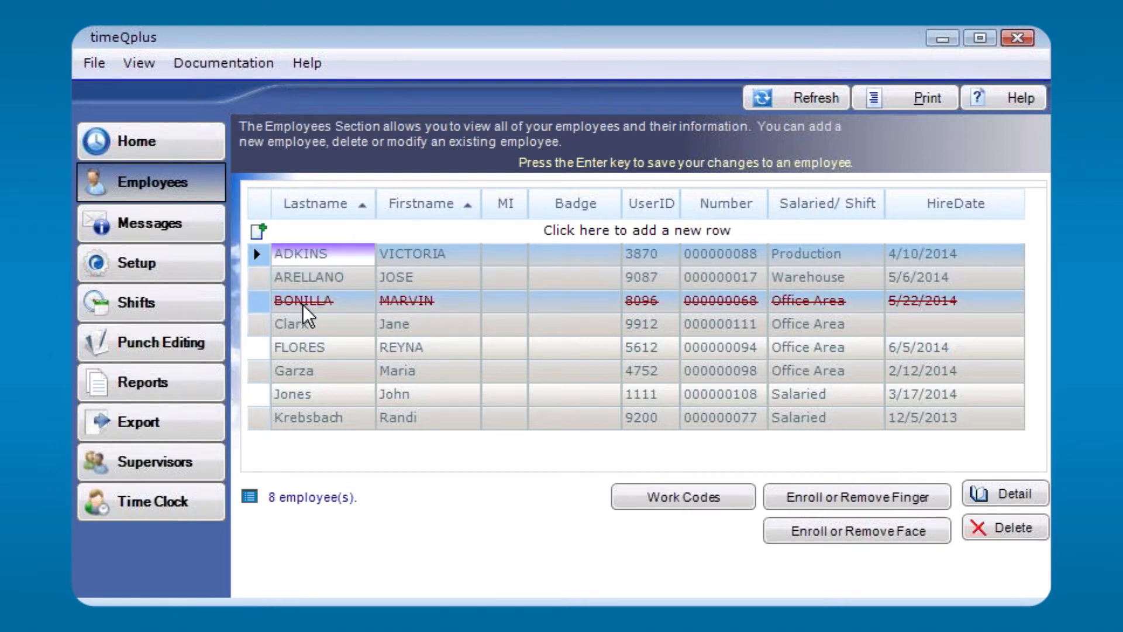
mouse_move(314, 277)
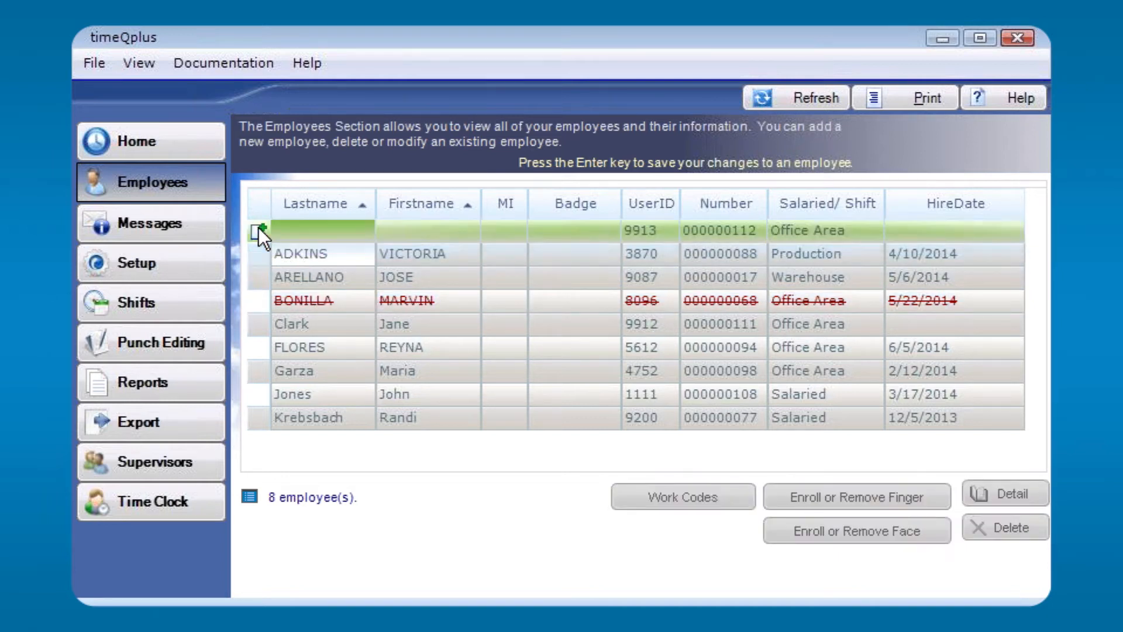
mouse_move(304, 283)
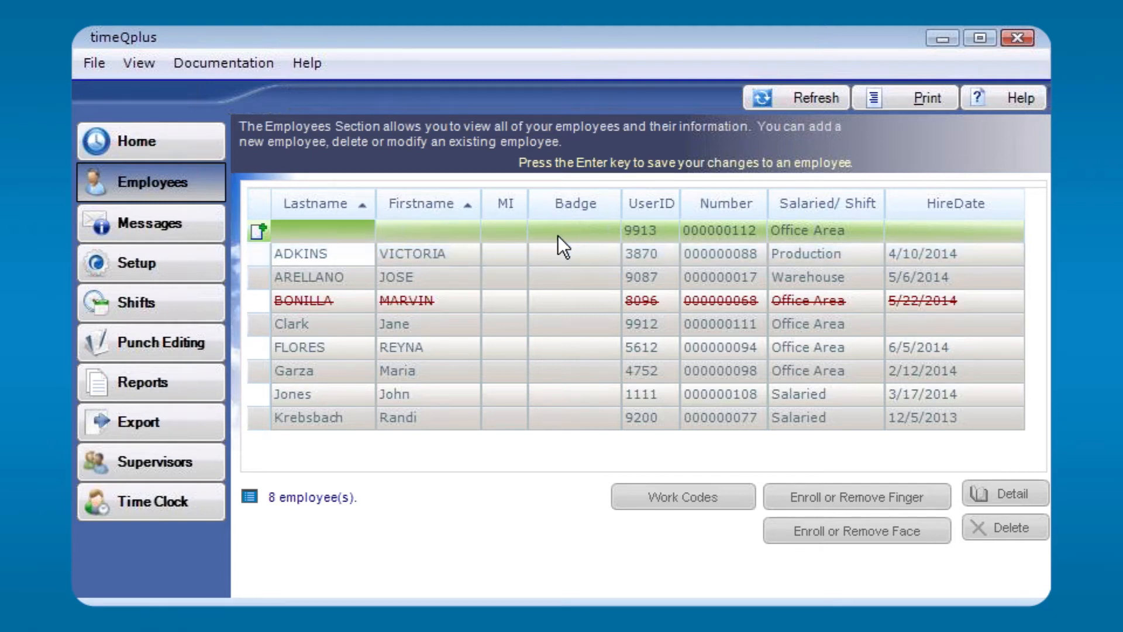
mouse_move(573, 249)
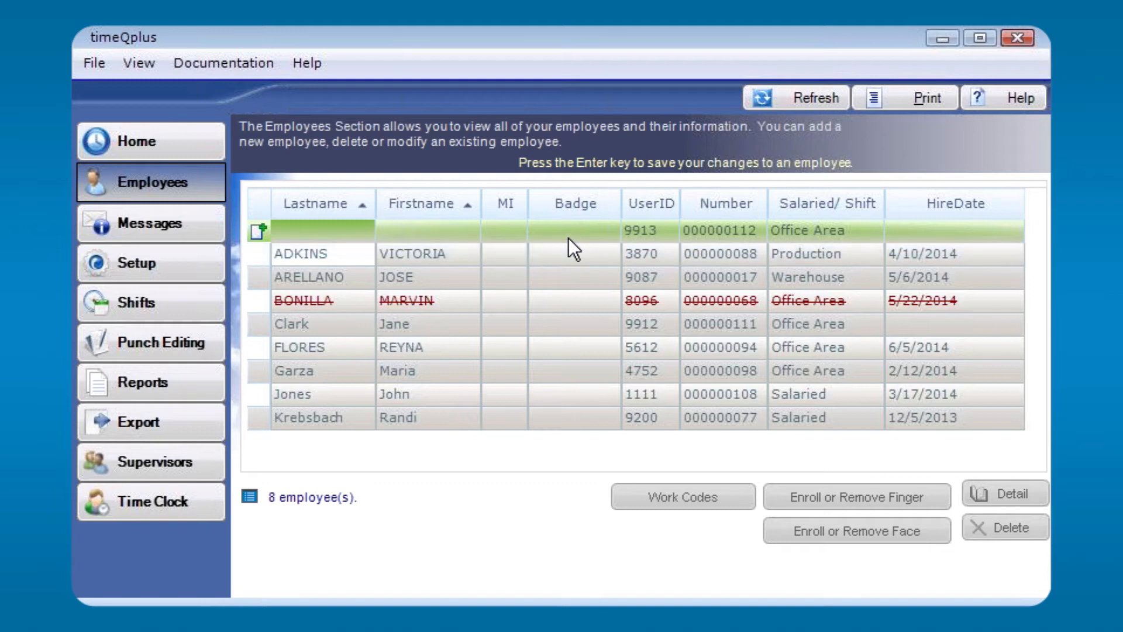
mouse_move(580, 365)
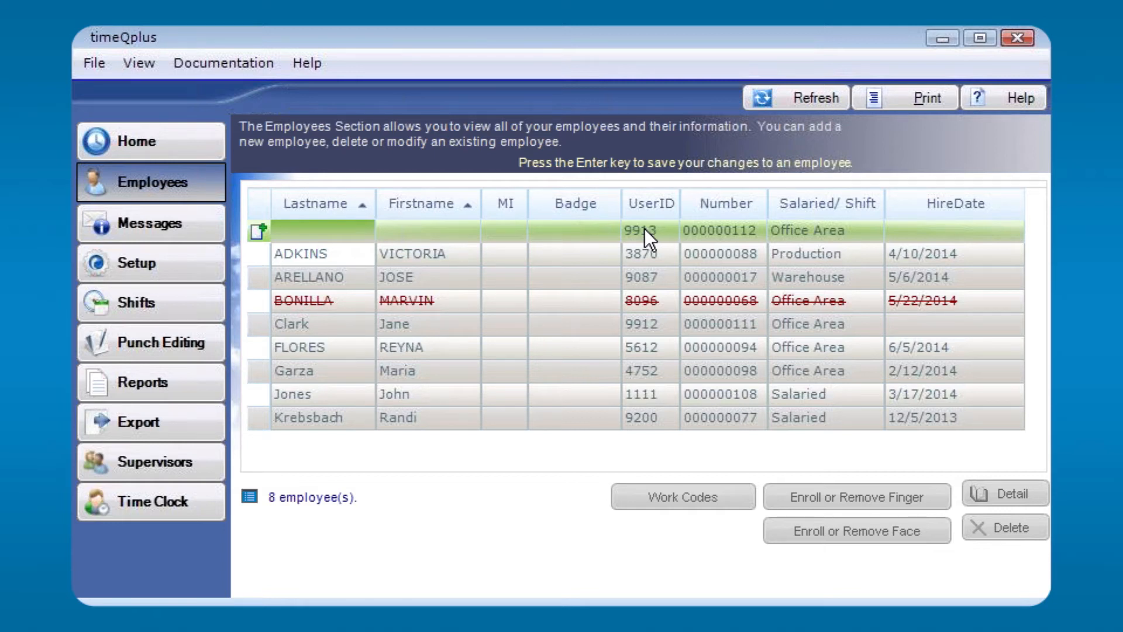
mouse_move(713, 238)
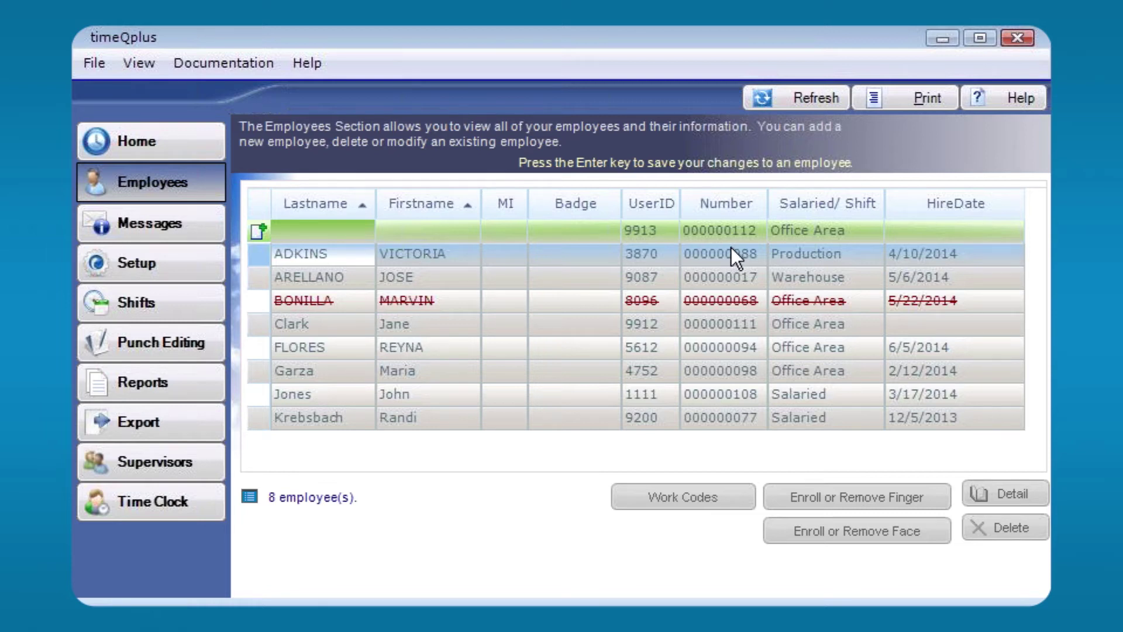
mouse_move(851, 236)
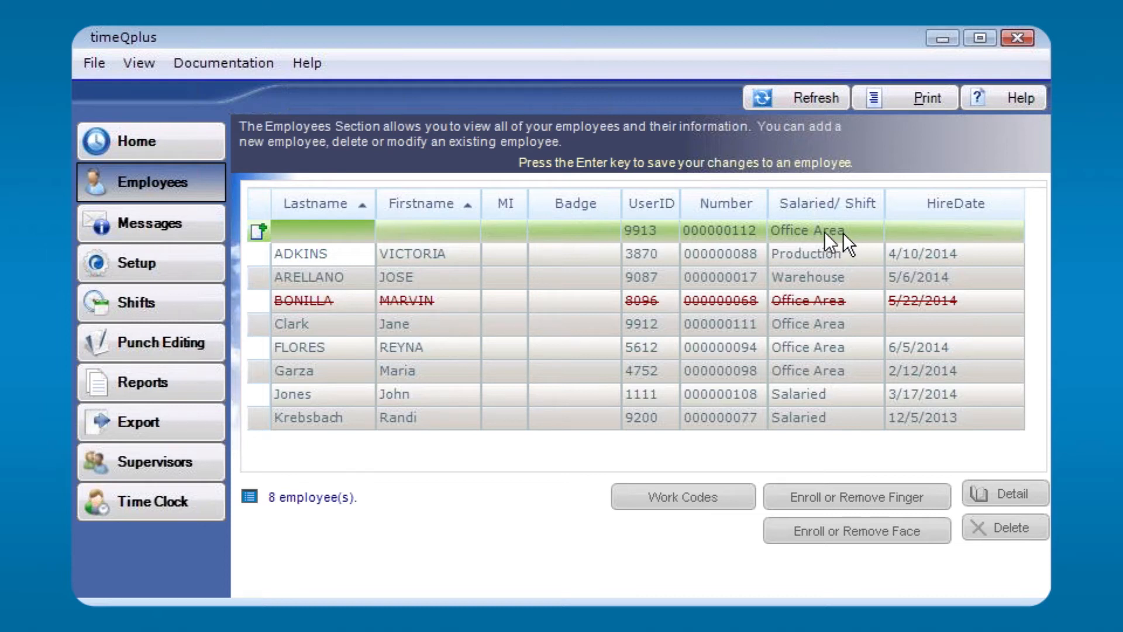
mouse_move(813, 237)
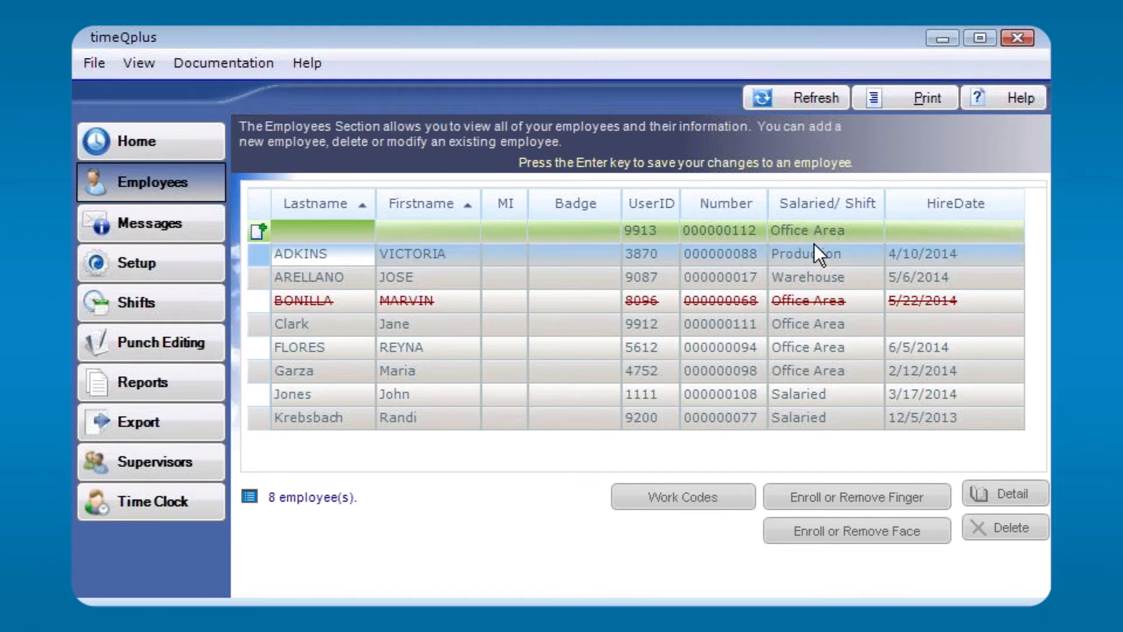
mouse_move(930, 256)
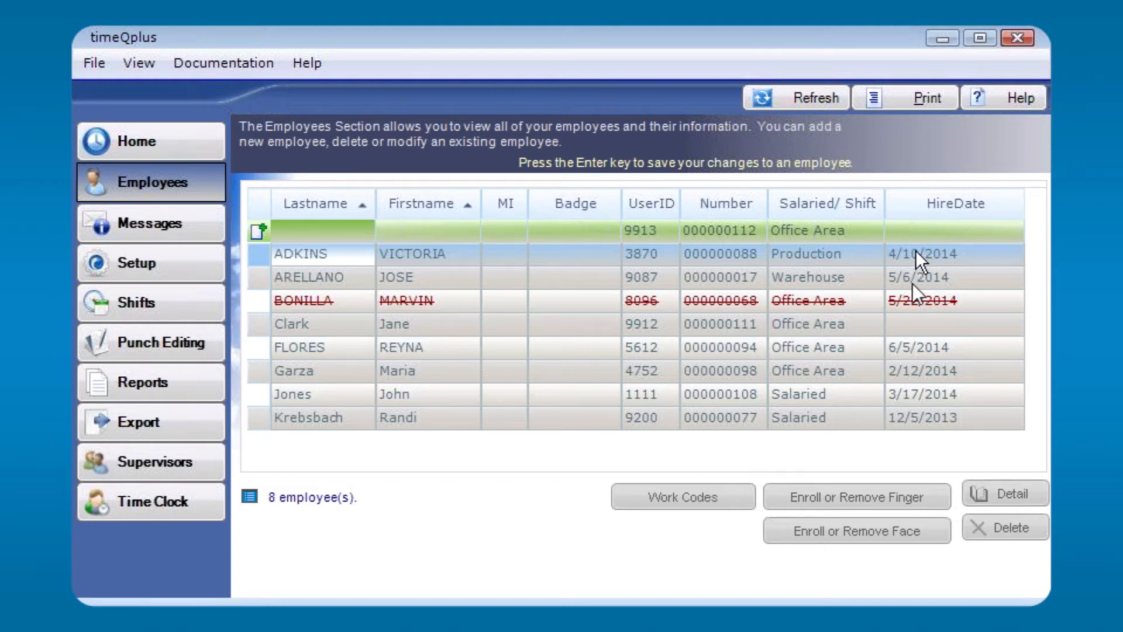
mouse_move(509, 426)
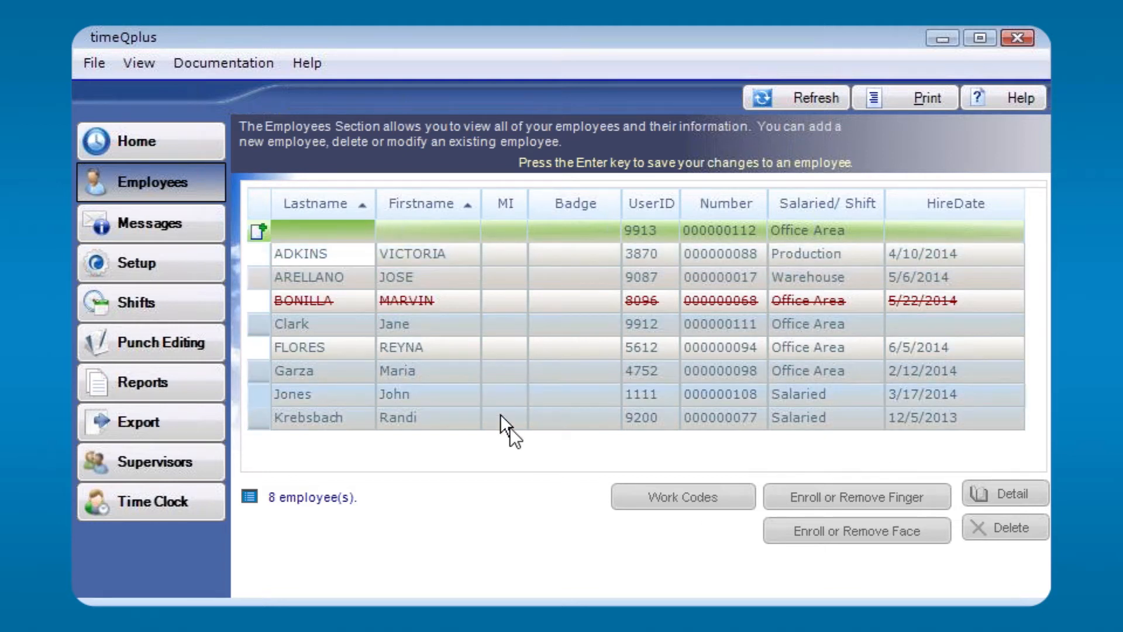
mouse_move(616, 459)
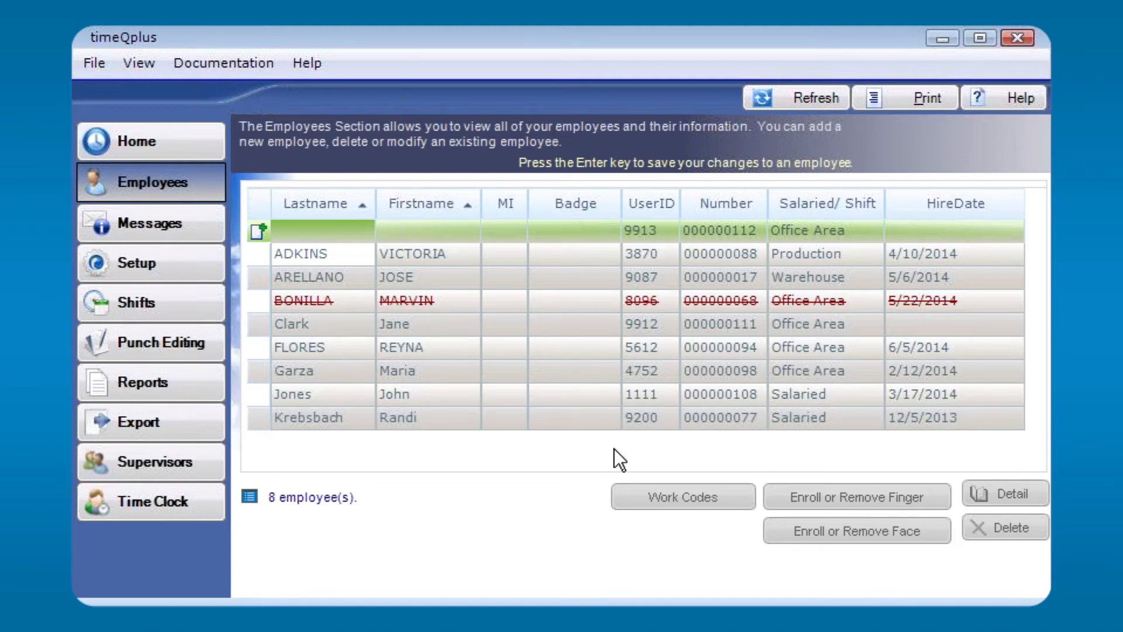
mouse_move(615, 459)
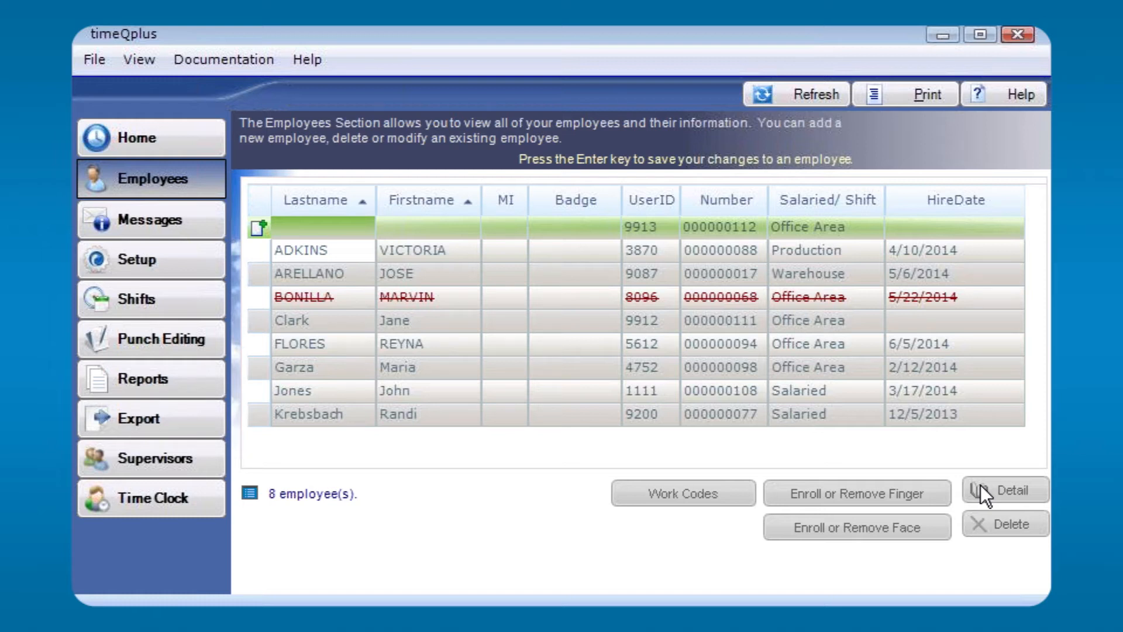
mouse_move(850, 499)
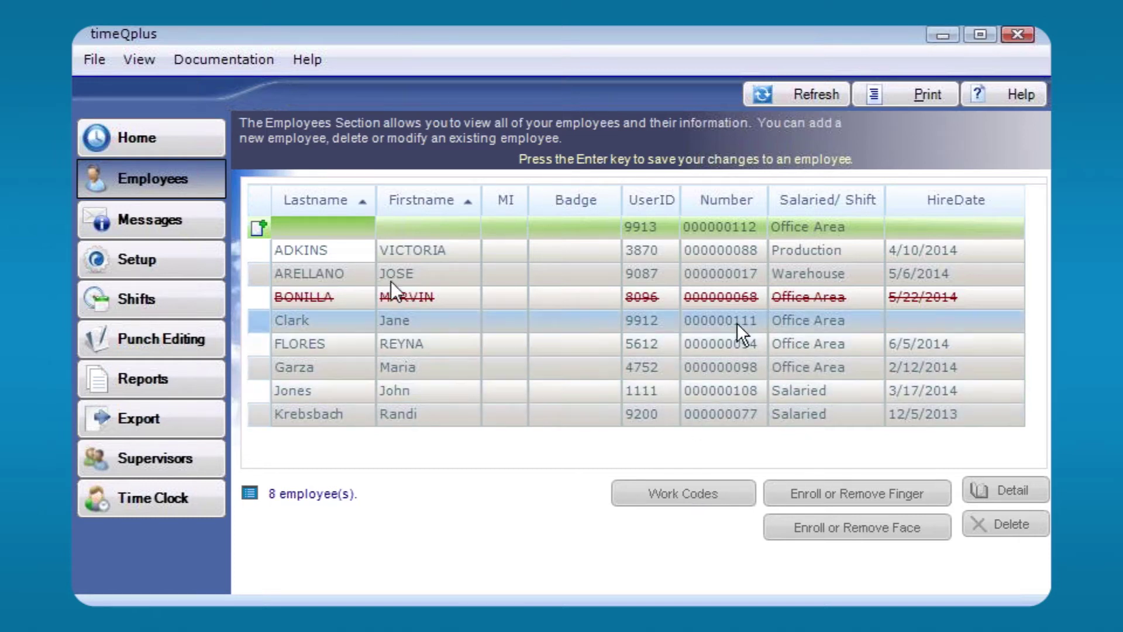
click(315, 296)
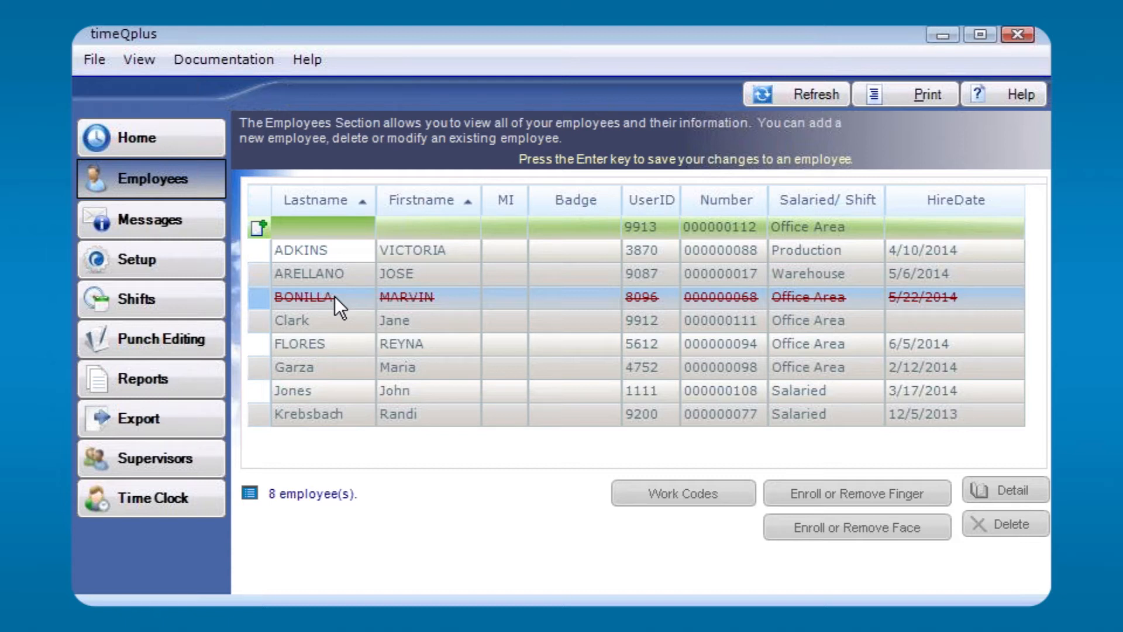
mouse_move(344, 287)
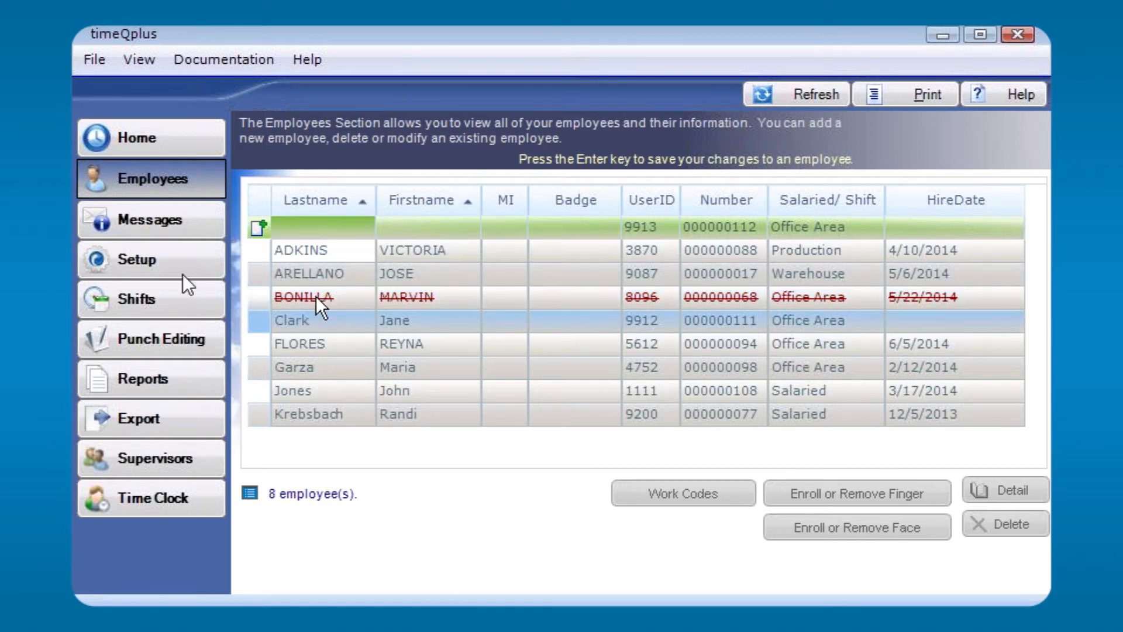
mouse_move(148, 220)
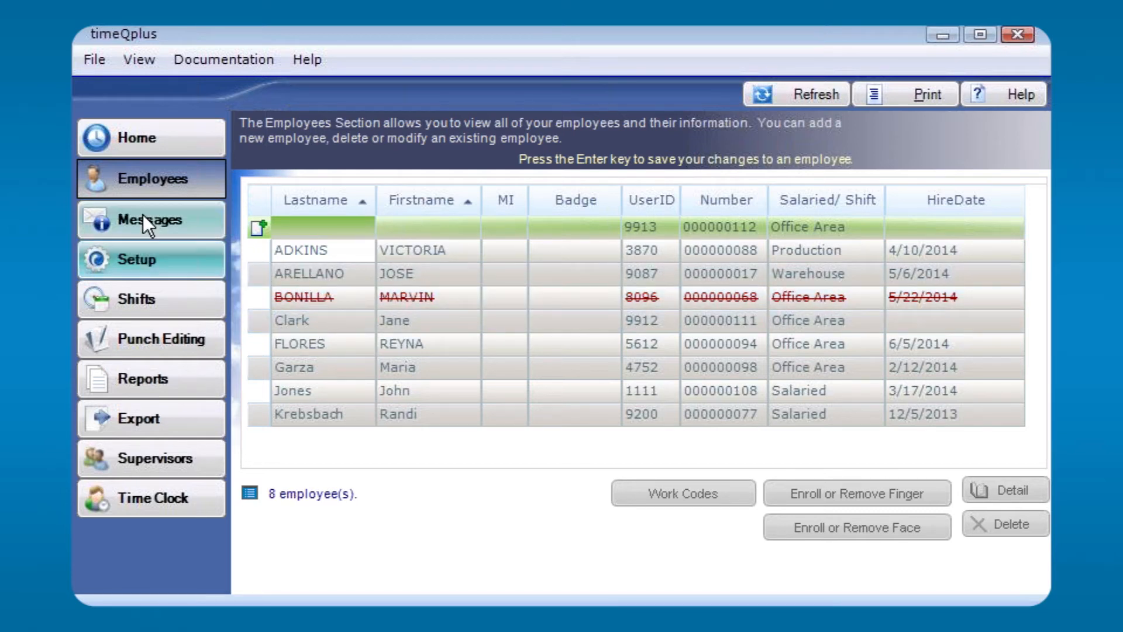
Show the Messages section and select an employee for an individual message.
click(150, 220)
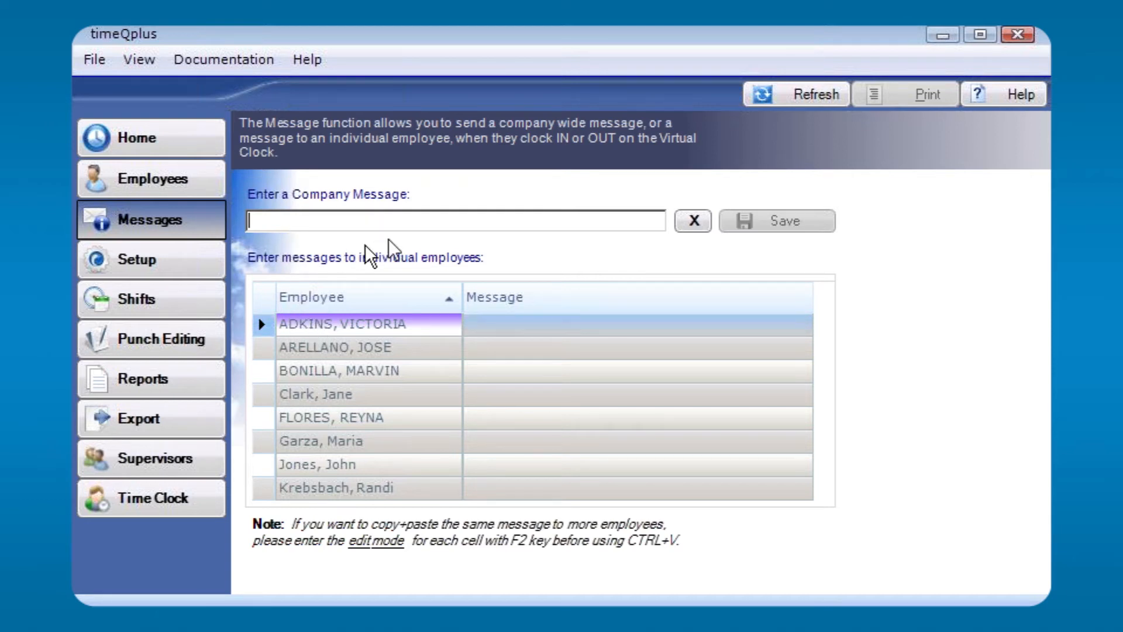
mouse_move(330, 347)
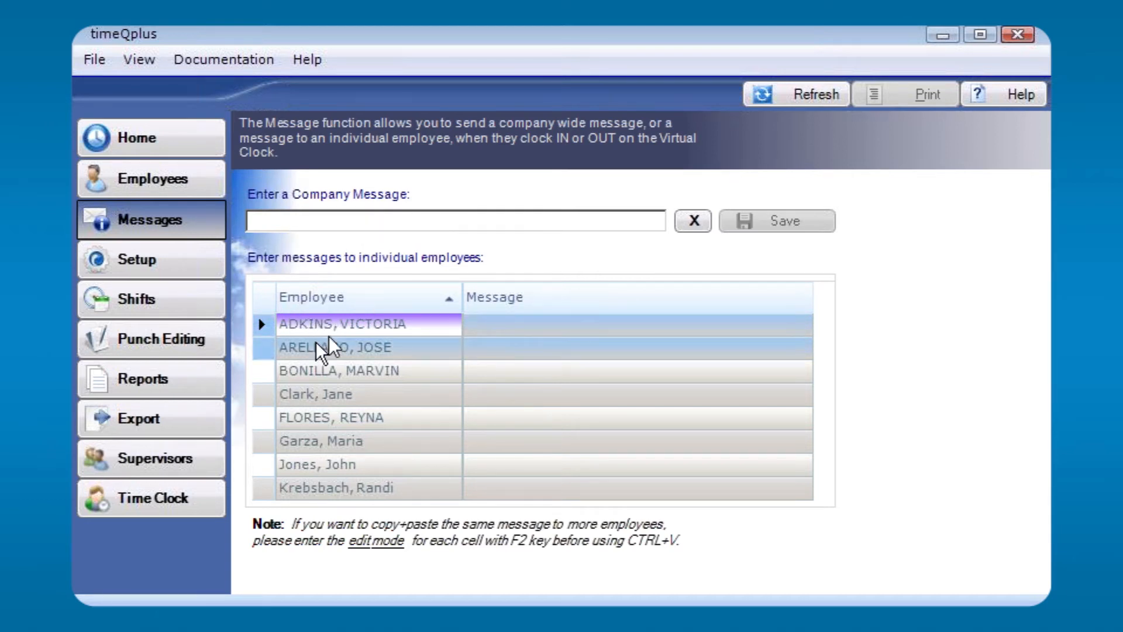
click(334, 348)
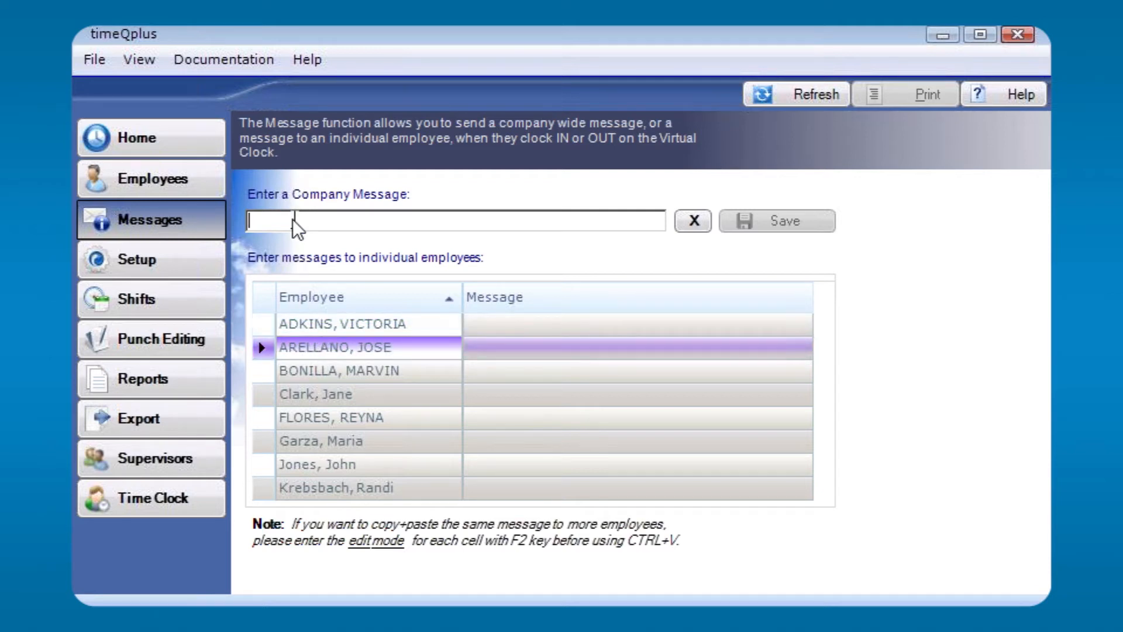
mouse_move(480, 226)
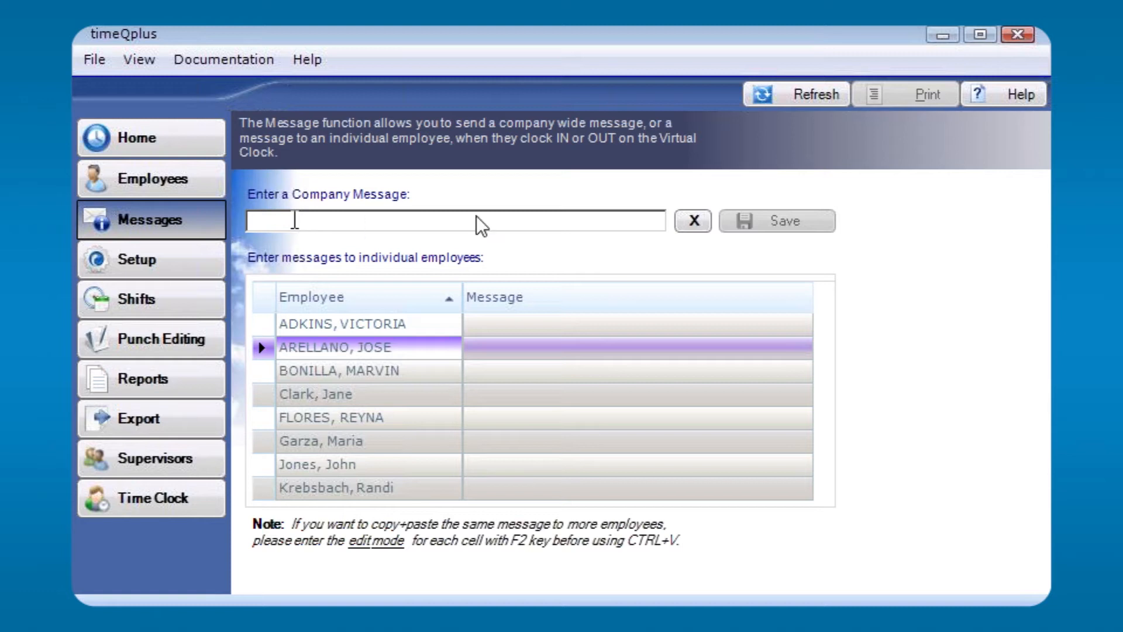
mouse_move(518, 222)
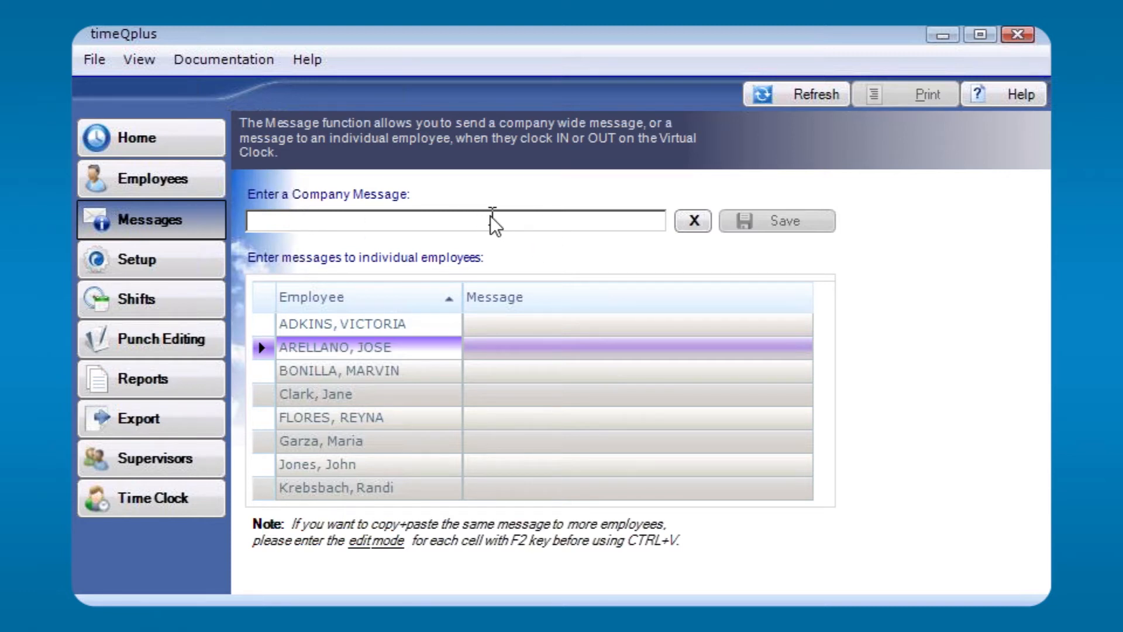
mouse_move(151, 260)
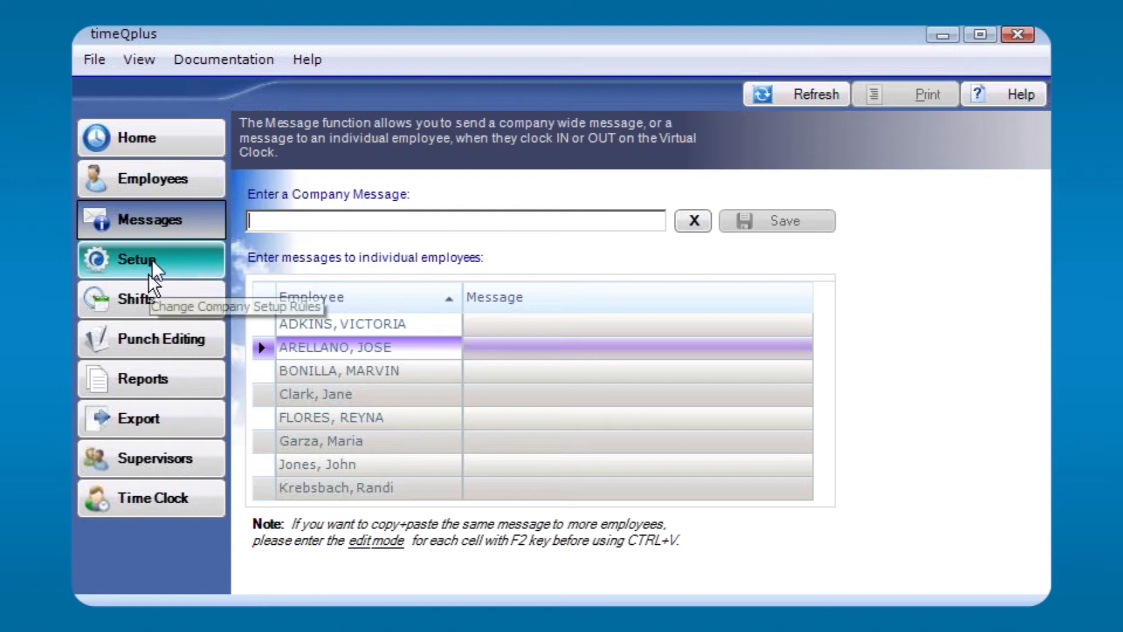
Show the Setup General tab with the bi-weekly pay period starting Nov 03, 2014.
click(151, 260)
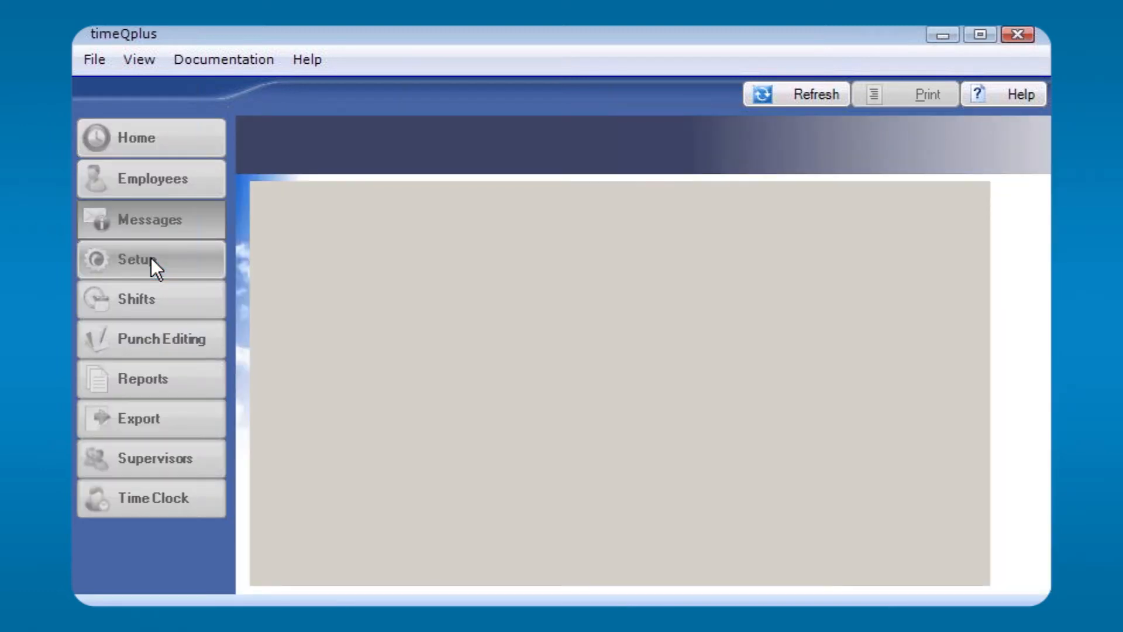
click(136, 260)
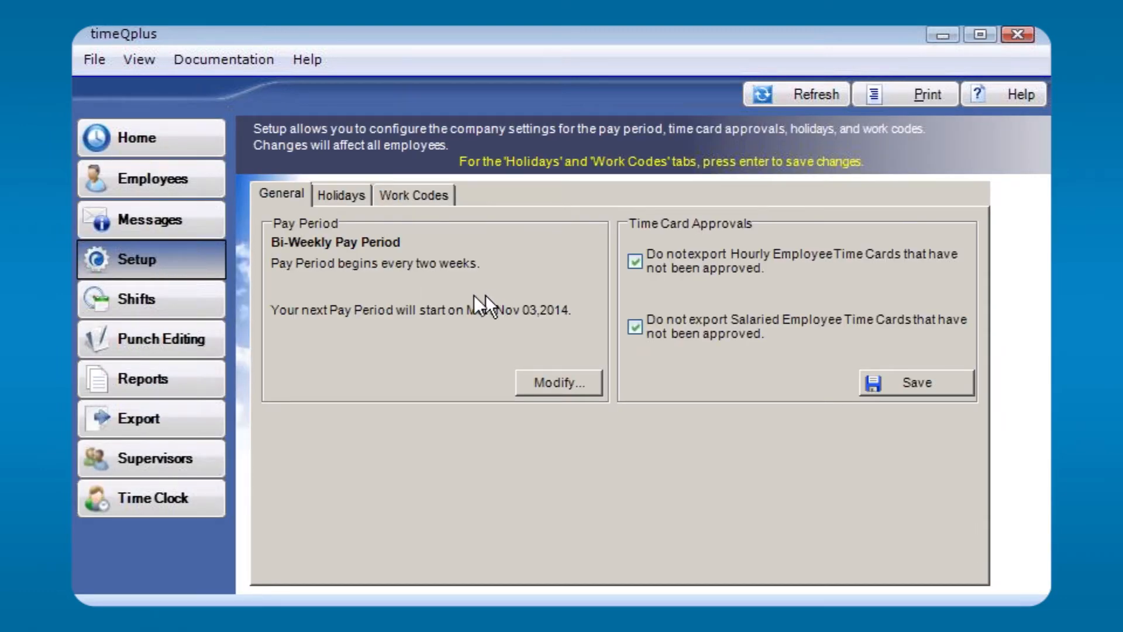
mouse_move(308, 317)
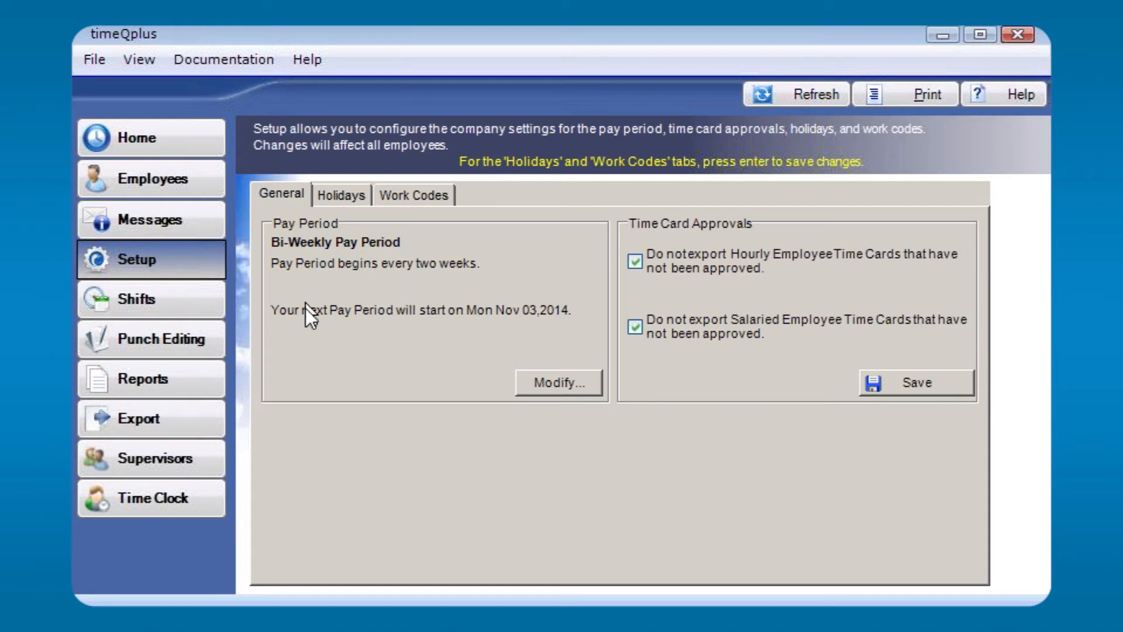
mouse_move(469, 333)
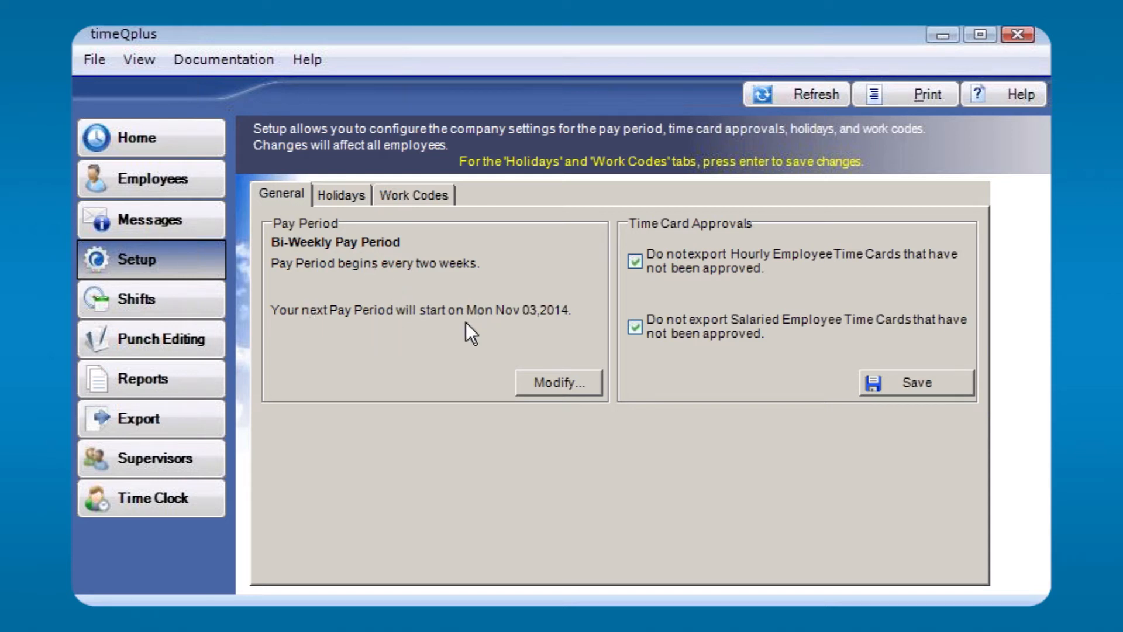
mouse_move(533, 330)
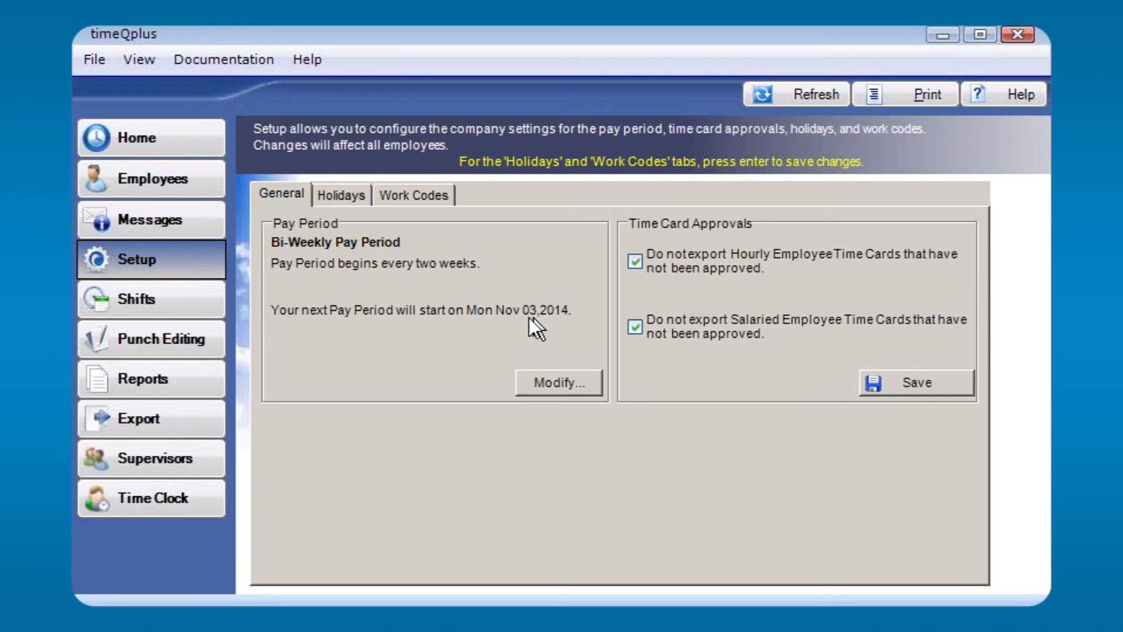
mouse_move(488, 331)
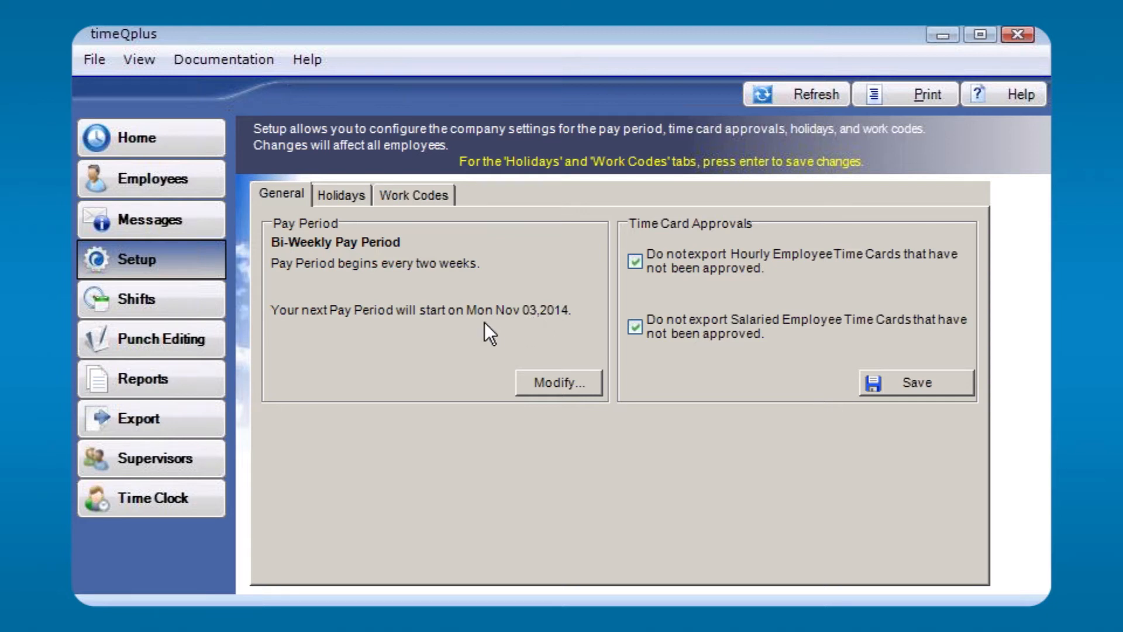
mouse_move(659, 298)
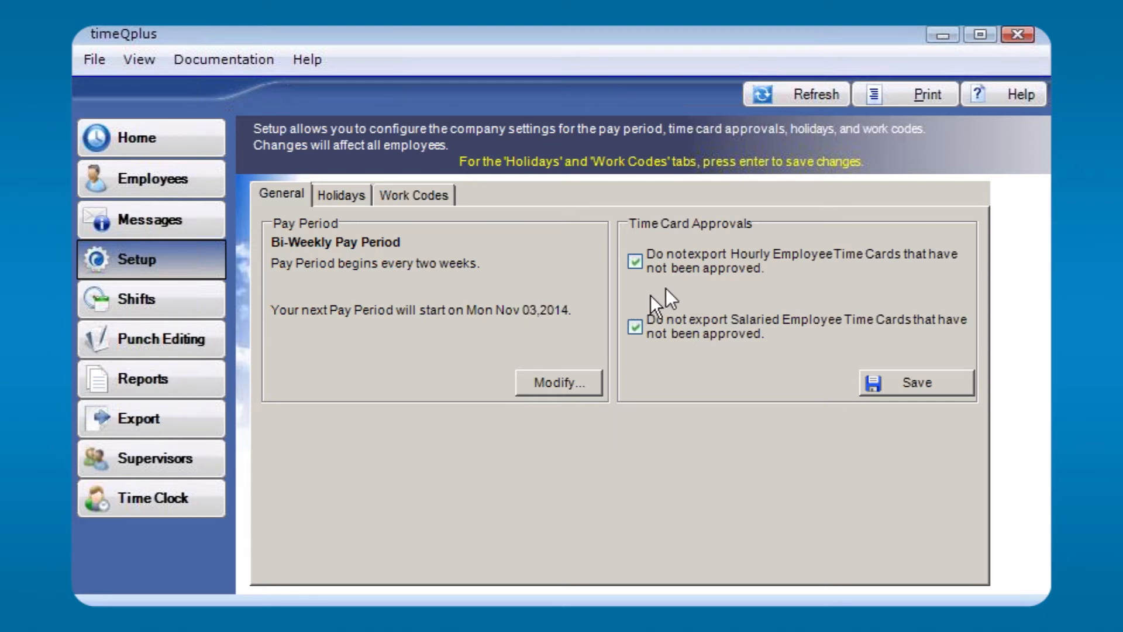
mouse_move(686, 293)
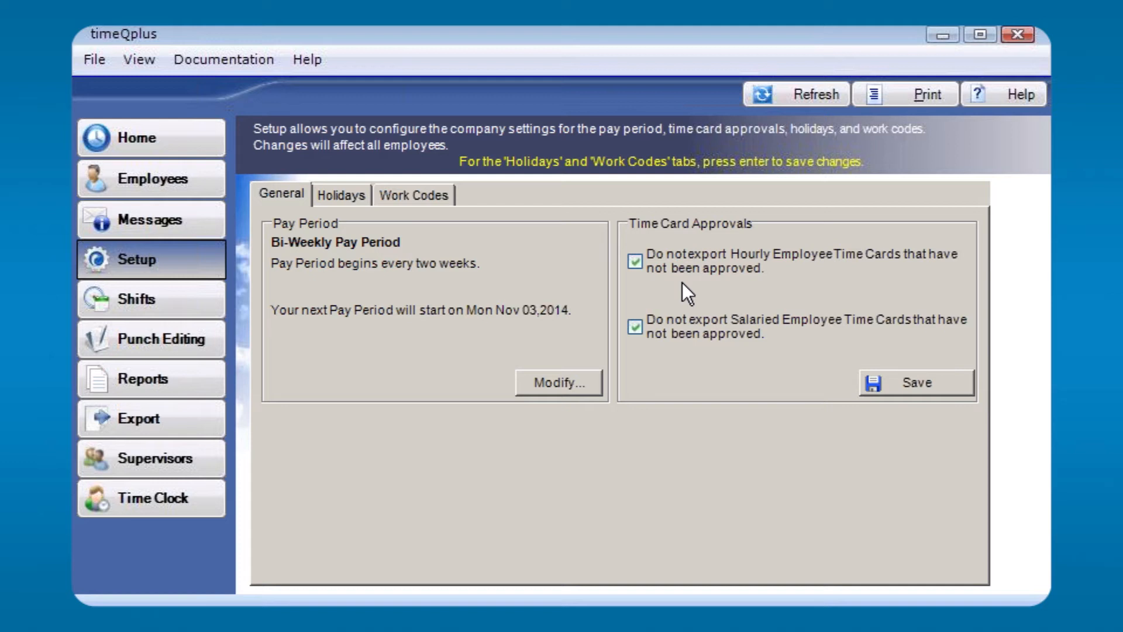
mouse_move(662, 337)
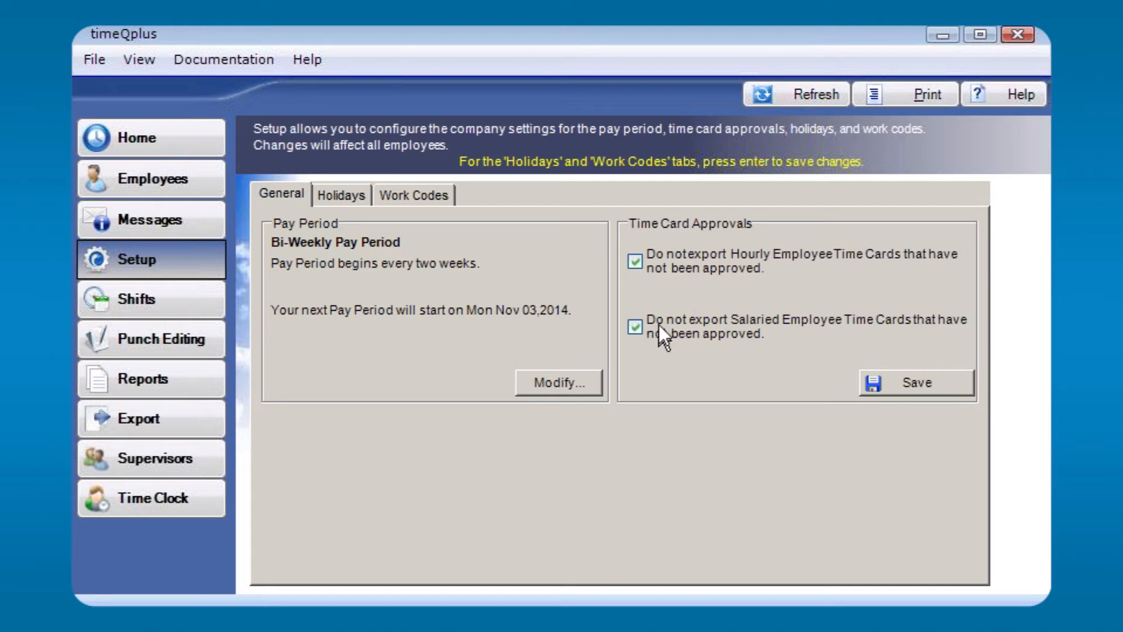
mouse_move(346, 200)
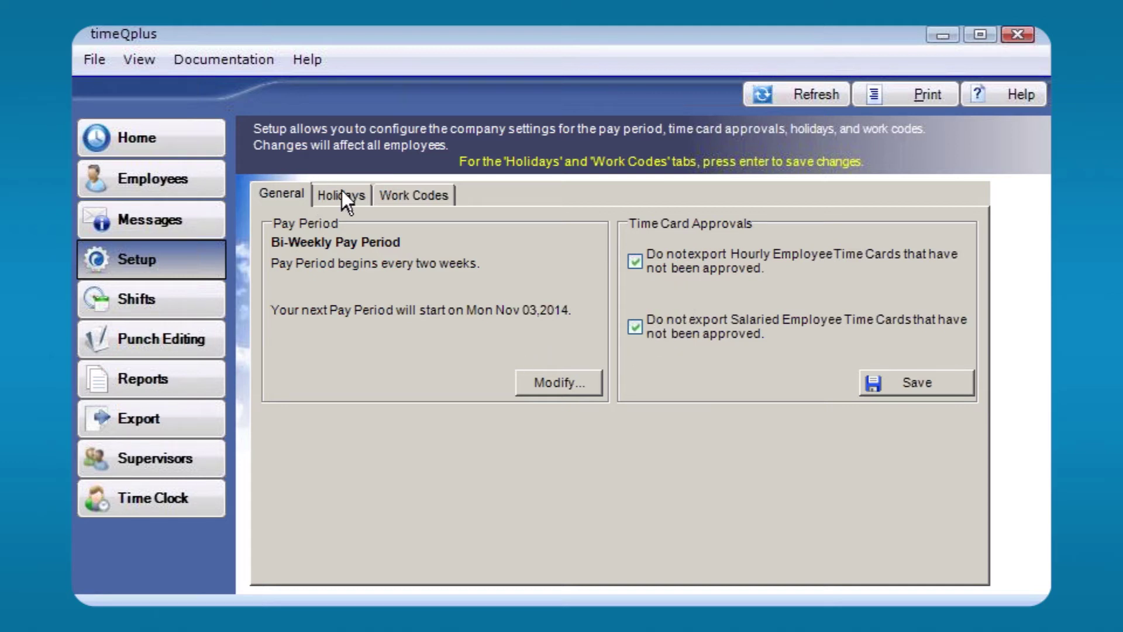
Show the Holidays list with Thanksgiving 11/27/2014, Christmas 12/25/2014 and 30-day eligibility.
click(341, 195)
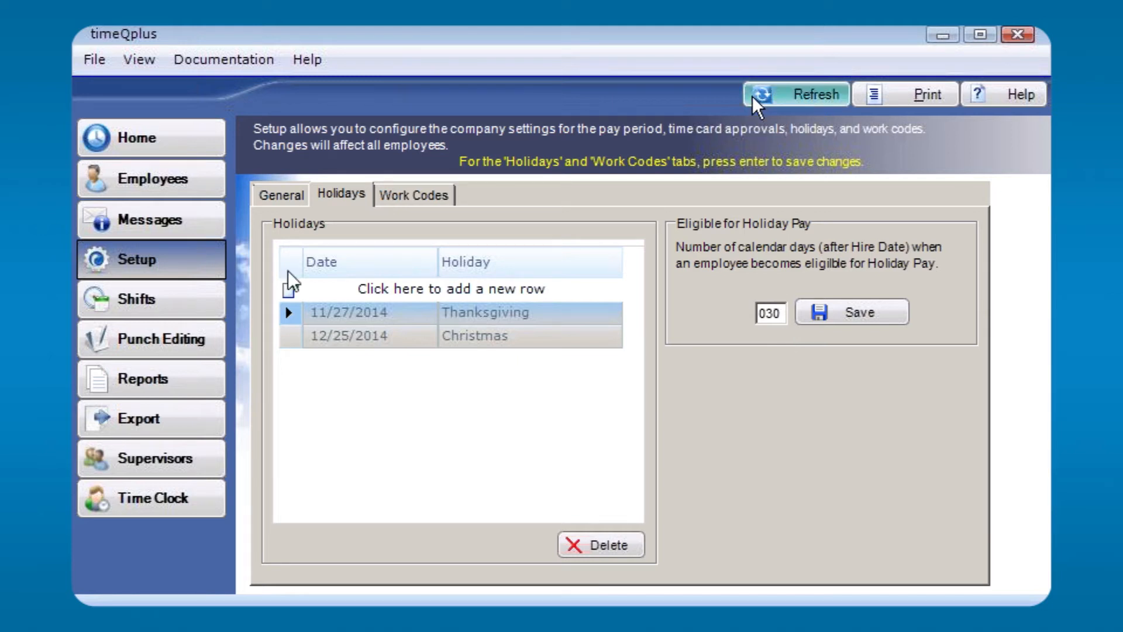
mouse_move(410, 200)
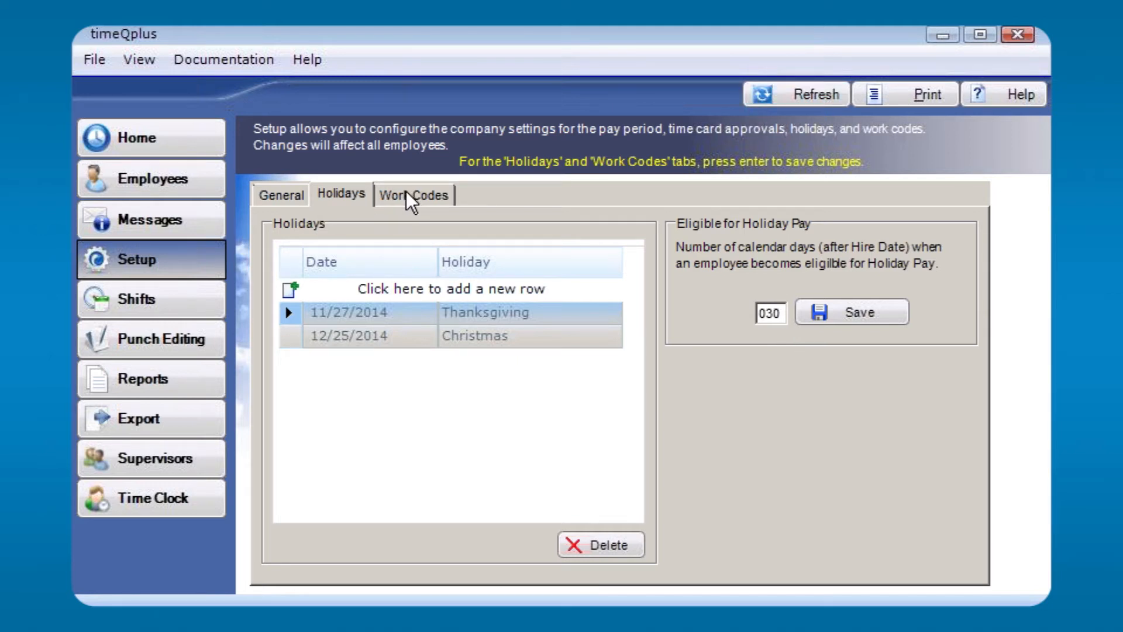
Show the Work Codes list and highlight Audit, Orders and Clerical in turn.
click(414, 194)
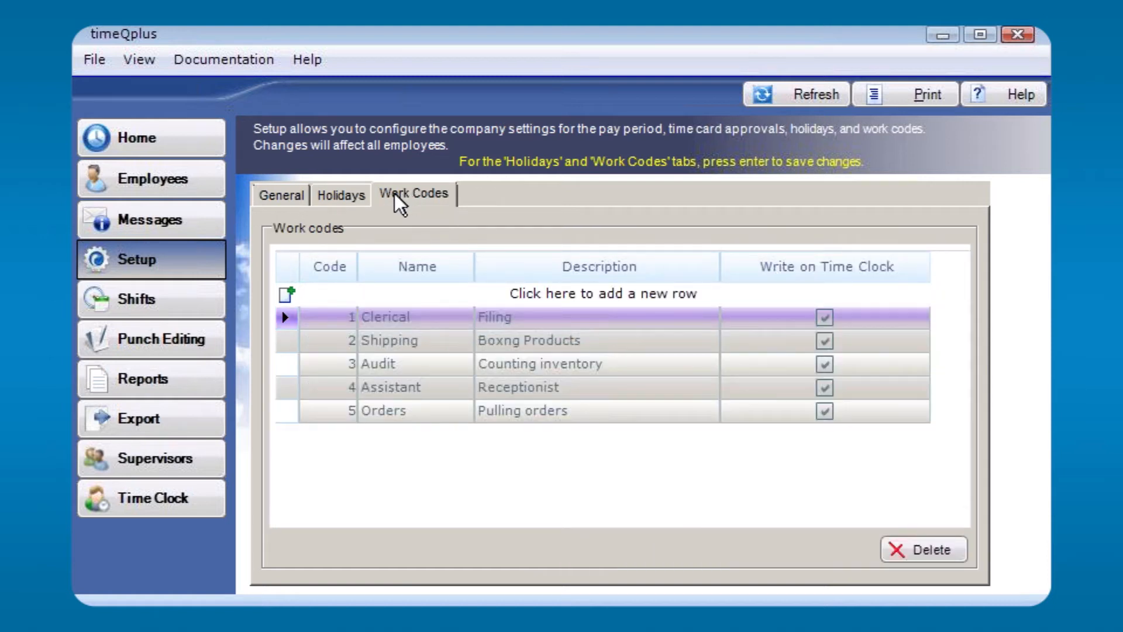
mouse_move(357, 317)
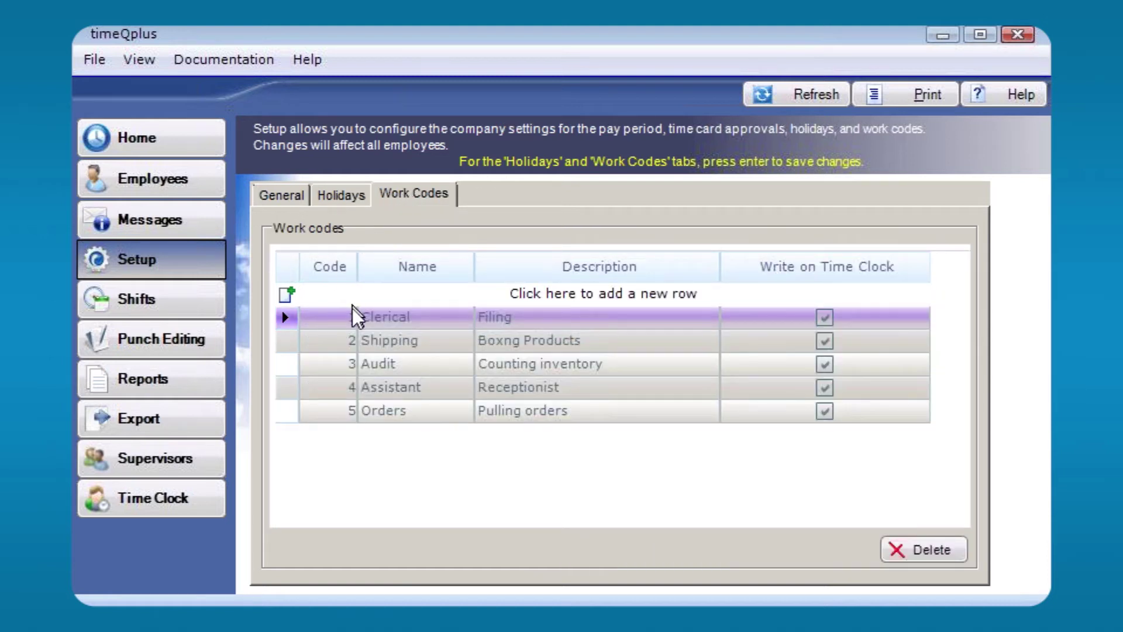
click(378, 362)
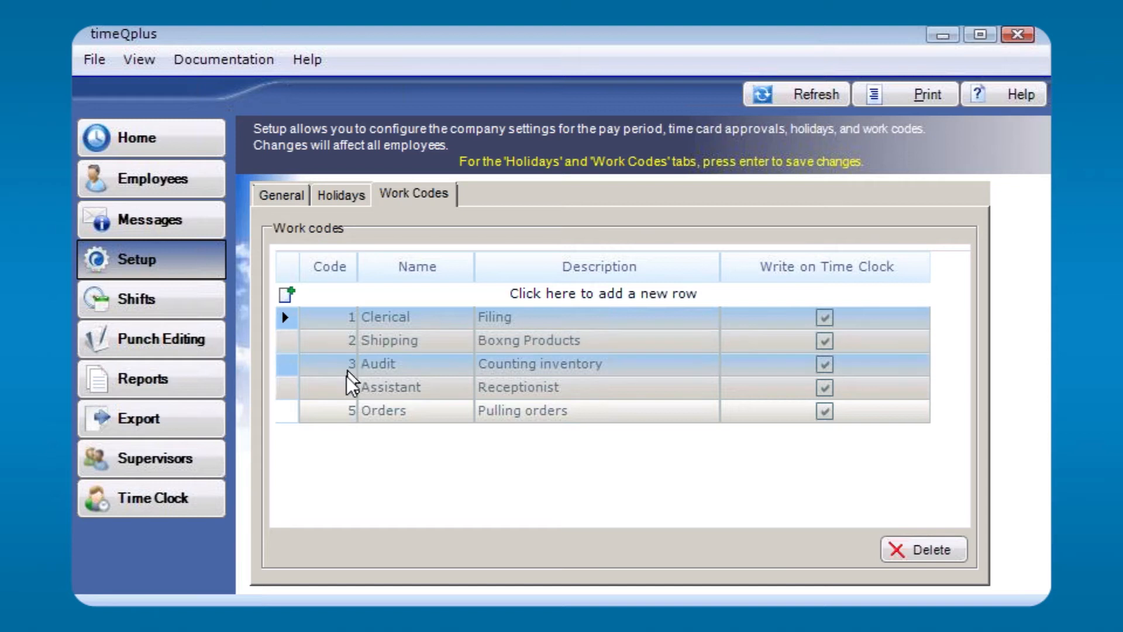
click(384, 410)
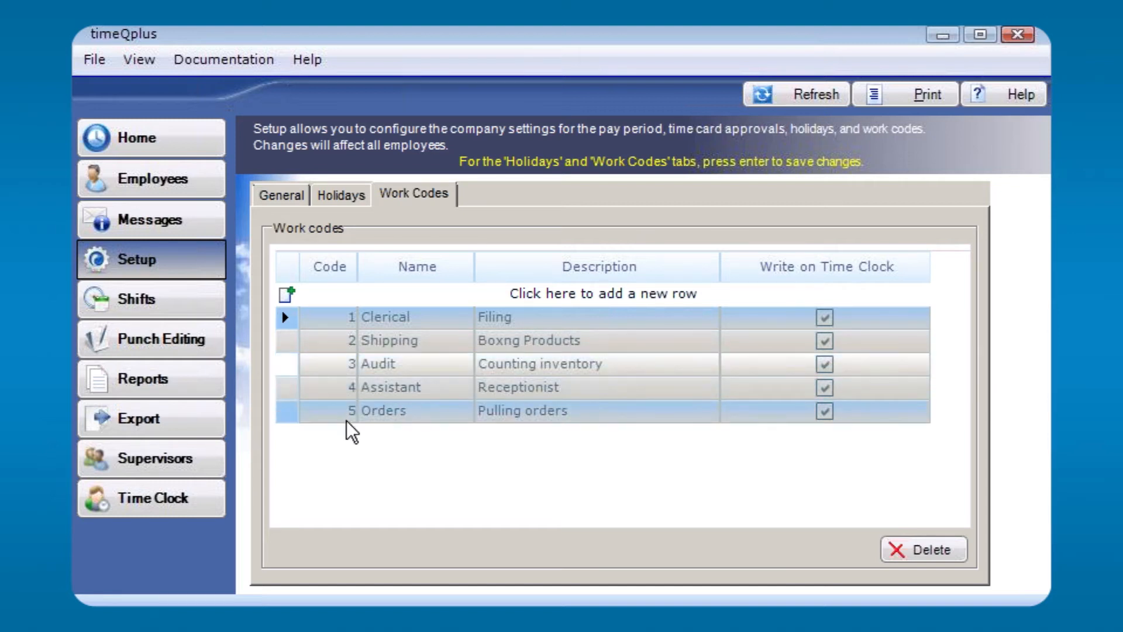
click(384, 409)
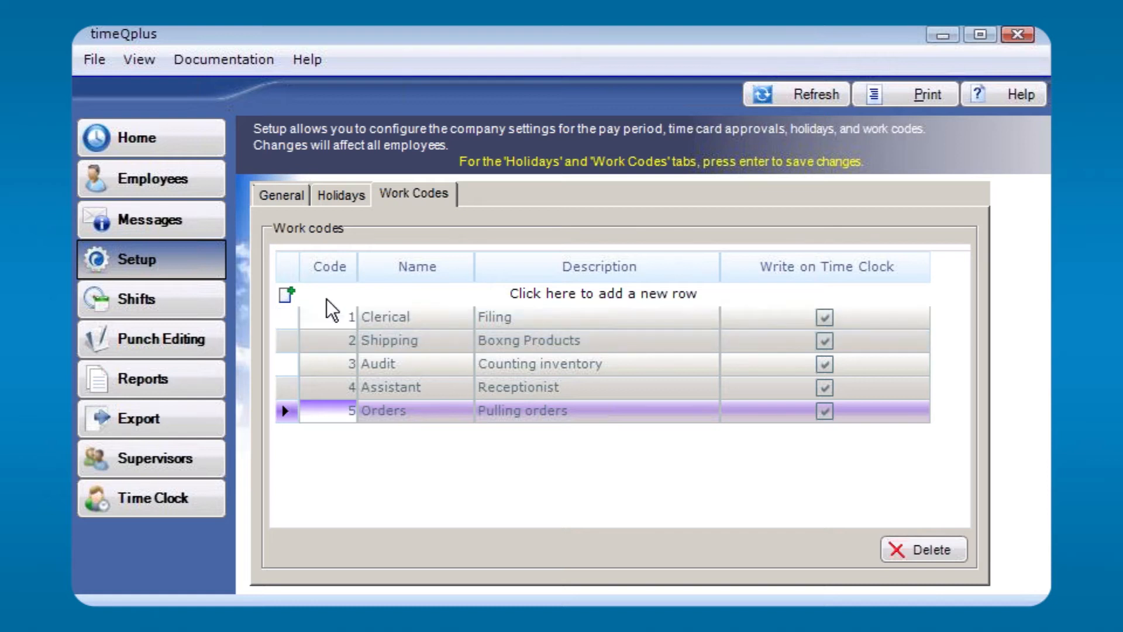
click(387, 317)
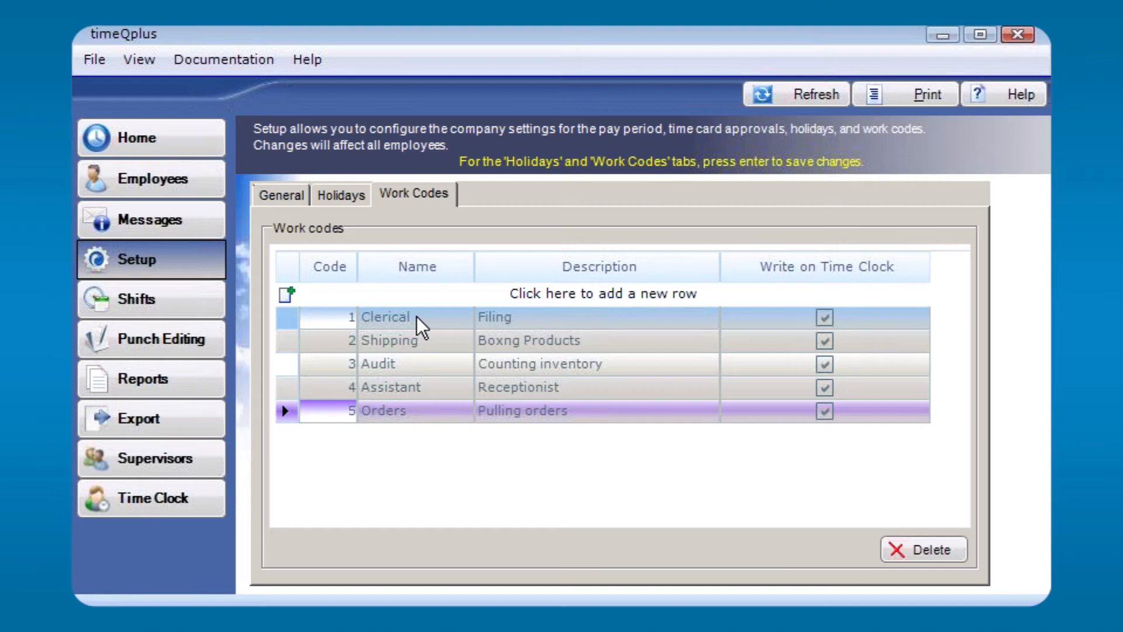
mouse_move(557, 300)
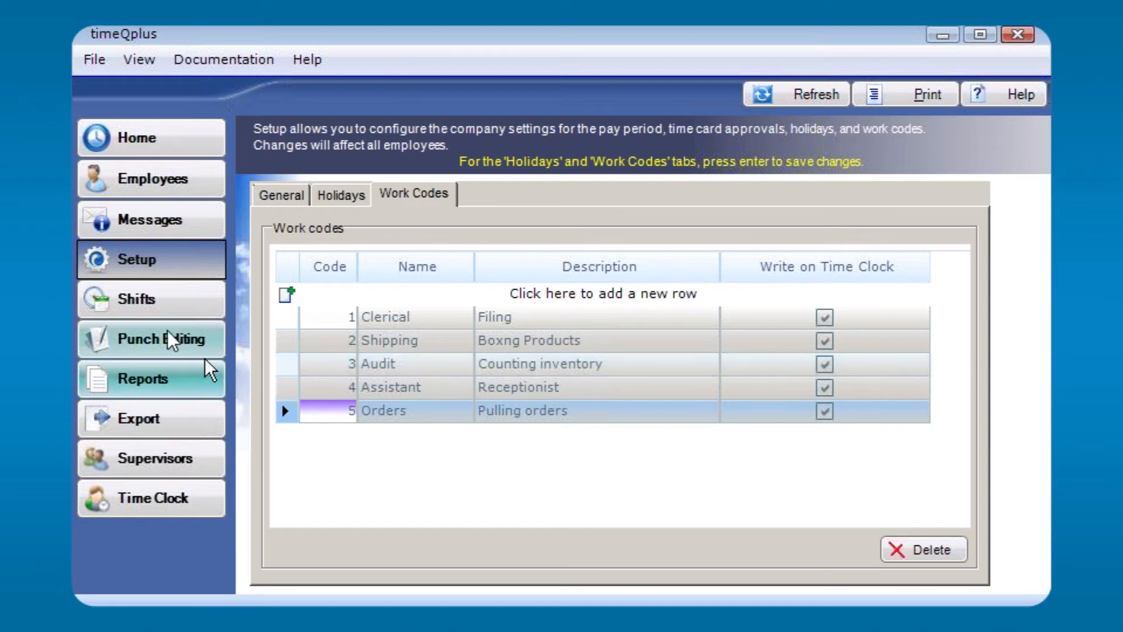
mouse_move(154, 307)
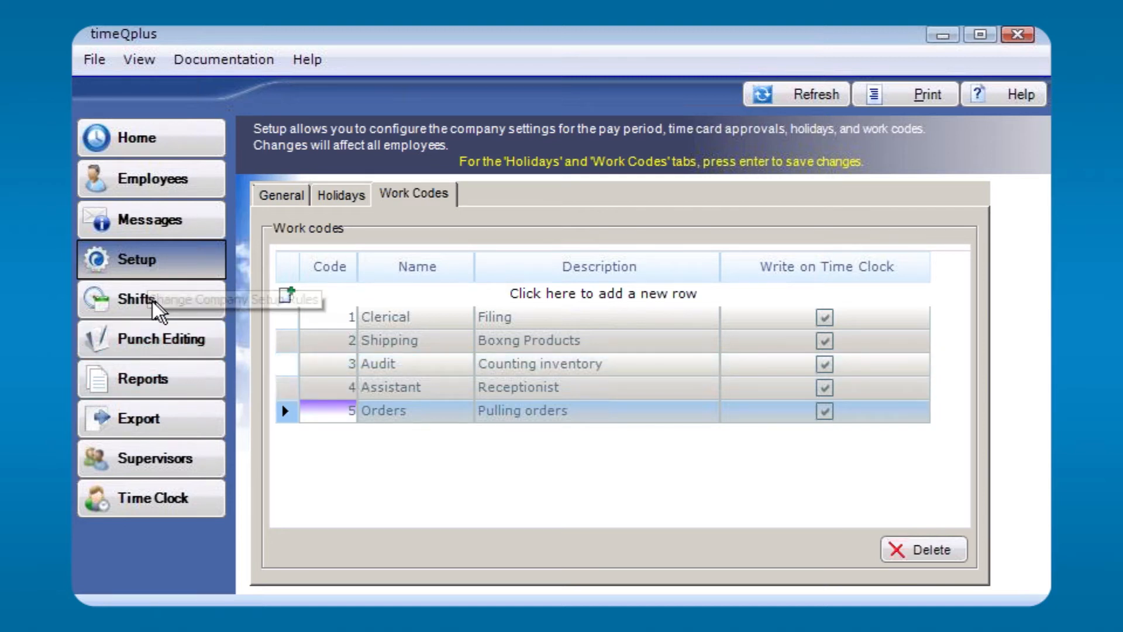
Show the Salaried shift's Holidays rules: paid holidays at 08:00 hours each.
click(151, 298)
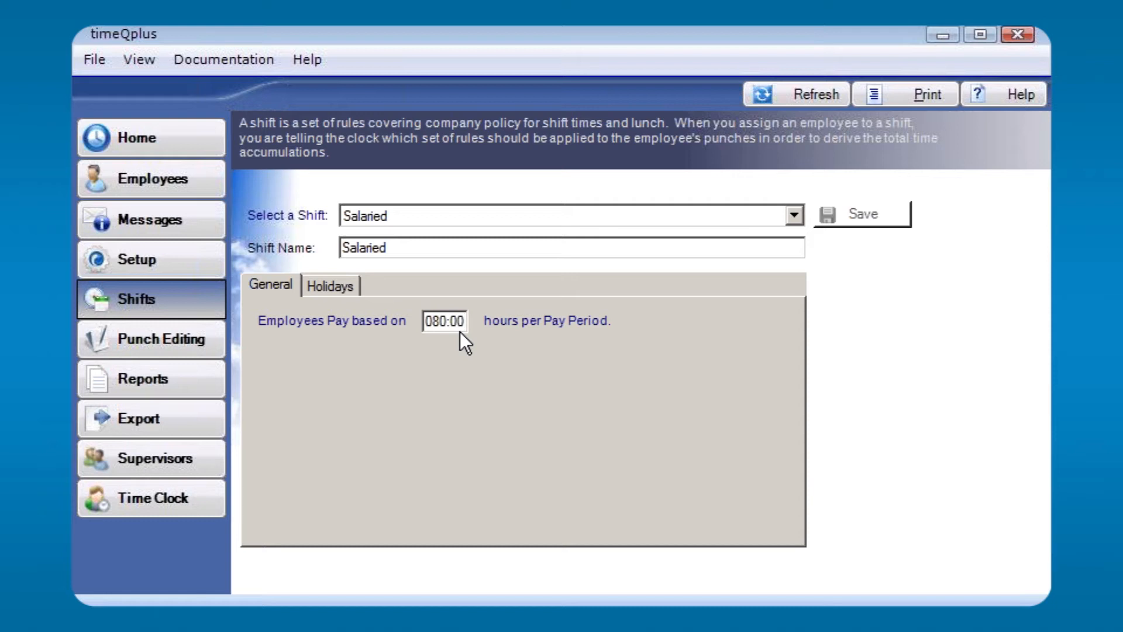
click(330, 285)
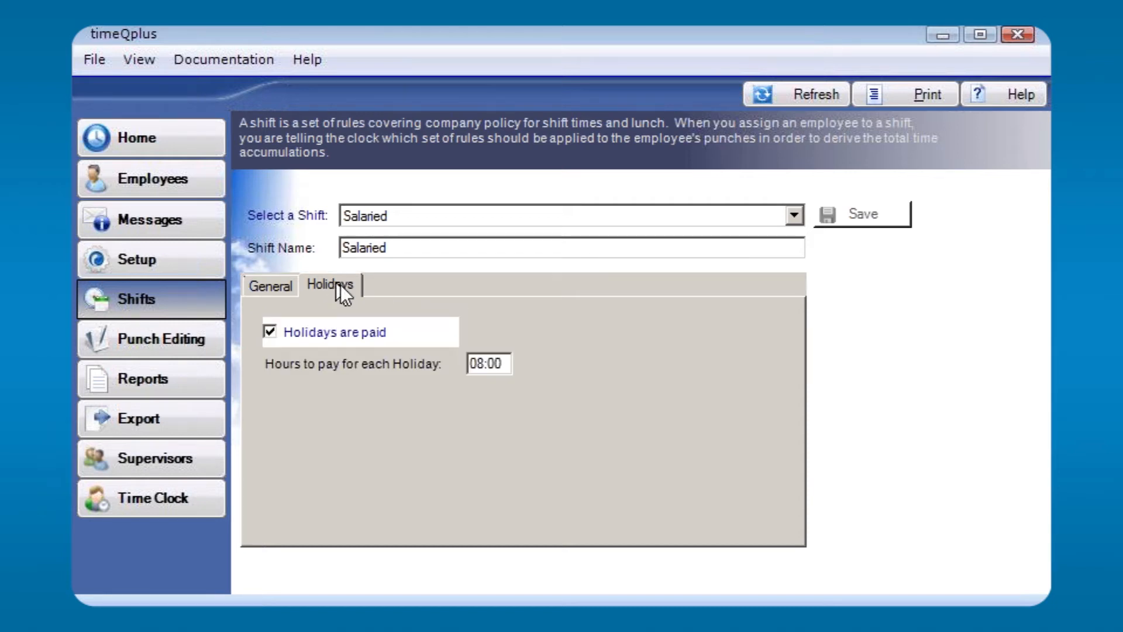
mouse_move(551, 378)
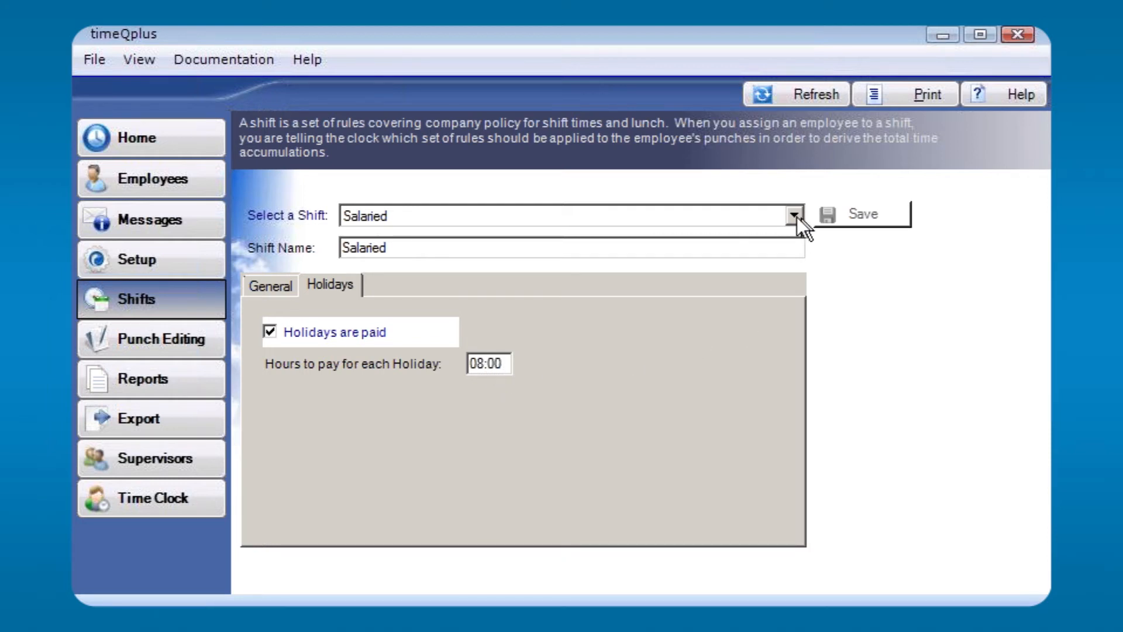
click(796, 215)
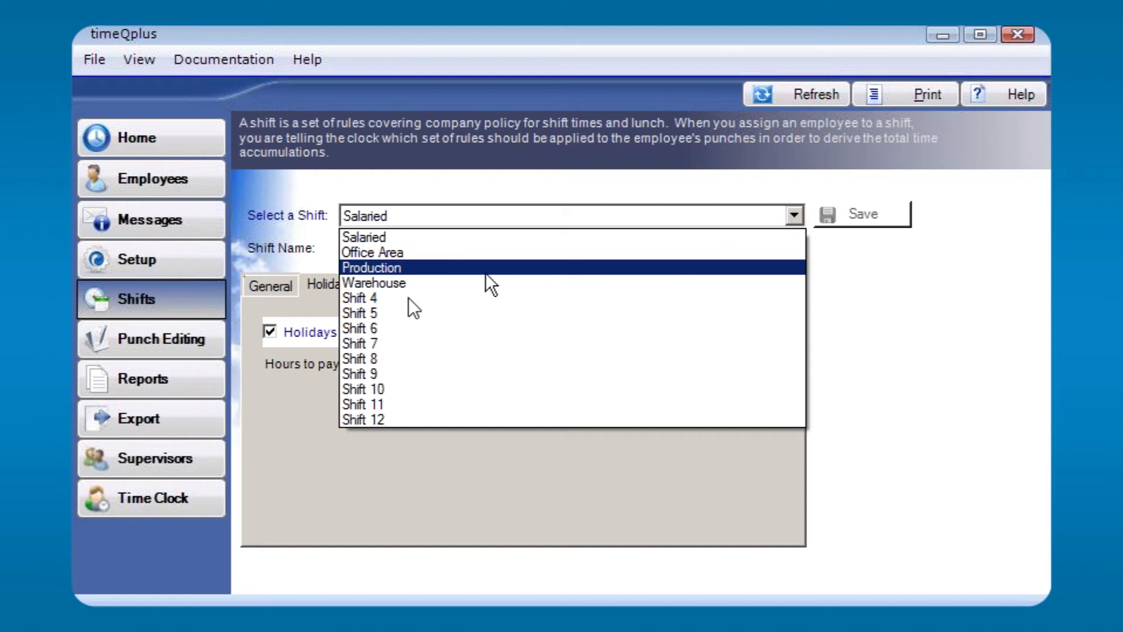
mouse_move(378, 419)
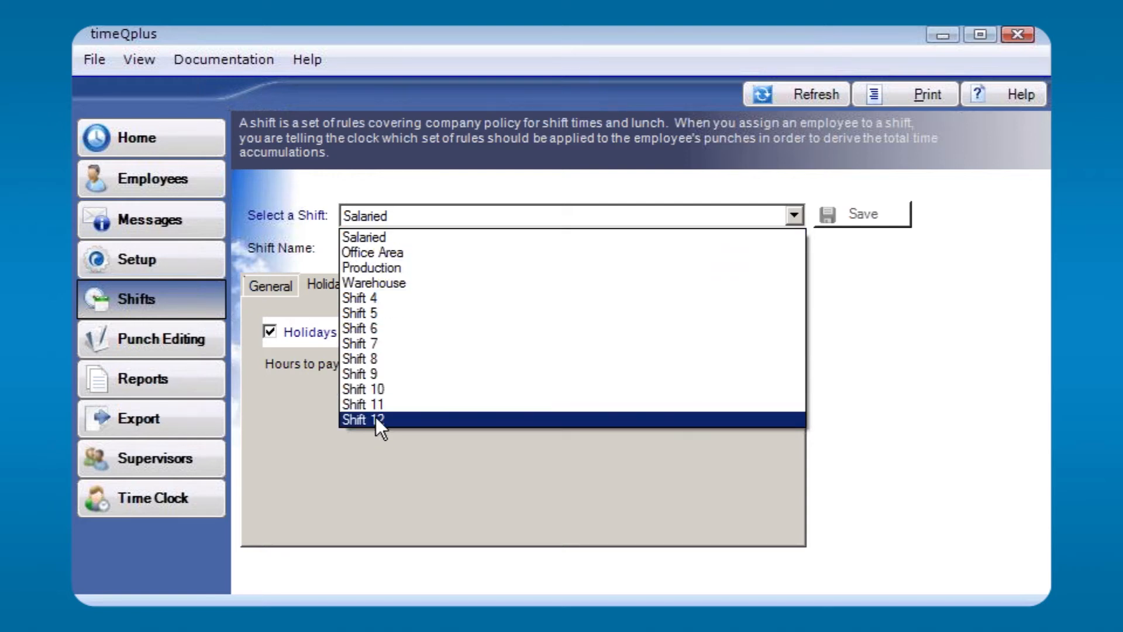
mouse_move(373, 253)
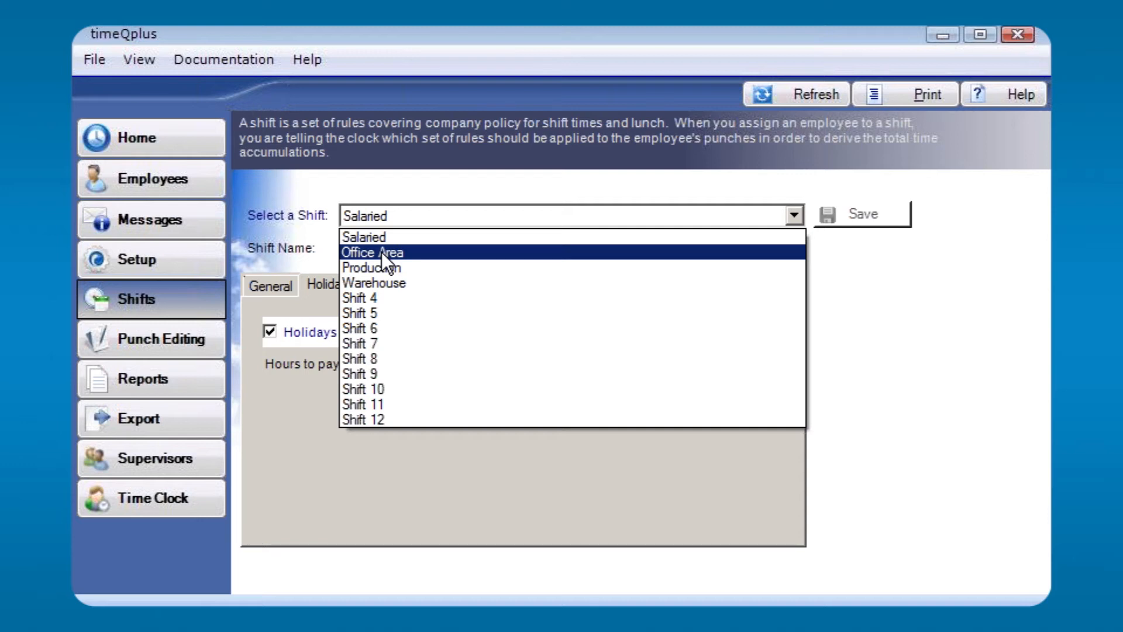
click(372, 252)
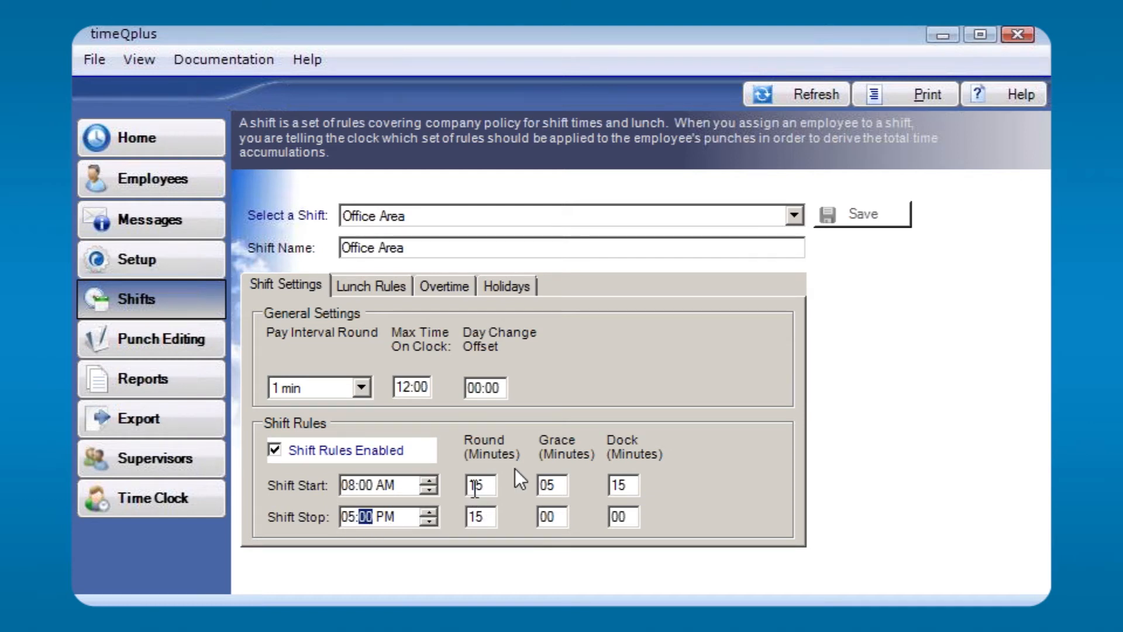
mouse_move(598, 499)
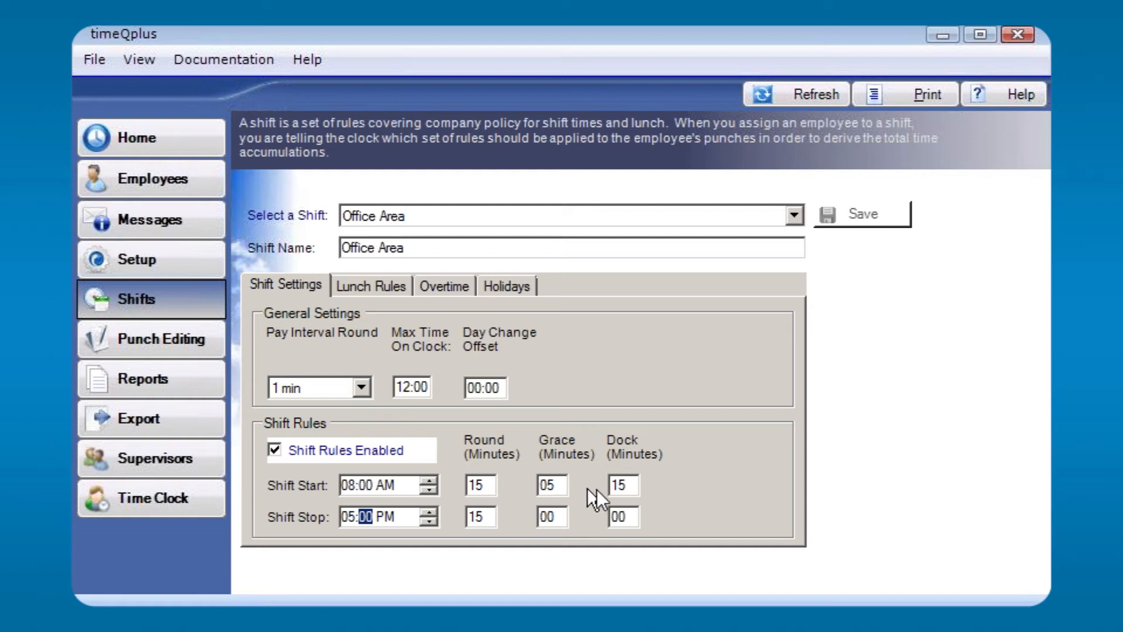
mouse_move(348, 415)
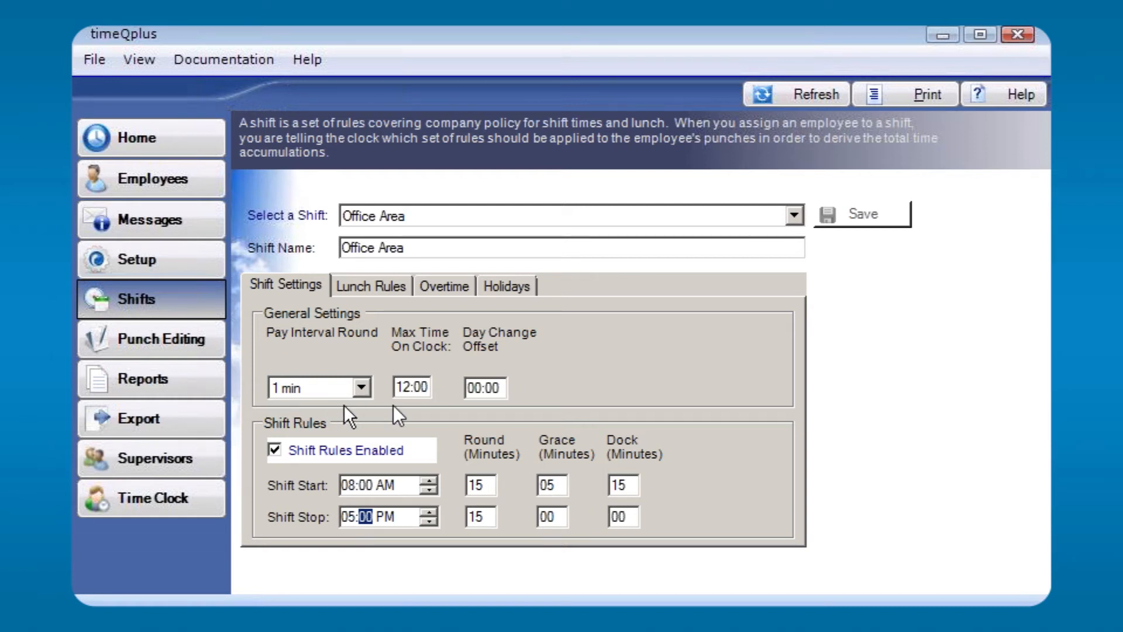
mouse_move(439, 394)
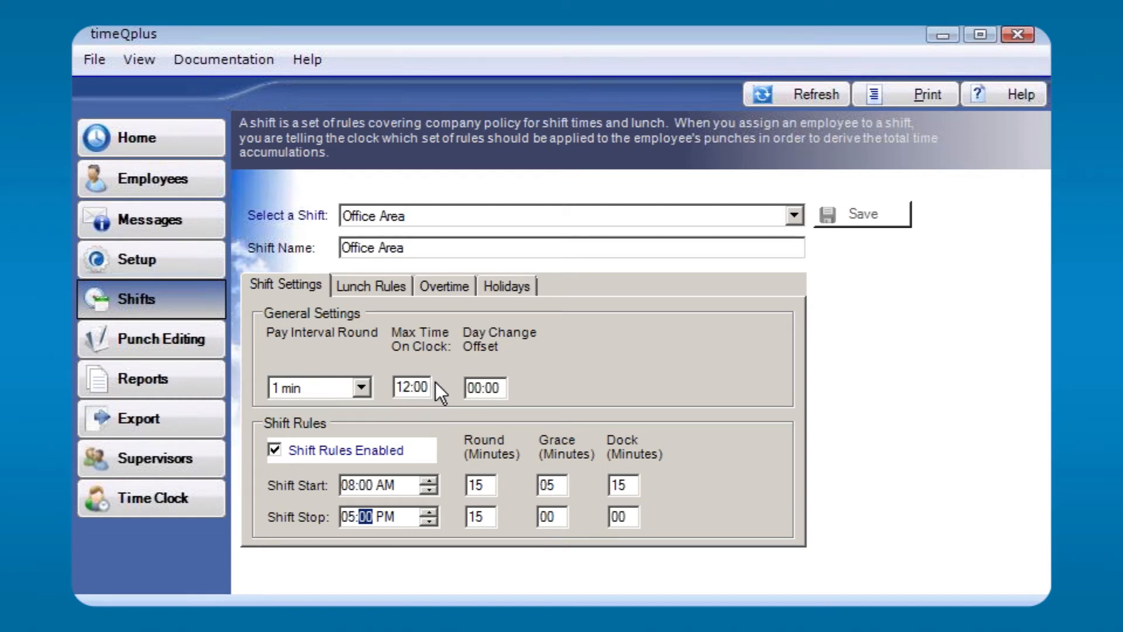
mouse_move(436, 391)
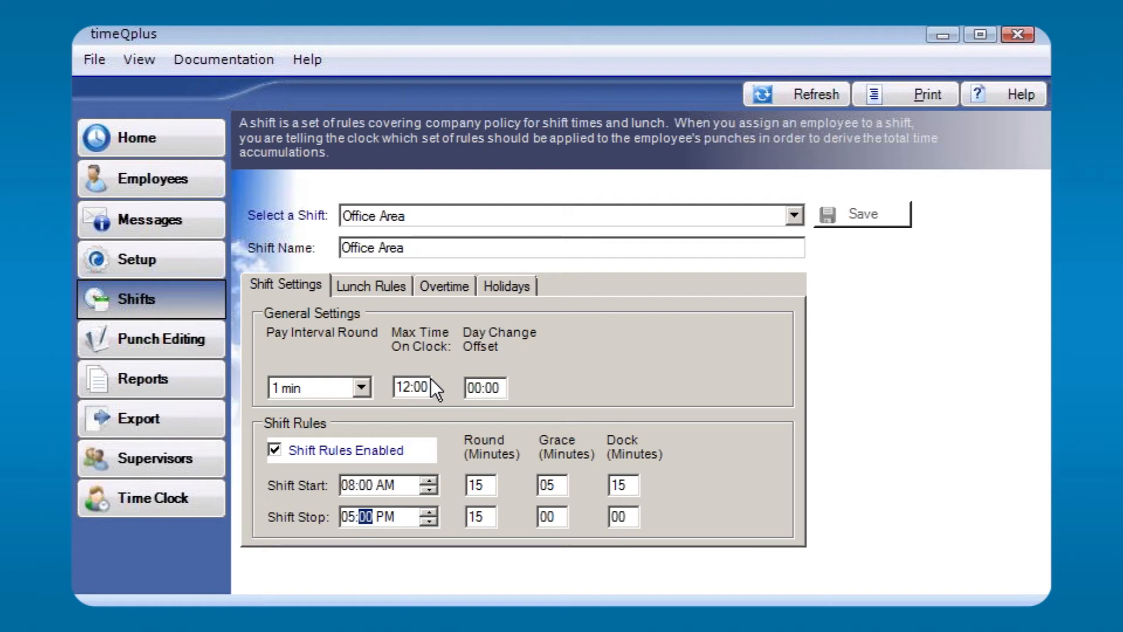
click(484, 387)
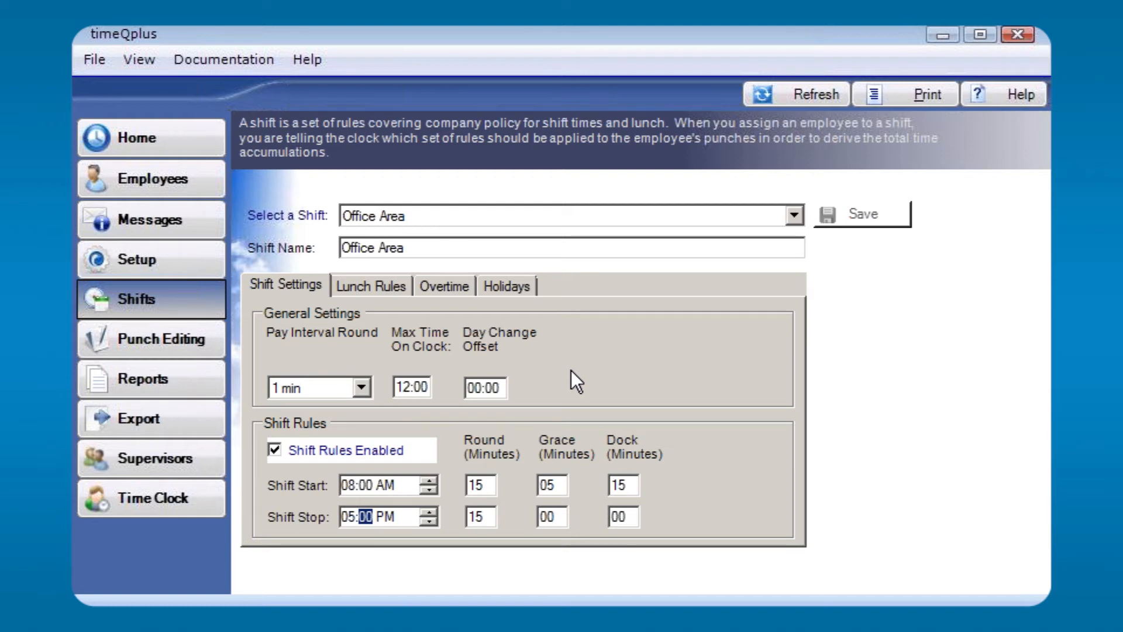
mouse_move(810, 226)
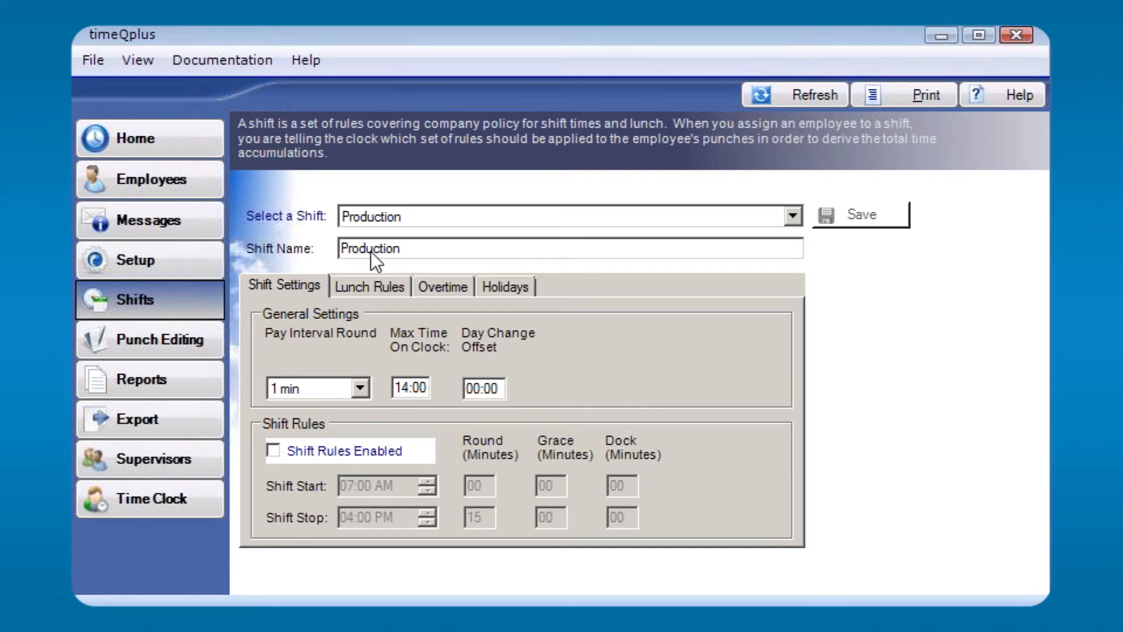
mouse_move(368, 236)
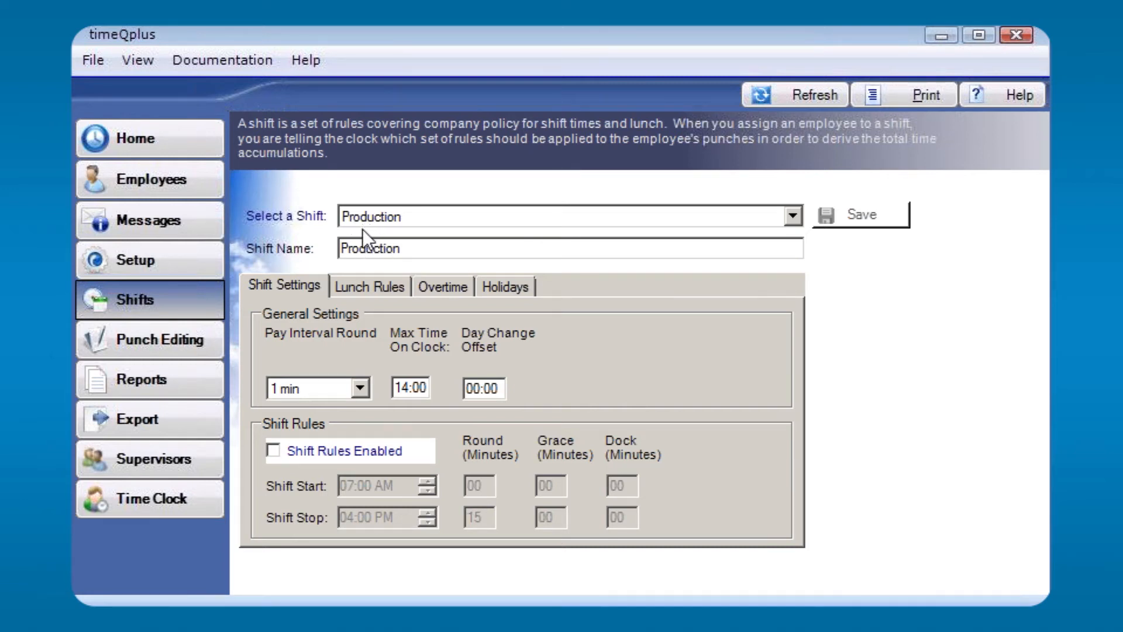
mouse_move(313, 490)
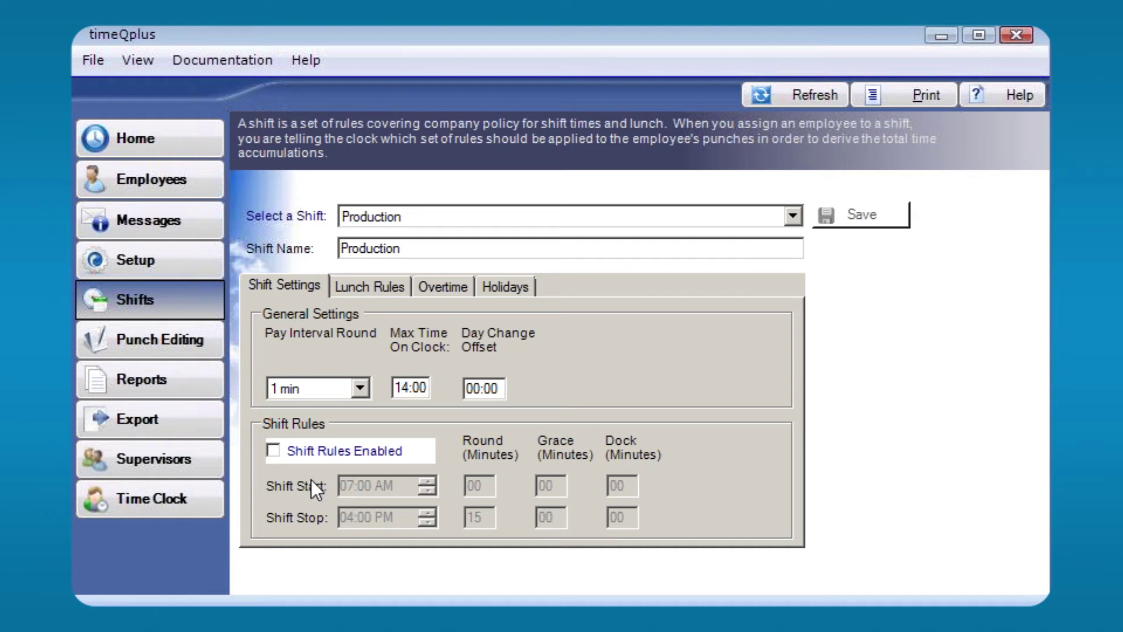
mouse_move(295, 465)
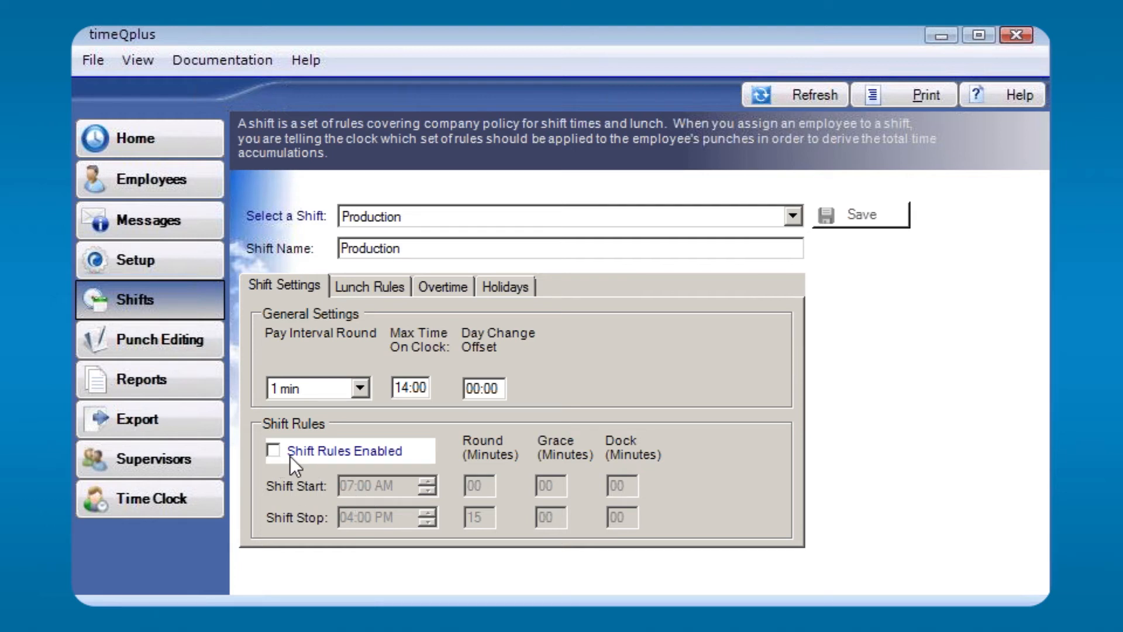
mouse_move(502, 446)
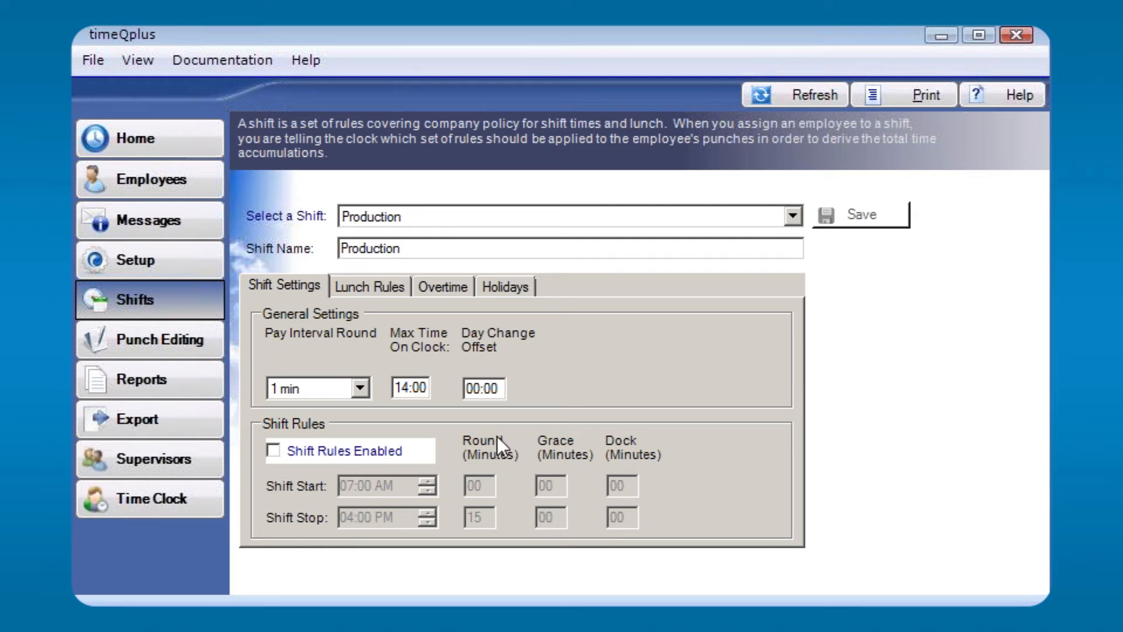
mouse_move(801, 228)
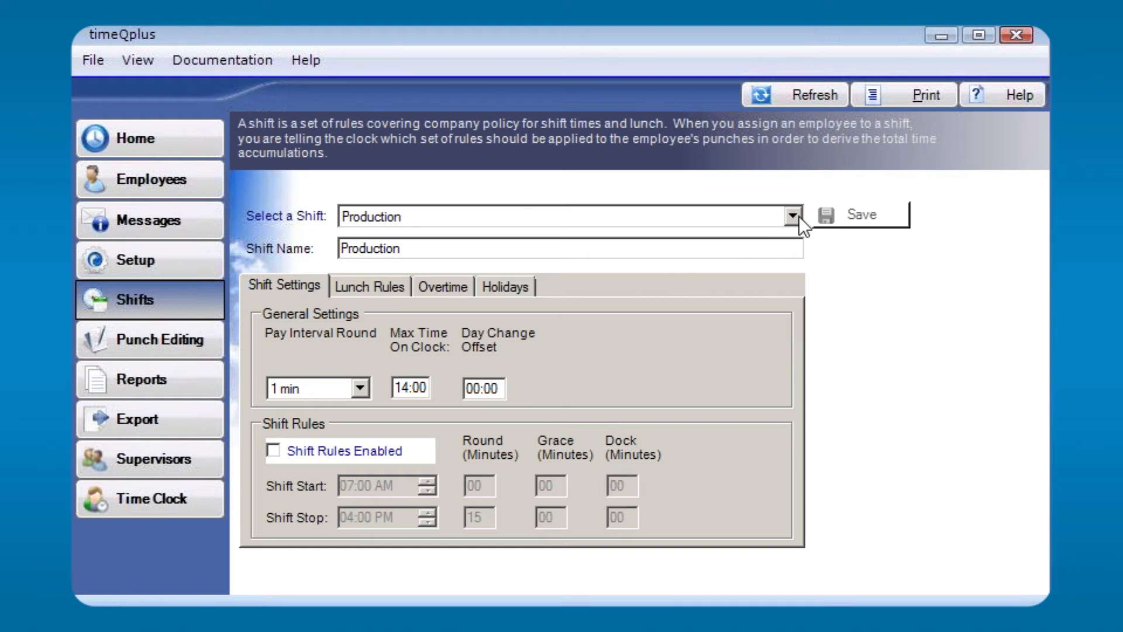
Switch to the Warehouse shift and show its currently disabled lunch rules.
click(792, 216)
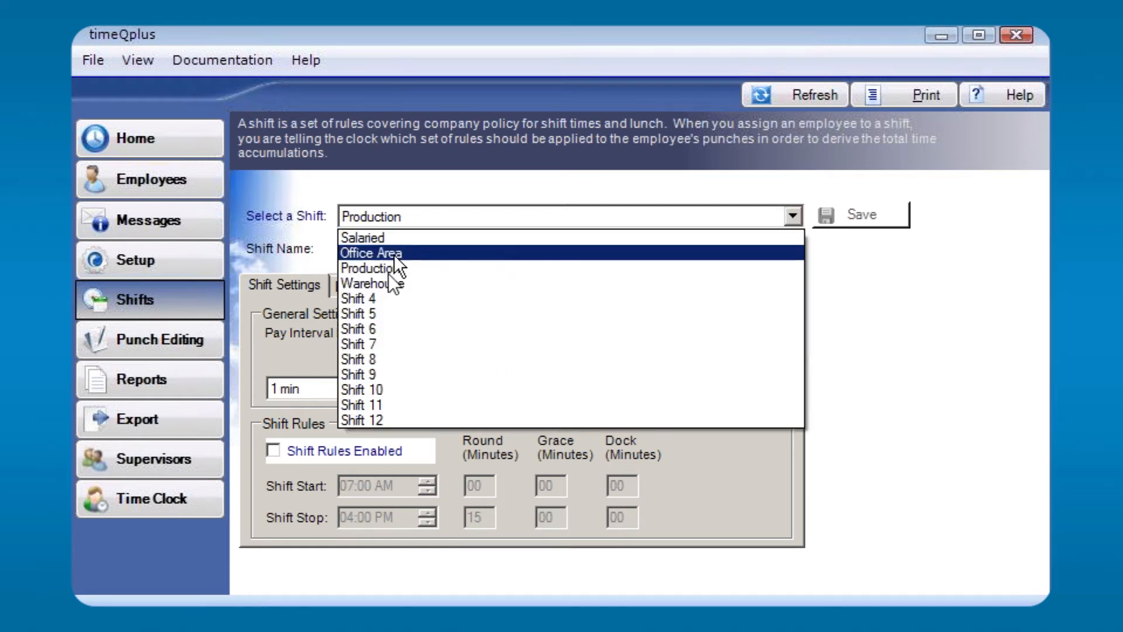
click(368, 282)
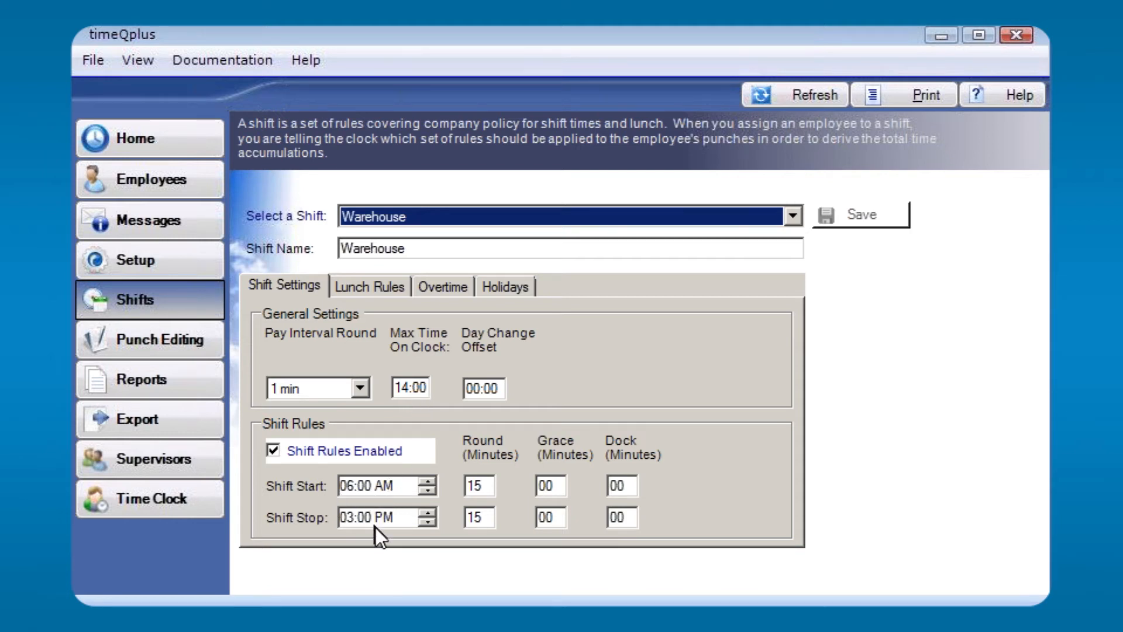
mouse_move(583, 510)
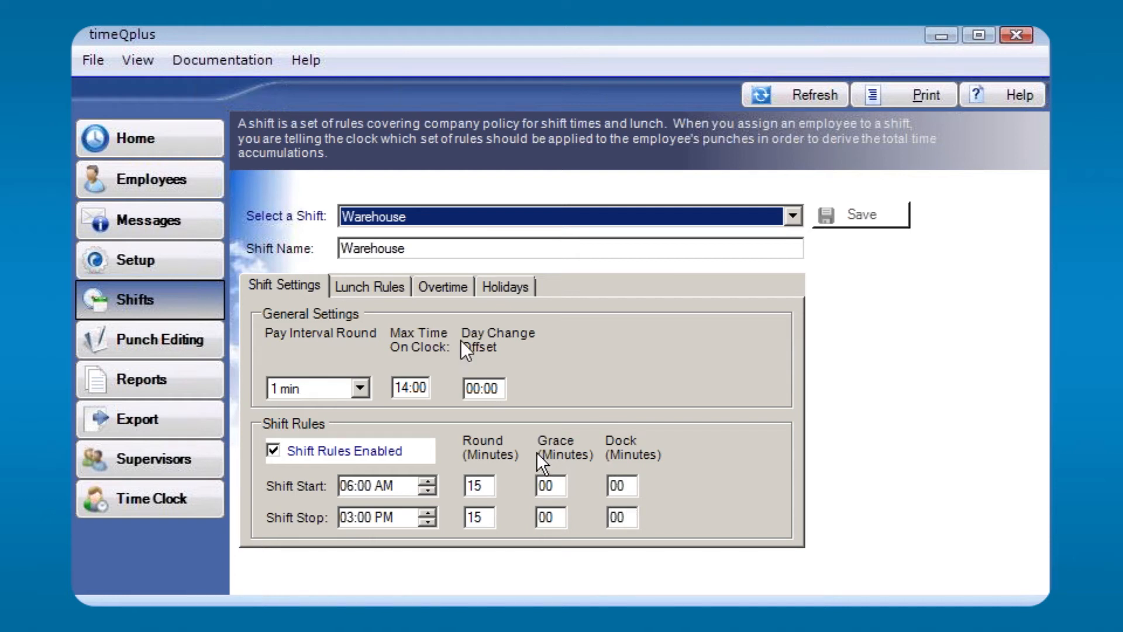
mouse_move(357, 293)
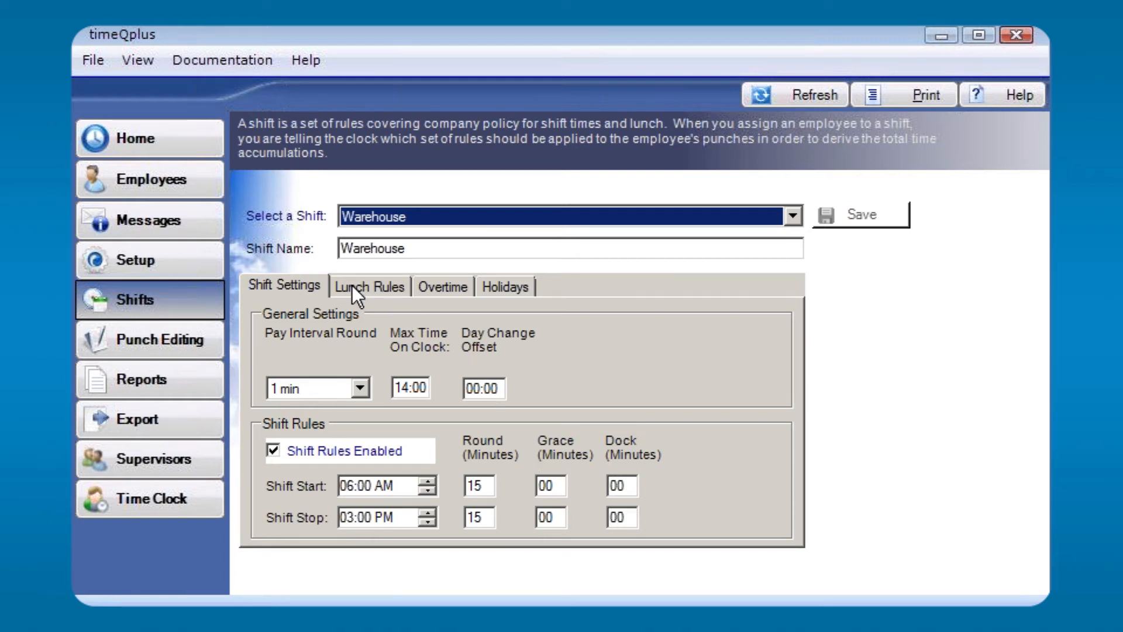
click(370, 286)
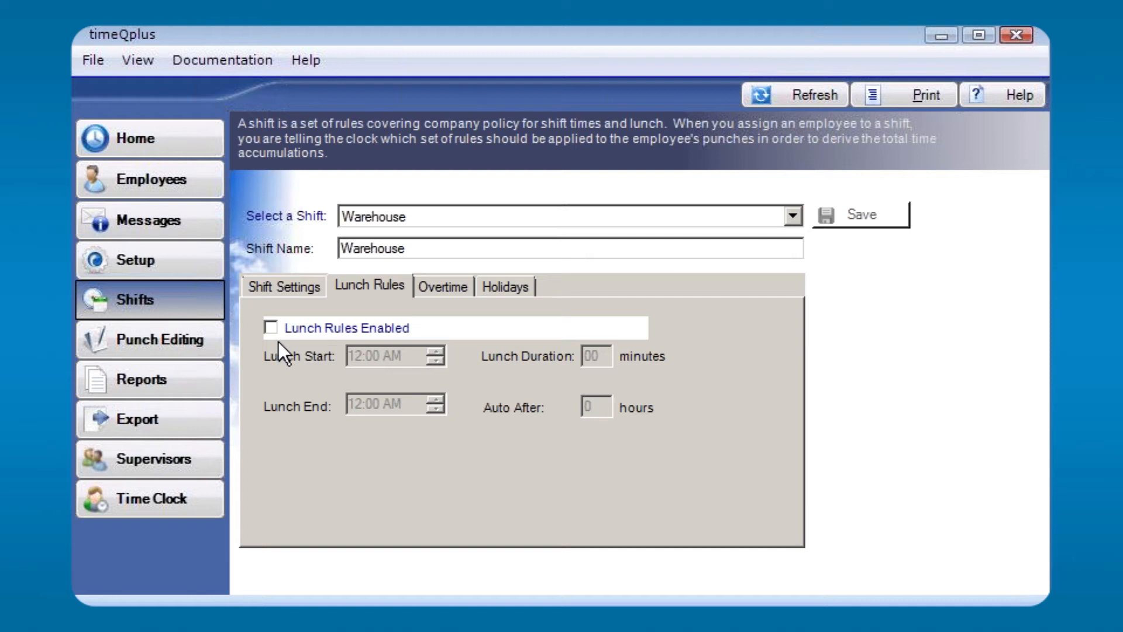
mouse_move(274, 340)
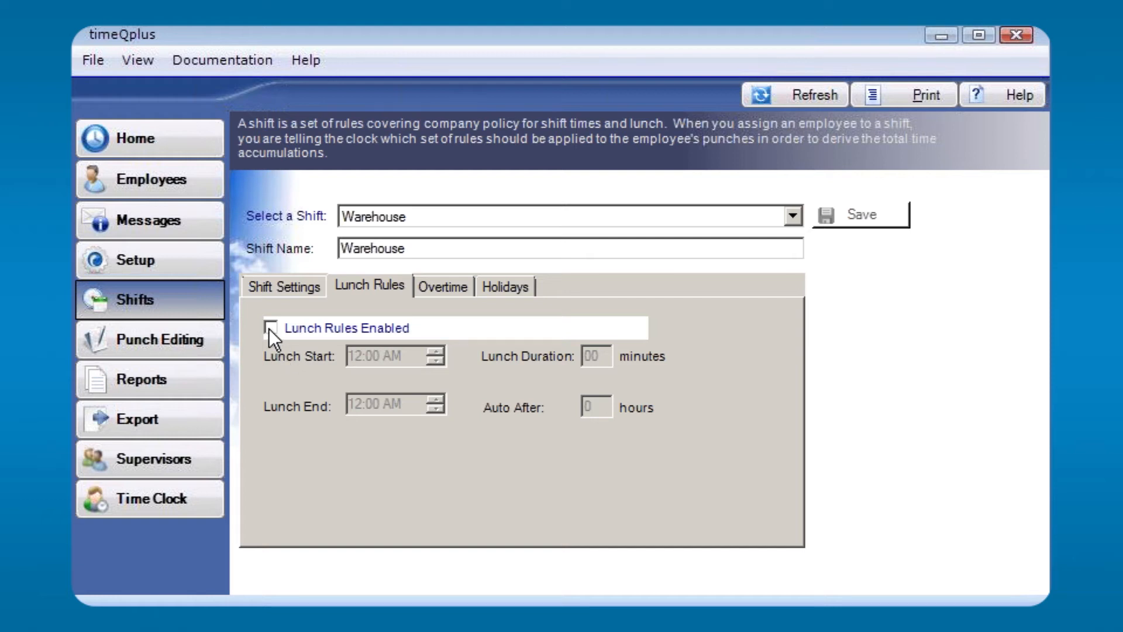
mouse_move(296, 378)
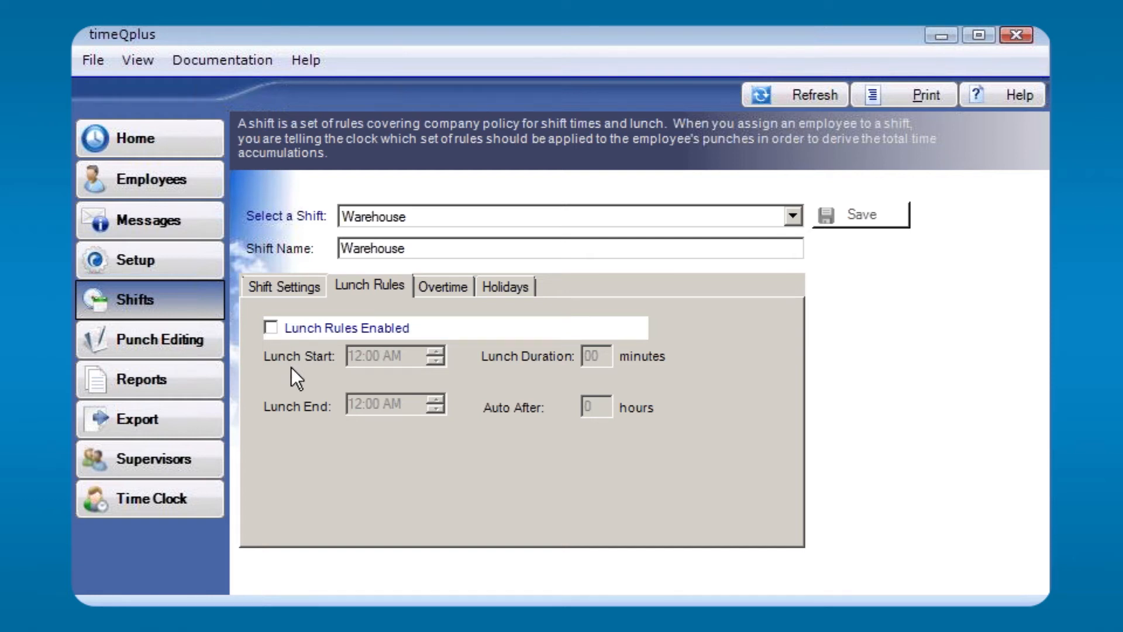
mouse_move(476, 397)
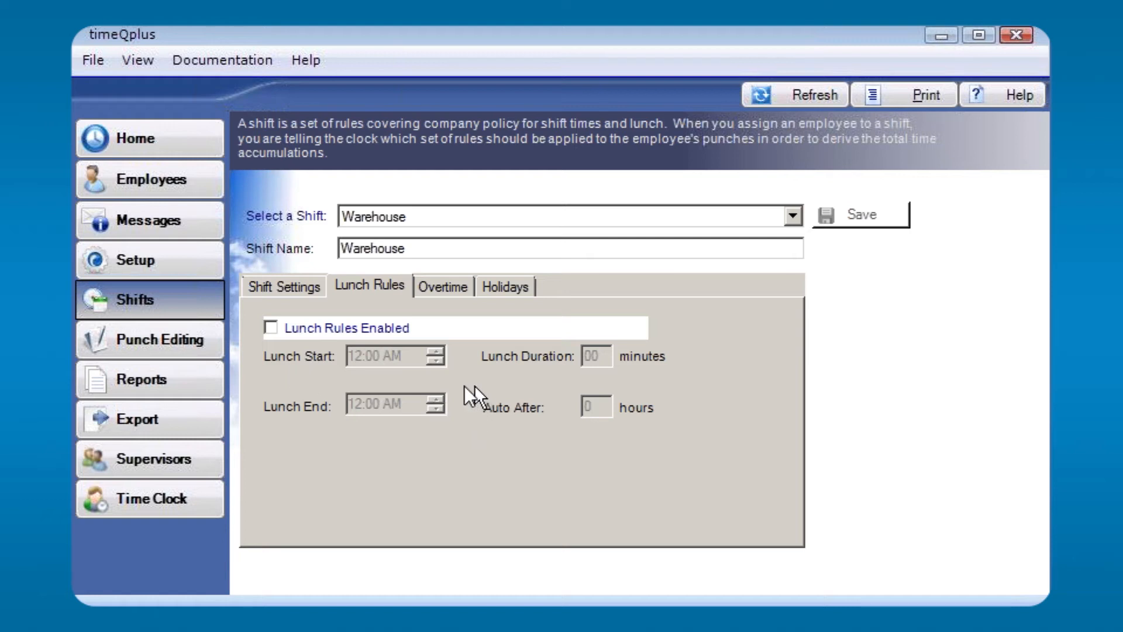
mouse_move(471, 391)
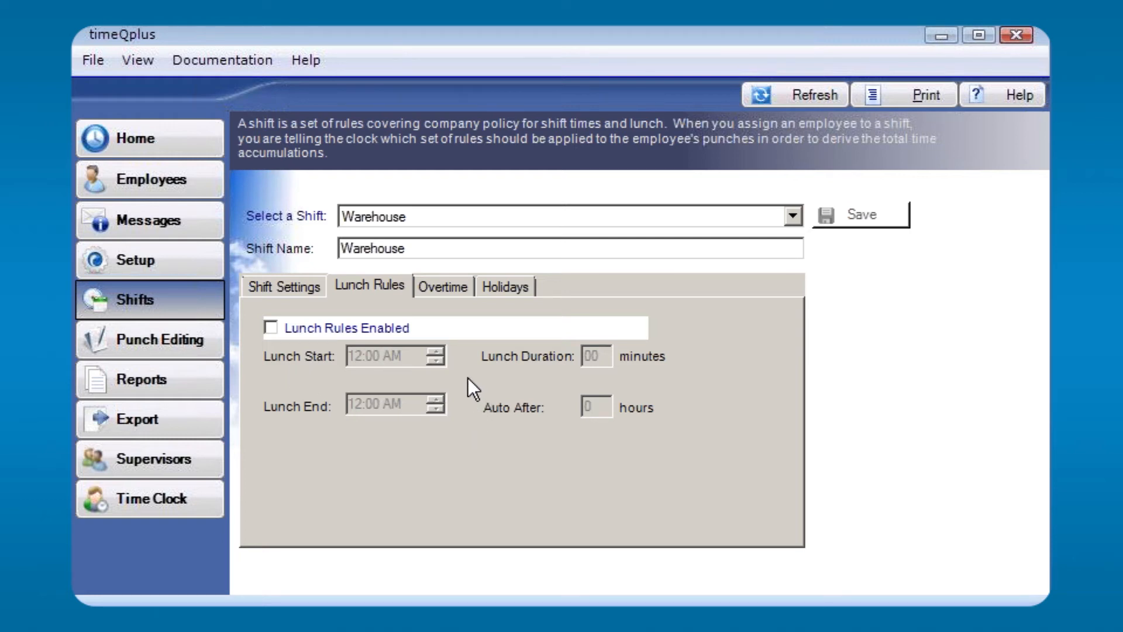
mouse_move(452, 365)
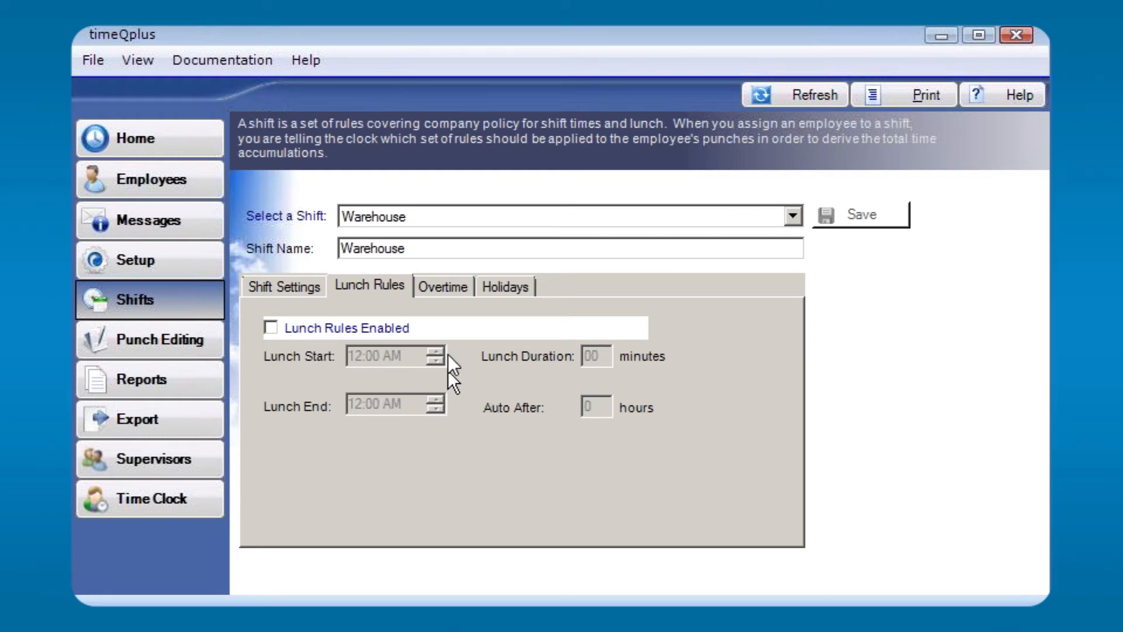
mouse_move(271, 337)
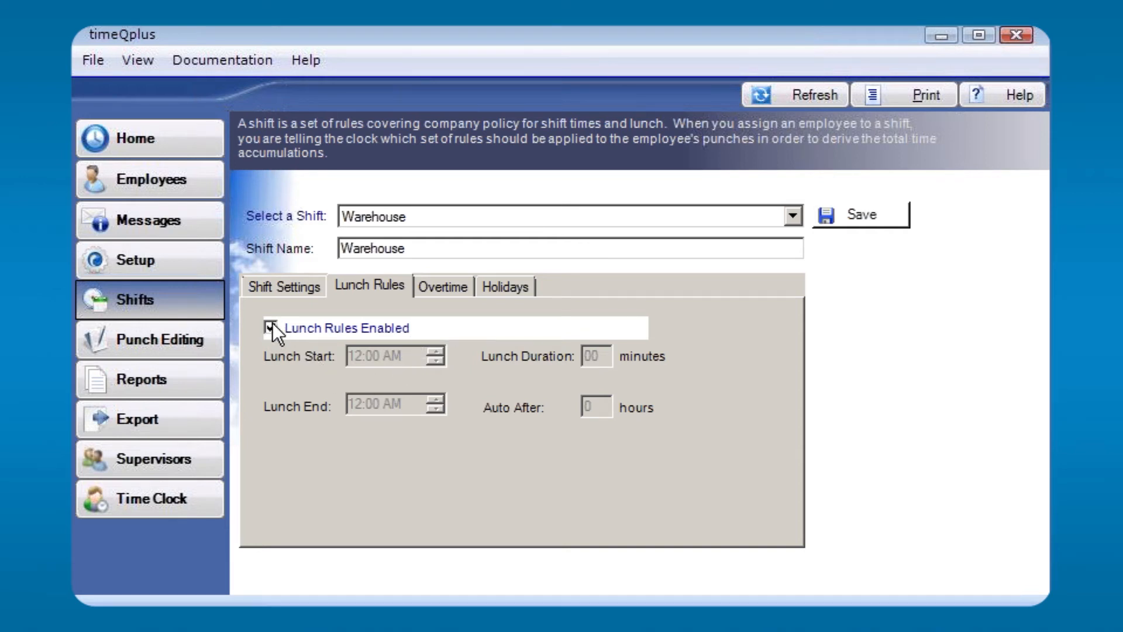
Enable lunch rules for the Warehouse shift and show its overtime (8 daily, 40 weekly).
click(271, 327)
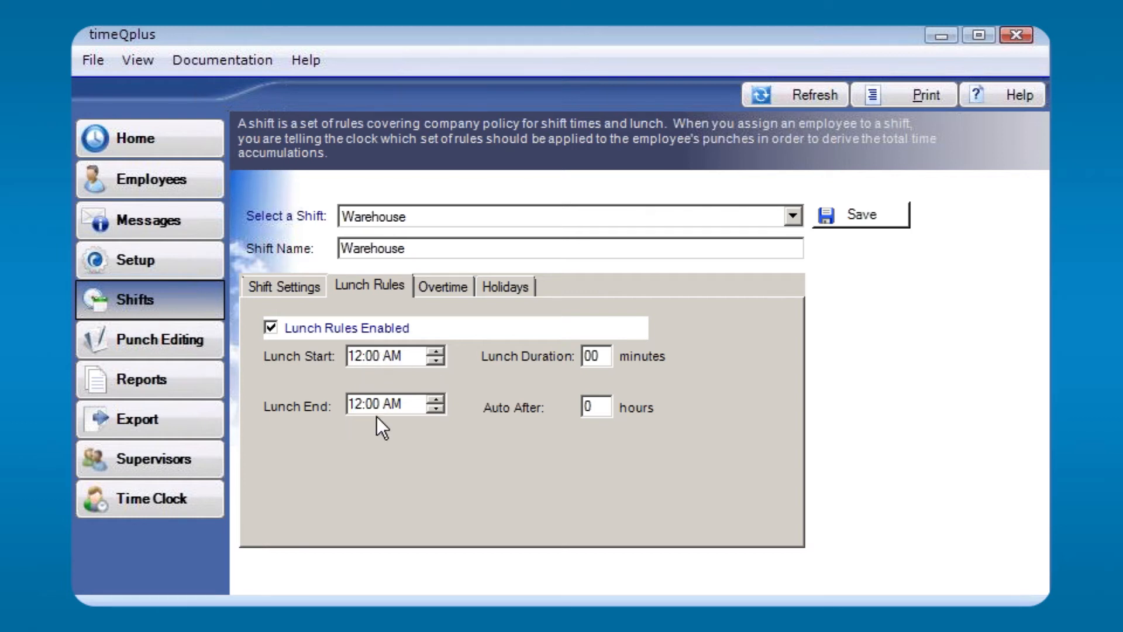
mouse_move(516, 379)
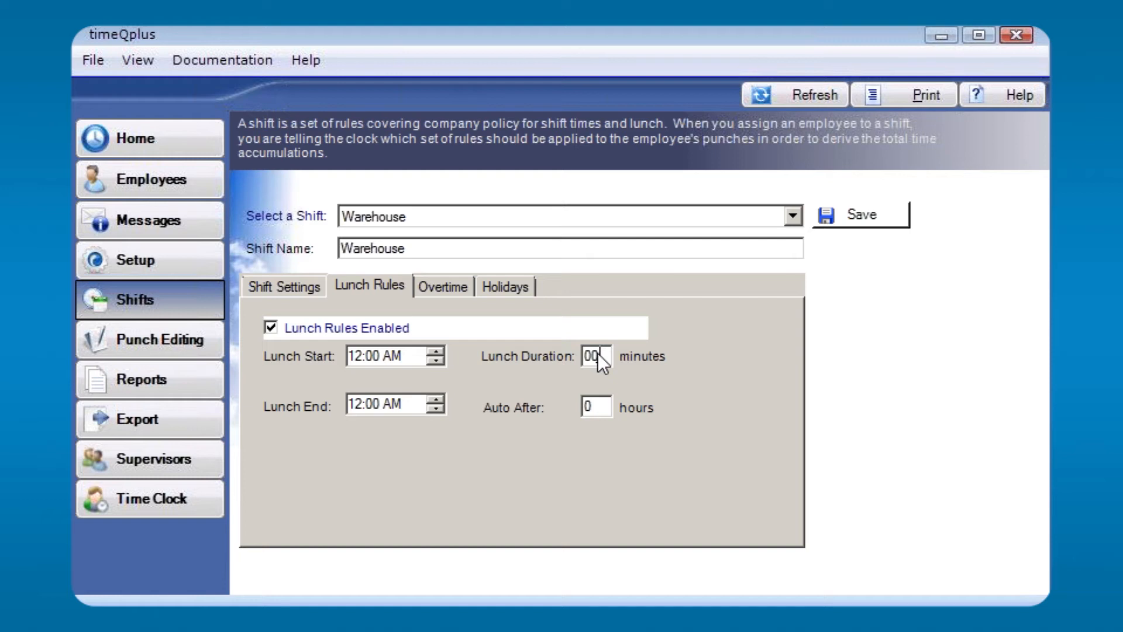
mouse_move(516, 439)
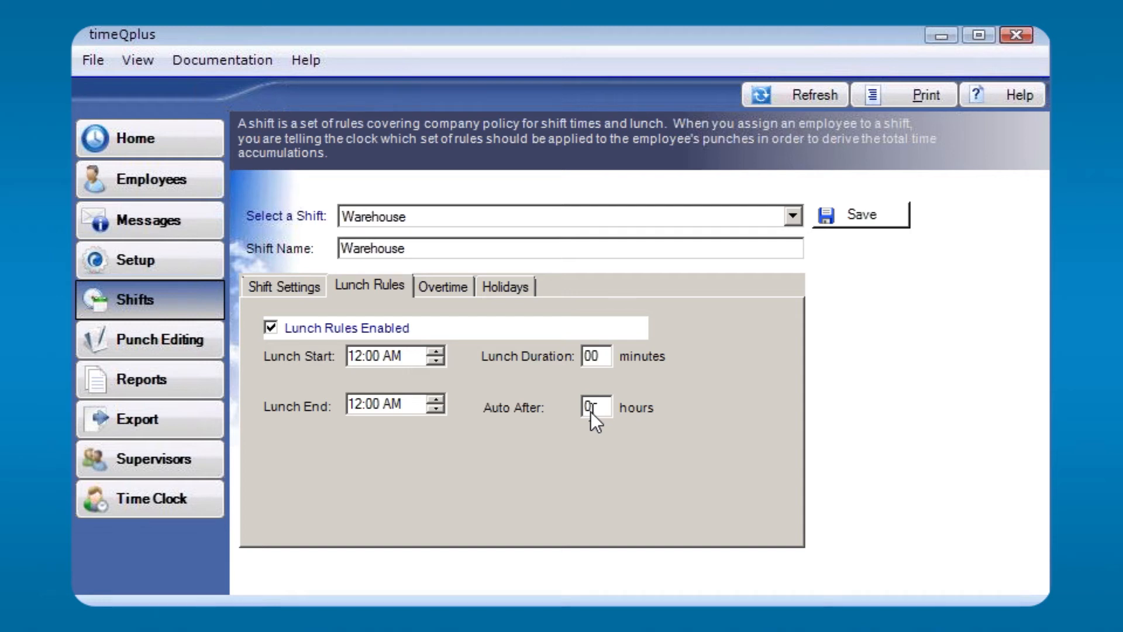
mouse_move(455, 415)
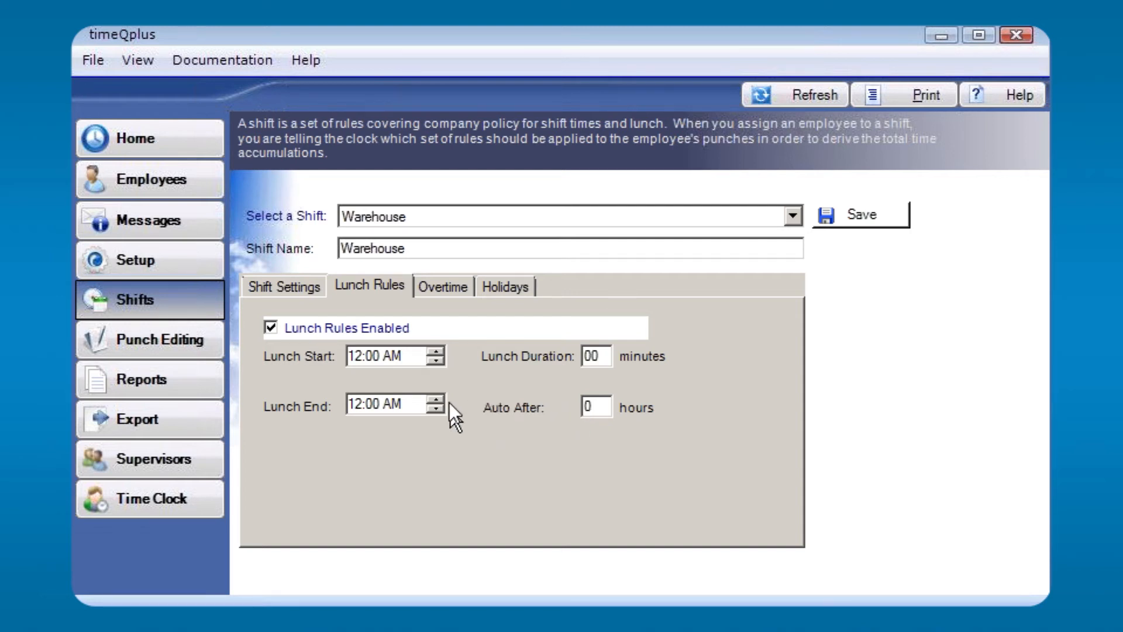
click(443, 286)
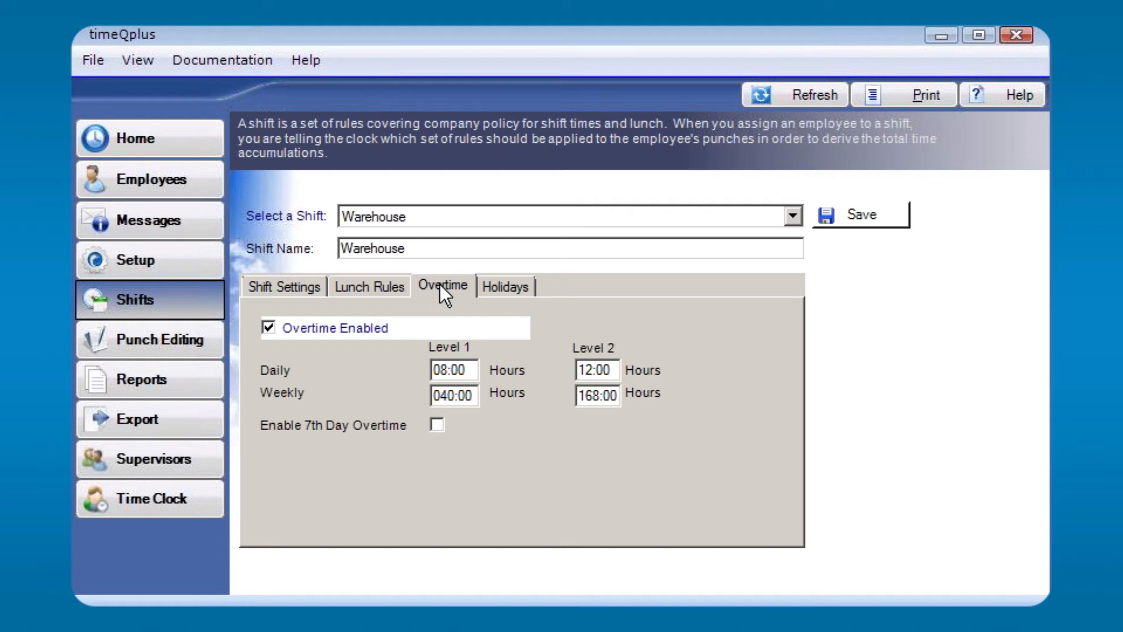
mouse_move(449, 301)
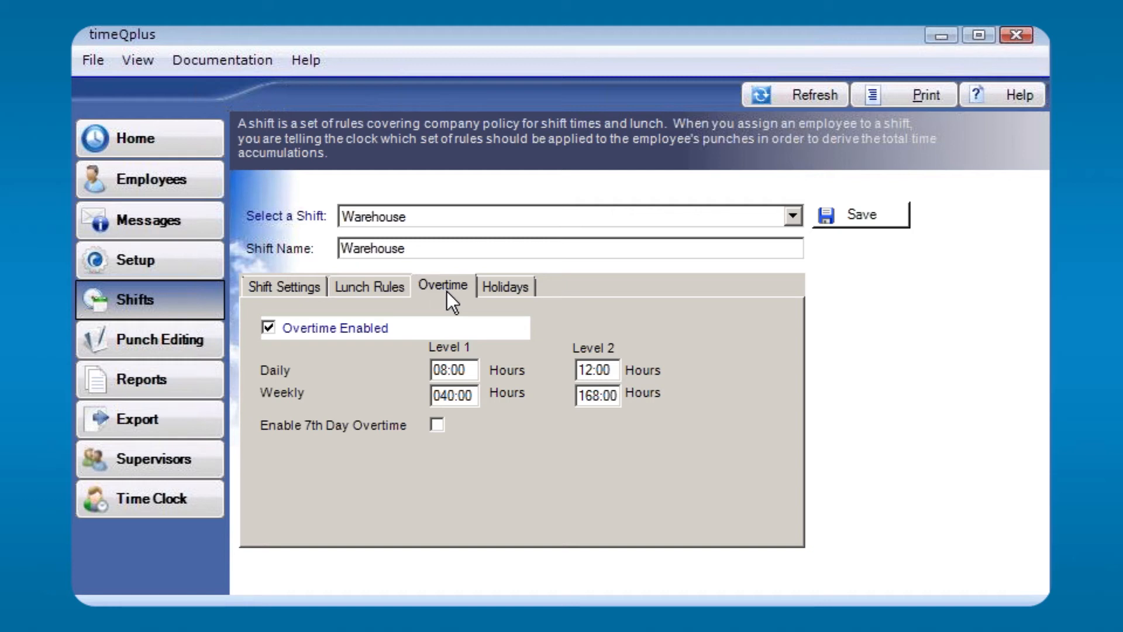
mouse_move(341, 393)
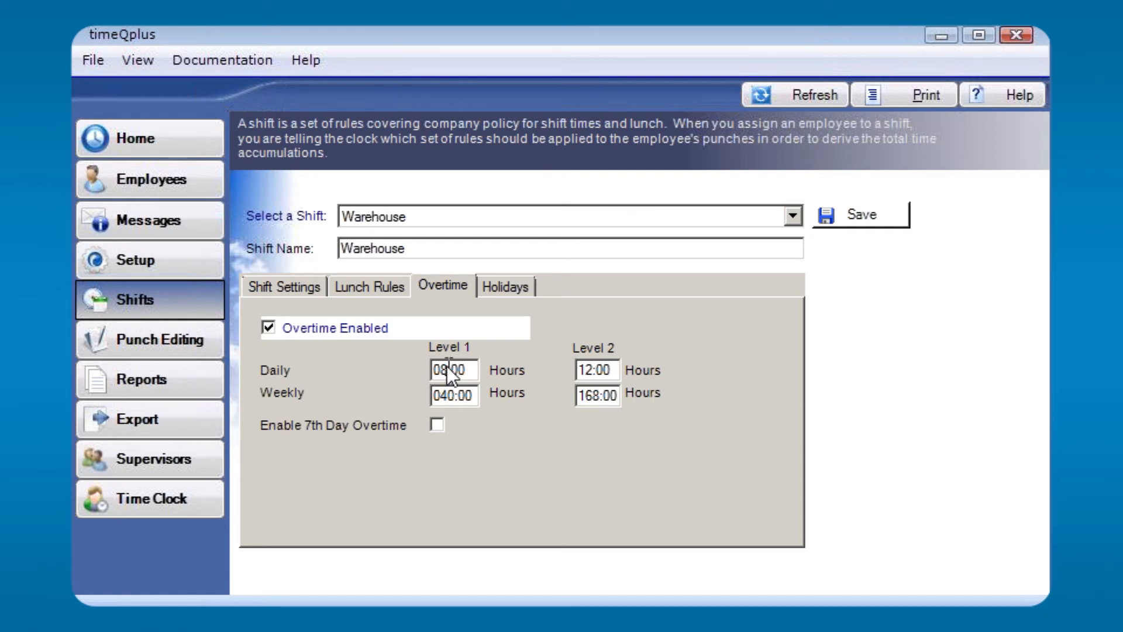
Review Warehouse overtime levels (12 daily, 168 weekly) and show its paid holidays at 8 hours.
click(598, 370)
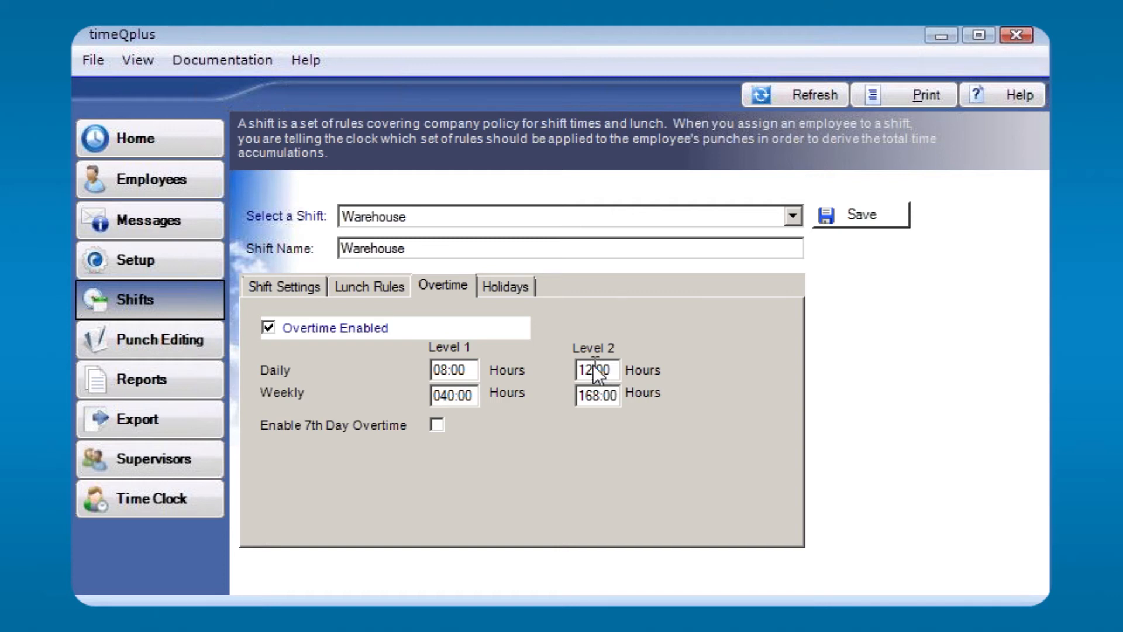
mouse_move(365, 372)
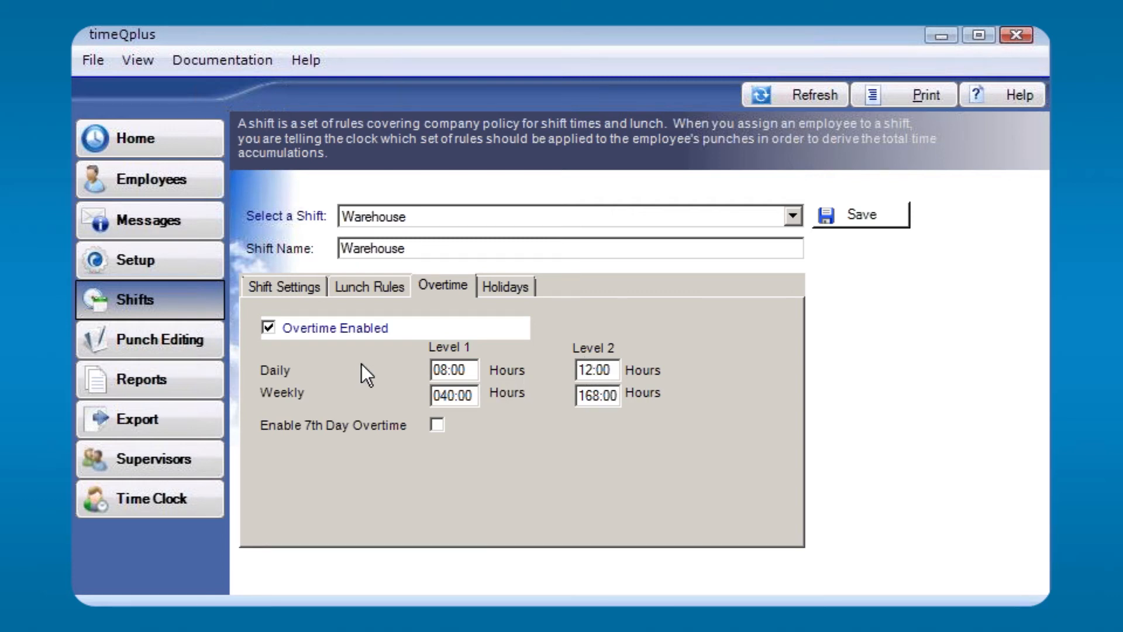
mouse_move(349, 409)
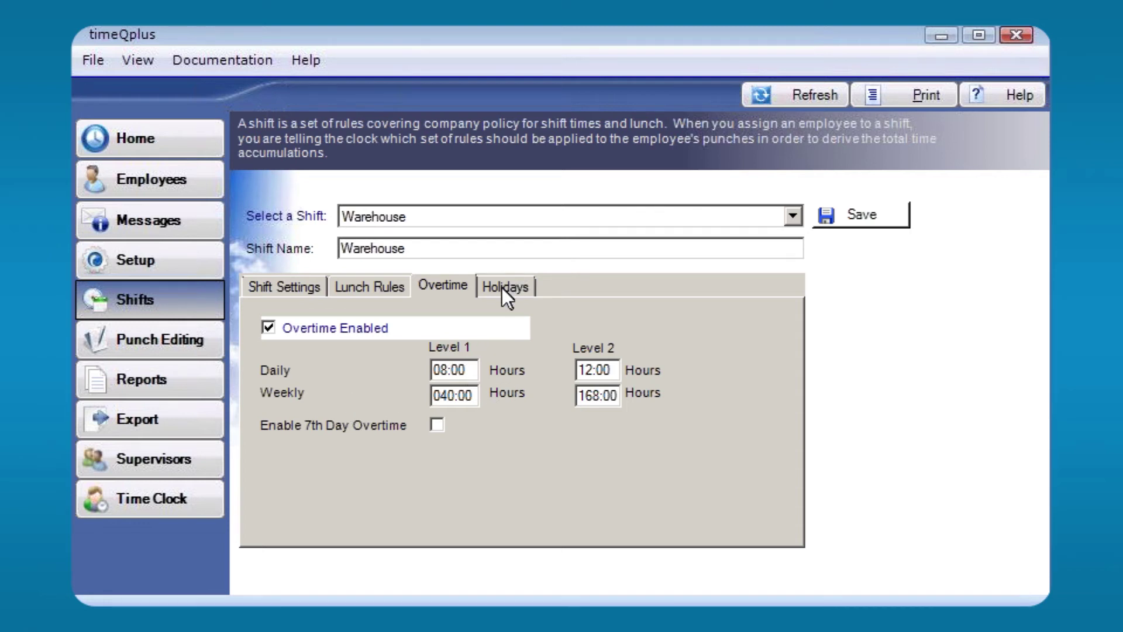
click(506, 286)
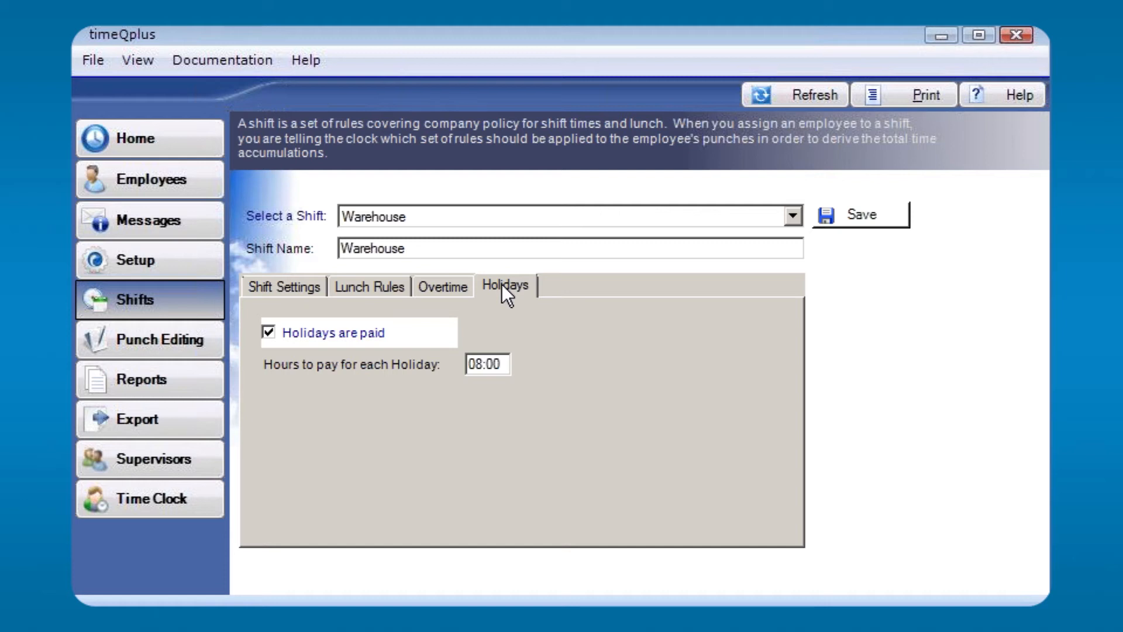
mouse_move(299, 412)
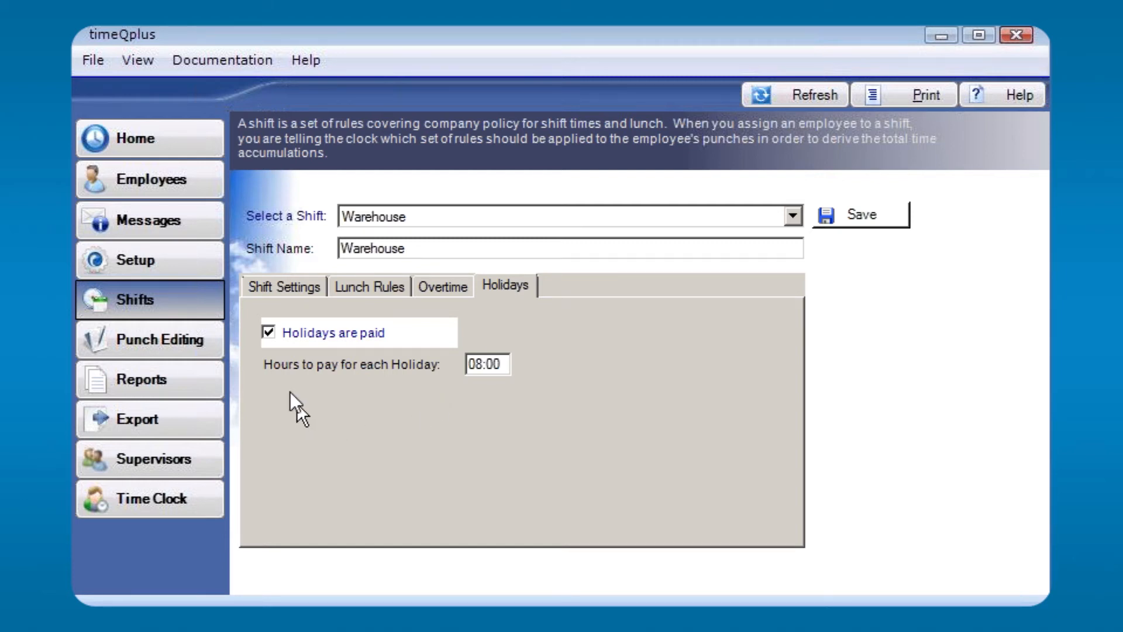
mouse_move(431, 393)
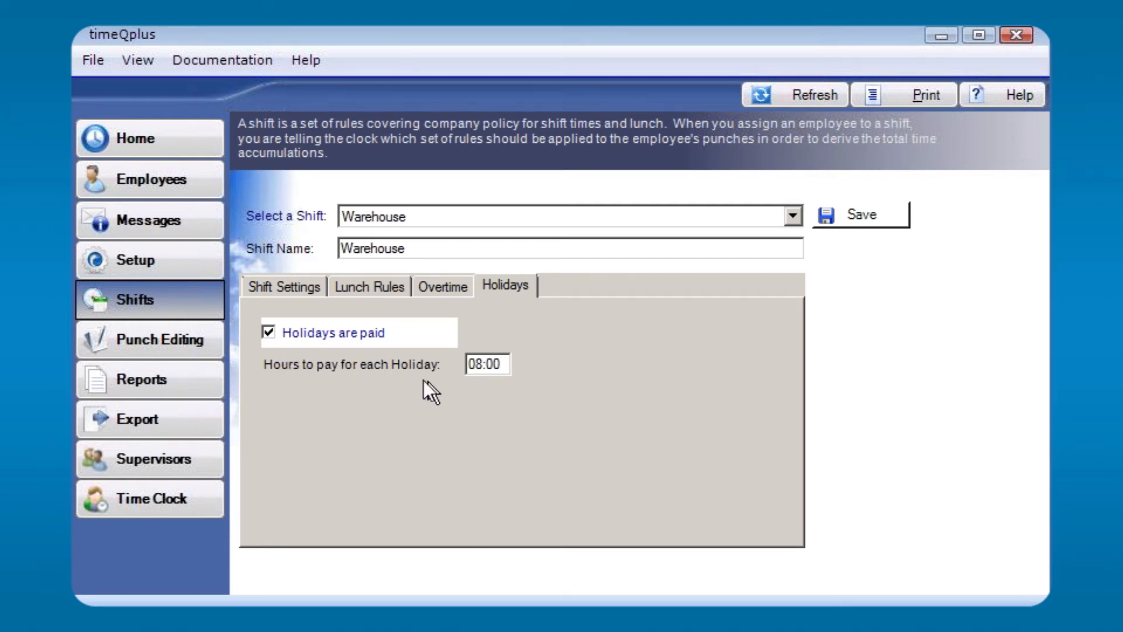
mouse_move(480, 384)
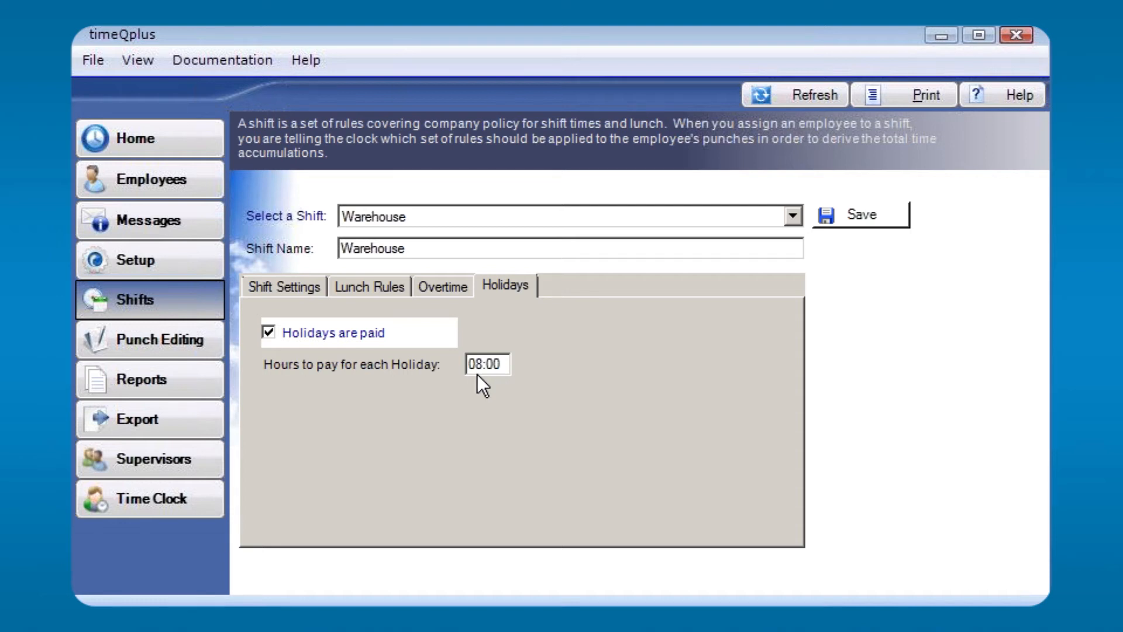
mouse_move(475, 427)
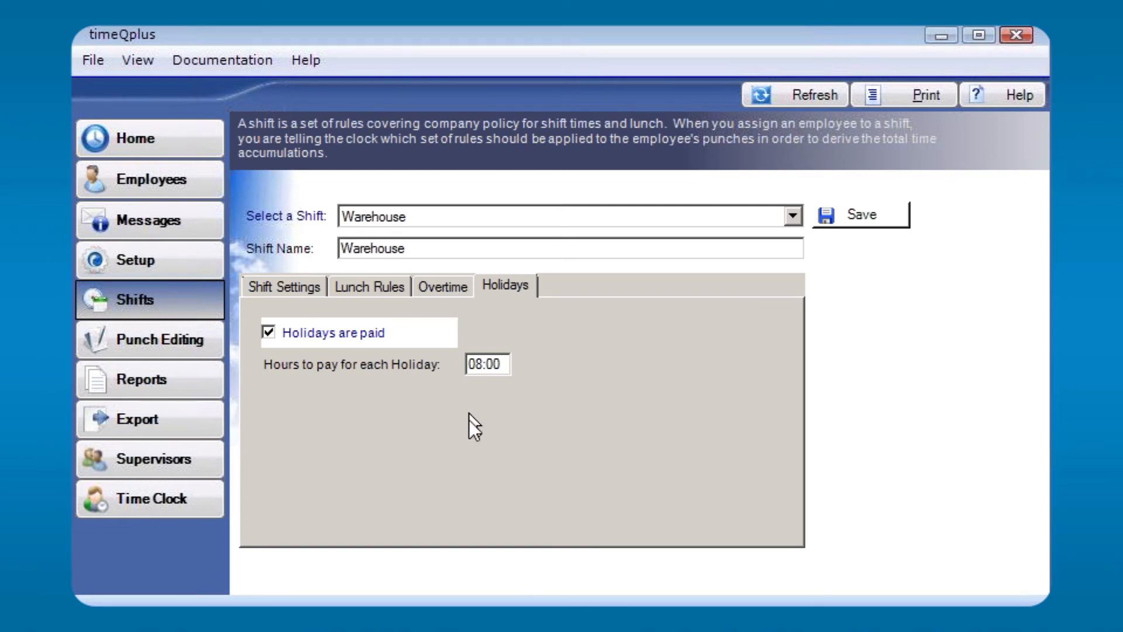
mouse_move(172, 379)
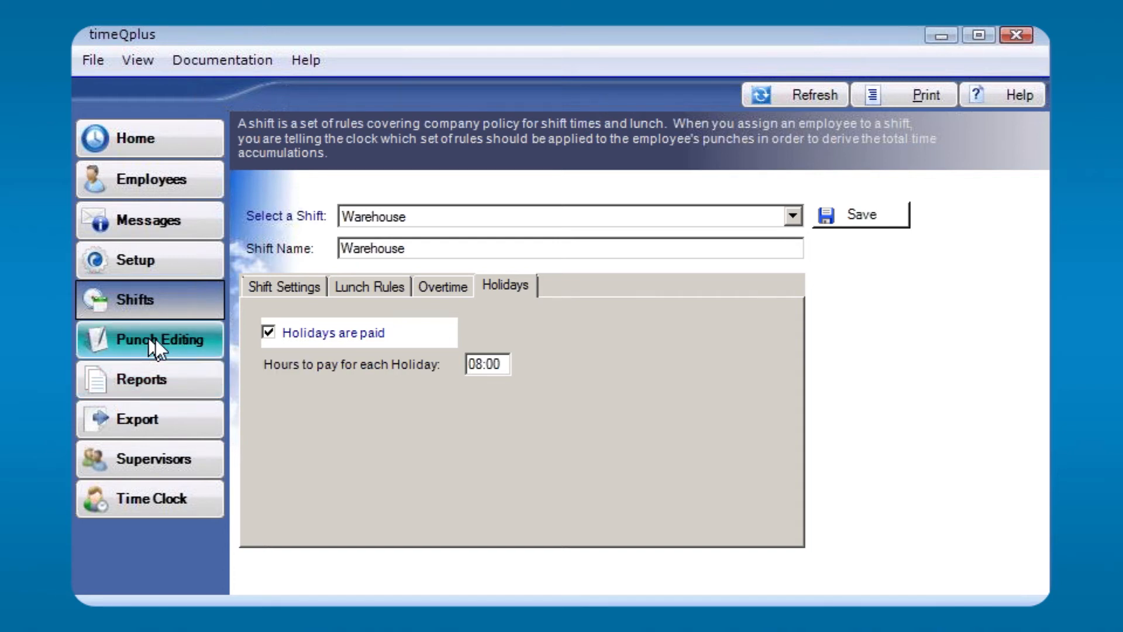
click(148, 339)
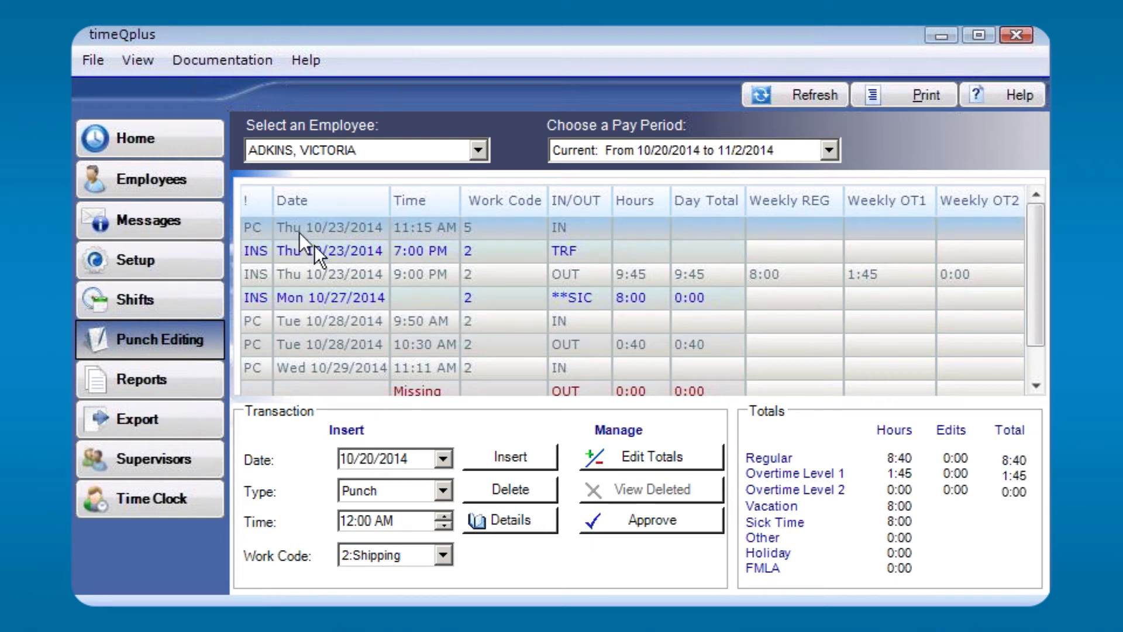
mouse_move(272, 244)
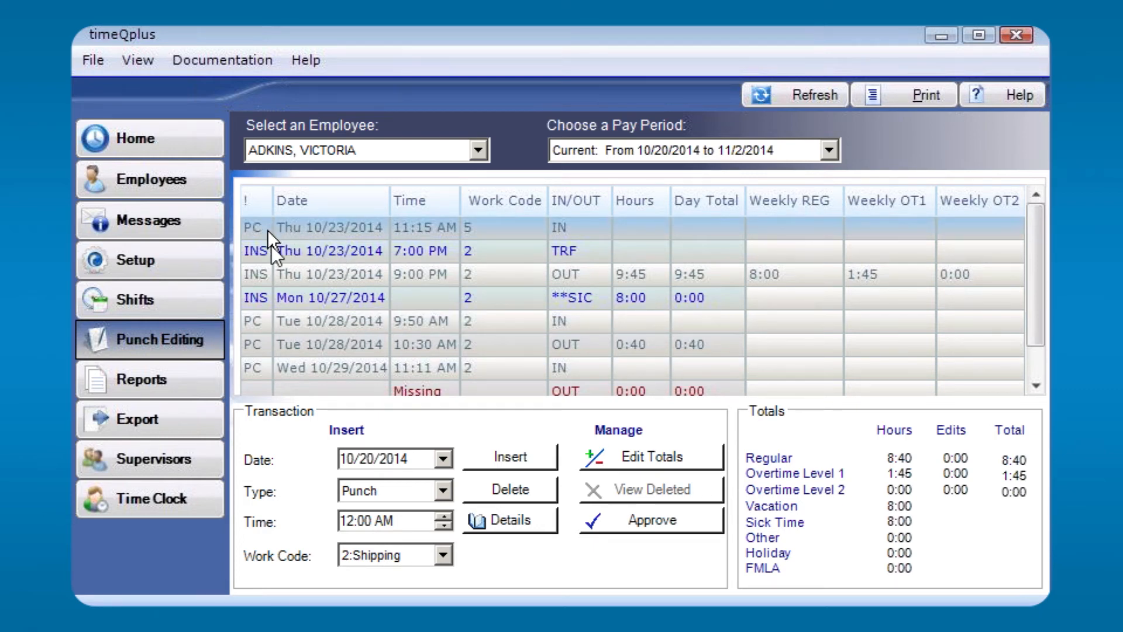
mouse_move(261, 233)
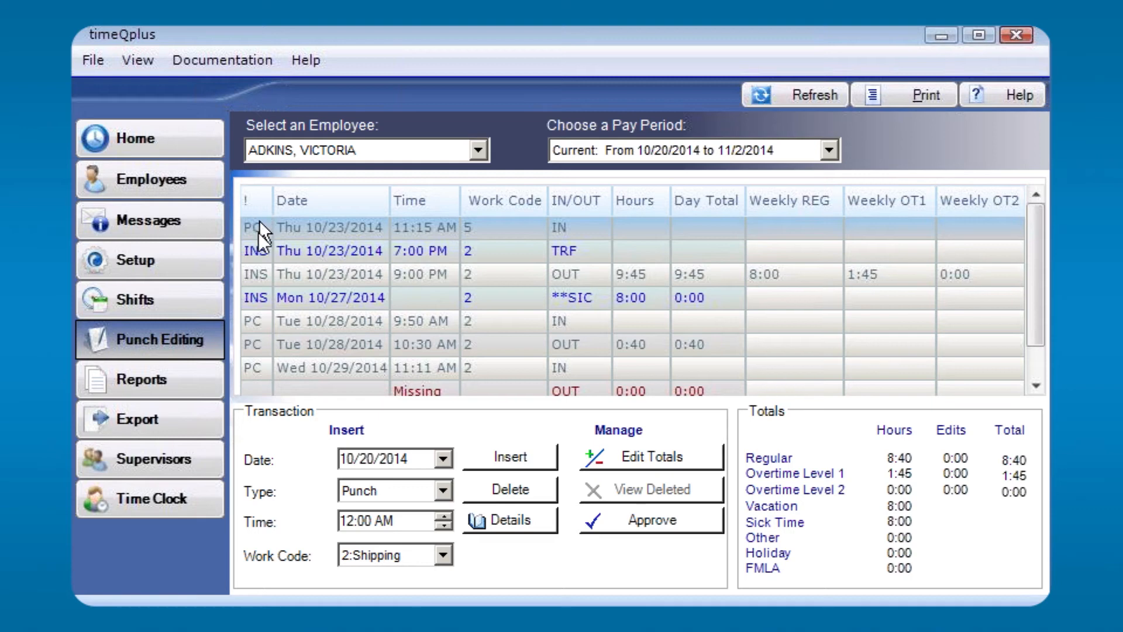
mouse_move(260, 374)
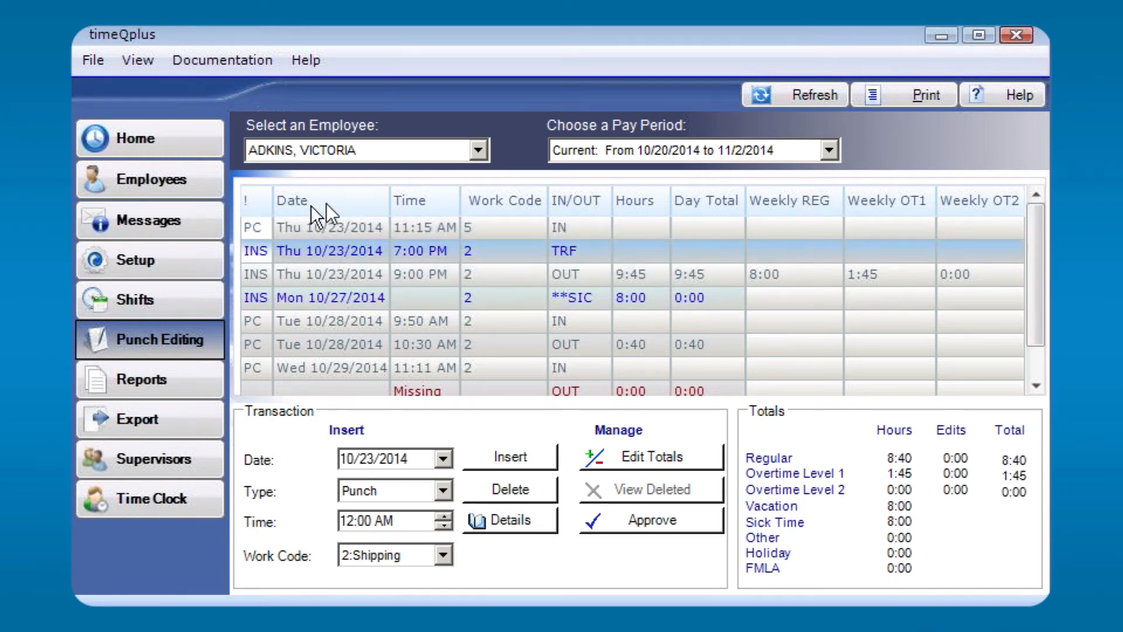
mouse_move(337, 226)
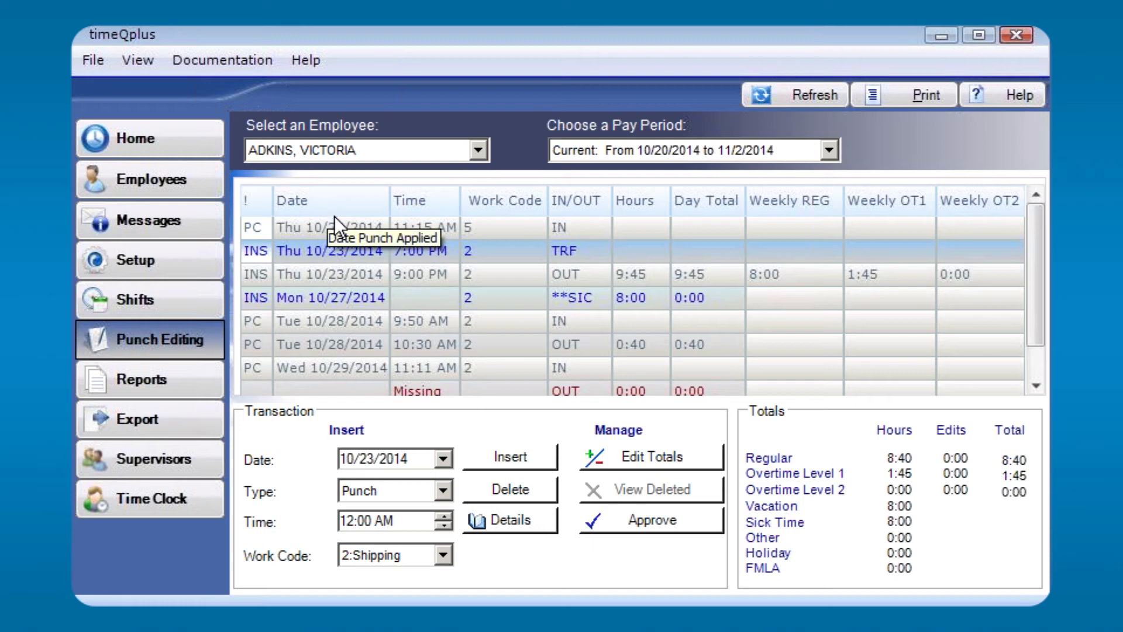
mouse_move(331, 204)
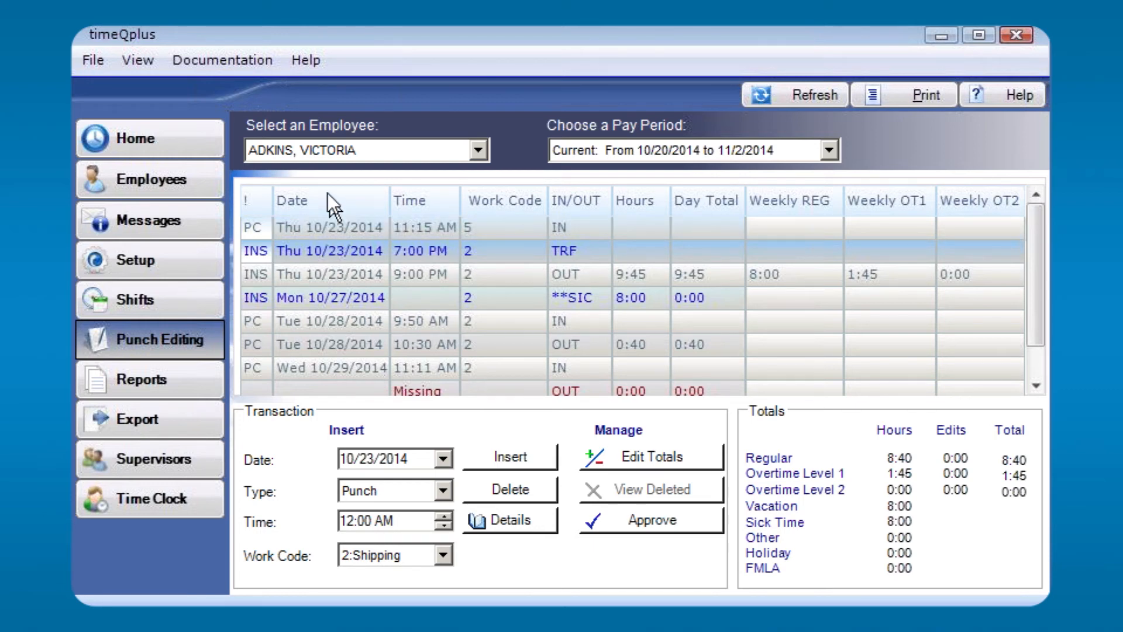
mouse_move(334, 208)
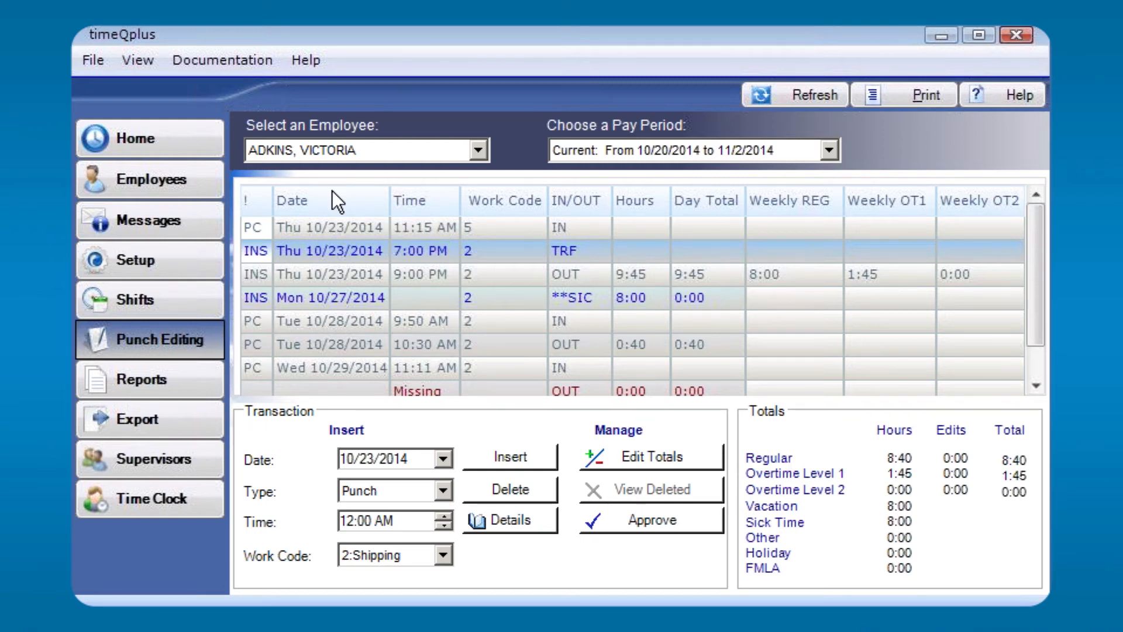
mouse_move(290, 337)
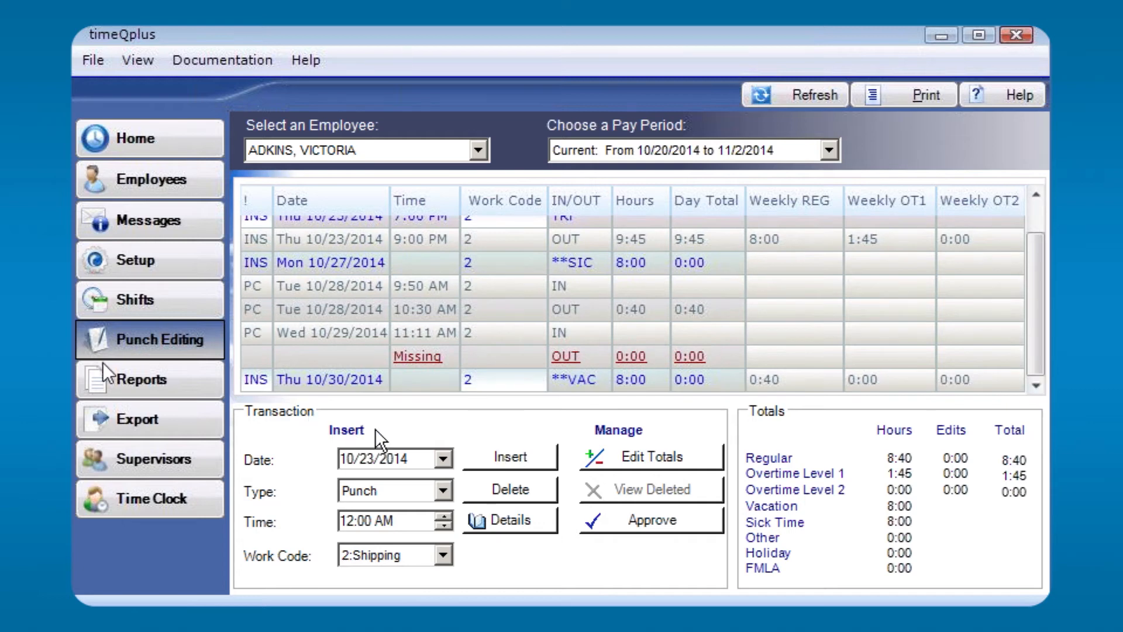
mouse_move(139, 379)
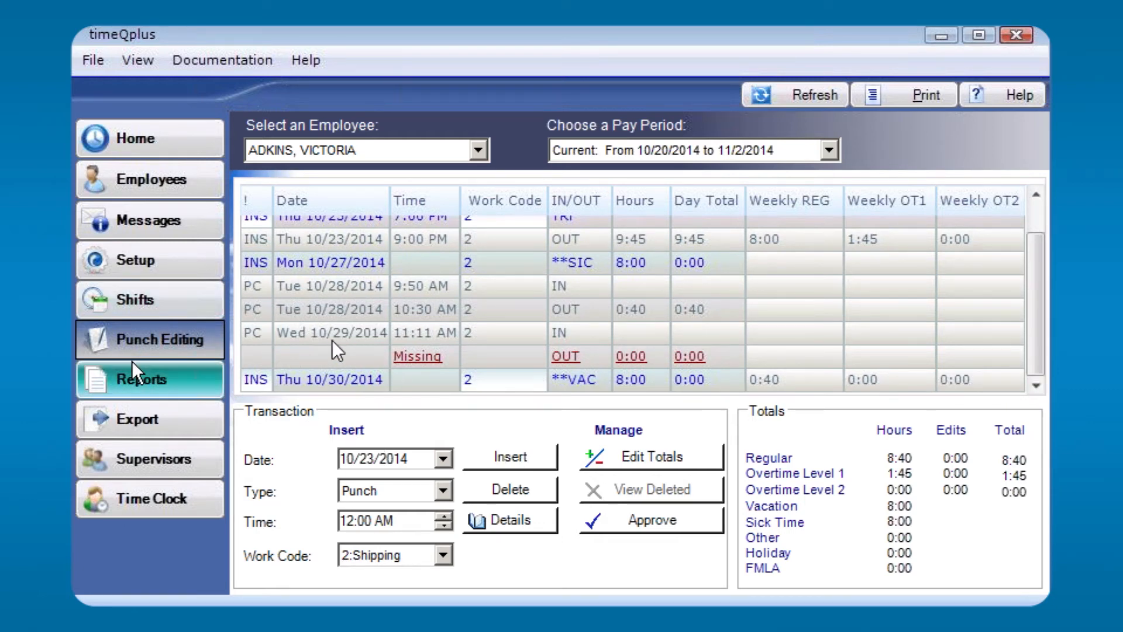
mouse_move(368, 403)
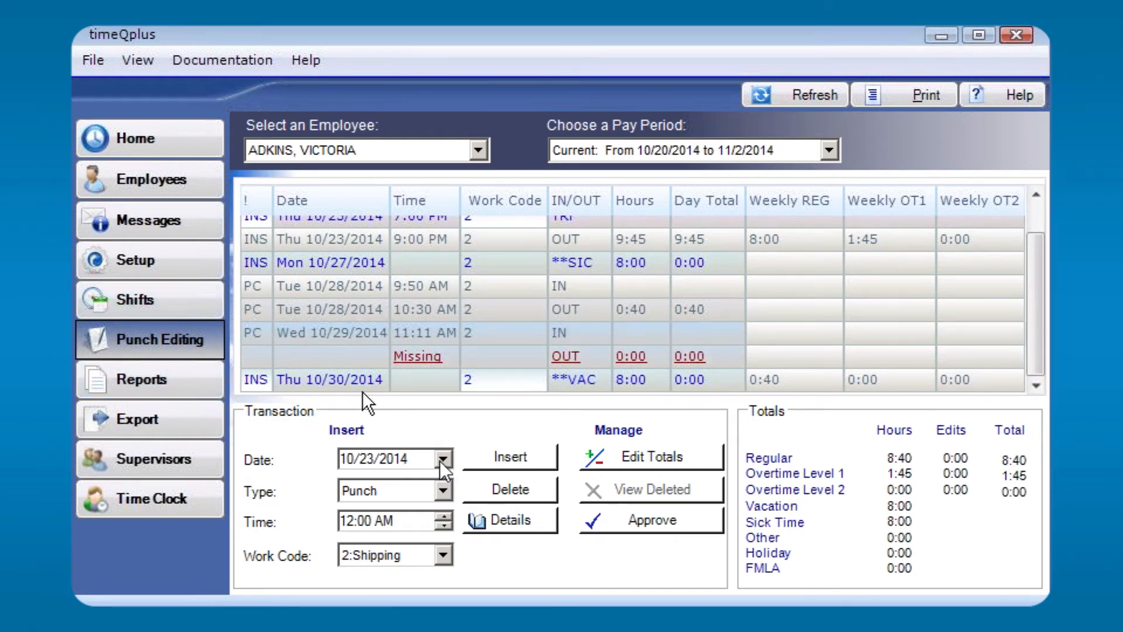
Insert an OUT punch dated 10/29/2014 at 08:00 PM and confirm it, bringing regular hours to 16:40.
click(443, 459)
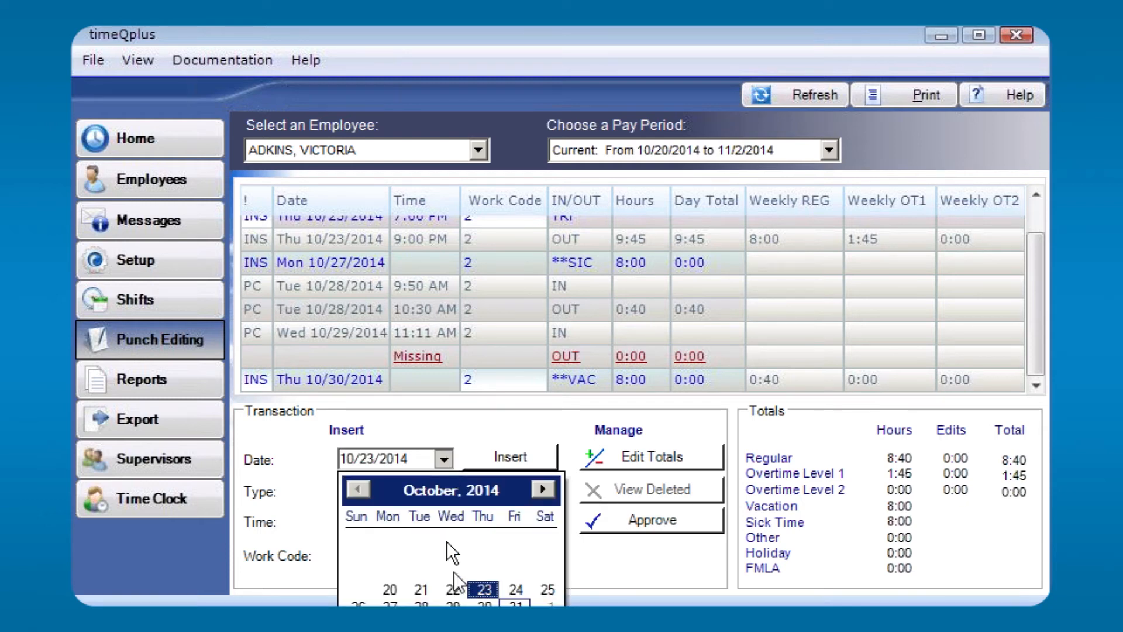
click(484, 604)
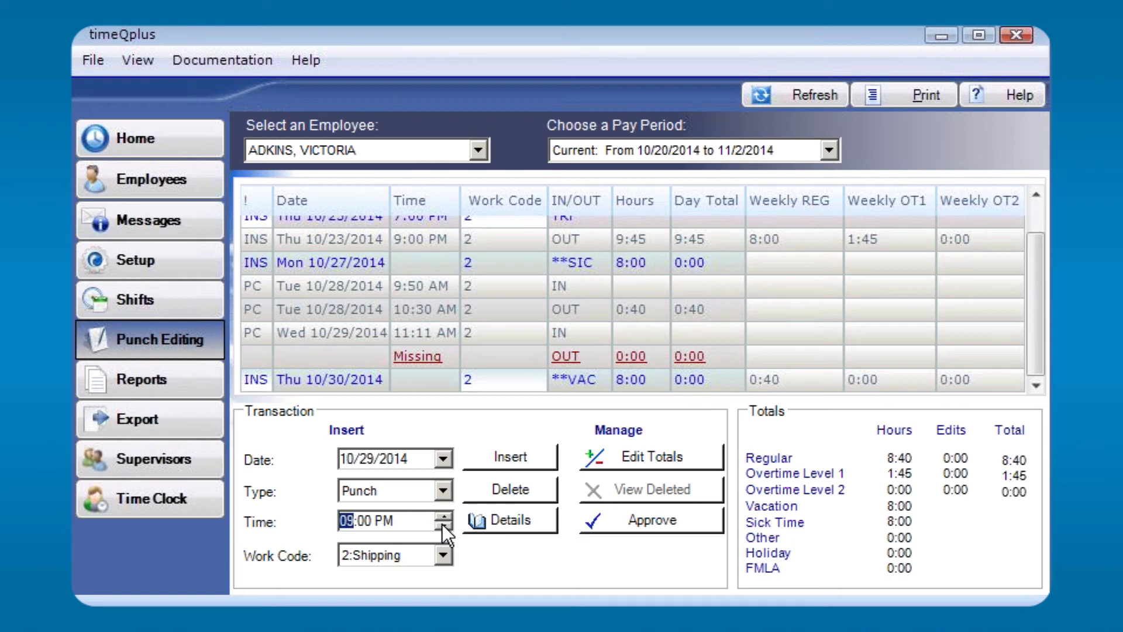
click(445, 527)
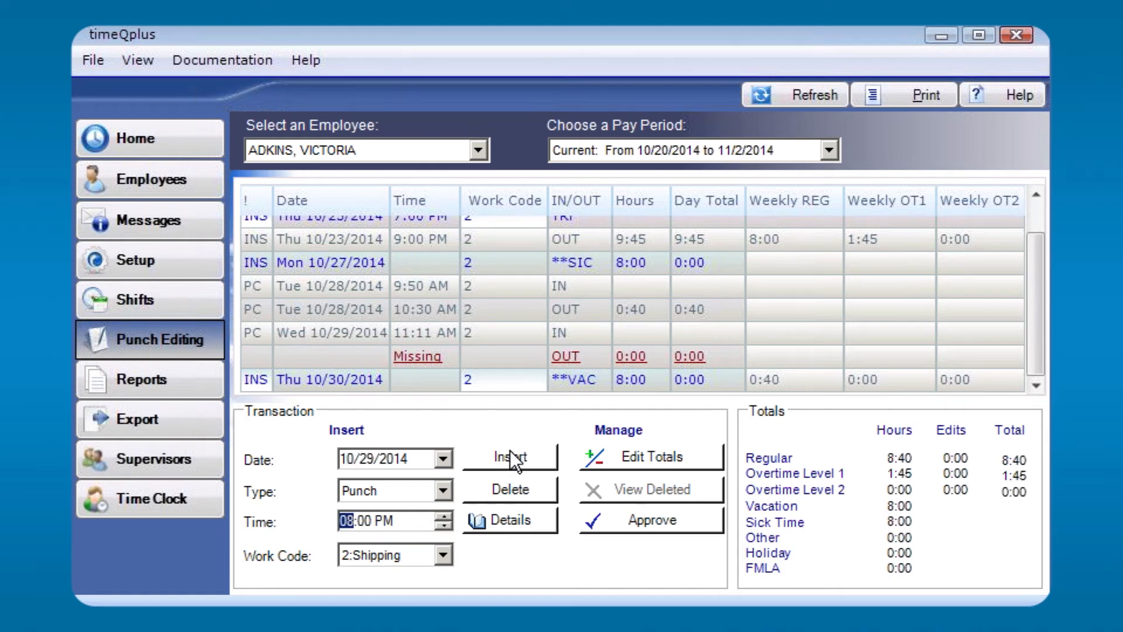
click(509, 457)
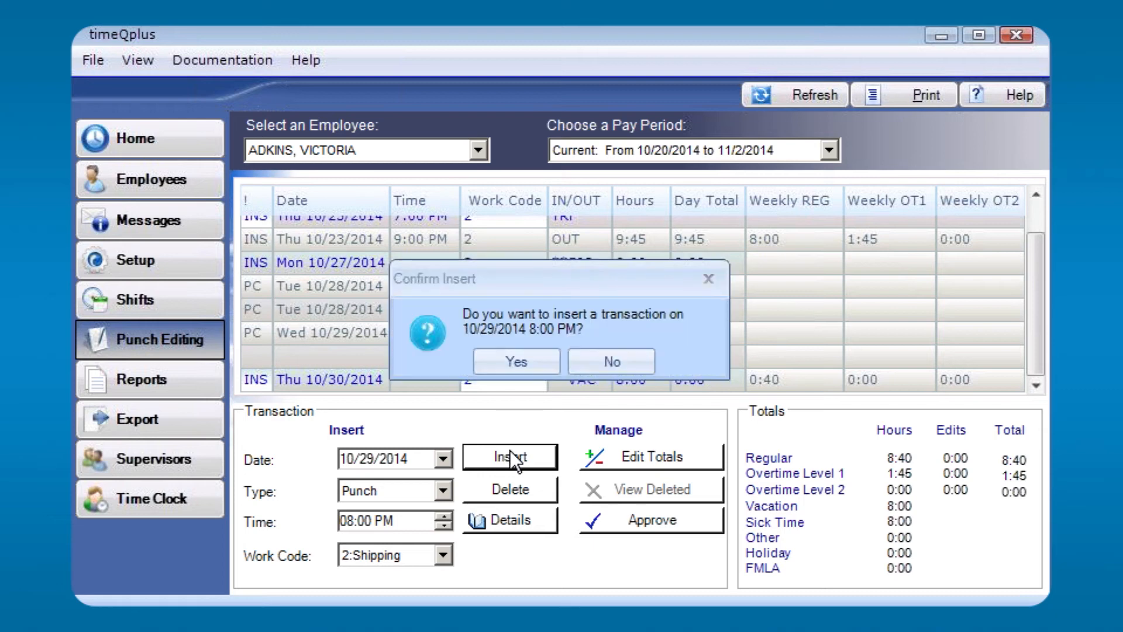
mouse_move(641, 330)
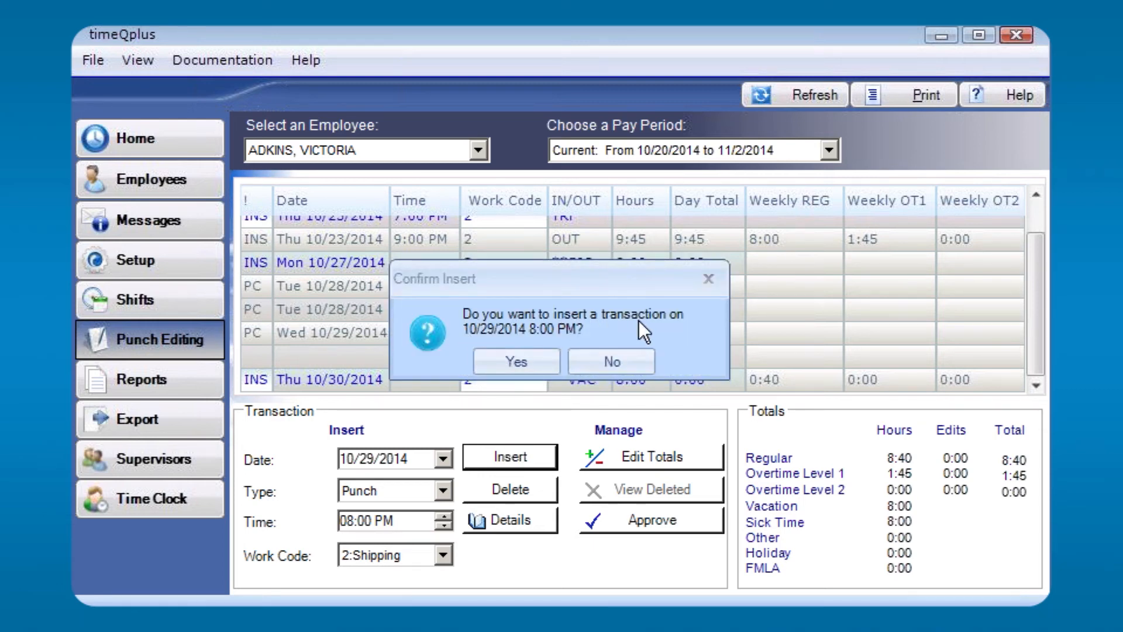
click(515, 362)
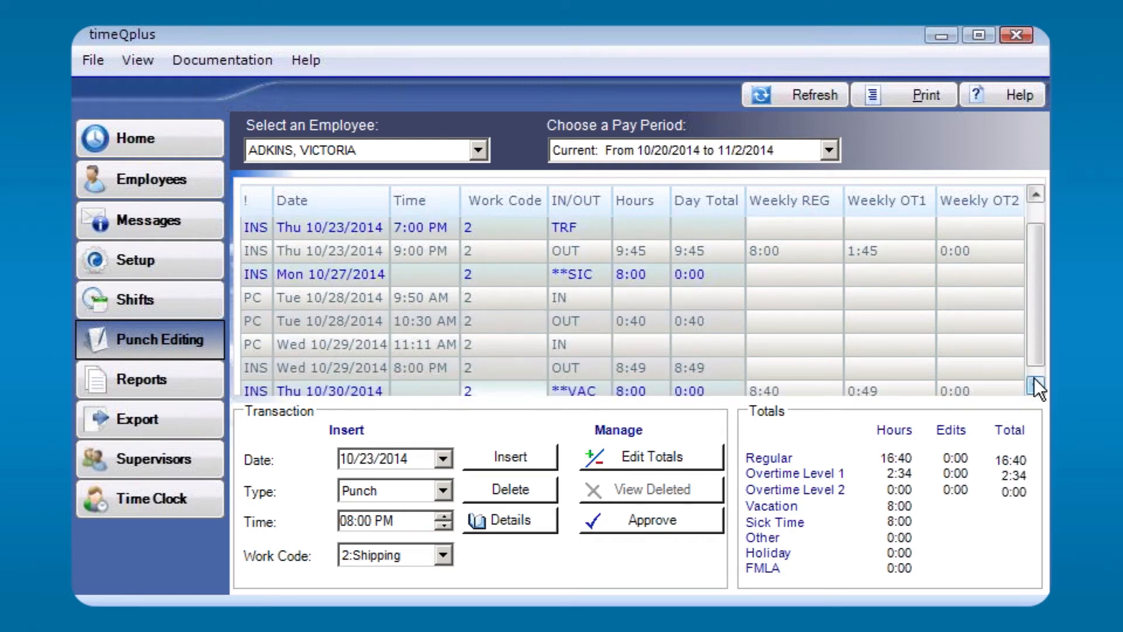
Show the Transaction Type choices: Punch, VAC, SIC, HOL, OTH and FMLA.
click(1036, 387)
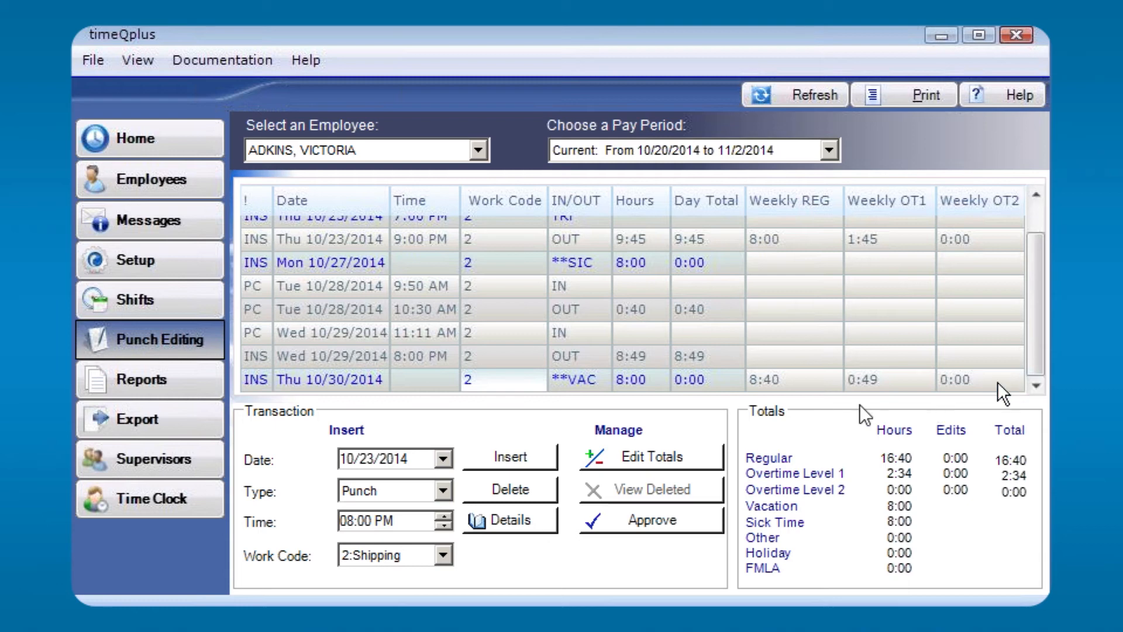
mouse_move(424, 378)
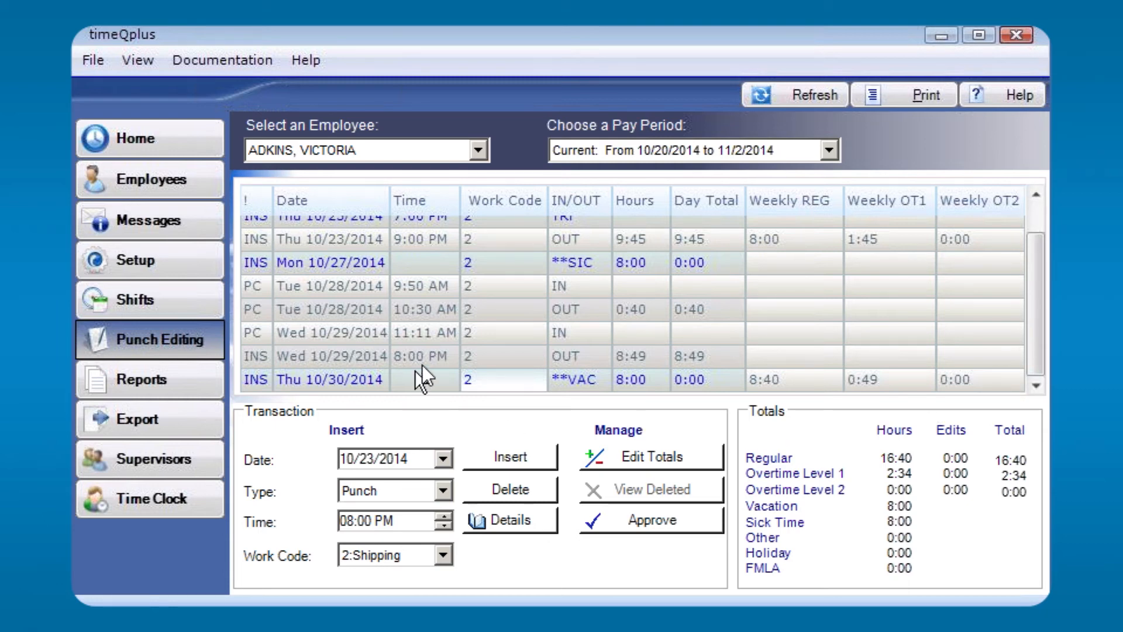
mouse_move(580, 387)
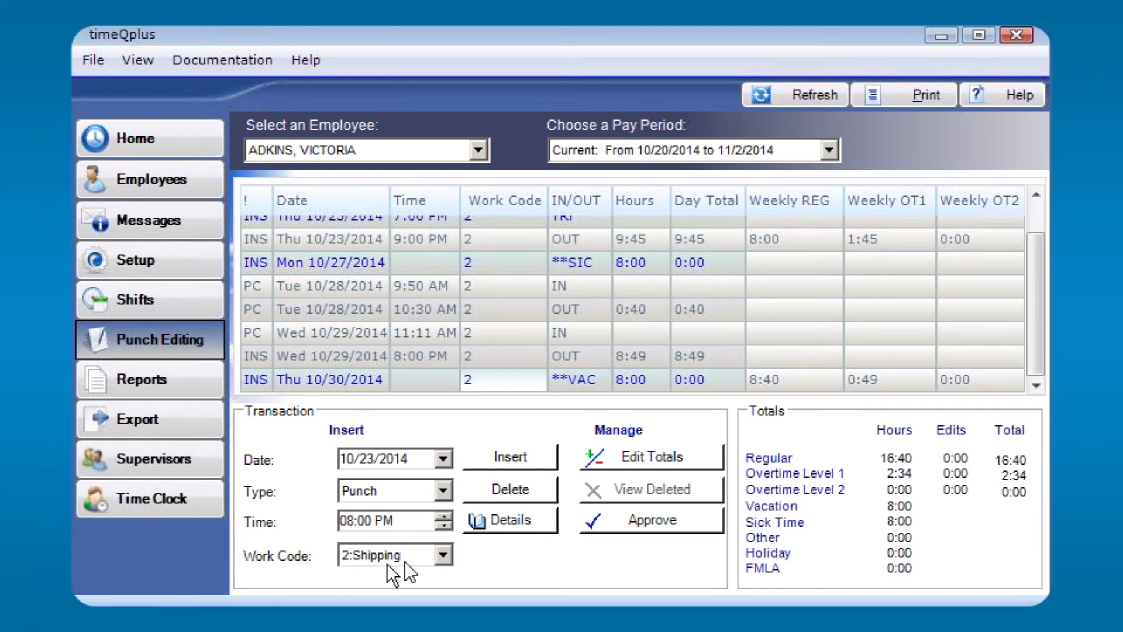
mouse_move(445, 498)
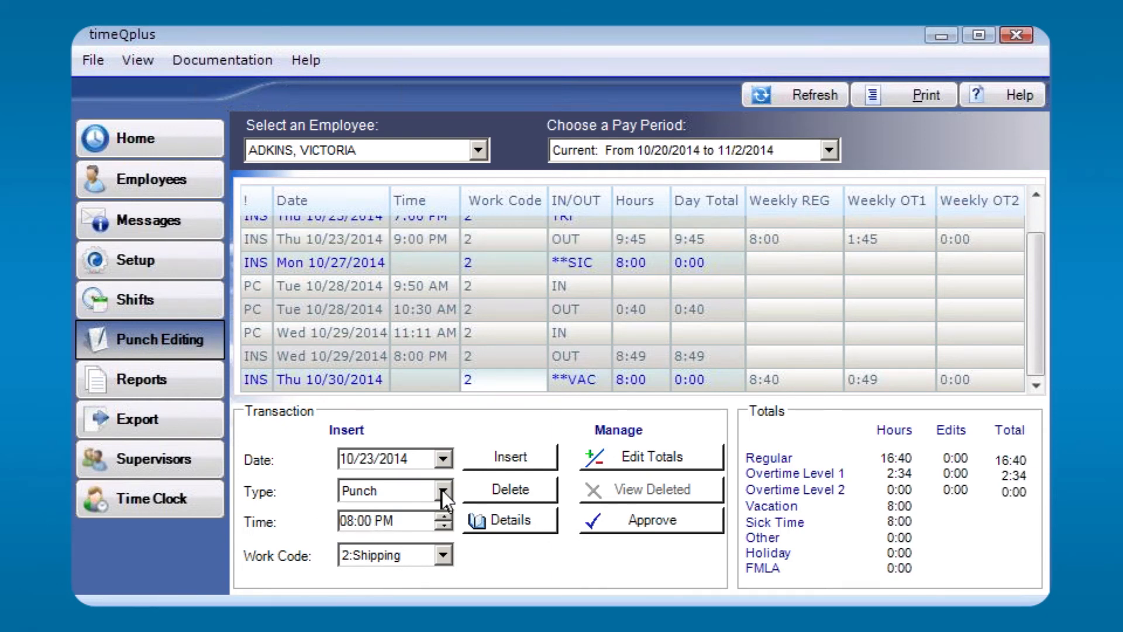
click(447, 491)
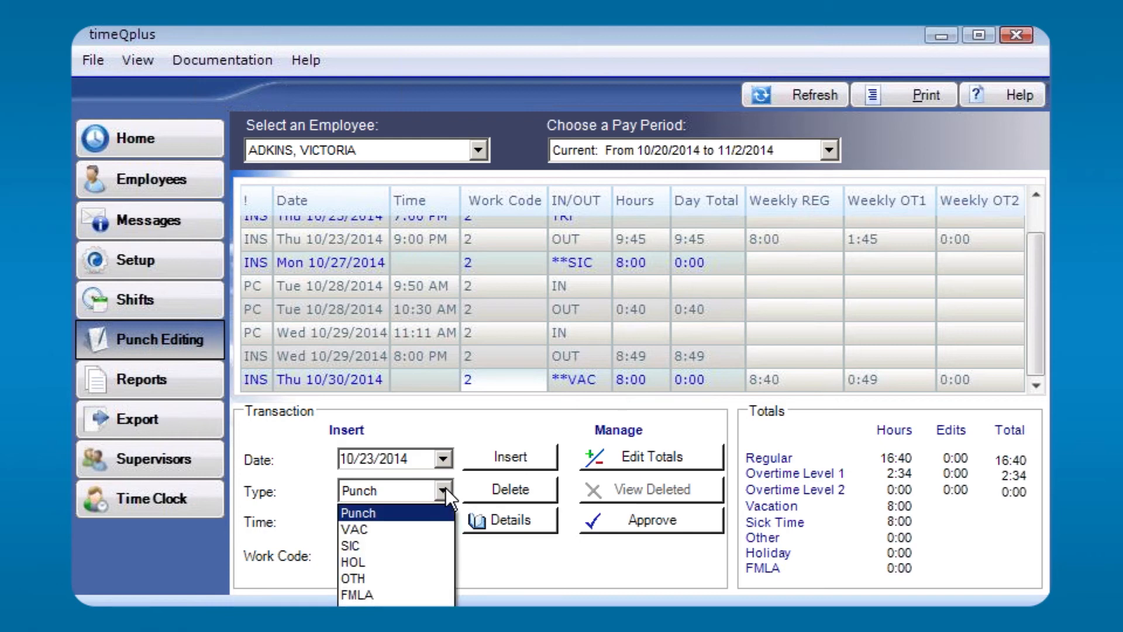
mouse_move(418, 515)
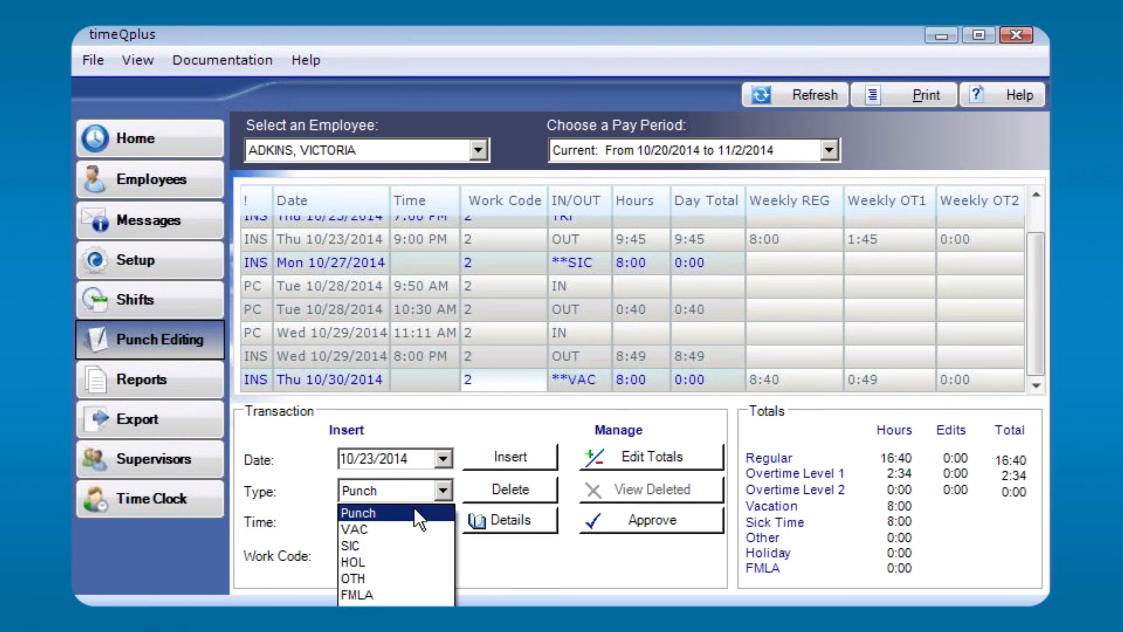
mouse_move(384, 540)
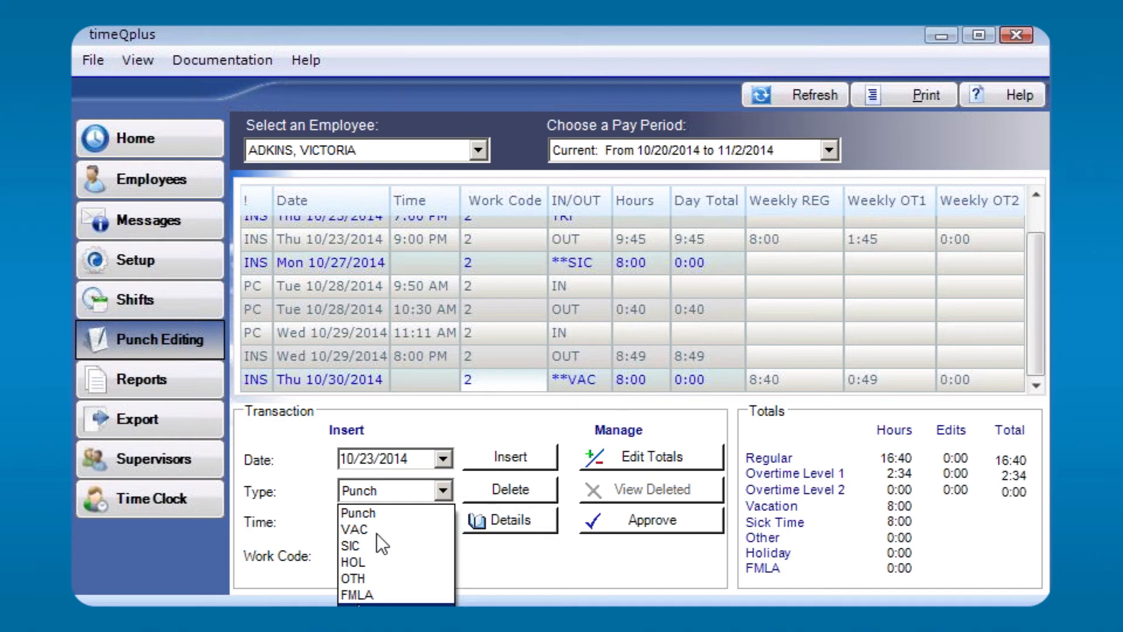
mouse_move(358, 560)
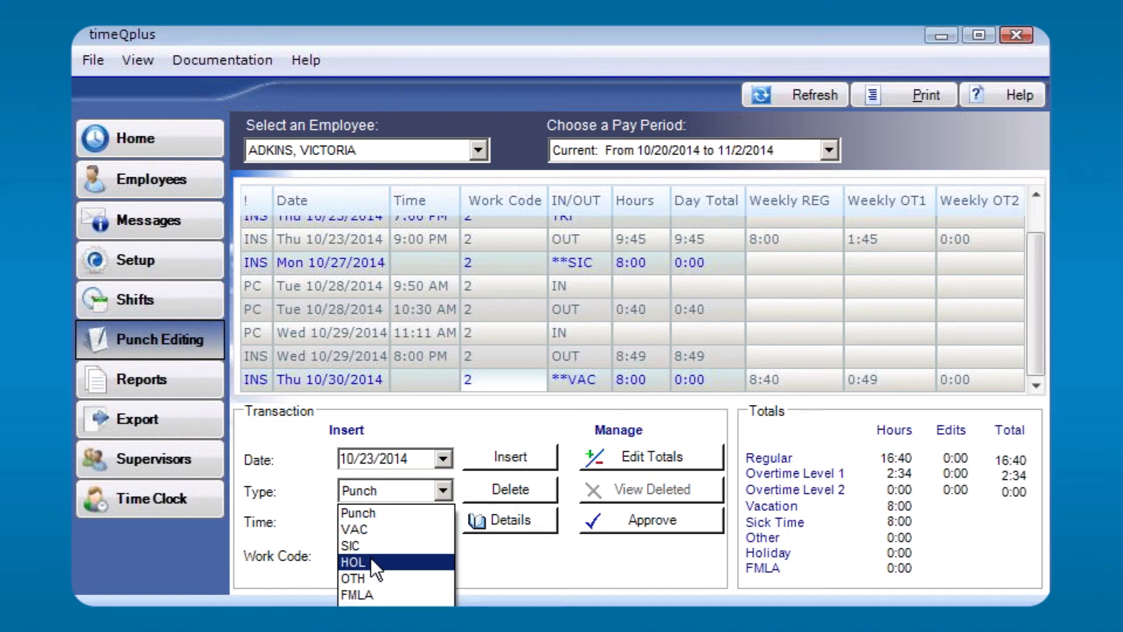
mouse_move(365, 595)
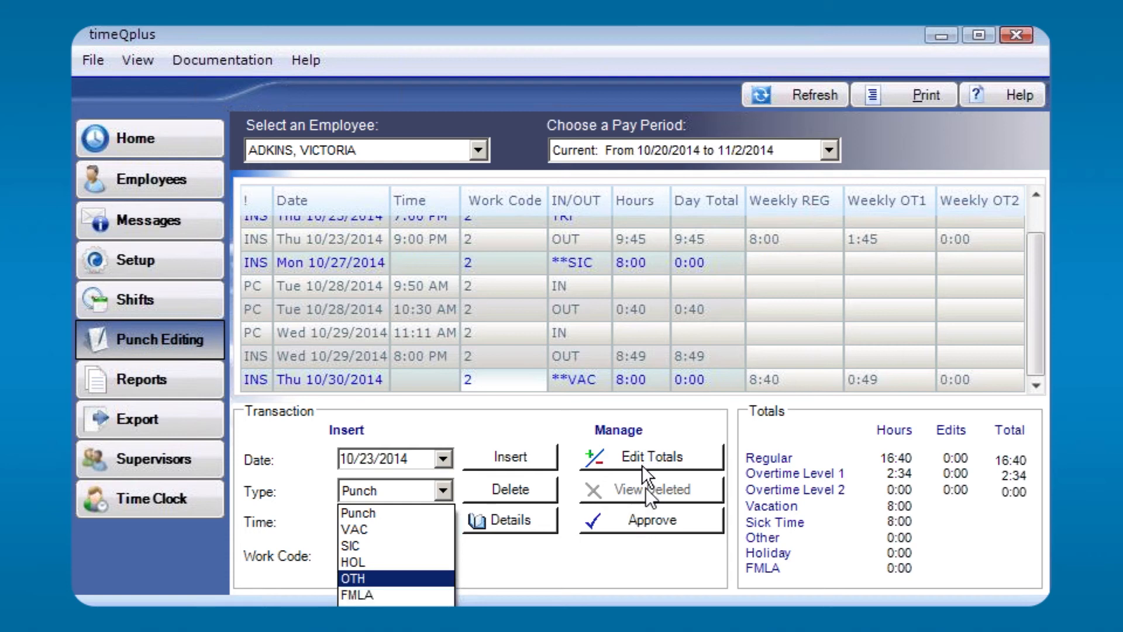
mouse_move(632, 529)
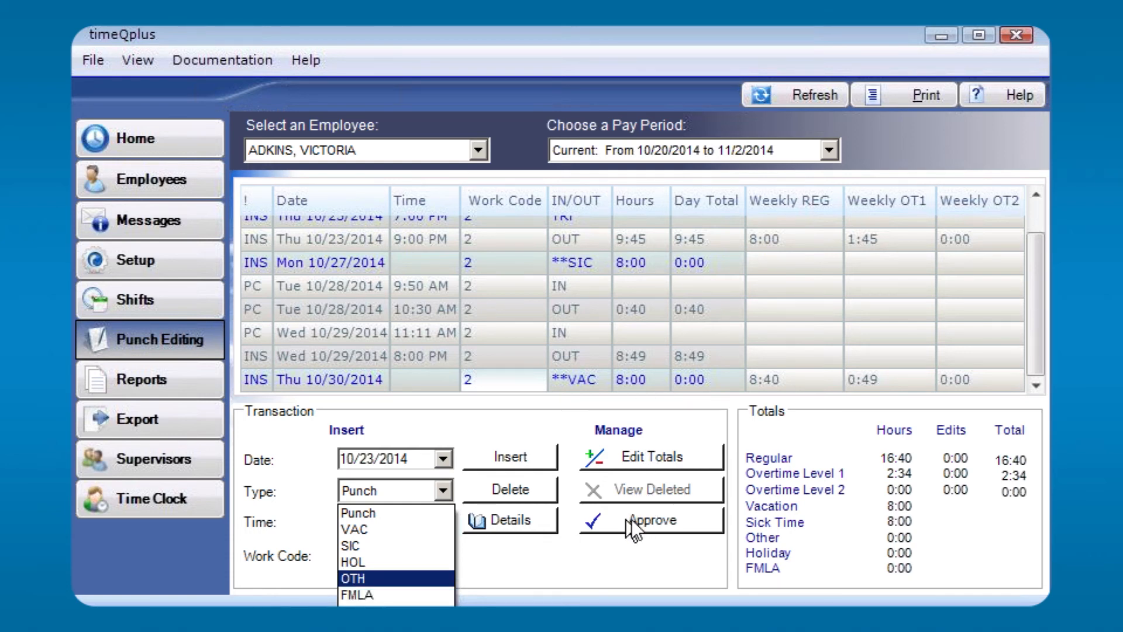
mouse_move(722, 450)
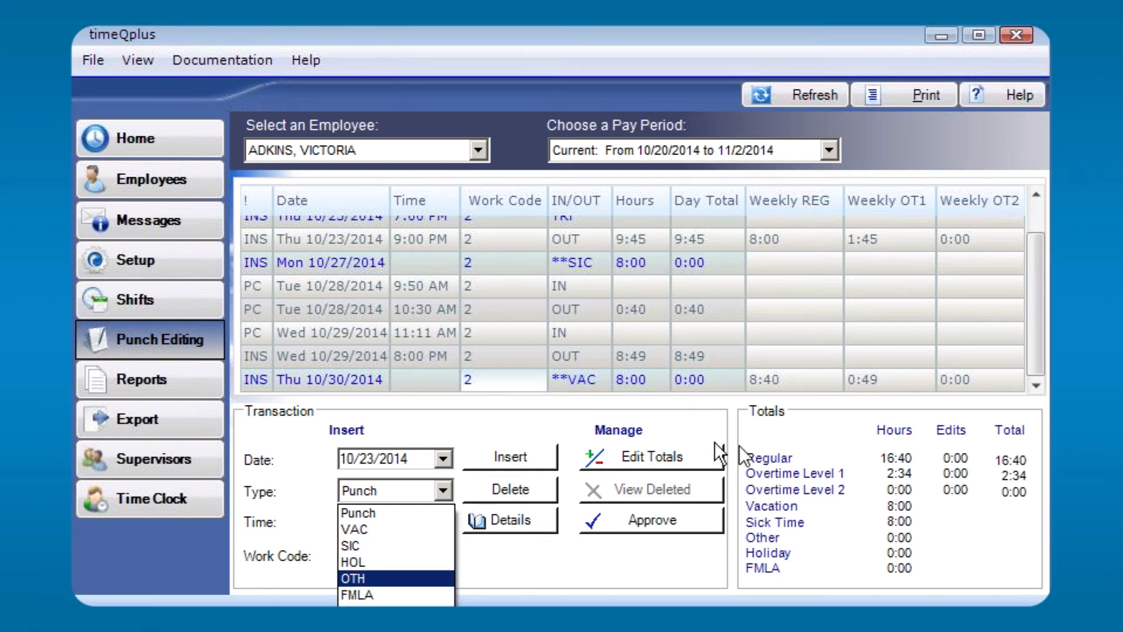
mouse_move(889, 487)
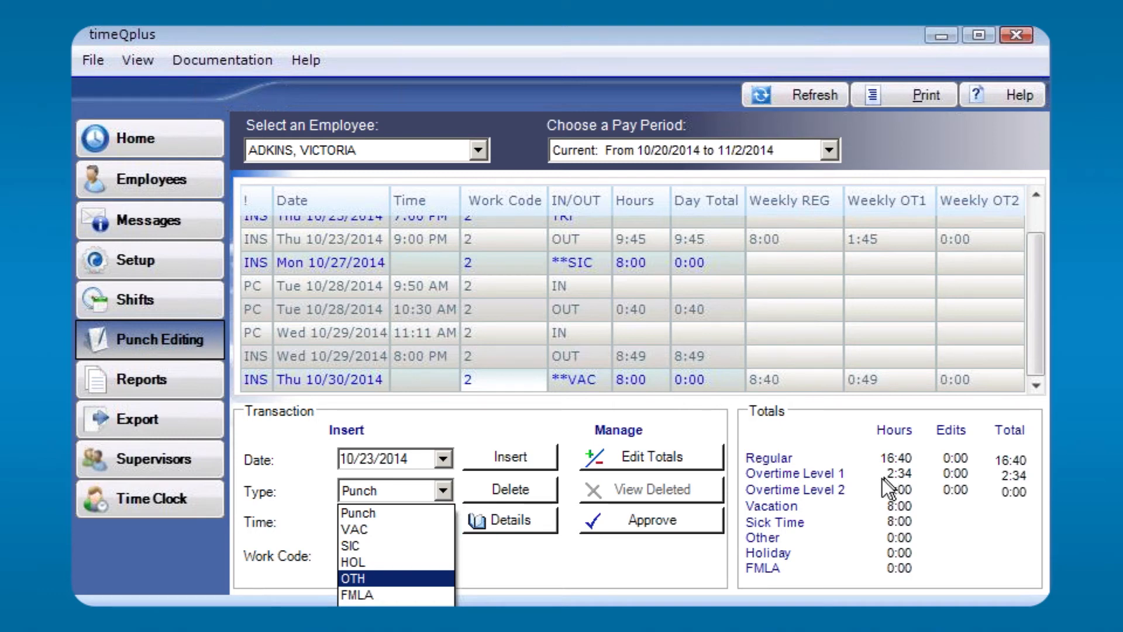
mouse_move(879, 536)
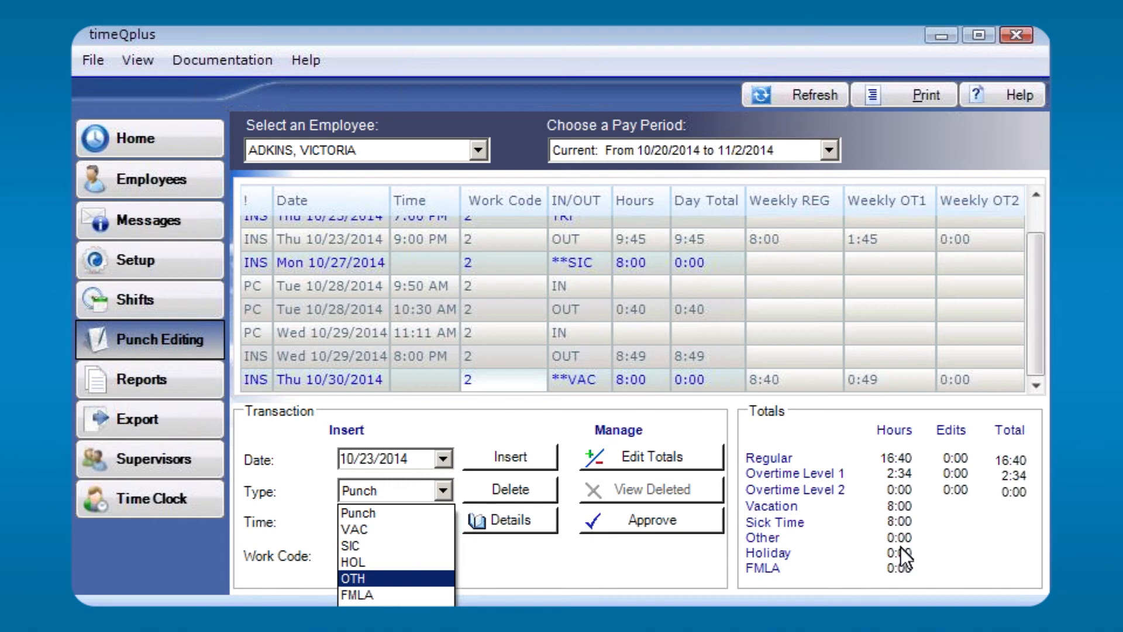
mouse_move(857, 448)
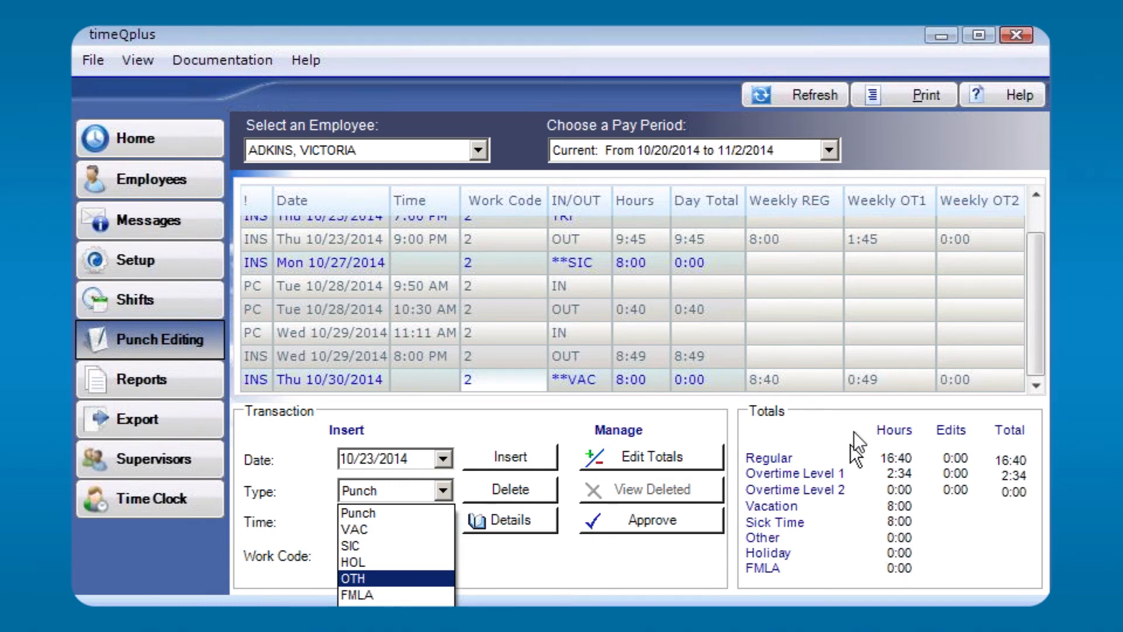
mouse_move(821, 457)
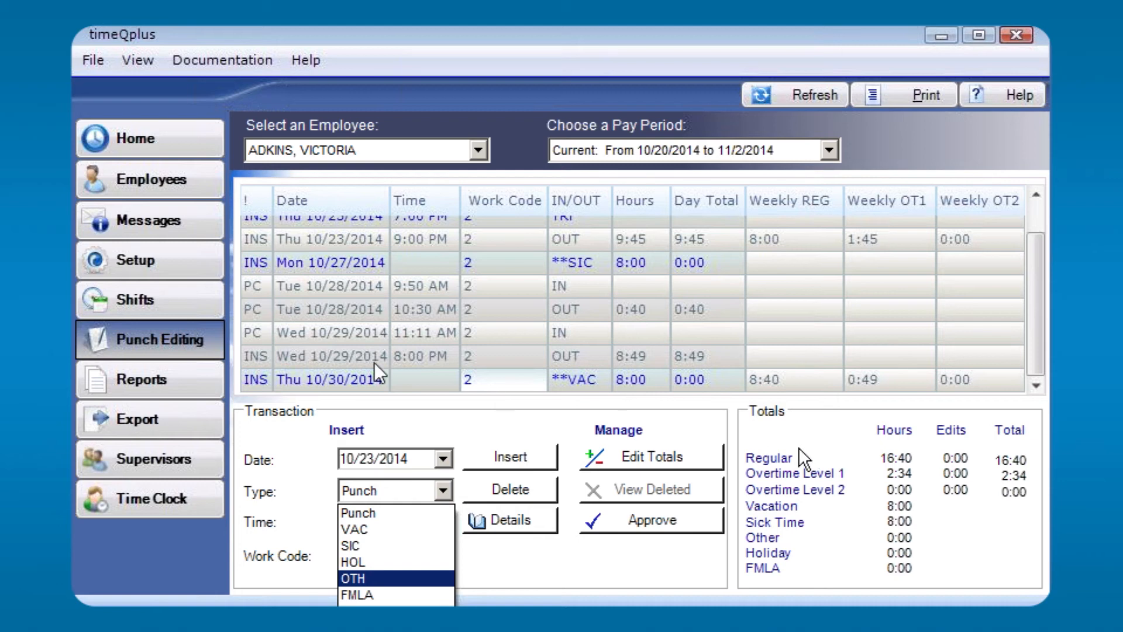
Go to Reports and show the Global Settings list: Holidays, Rules Setup and Shifts.
click(143, 382)
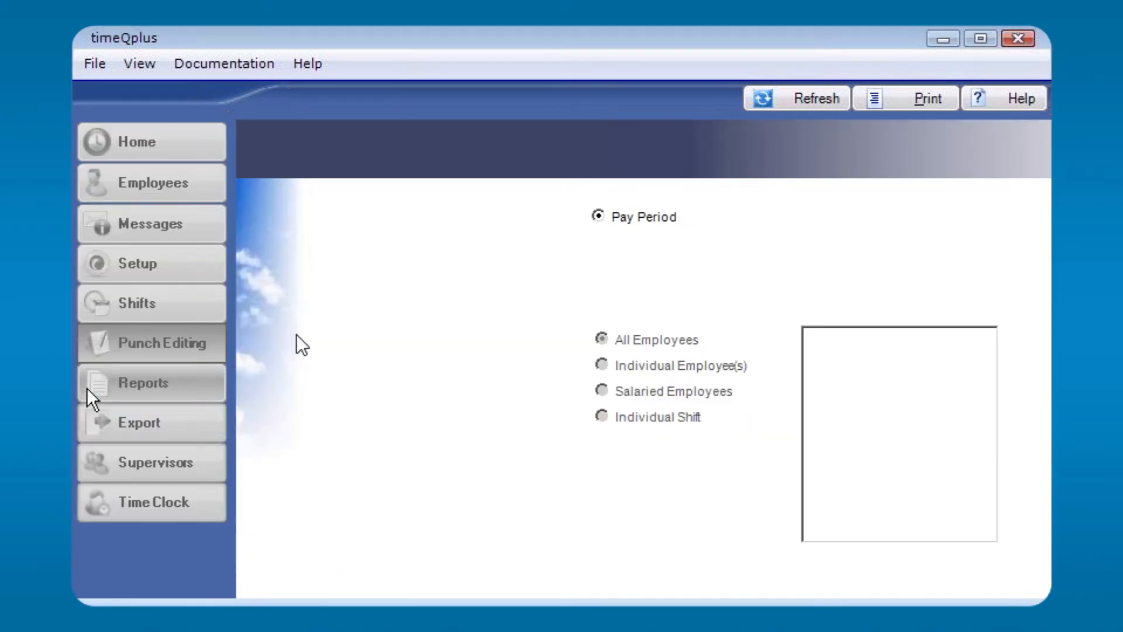
click(142, 383)
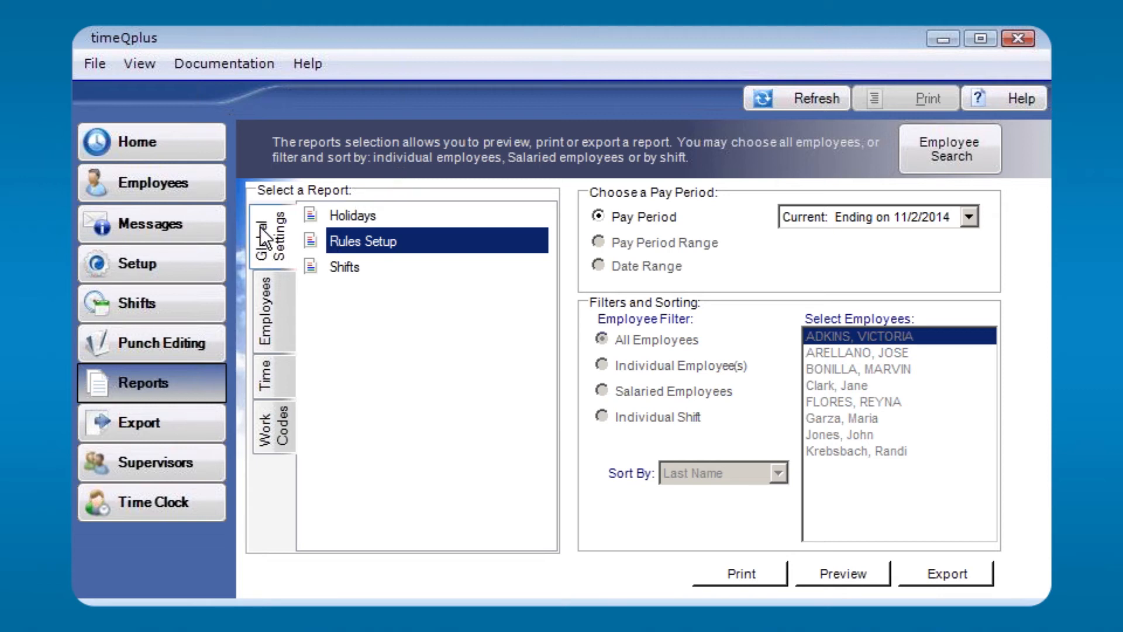
mouse_move(389, 232)
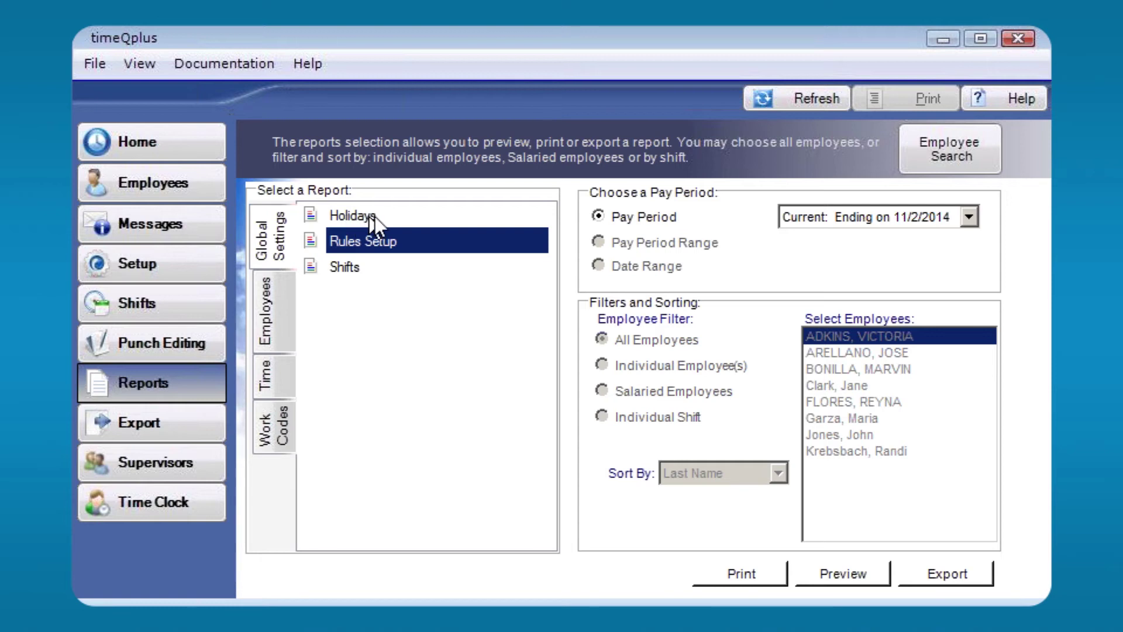
mouse_move(378, 224)
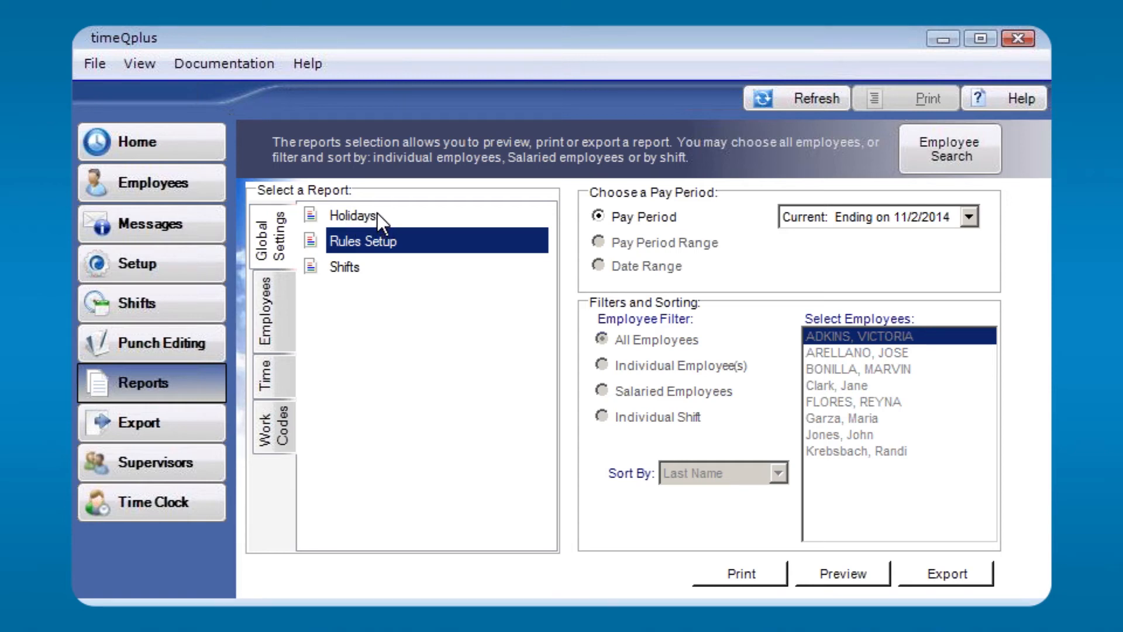
mouse_move(330, 280)
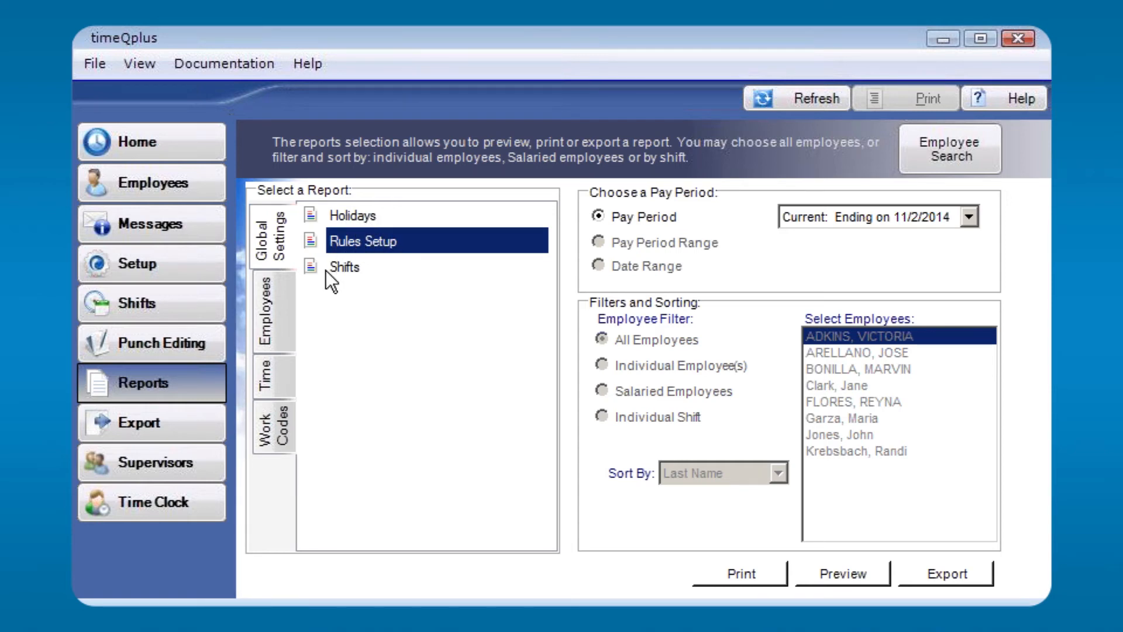
mouse_move(358, 277)
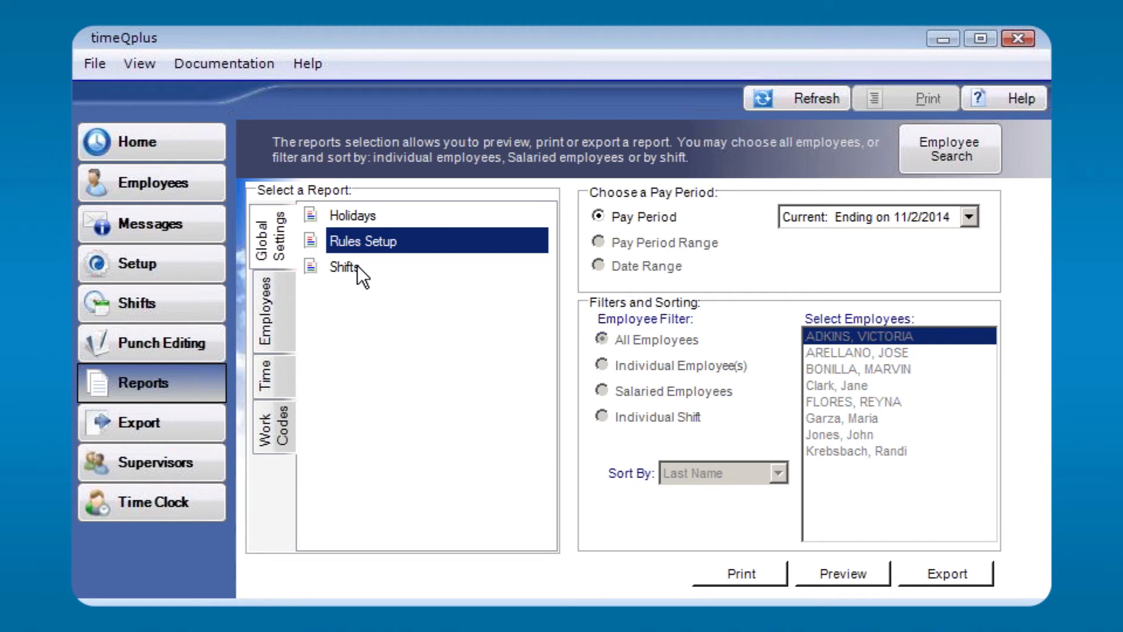
mouse_move(369, 276)
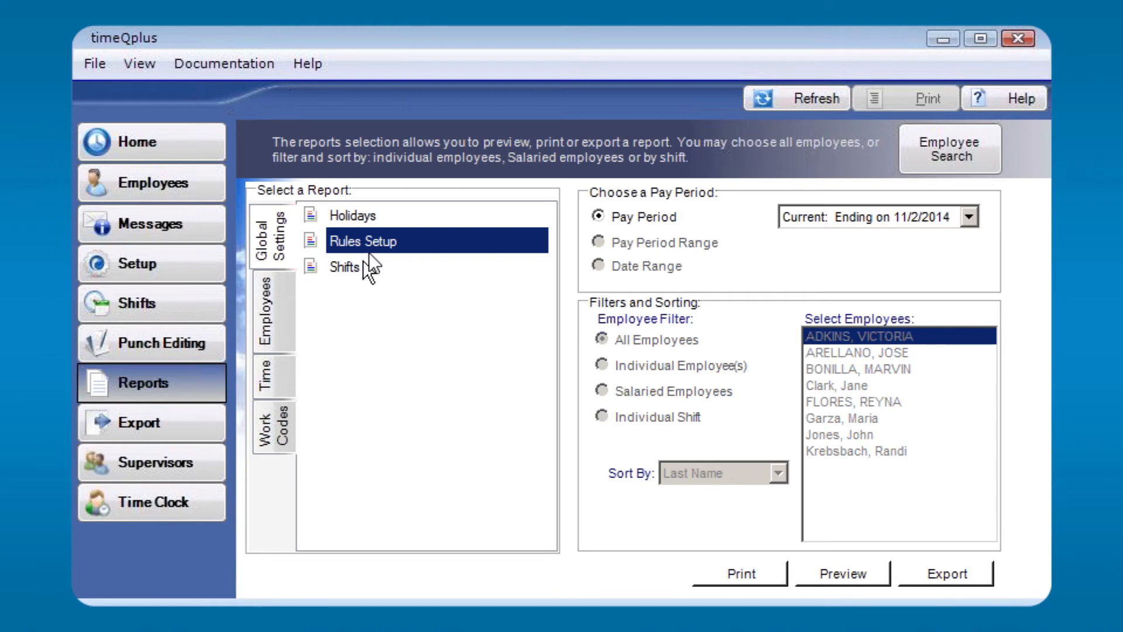
mouse_move(296, 401)
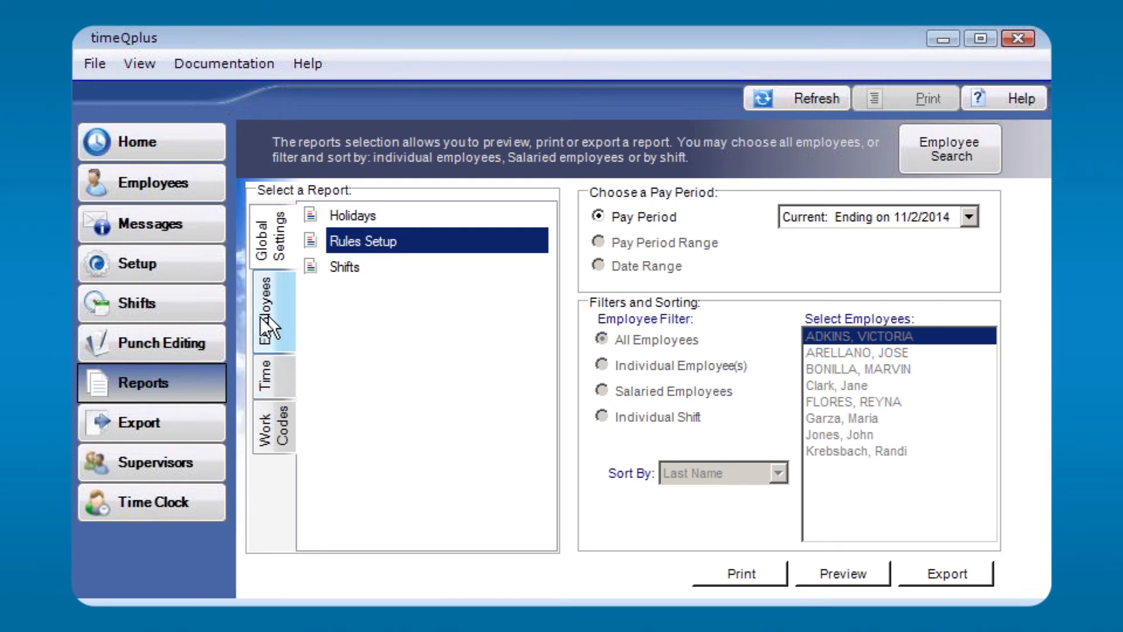
Switch to the Employees reports and choose Who's IN, Who's OUT.
click(272, 311)
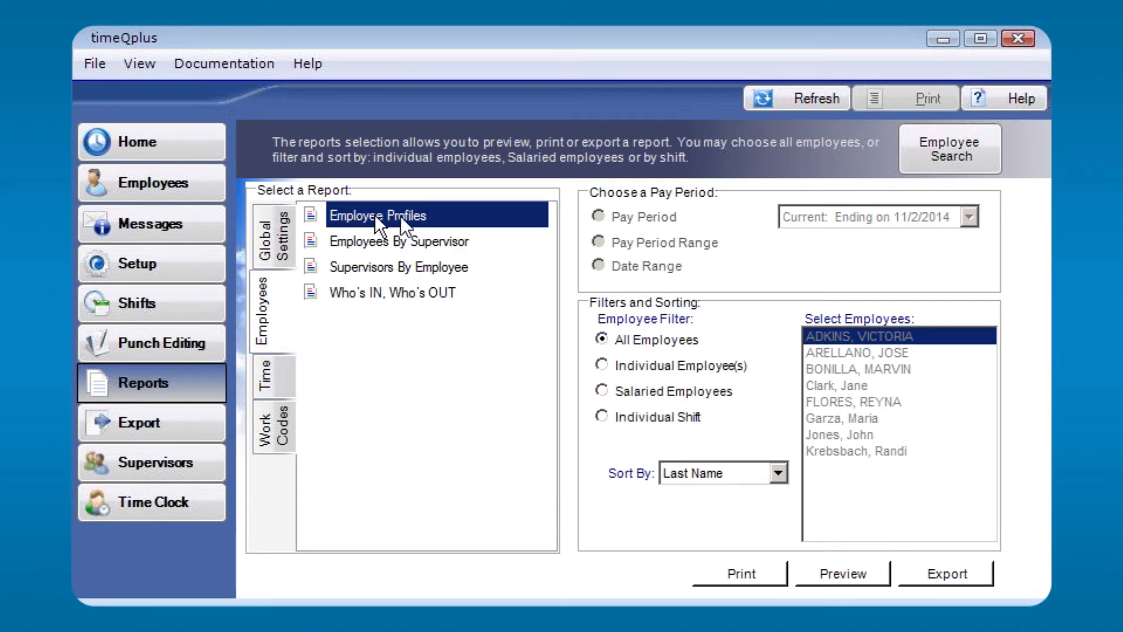
mouse_move(409, 254)
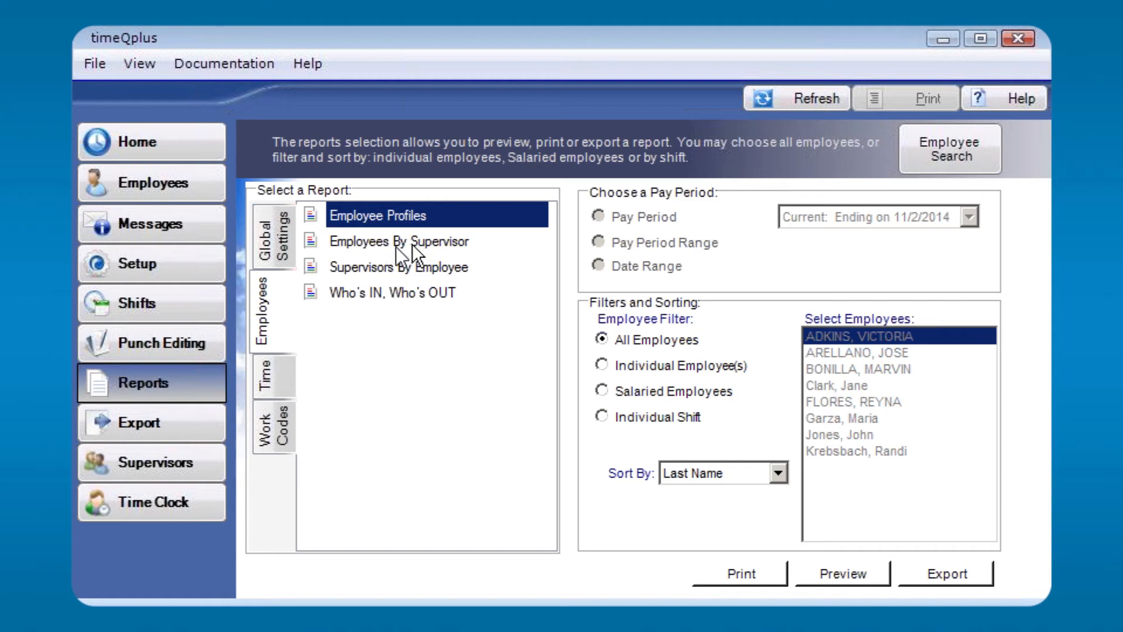
mouse_move(356, 310)
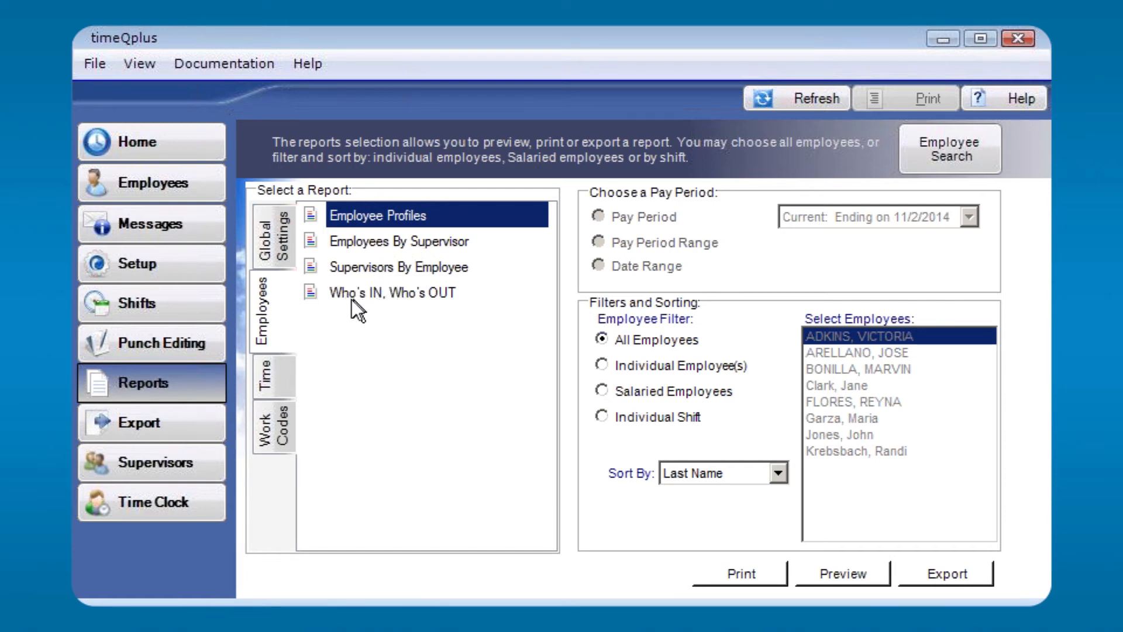
mouse_move(370, 344)
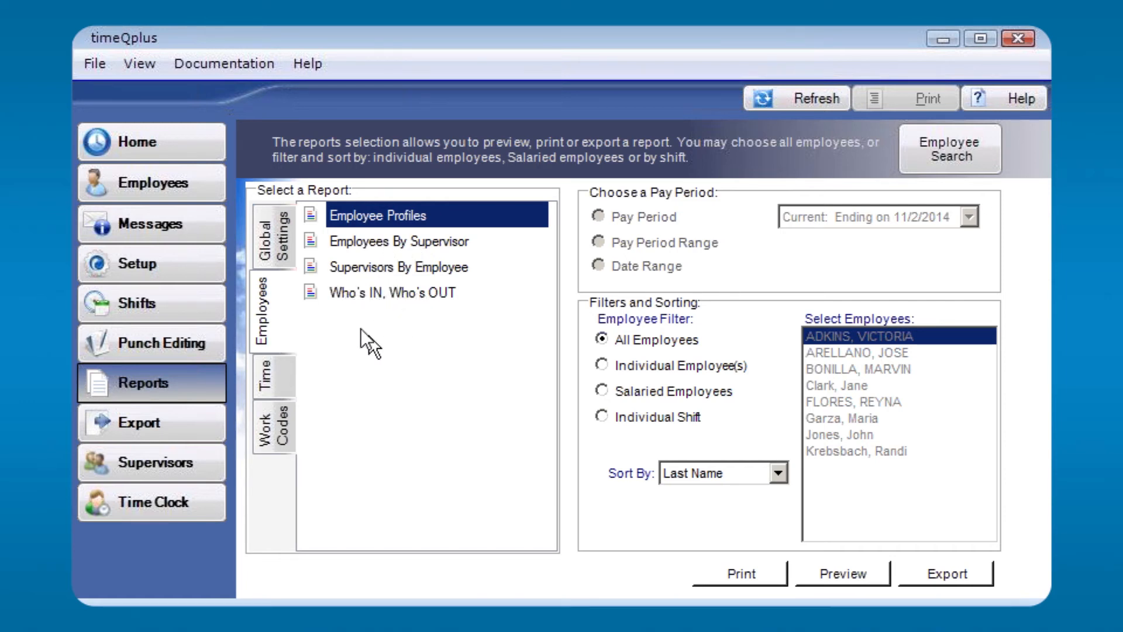
mouse_move(368, 299)
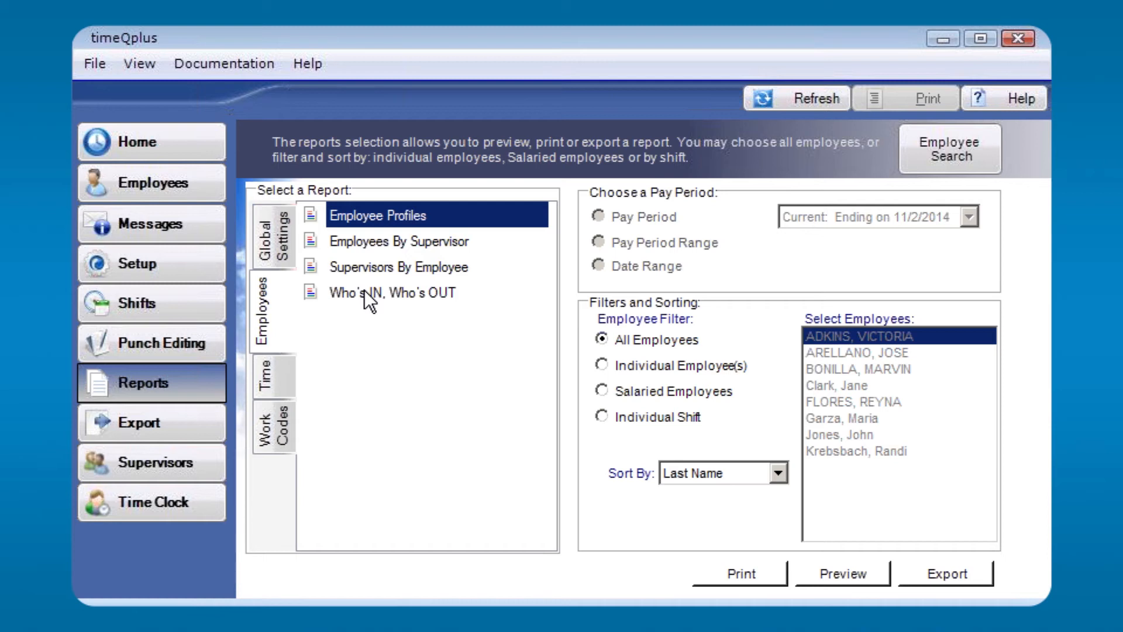
click(393, 293)
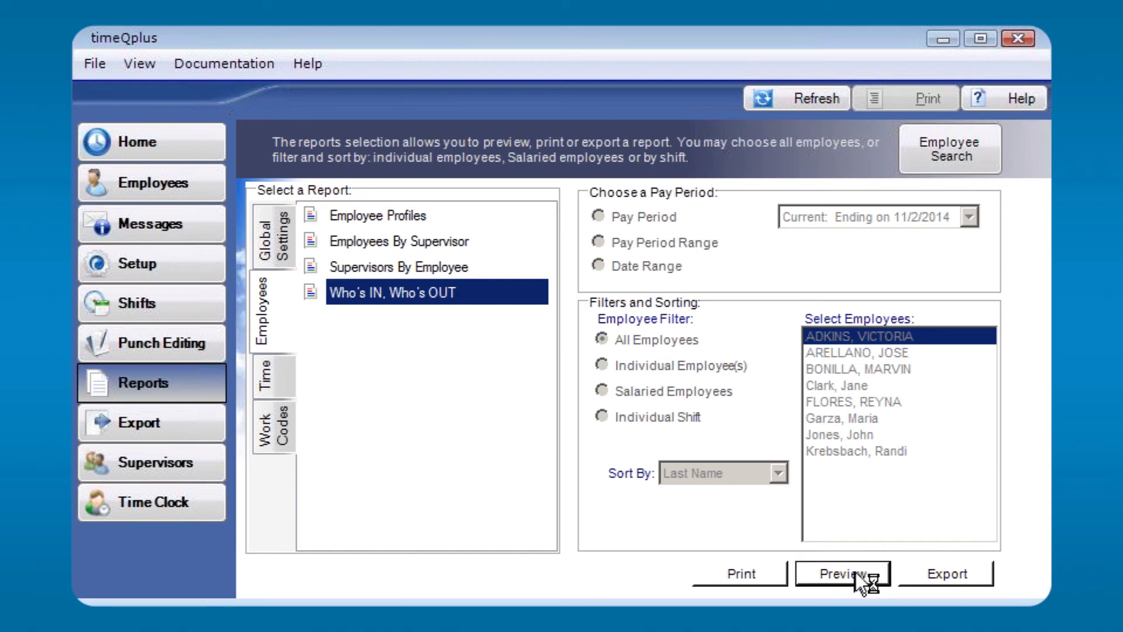
Preview the Who's IN, Who's OUT report showing two employees in and six out.
click(842, 574)
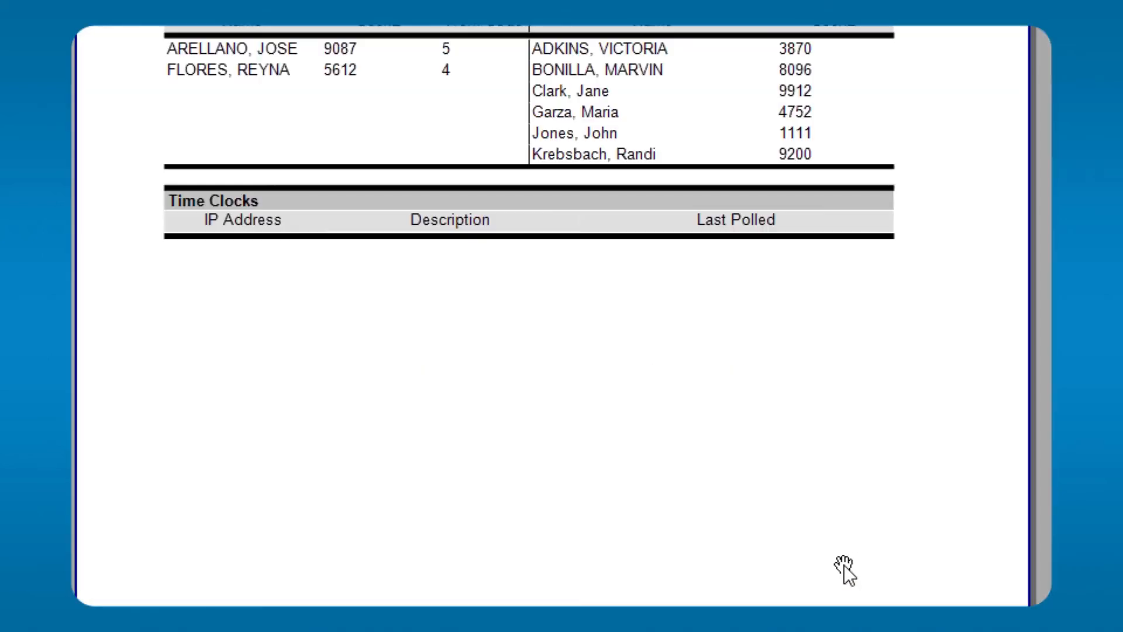
mouse_move(361, 125)
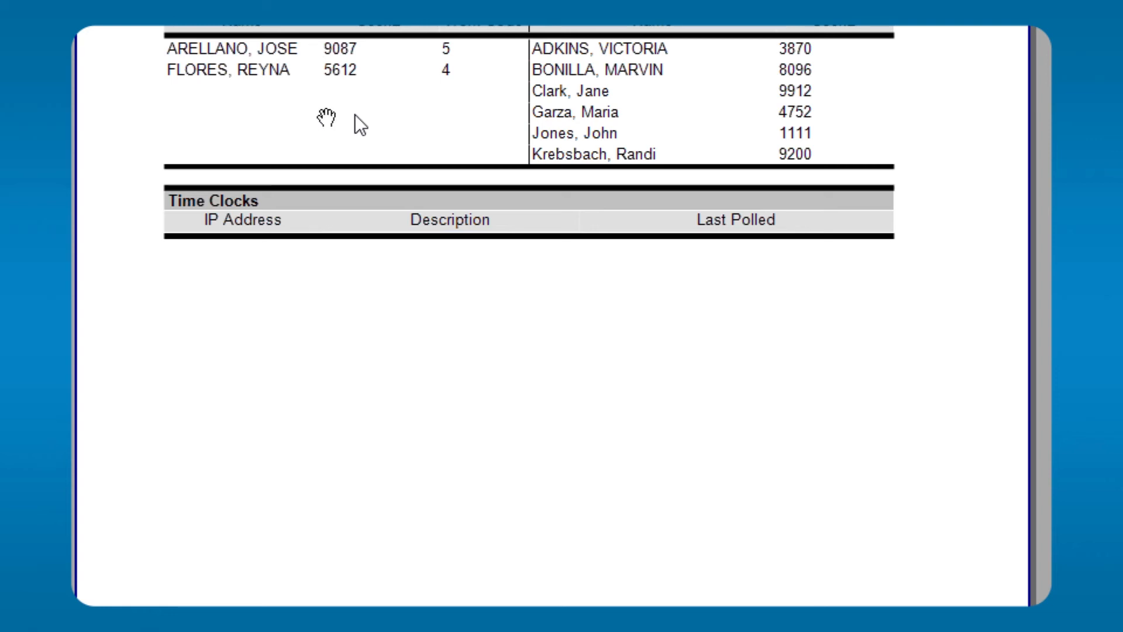
mouse_move(701, 186)
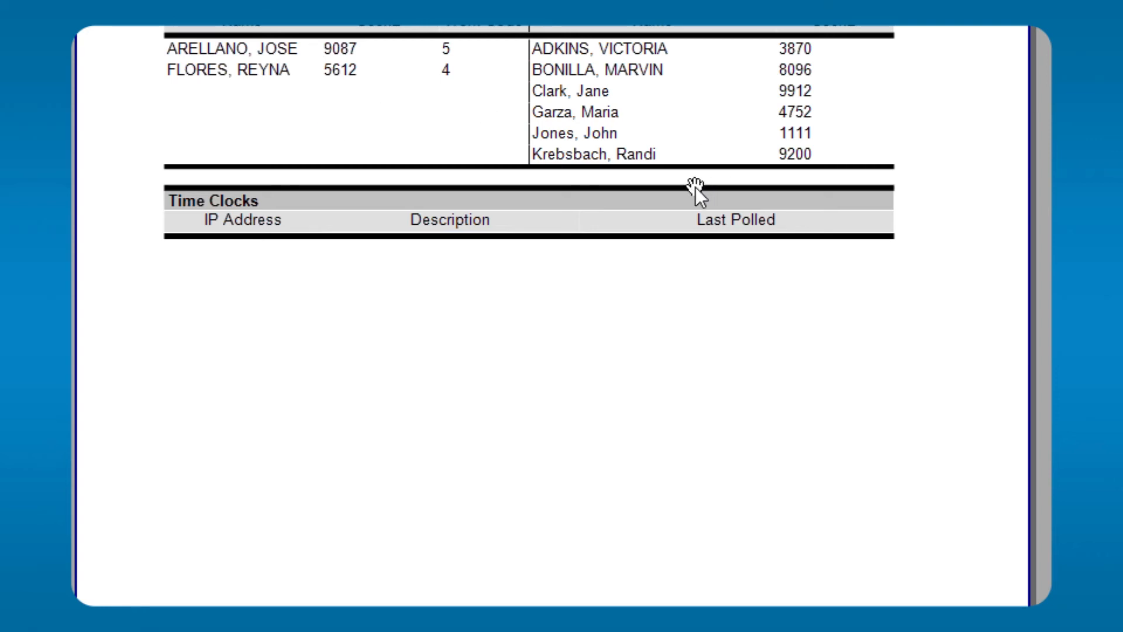
mouse_move(636, 151)
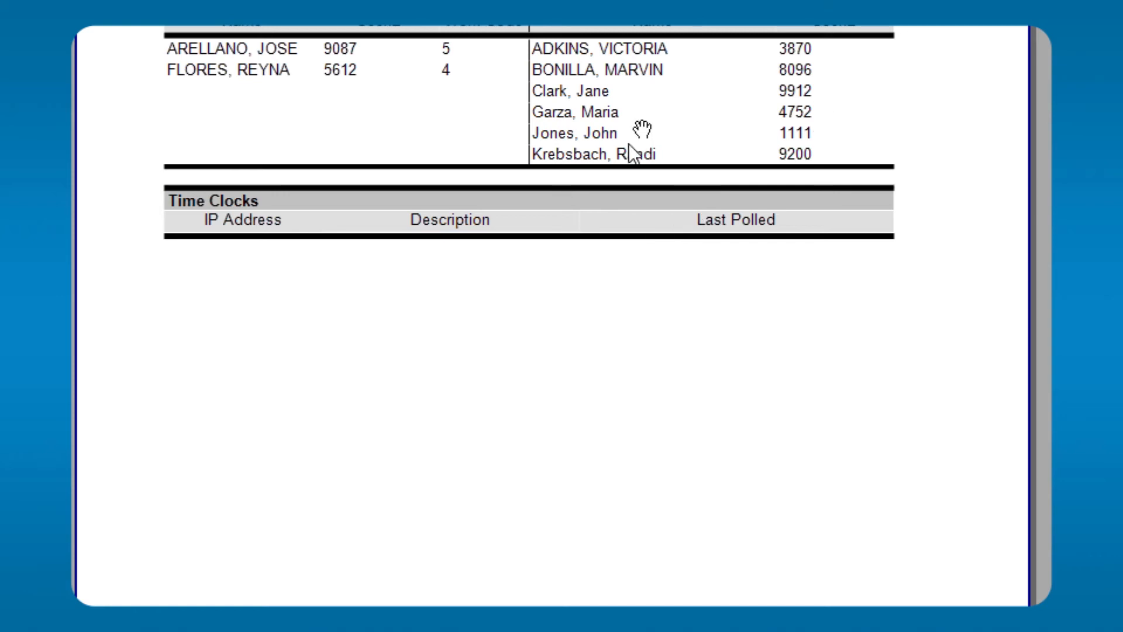
mouse_move(634, 155)
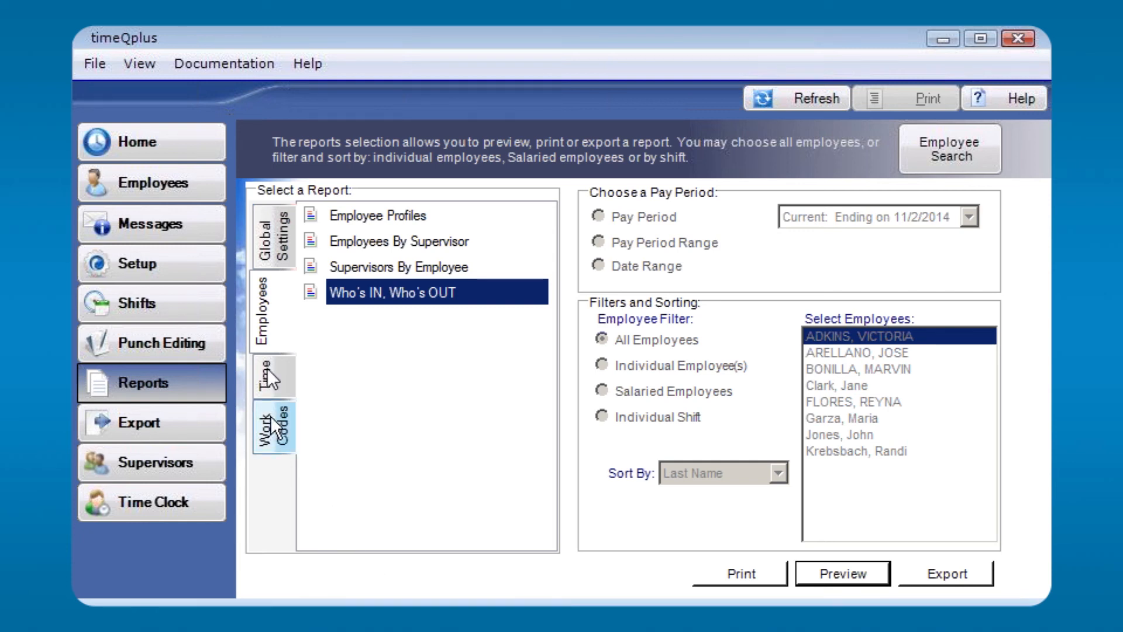
Show the Time reports list with Approaching Overtime and its Hour Threshold field.
click(269, 376)
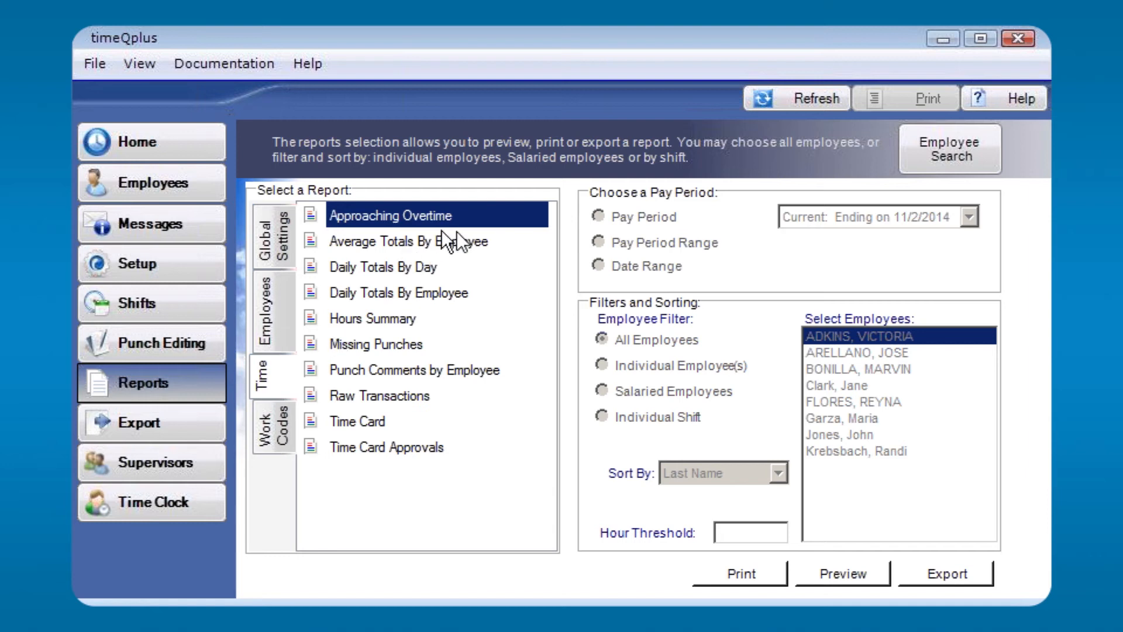
mouse_move(416, 290)
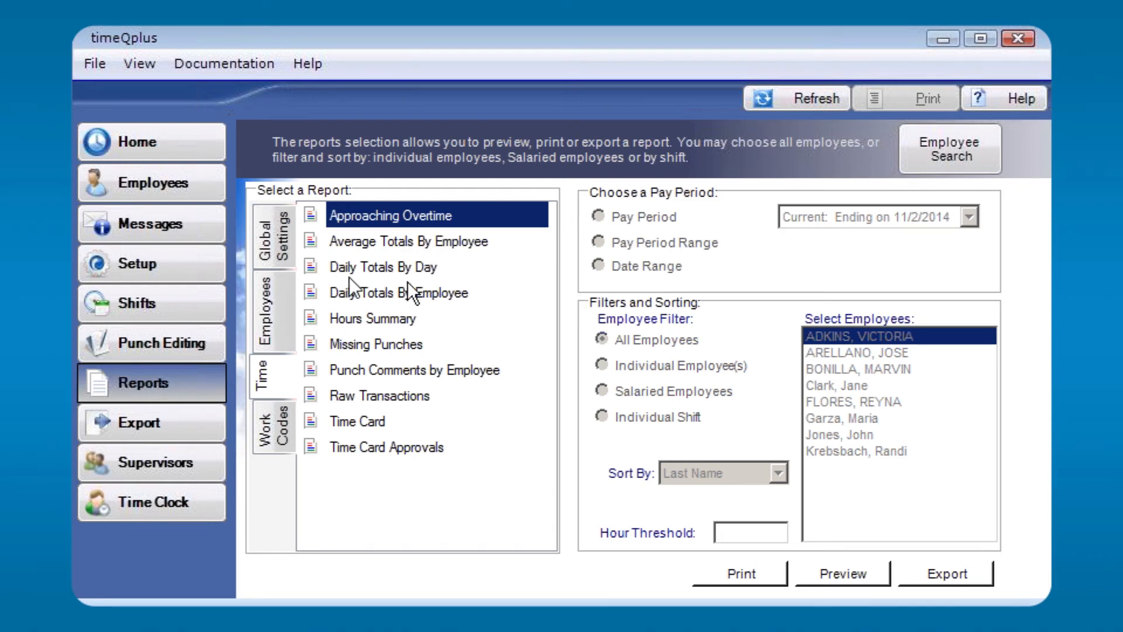
mouse_move(397, 330)
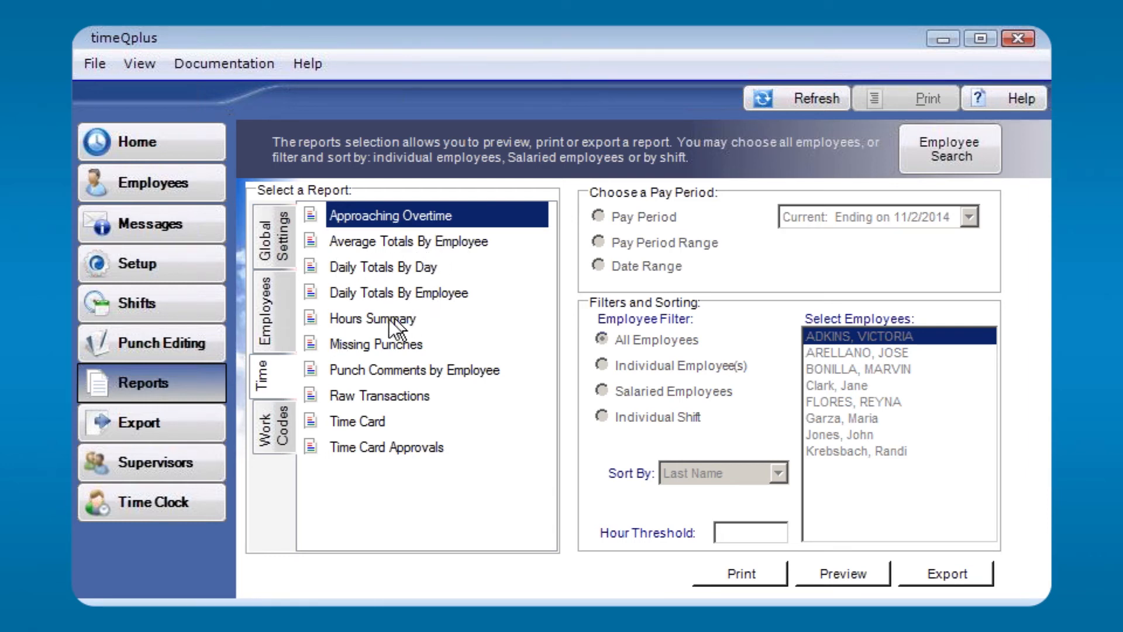
mouse_move(391, 249)
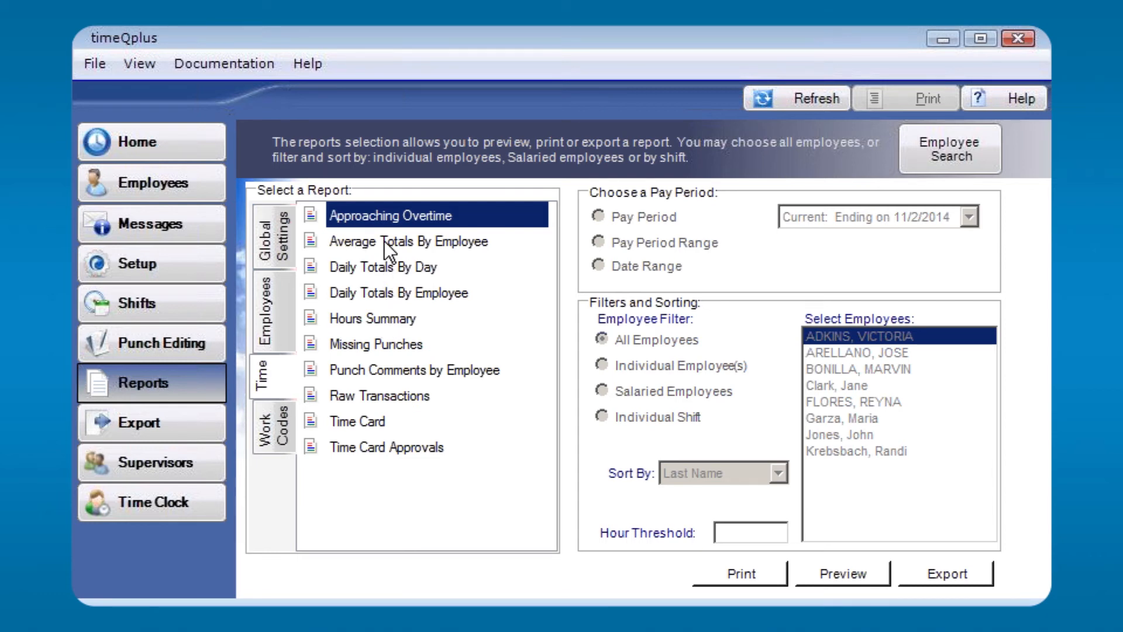
Choose Average Totals By Employee for the 10/31/2014 to 11/30/2014 date range.
click(407, 241)
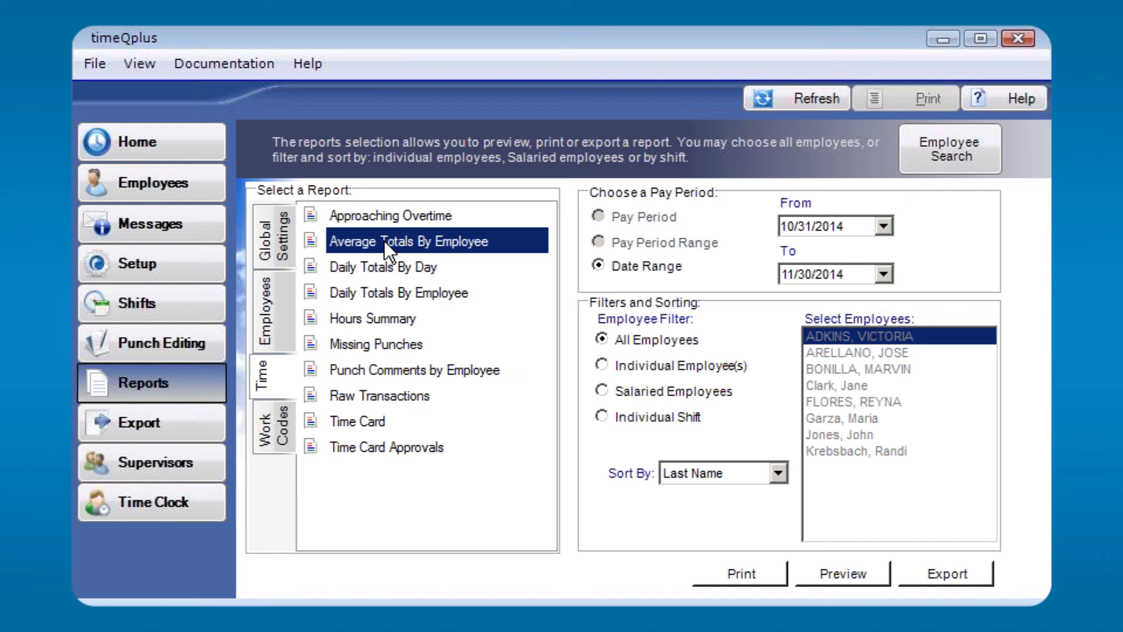
mouse_move(613, 287)
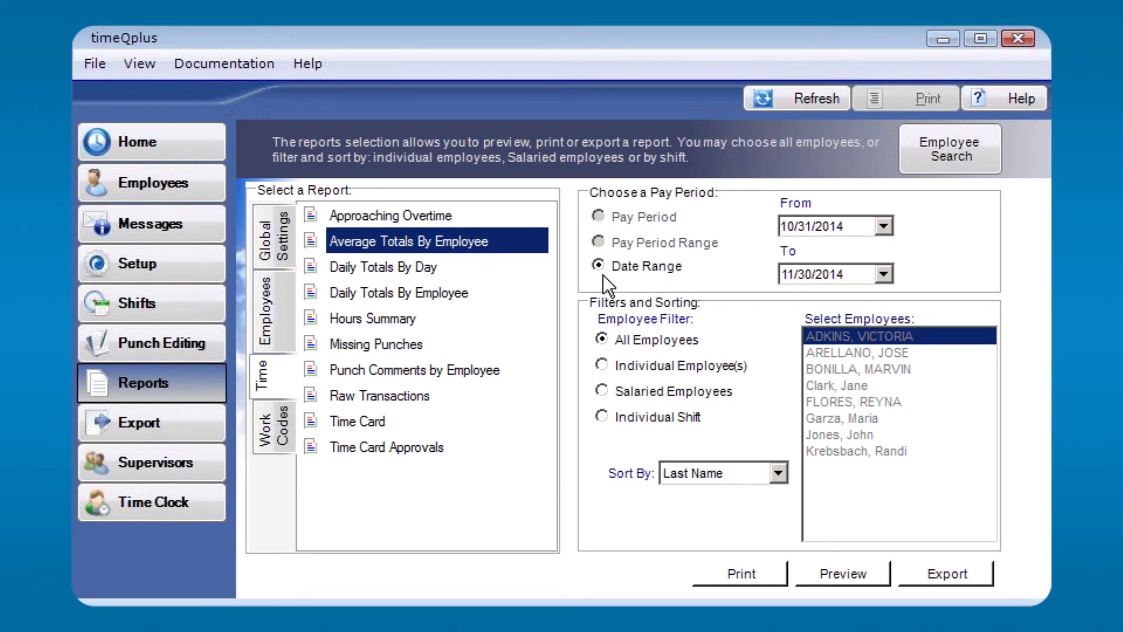
mouse_move(630, 280)
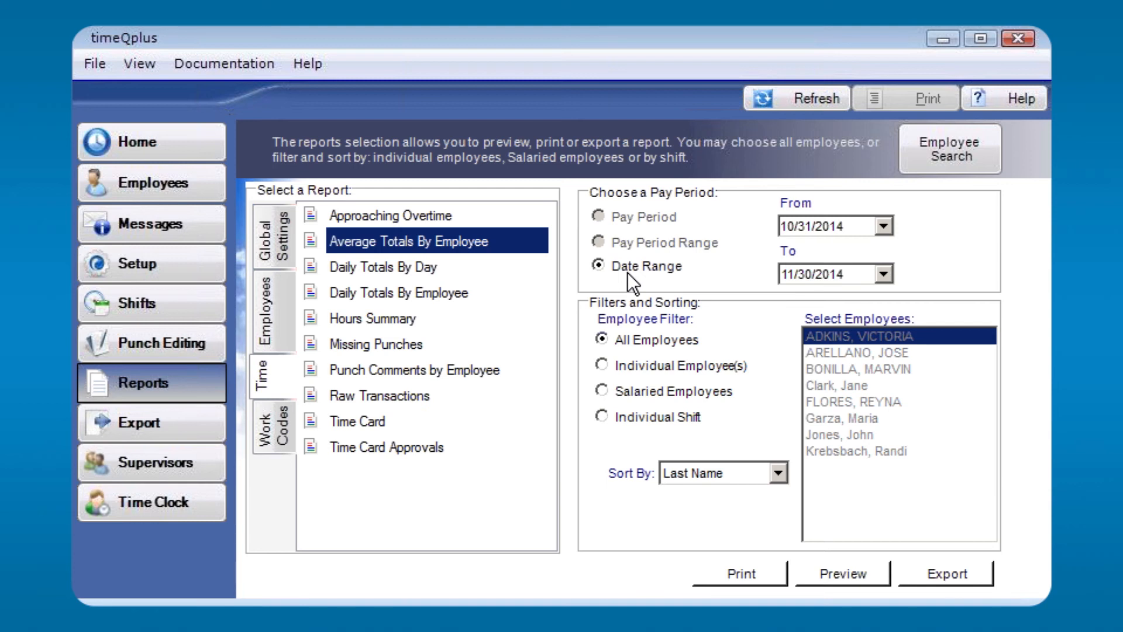
mouse_move(390, 254)
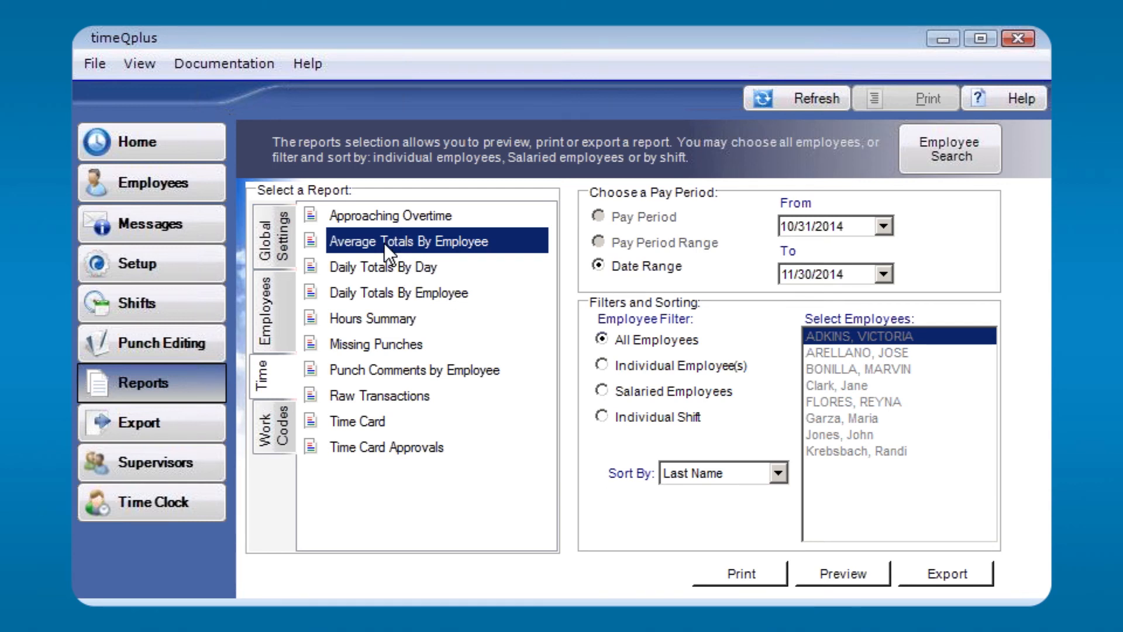
mouse_move(422, 257)
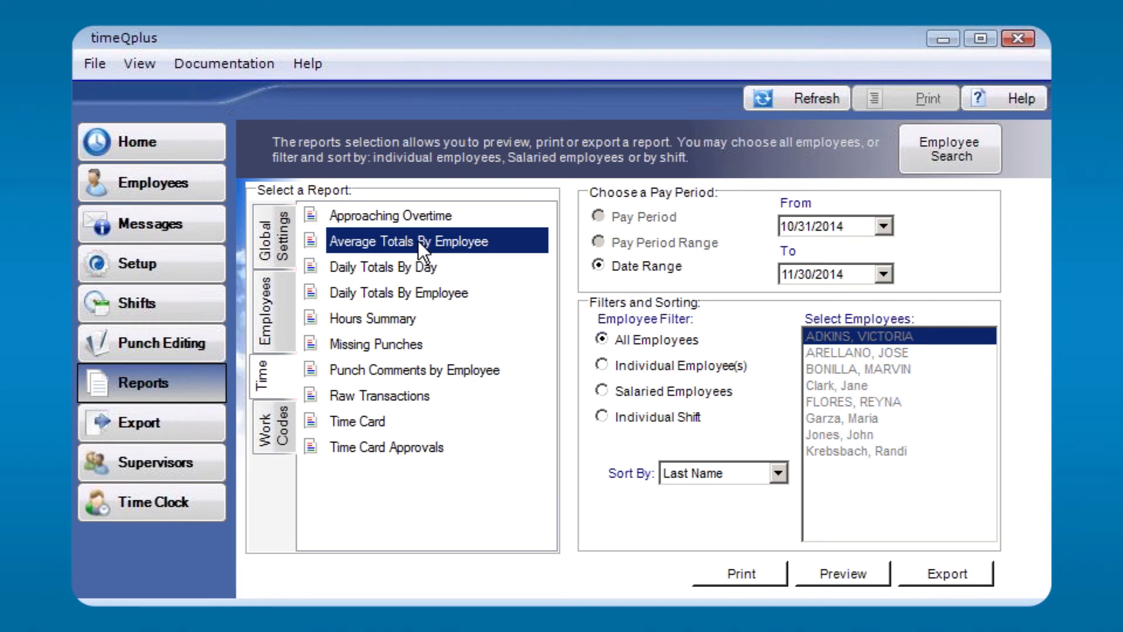
mouse_move(867, 247)
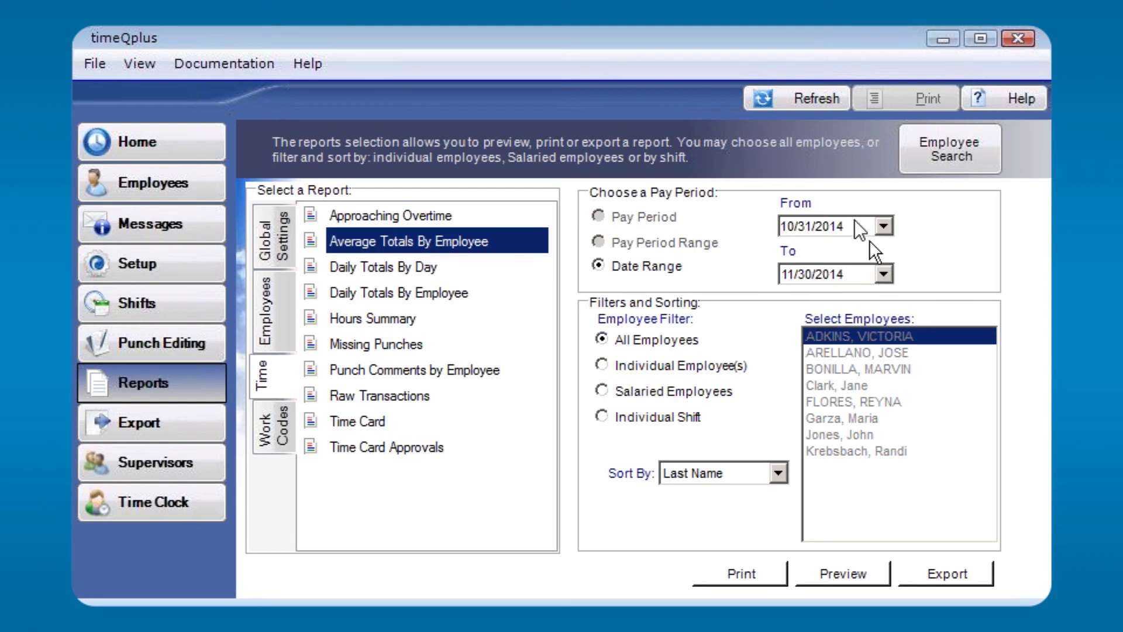
mouse_move(766, 337)
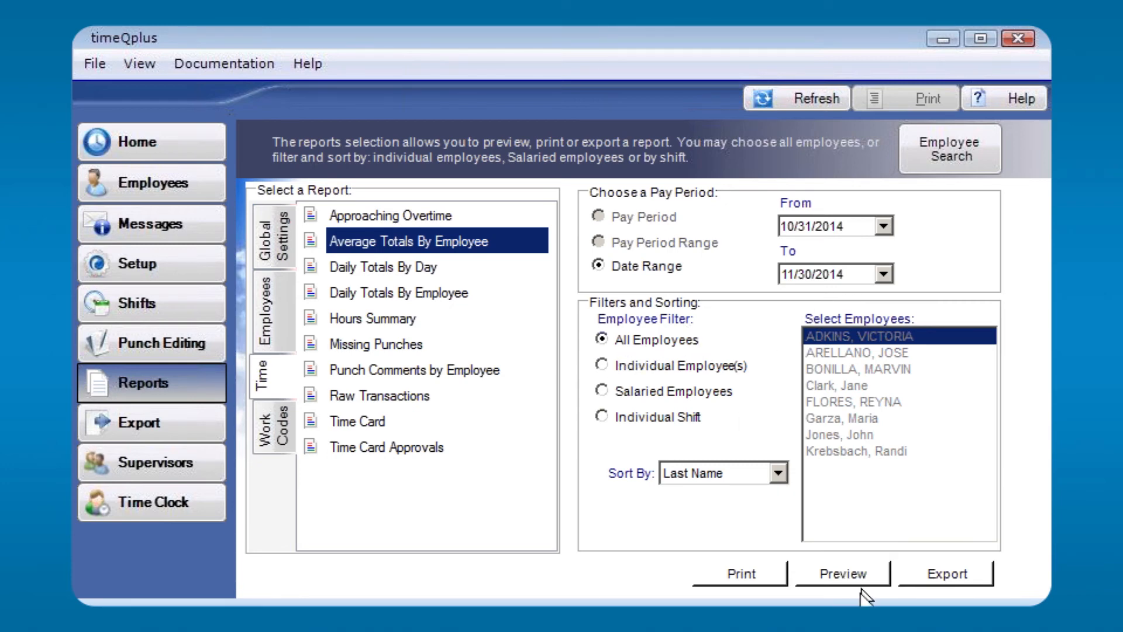
click(843, 574)
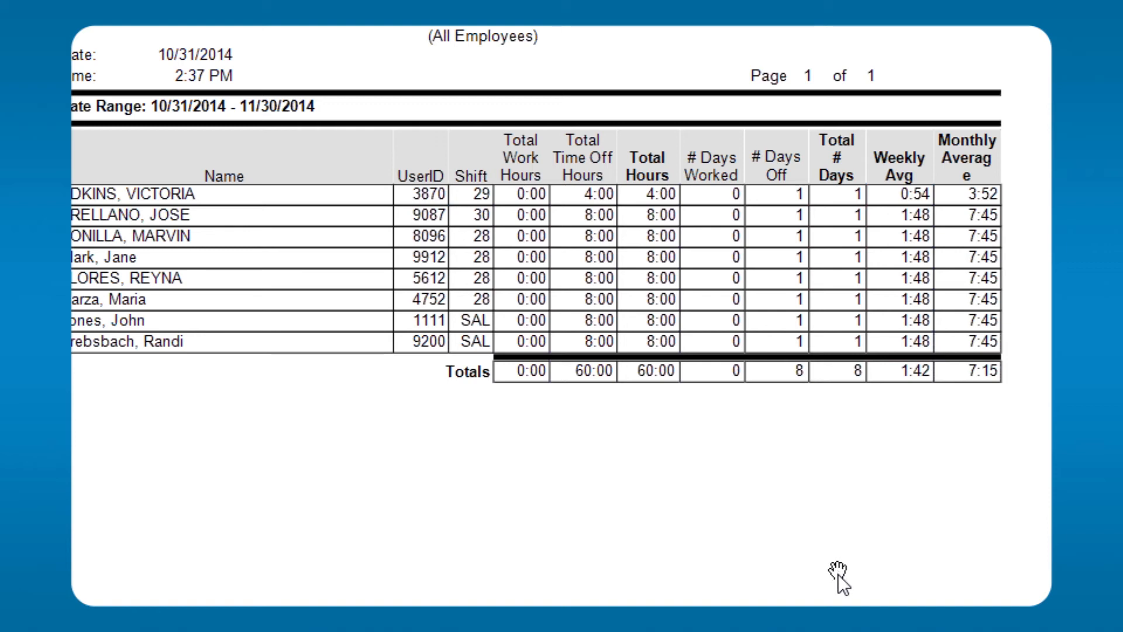
mouse_move(738, 211)
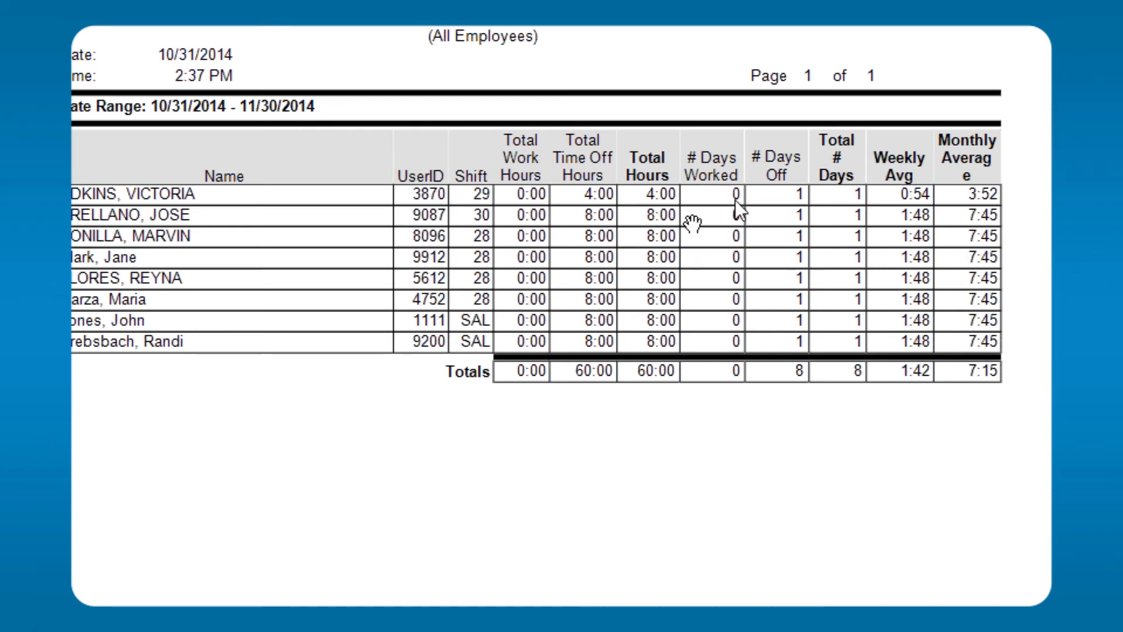
mouse_move(730, 225)
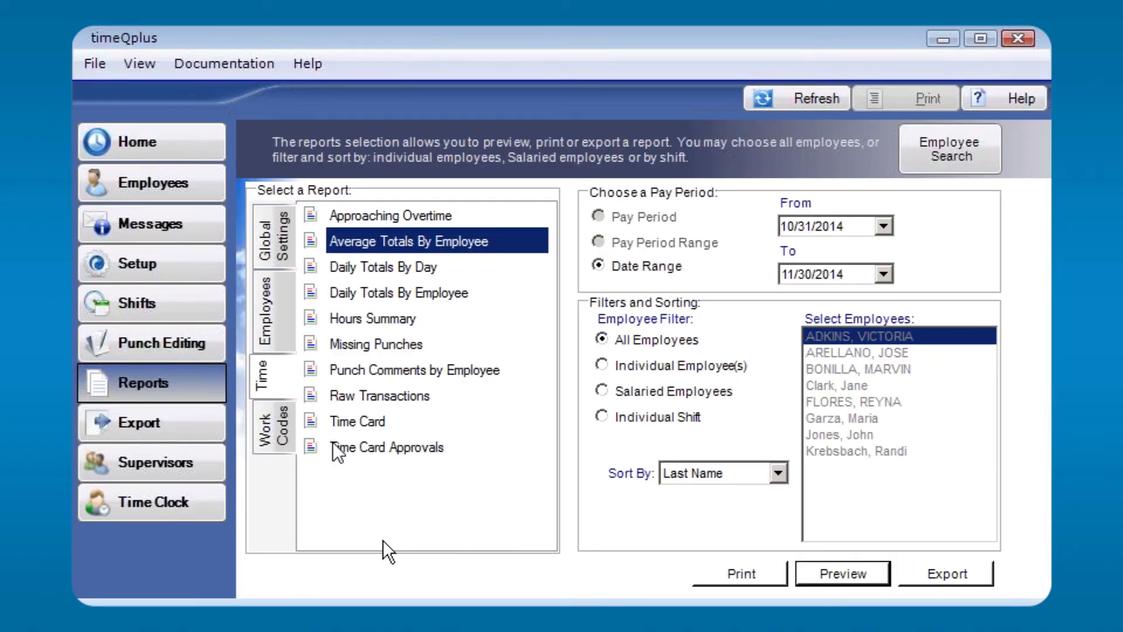
mouse_move(378, 326)
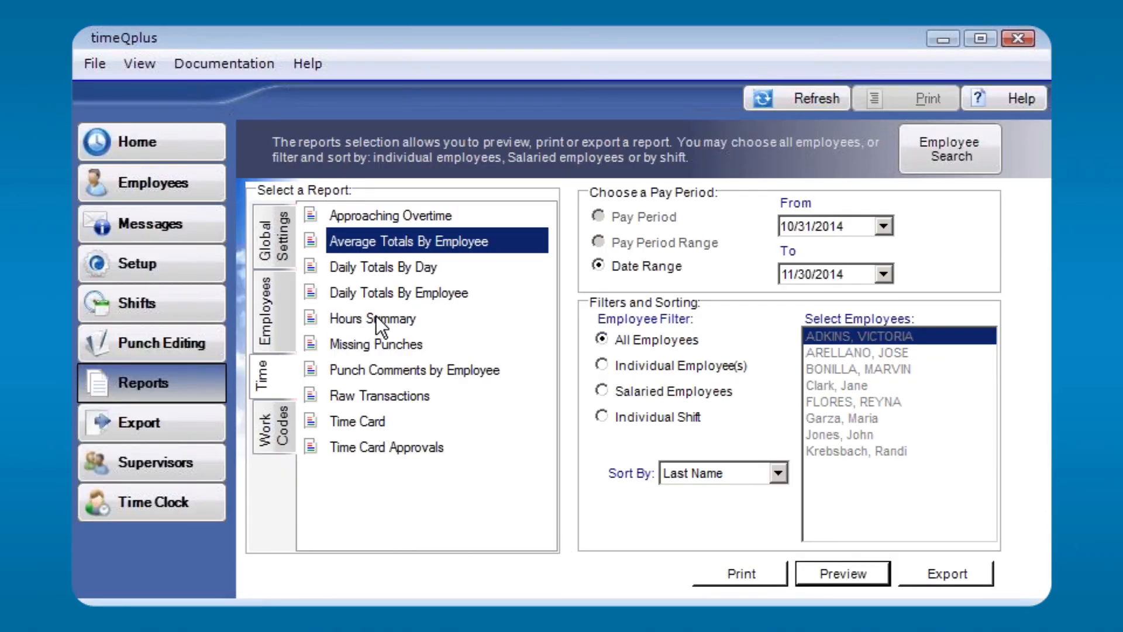
Choose Hours Summary over a Pay Period Range starting at the archive period ending 7/27/2014.
click(372, 319)
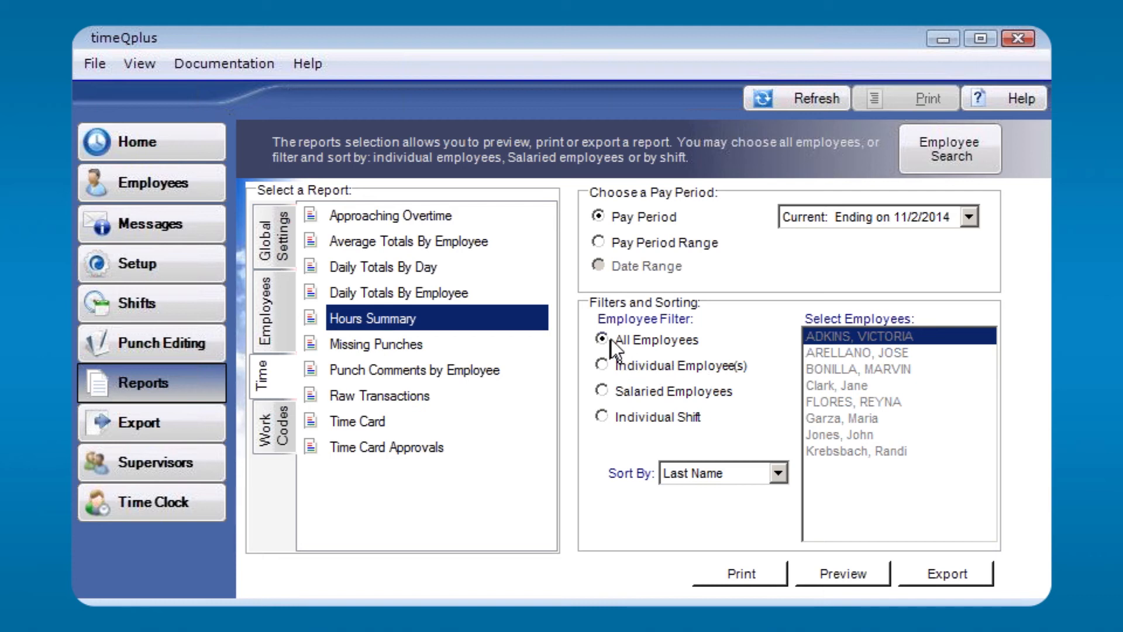
mouse_move(642, 310)
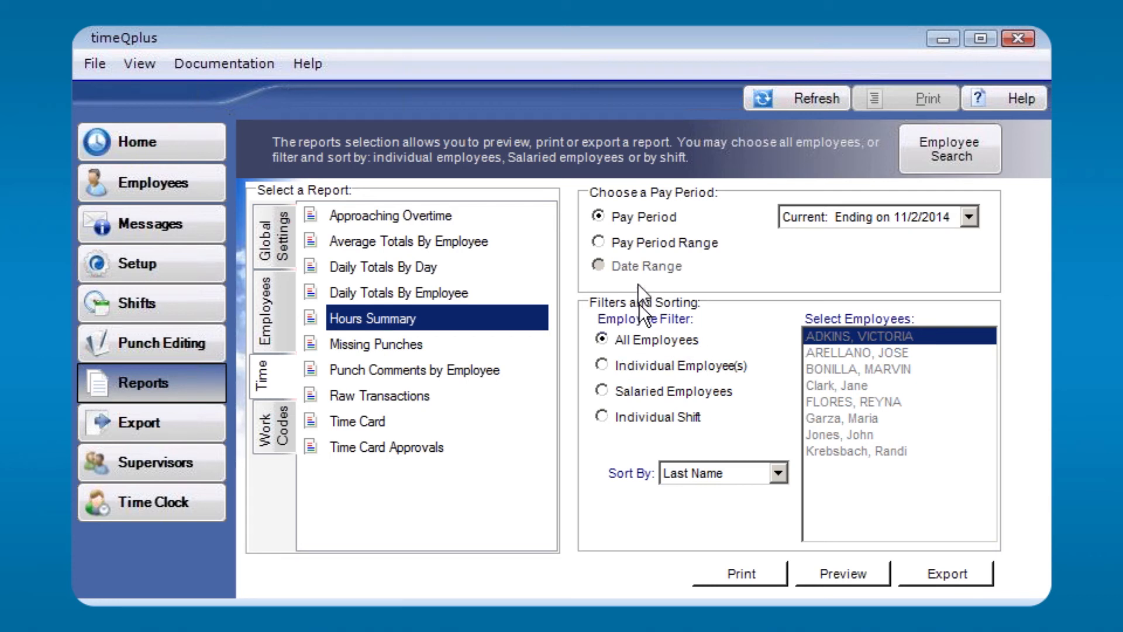
mouse_move(630, 279)
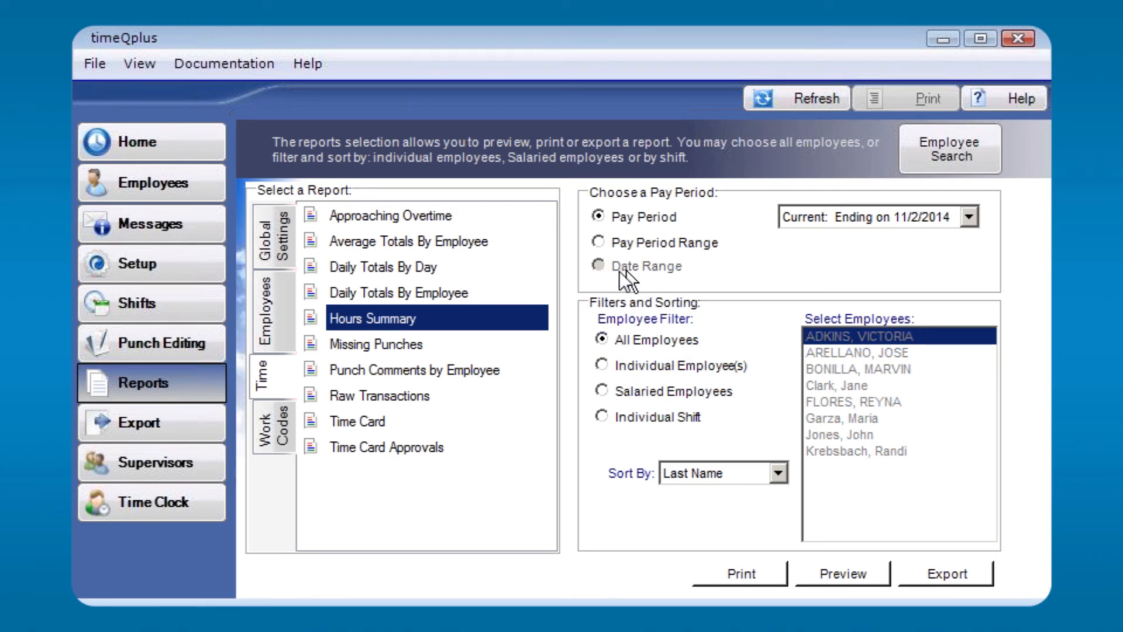
mouse_move(656, 230)
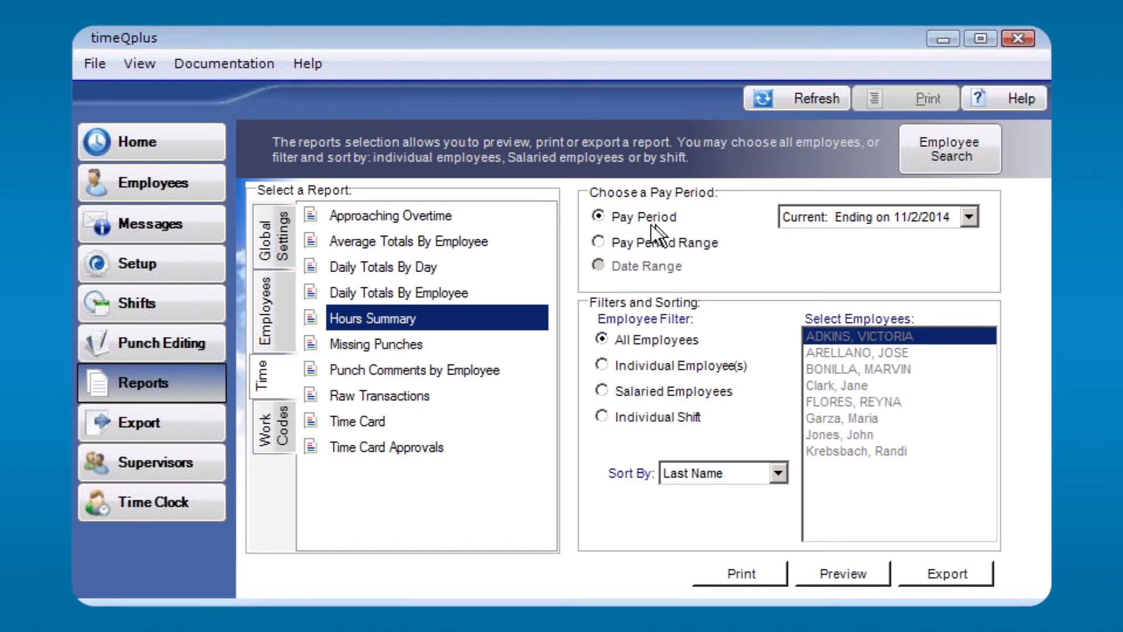
mouse_move(709, 254)
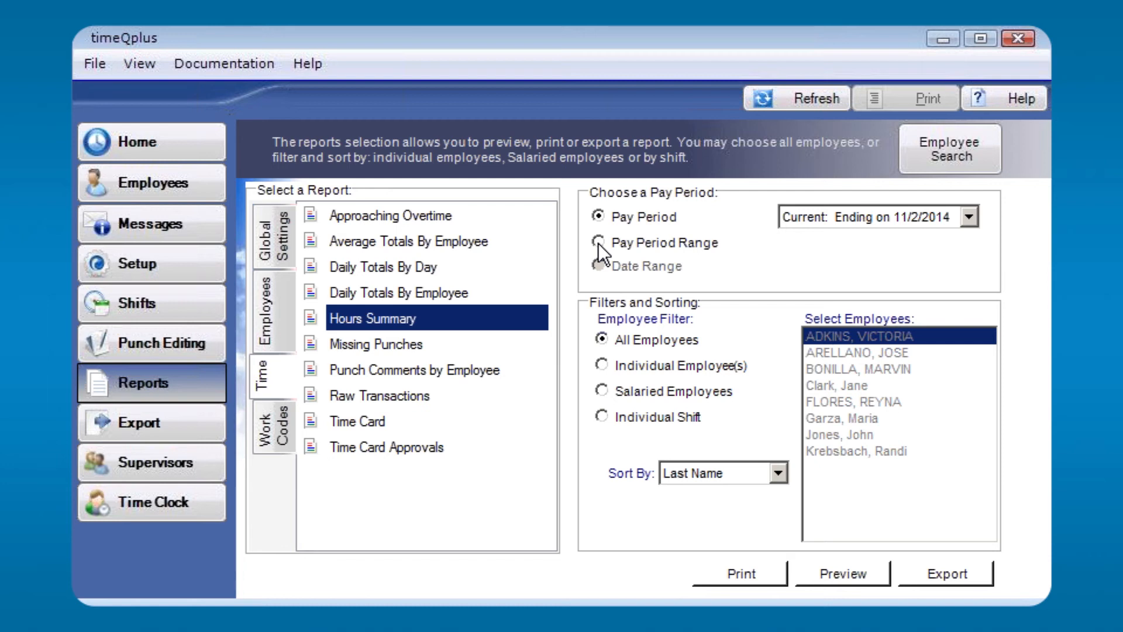
click(602, 242)
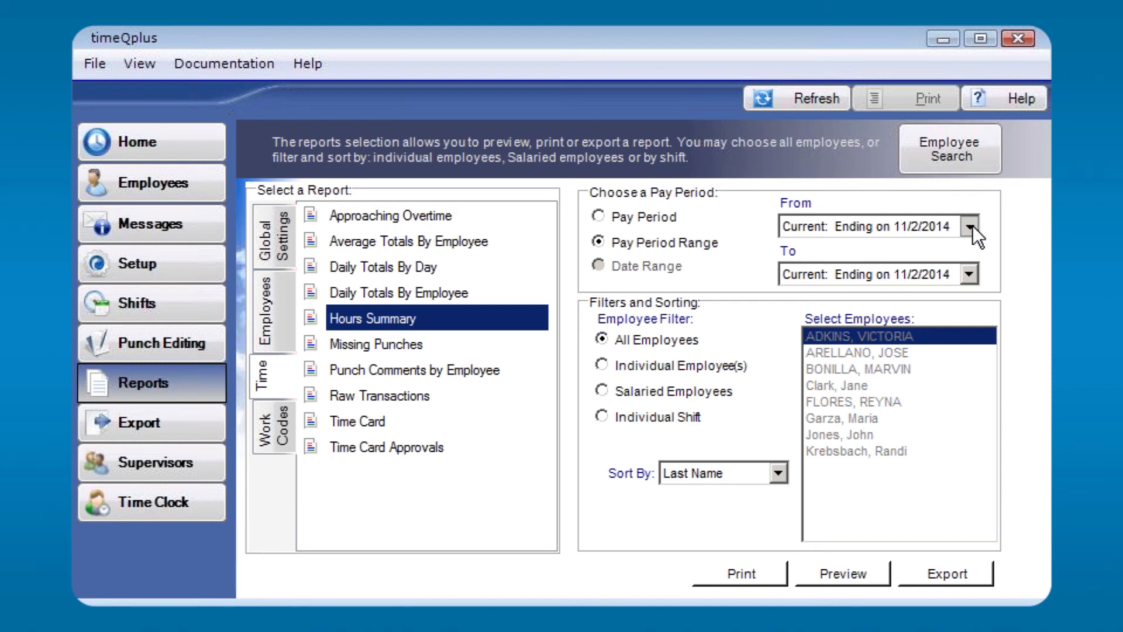
click(968, 226)
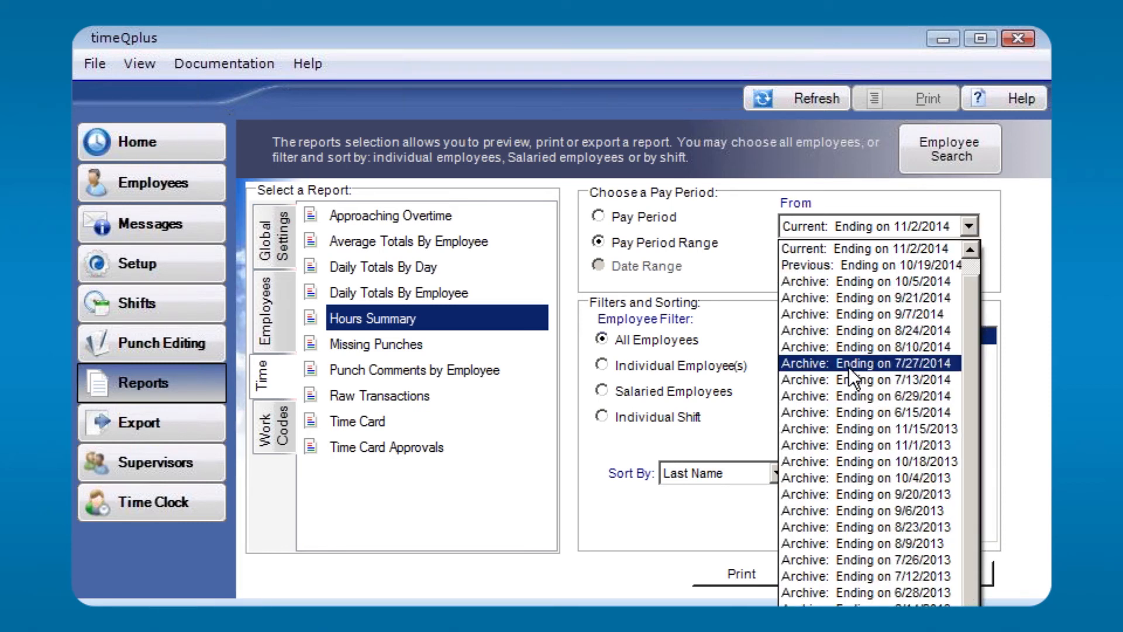
click(866, 363)
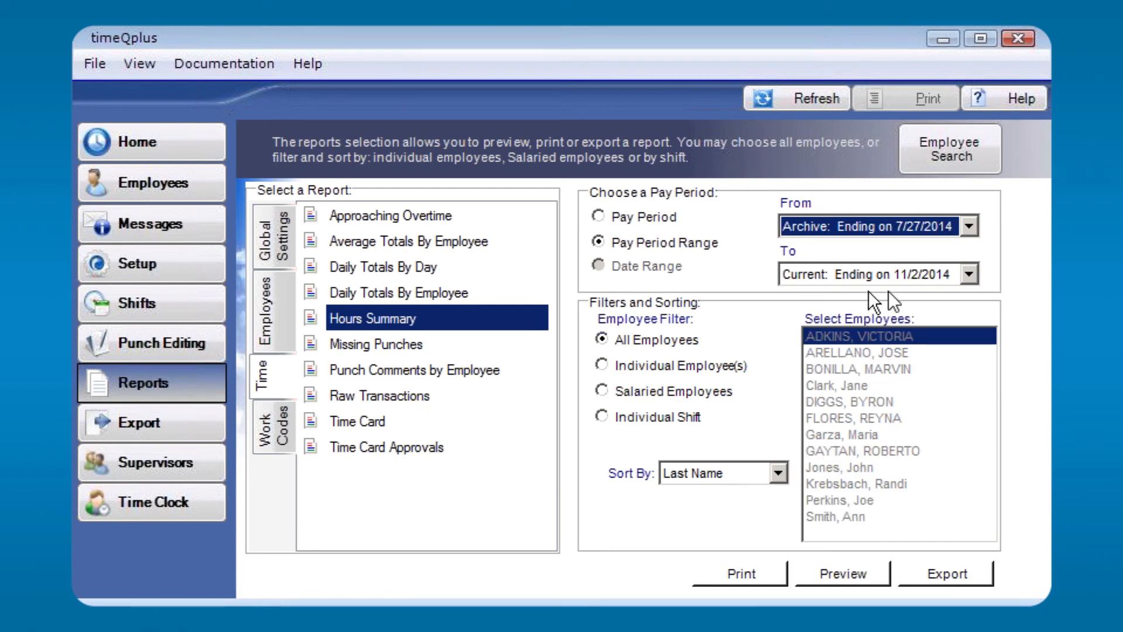
mouse_move(701, 352)
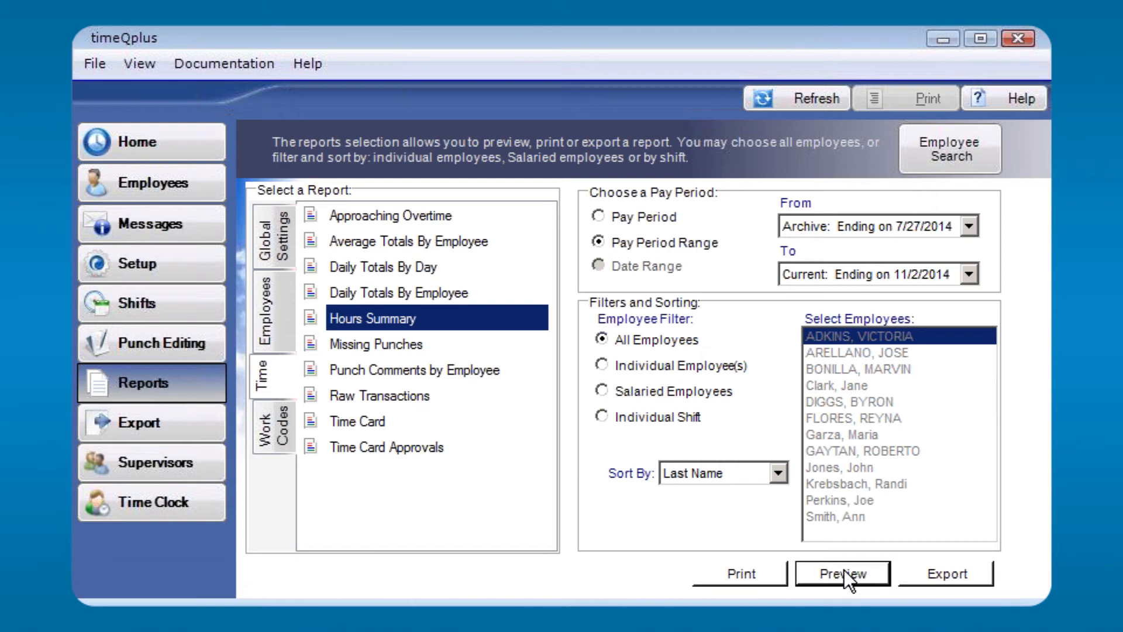
Preview Hours Summary for 7/14/2014–11/2/2014, twelve employees totalling 3403:05 regular hours.
click(843, 574)
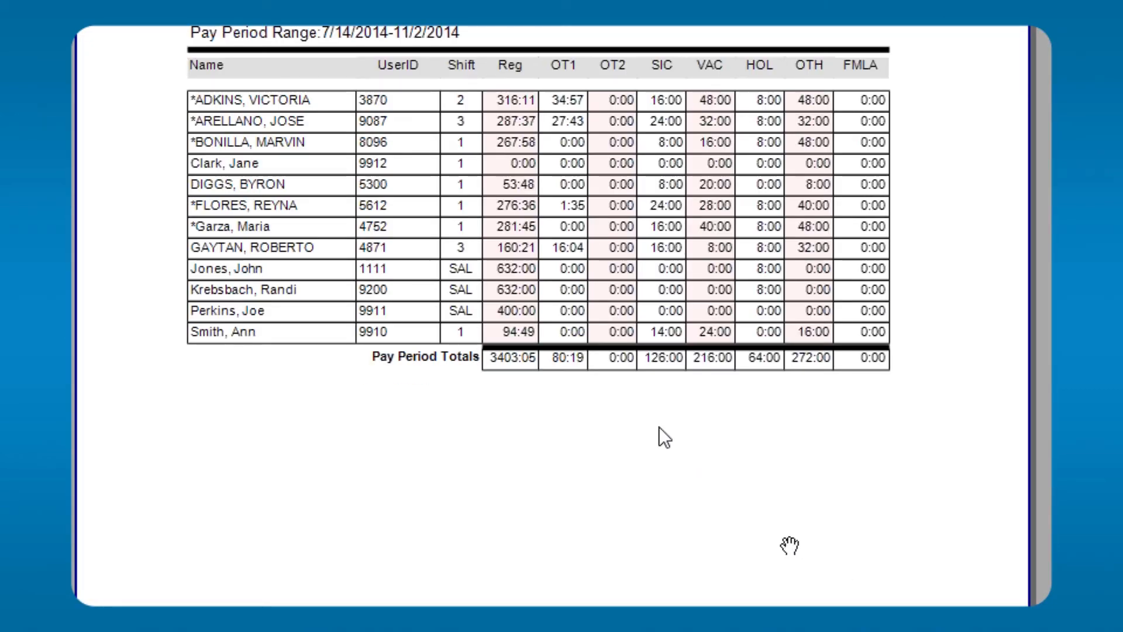
mouse_move(682, 339)
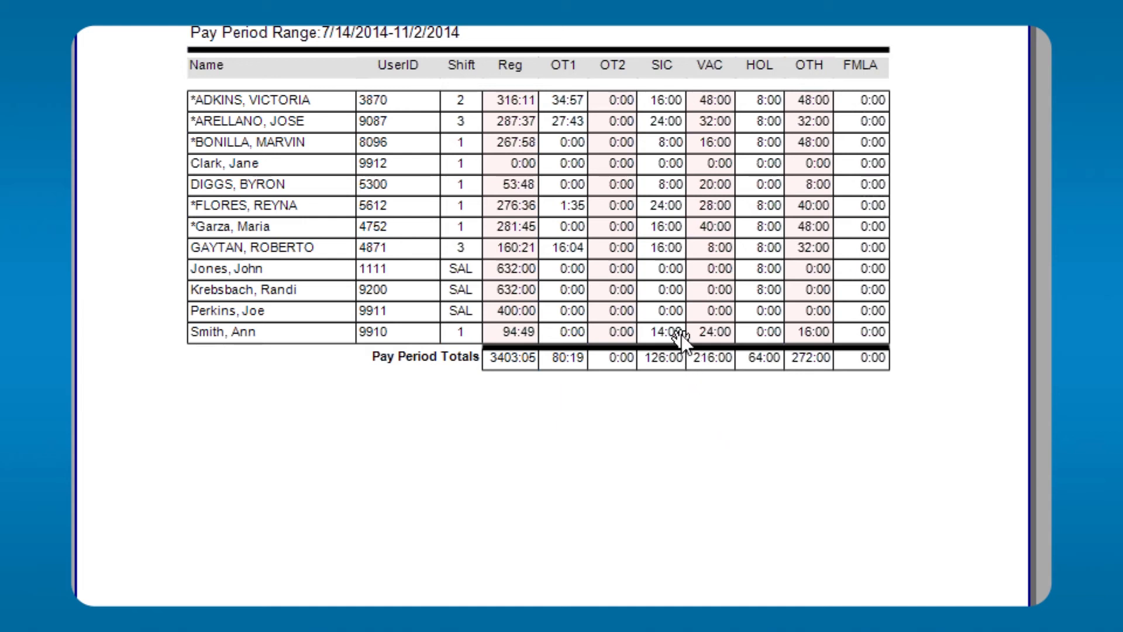
mouse_move(787, 254)
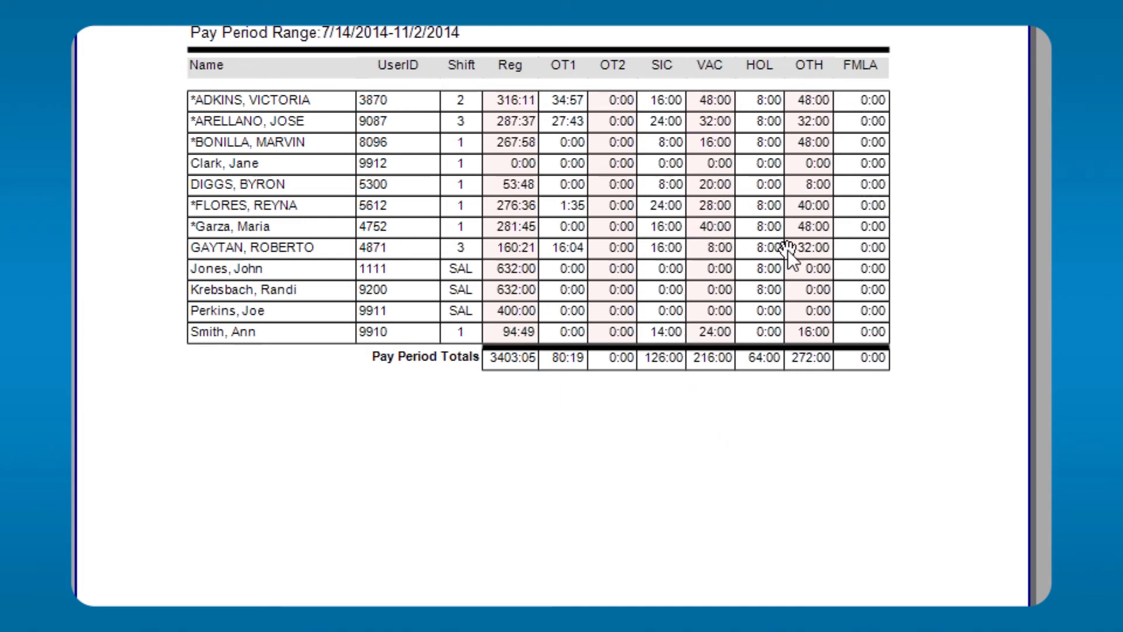
mouse_move(415, 103)
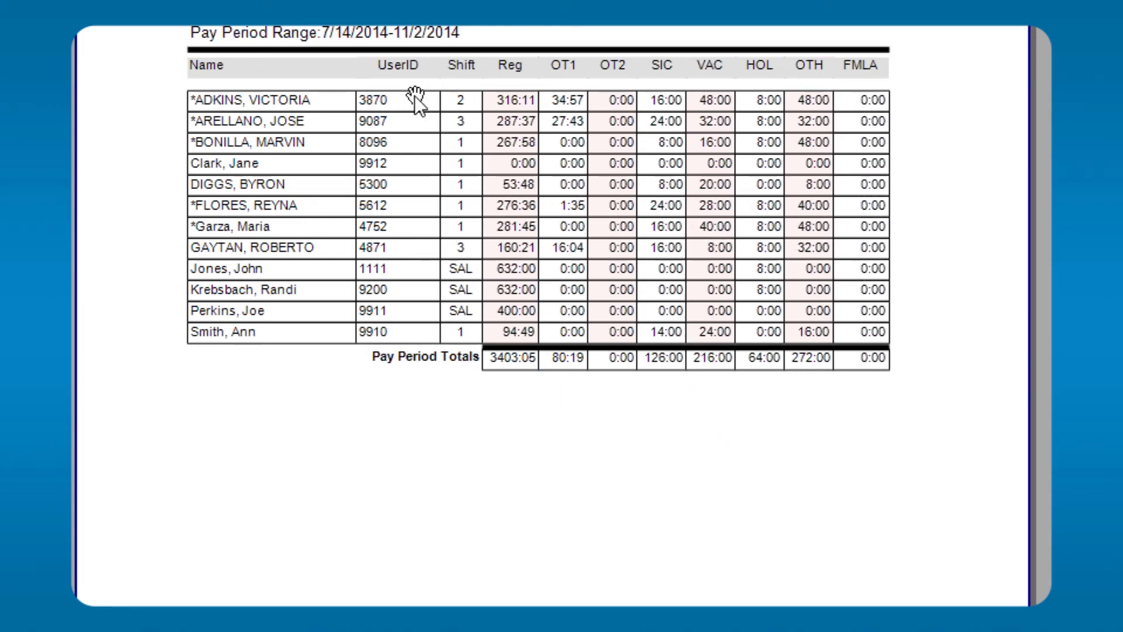
mouse_move(457, 108)
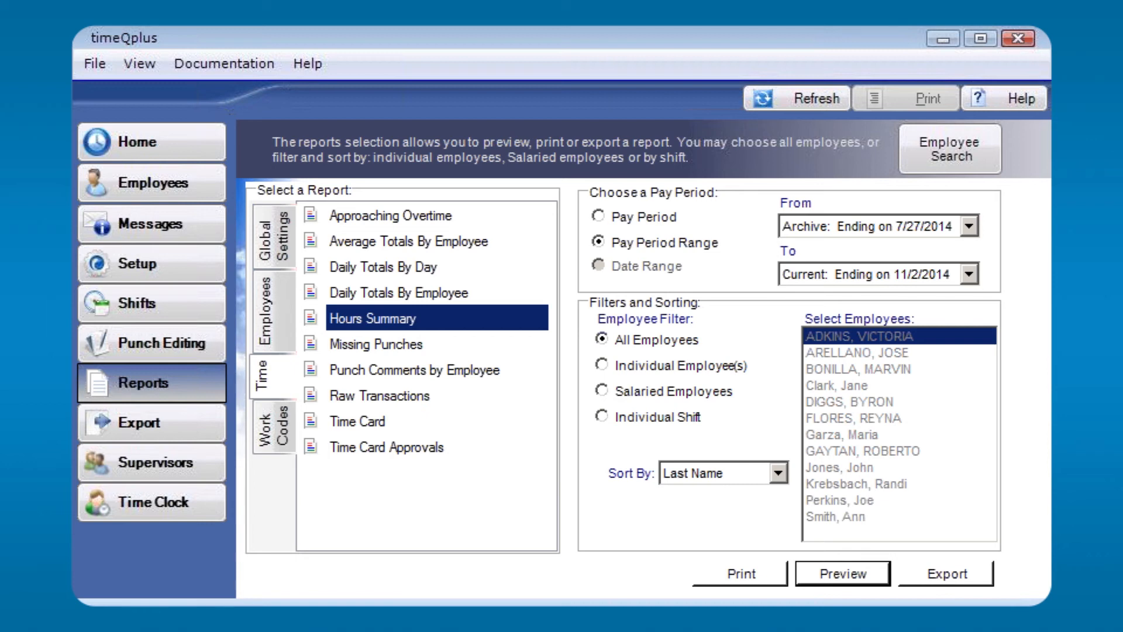
mouse_move(437, 550)
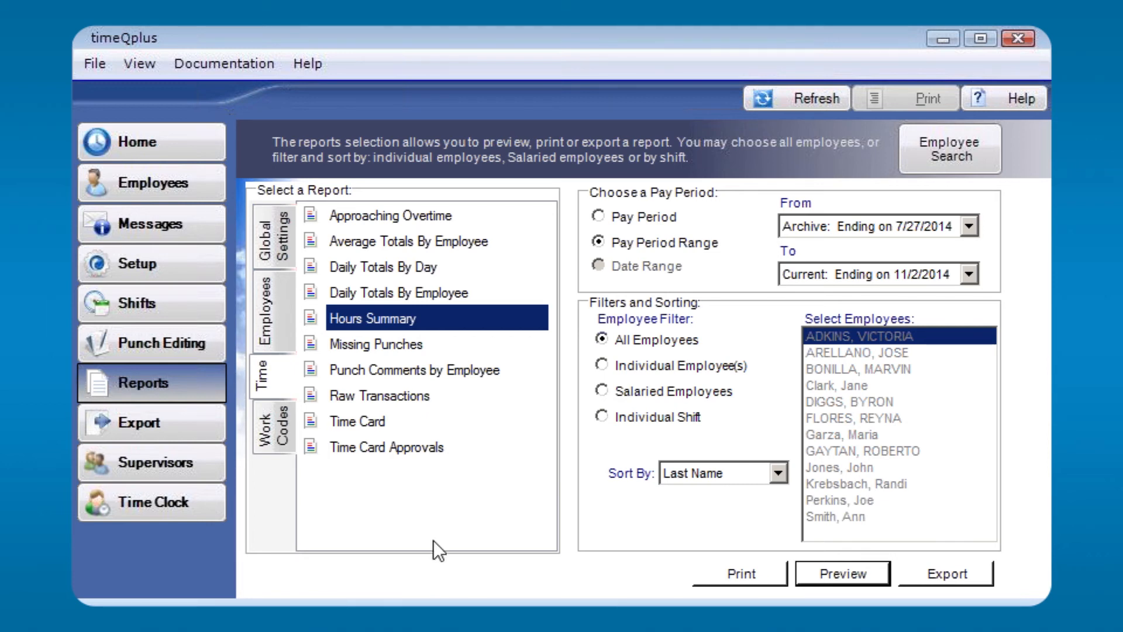
mouse_move(370, 433)
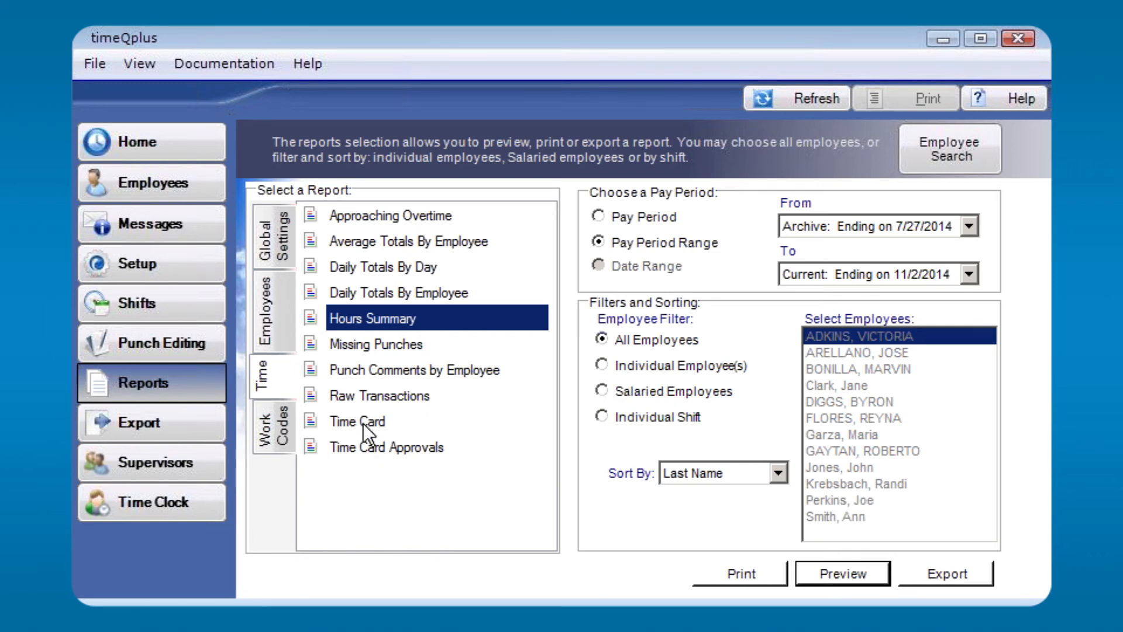
click(356, 421)
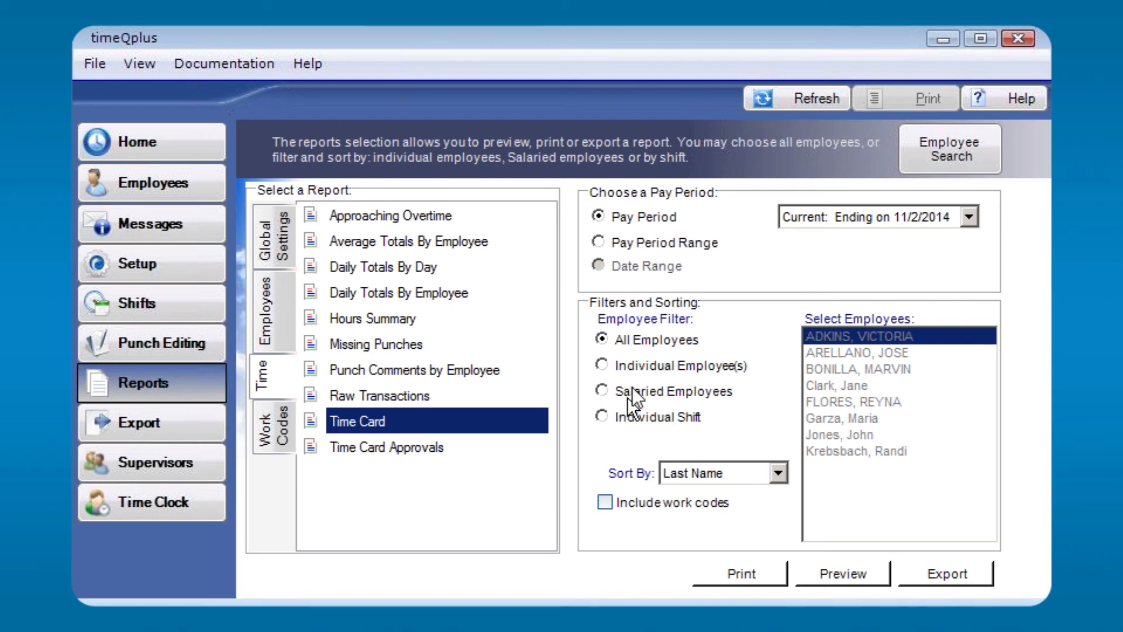
mouse_move(621, 348)
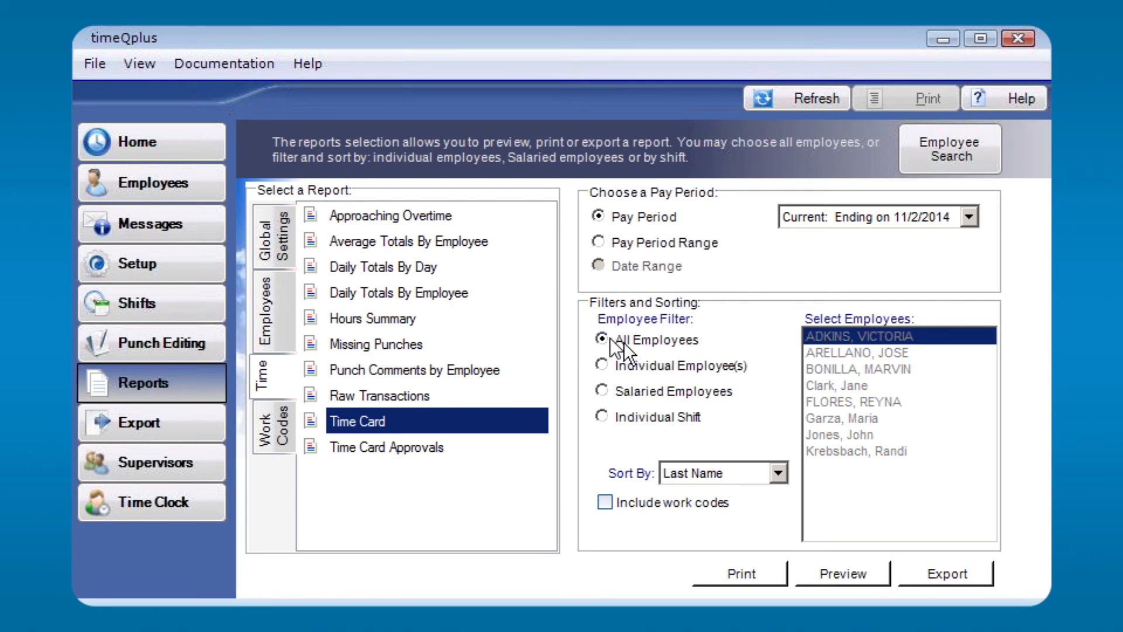
click(601, 365)
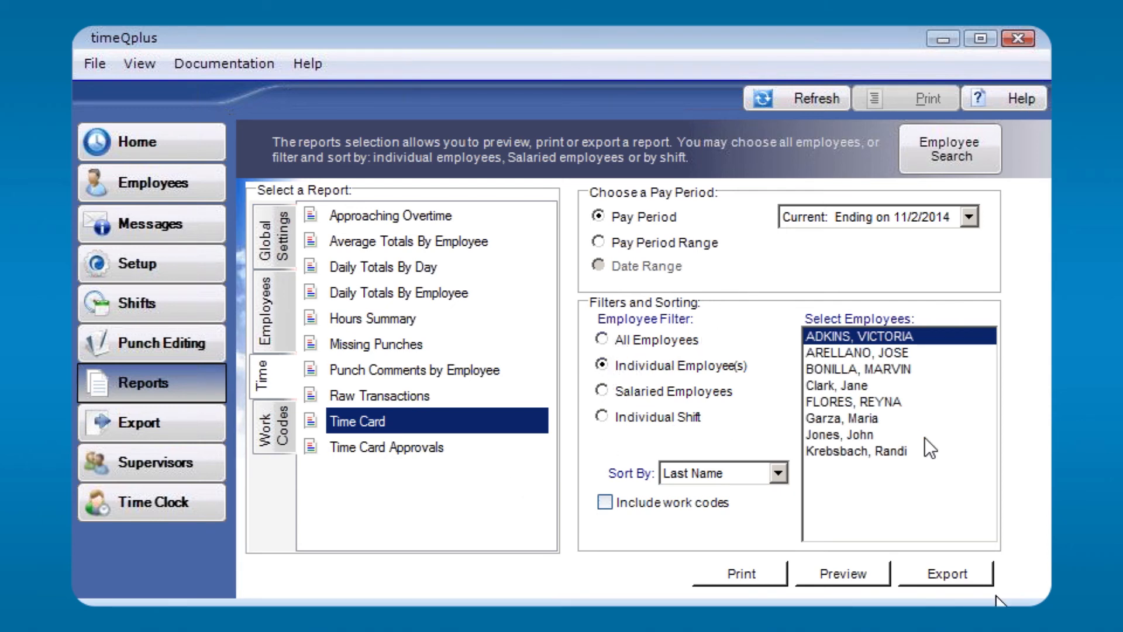
mouse_move(845, 559)
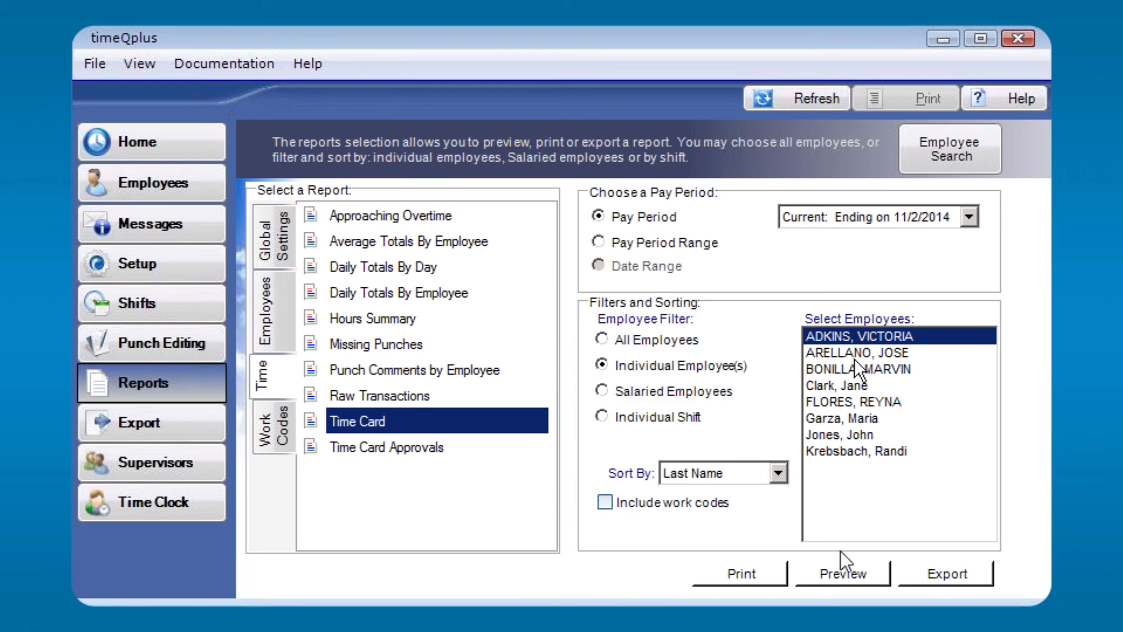
click(842, 573)
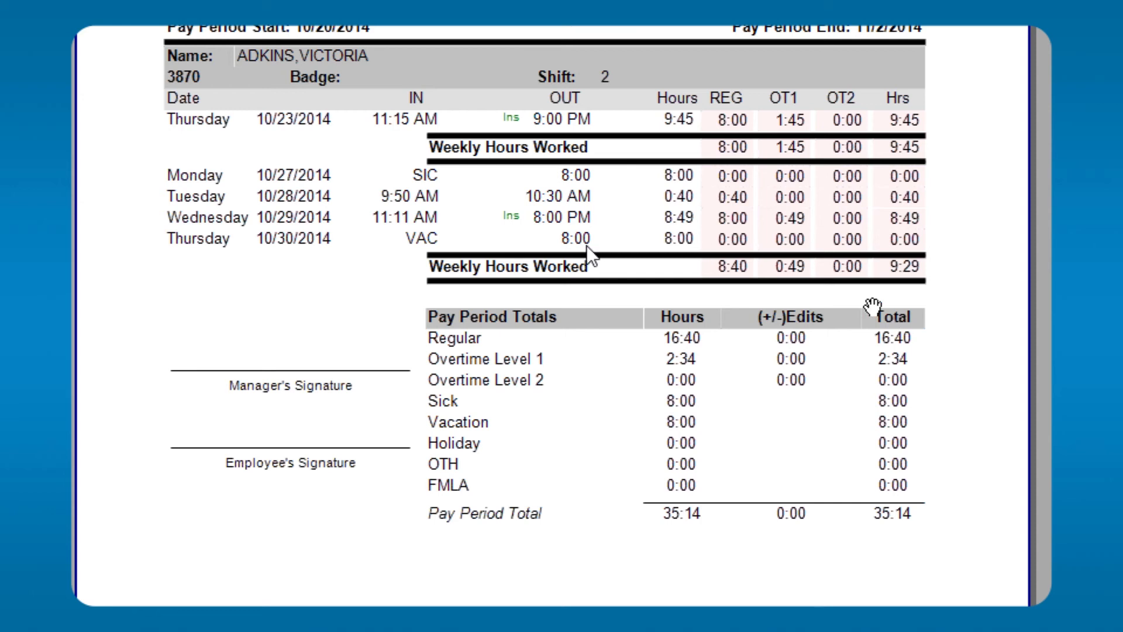
mouse_move(523, 125)
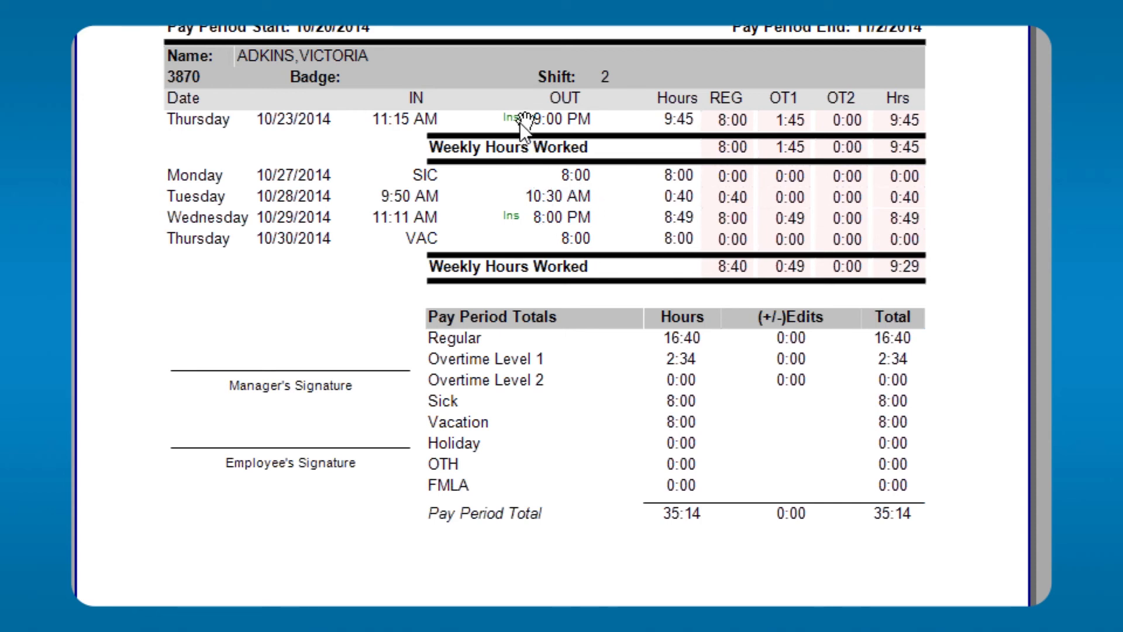
mouse_move(722, 126)
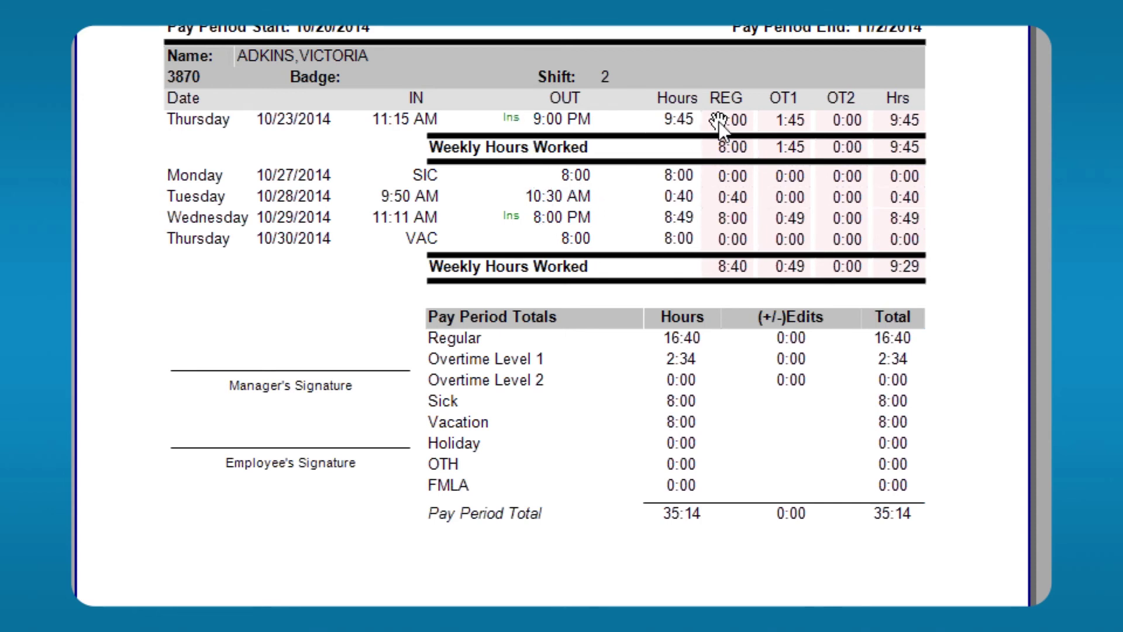
mouse_move(301, 193)
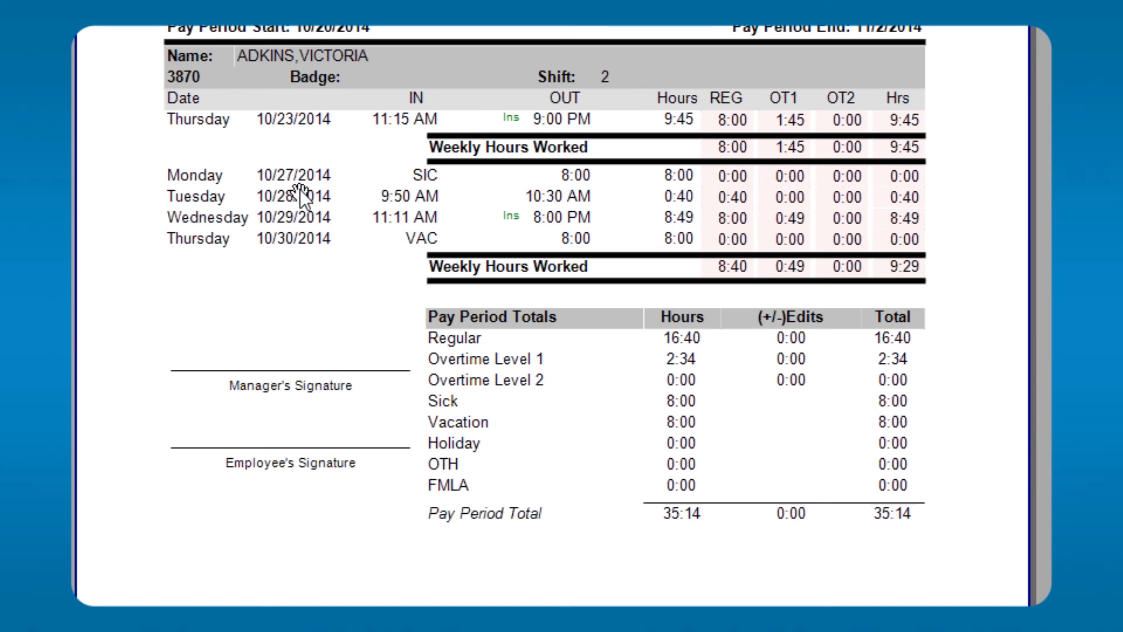
mouse_move(305, 194)
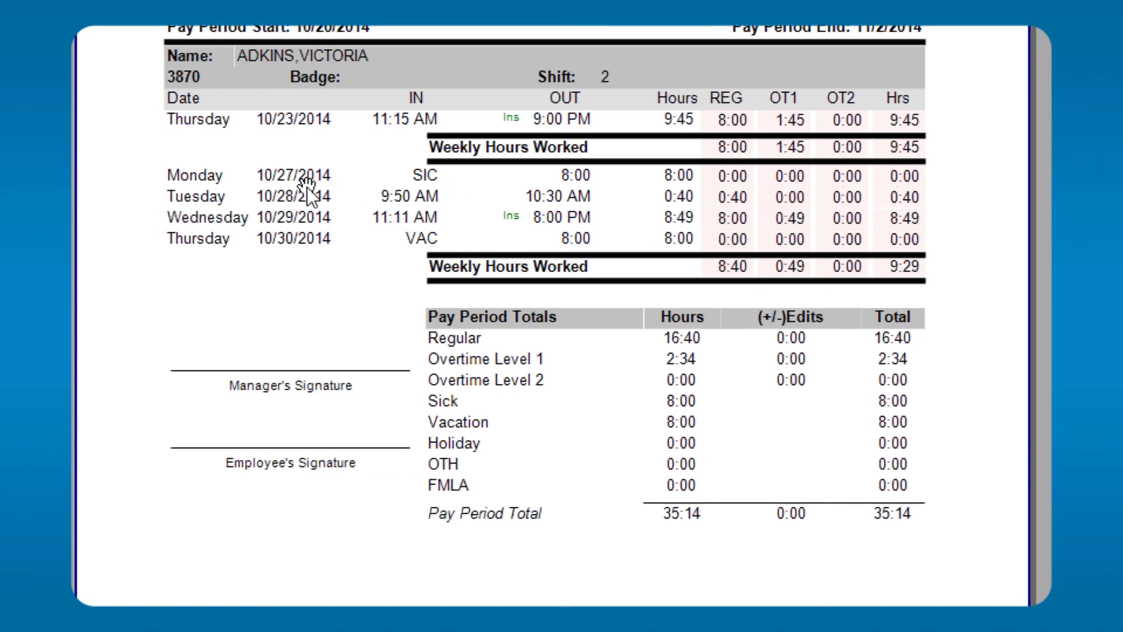
mouse_move(503, 327)
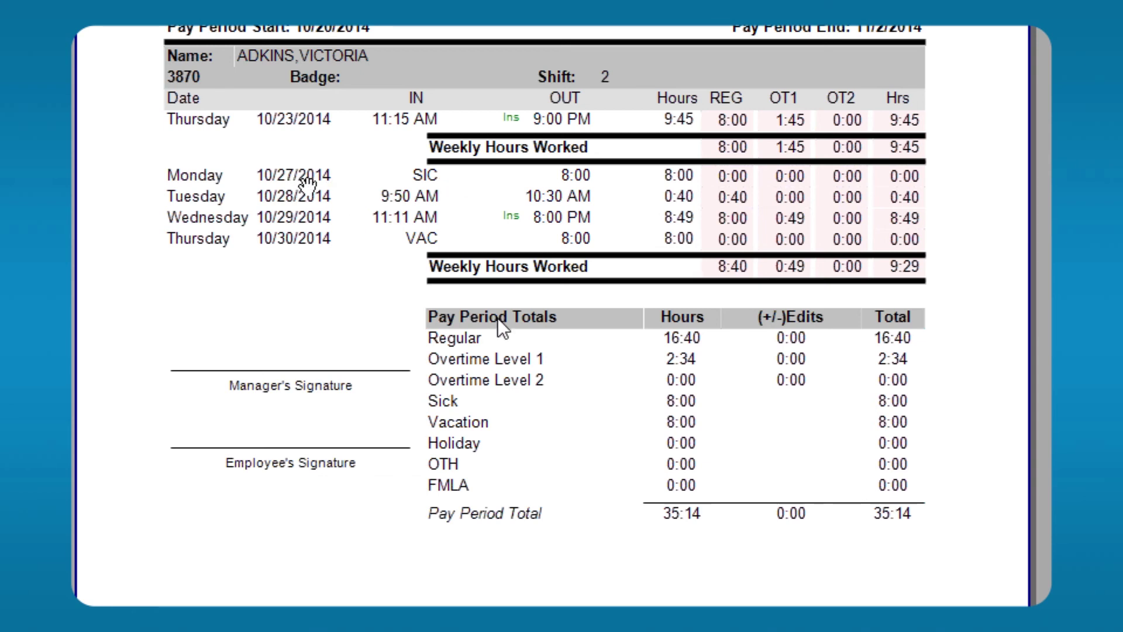
mouse_move(471, 340)
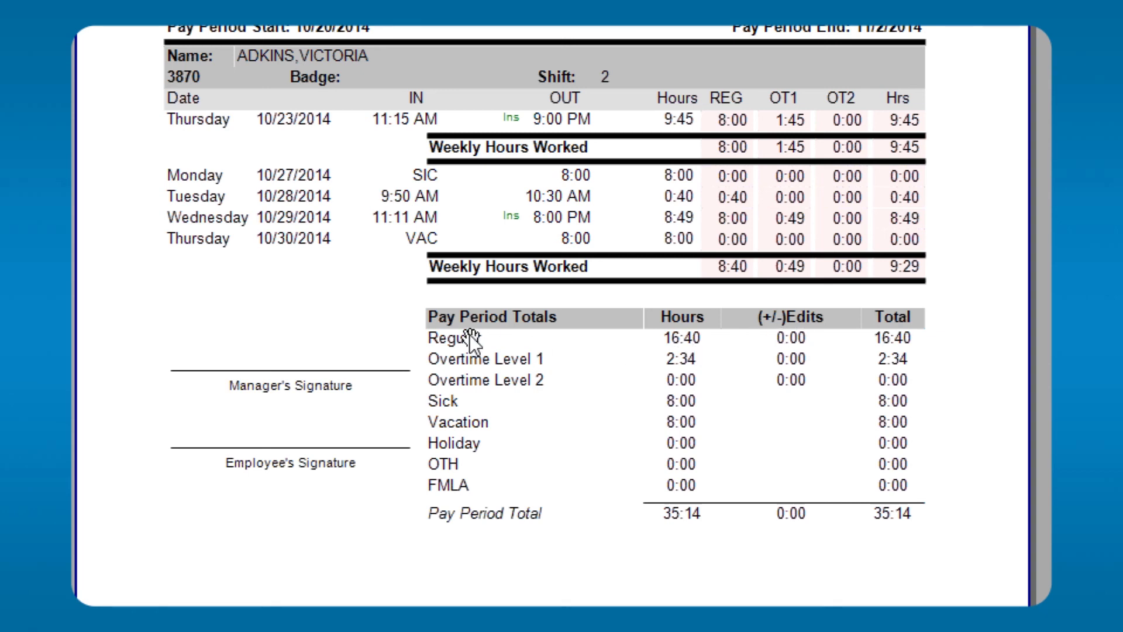
mouse_move(483, 519)
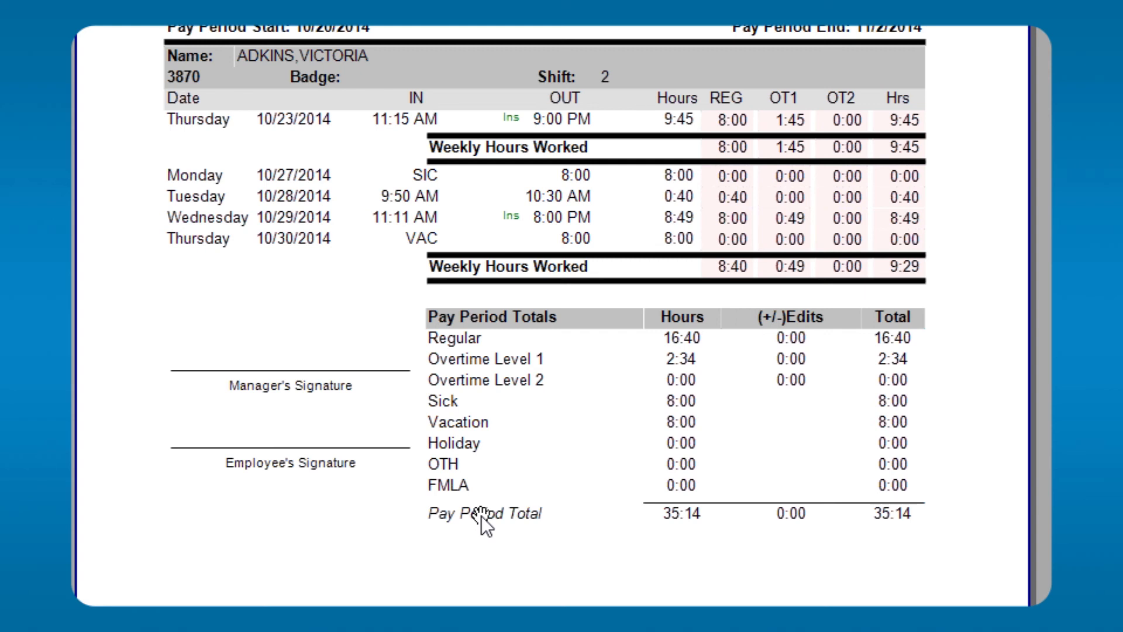
mouse_move(586, 502)
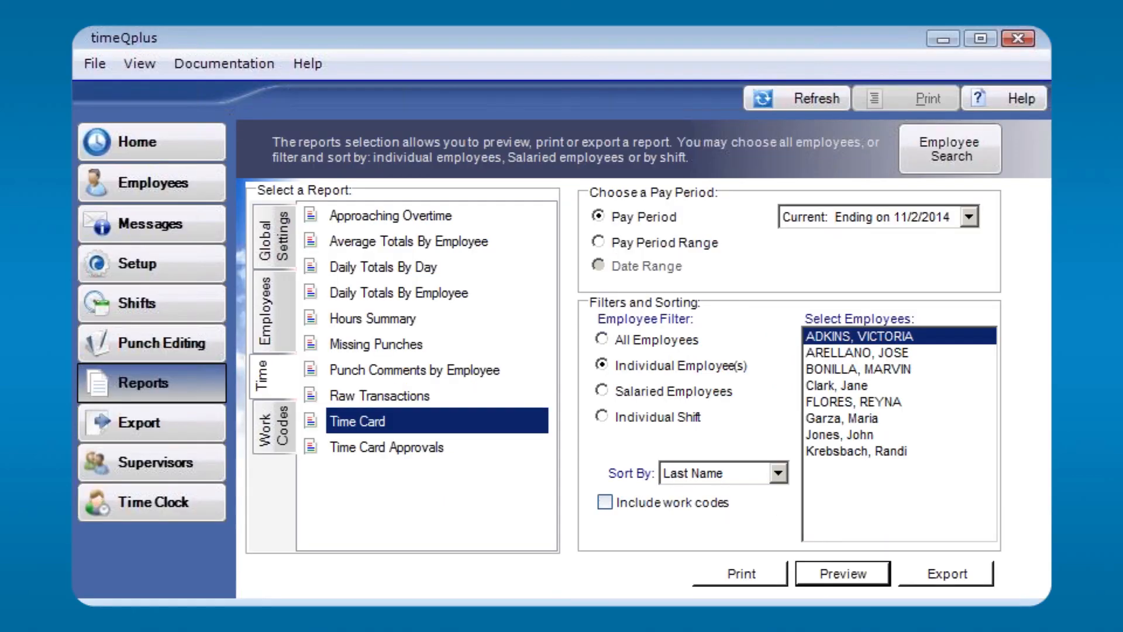
mouse_move(177, 473)
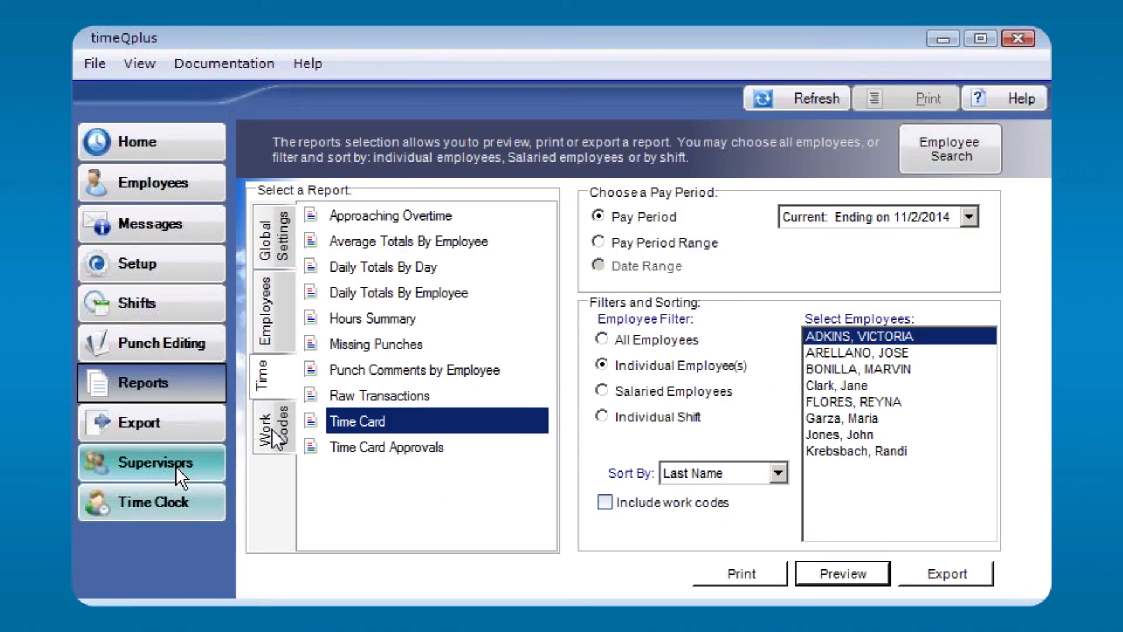
Switch the report selection to the Work Codes reports list.
click(270, 426)
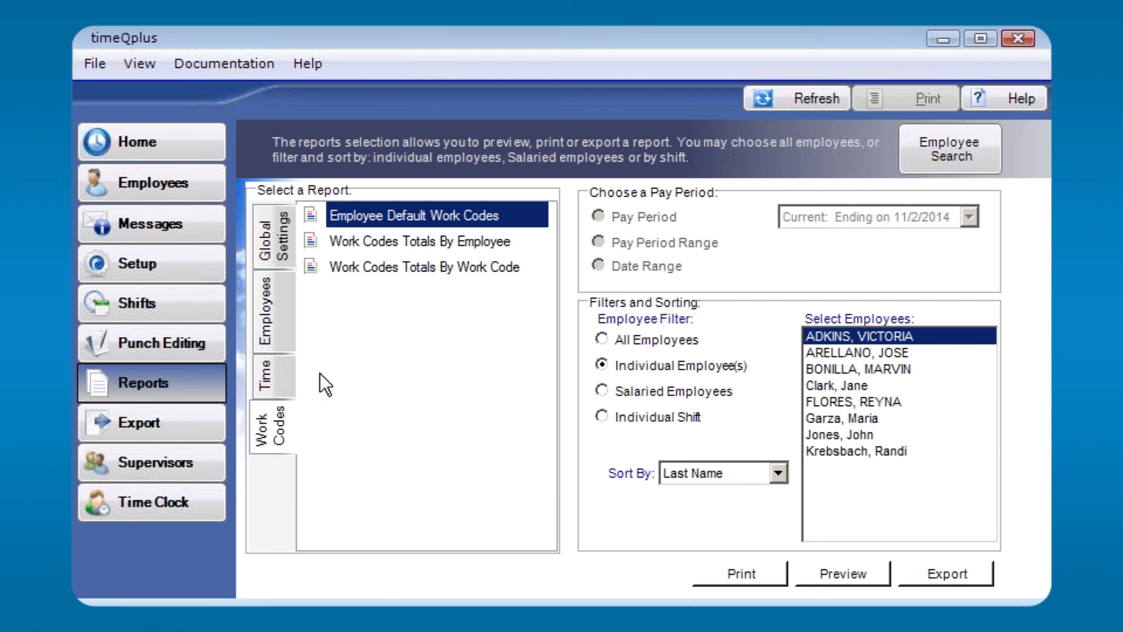
mouse_move(378, 339)
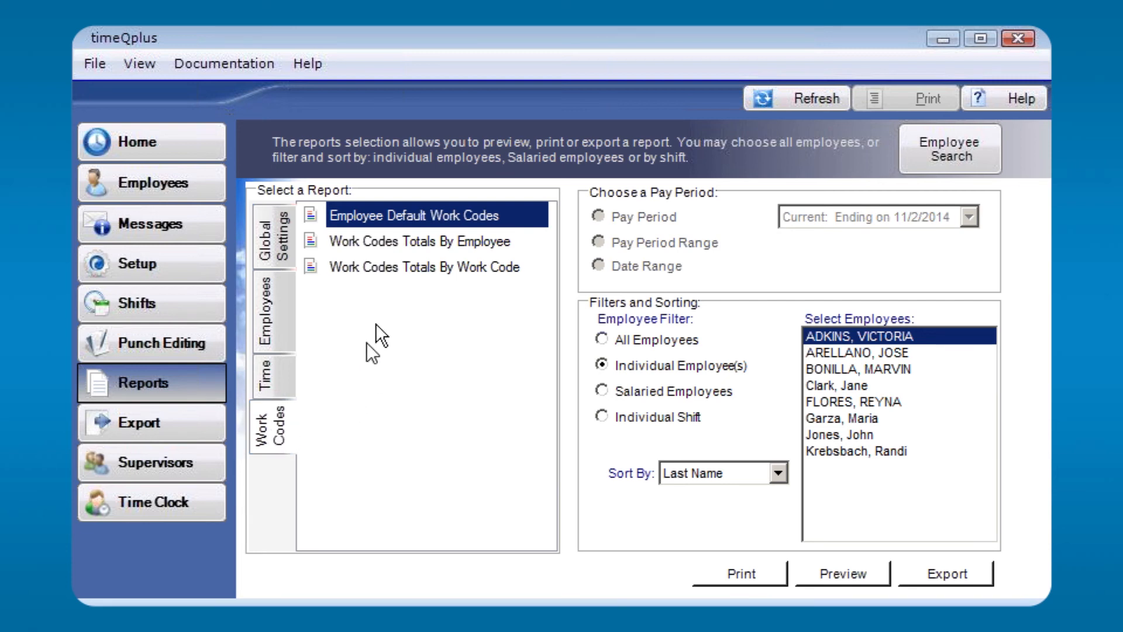
mouse_move(367, 248)
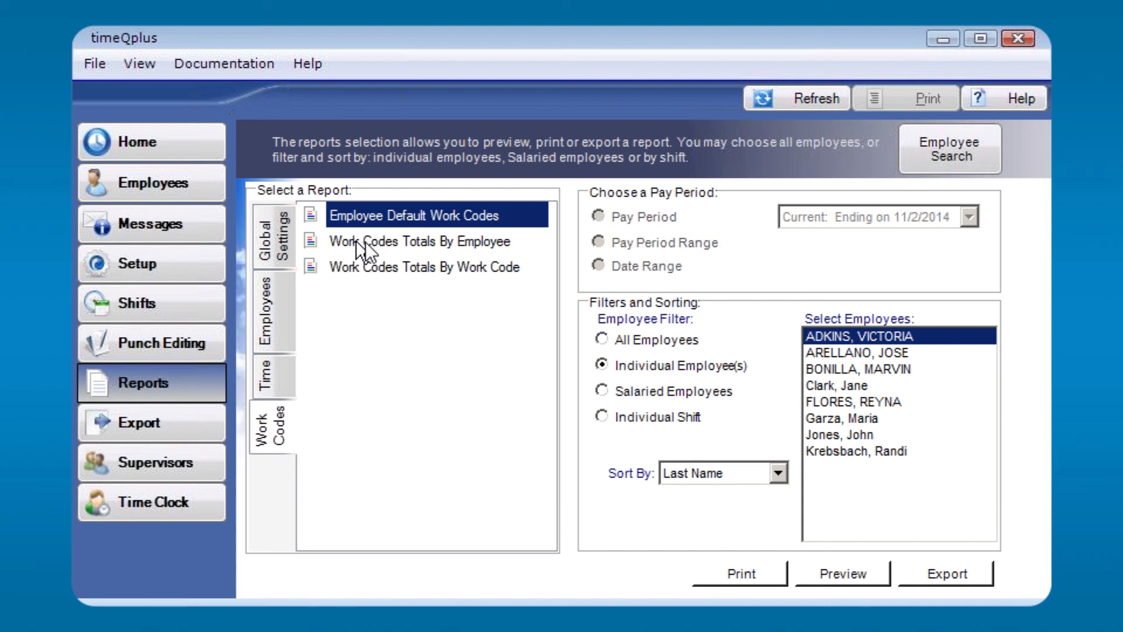
mouse_move(463, 249)
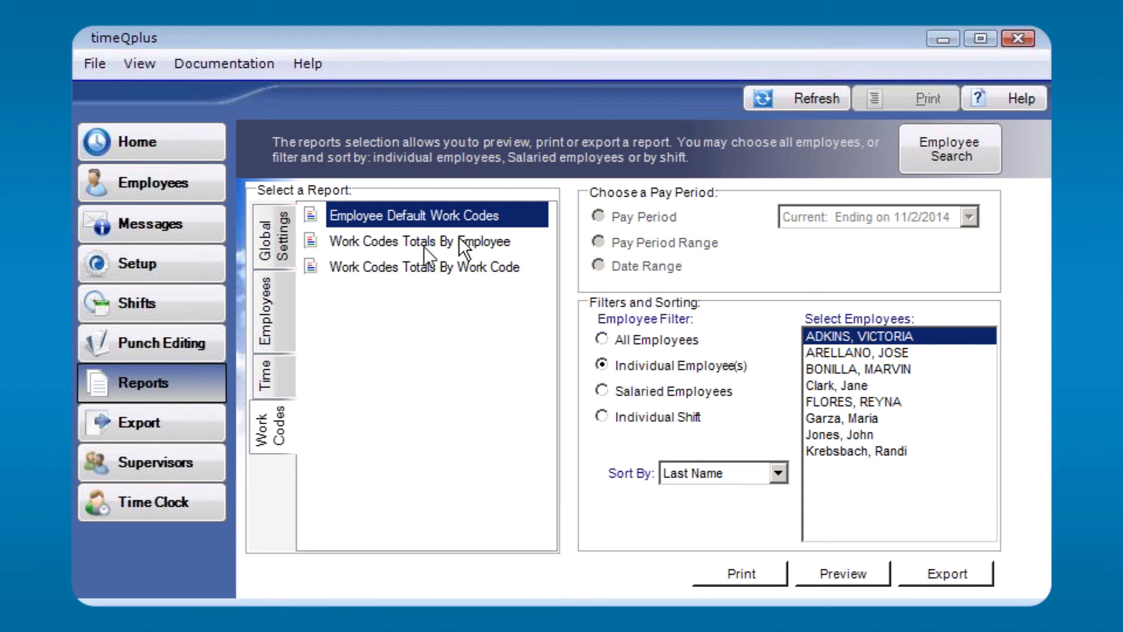
mouse_move(470, 279)
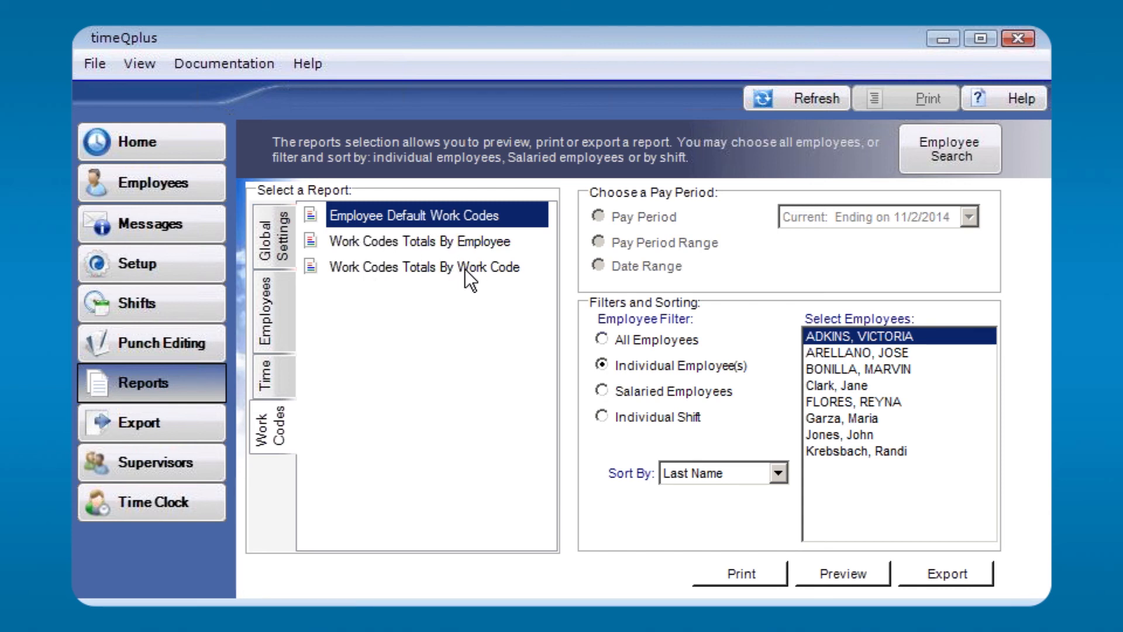
Choose Work Codes Totals By Work Code for the pay period ending 11/2/2014.
click(424, 267)
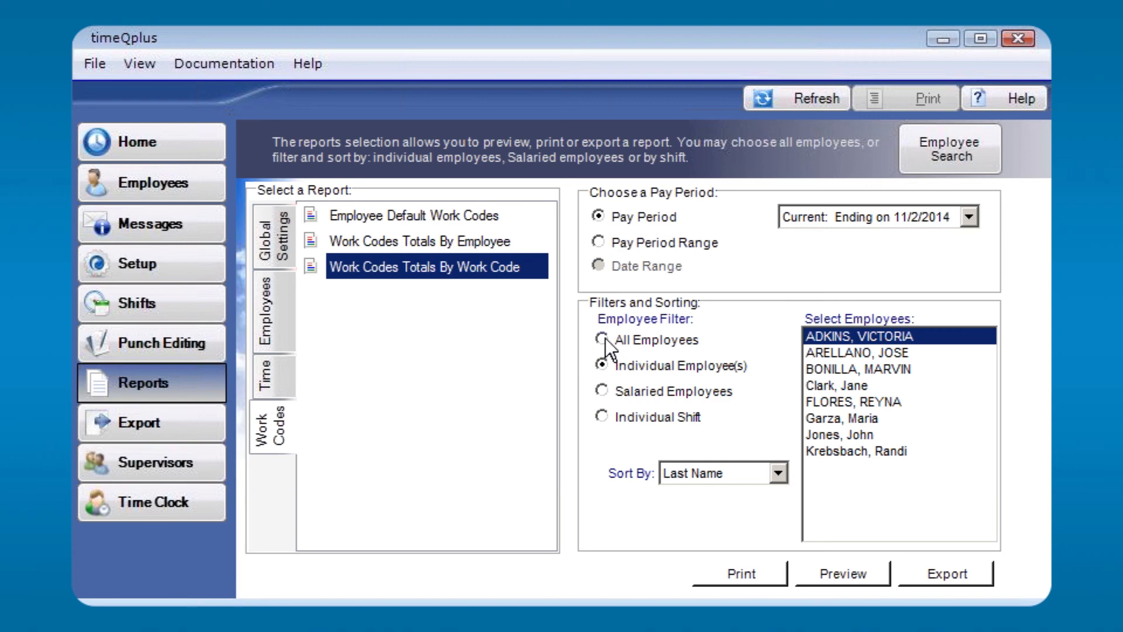
Include All Employees in the Work Codes Totals report.
click(843, 572)
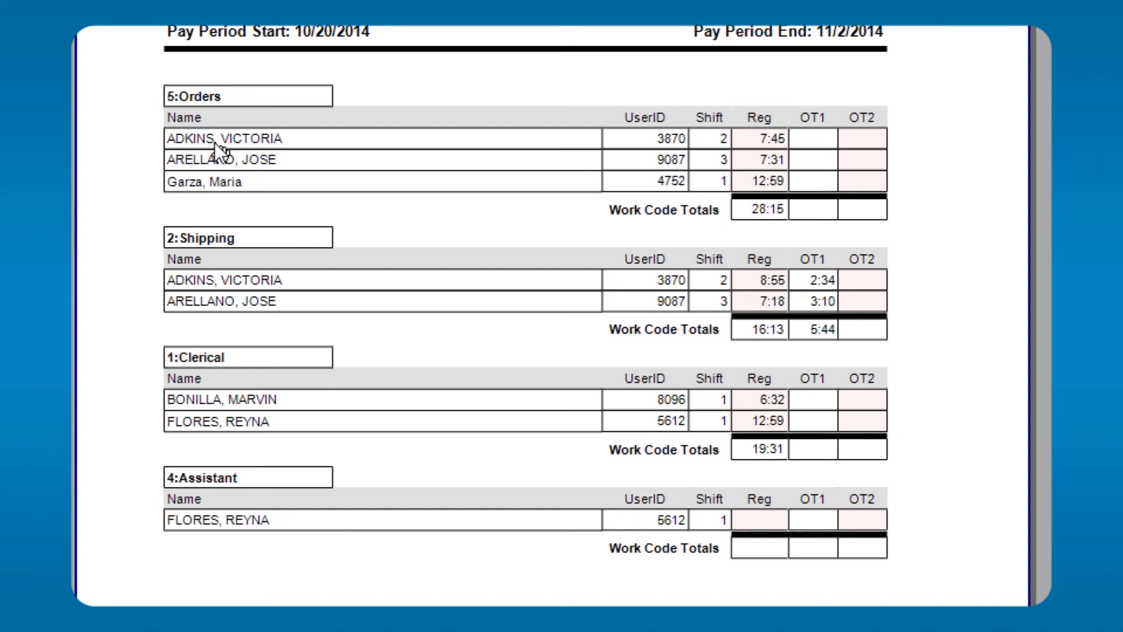
mouse_move(226, 196)
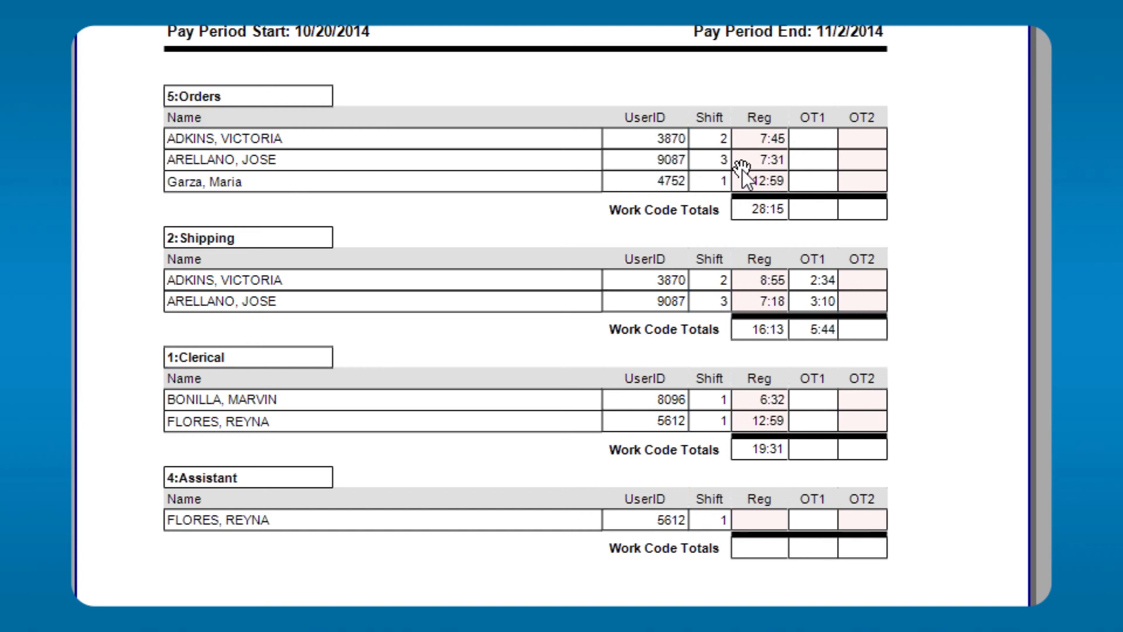
mouse_move(745, 174)
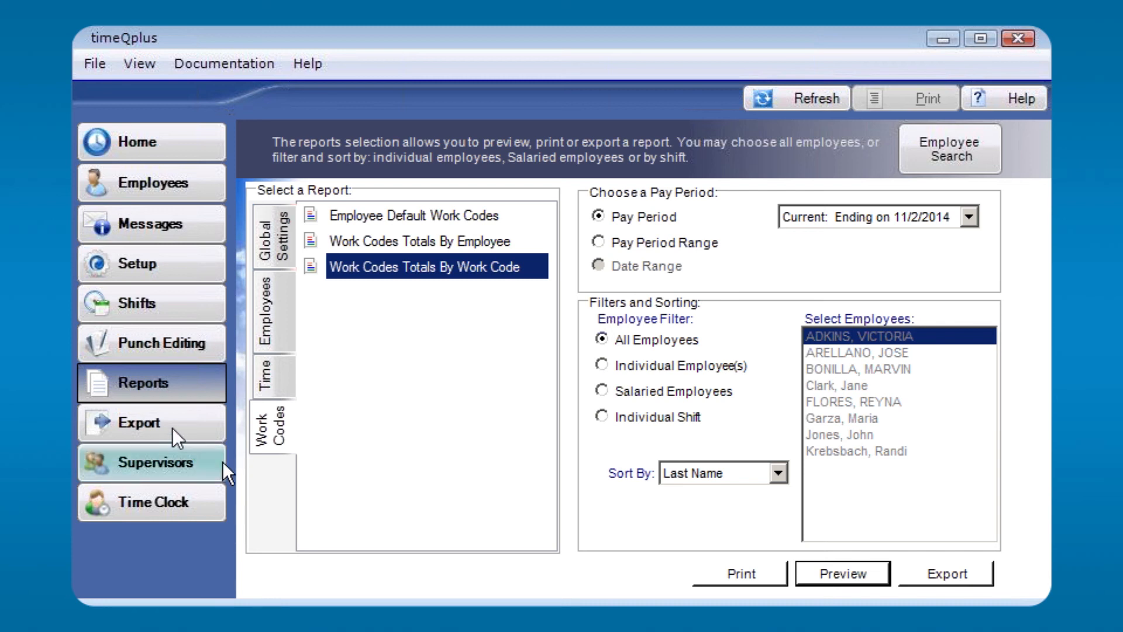
mouse_move(129, 422)
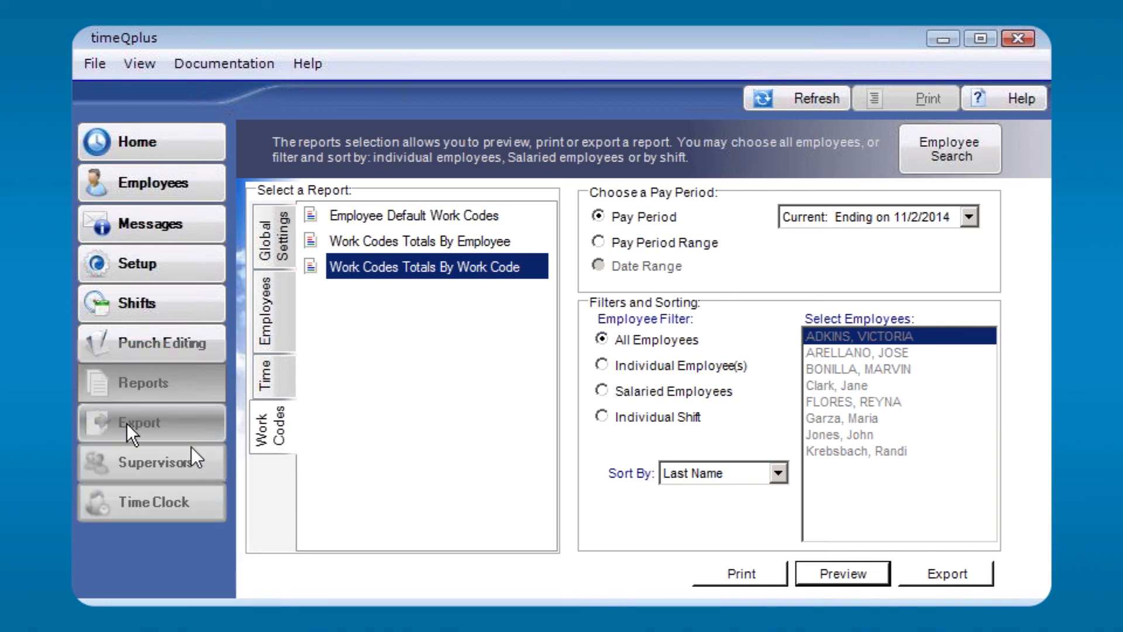
click(139, 422)
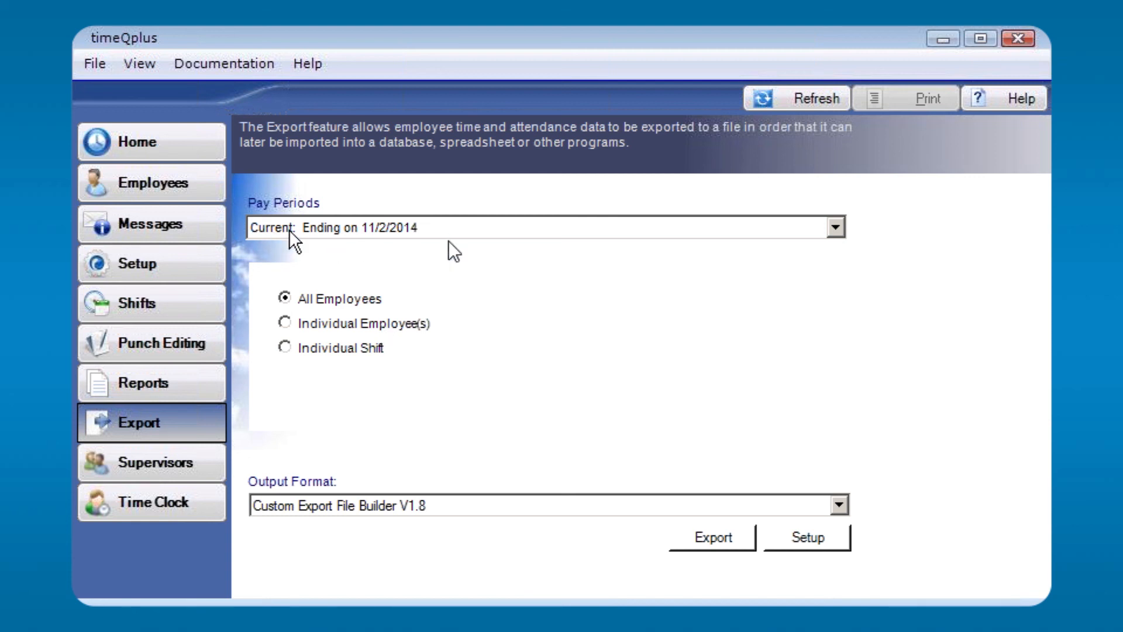
mouse_move(373, 308)
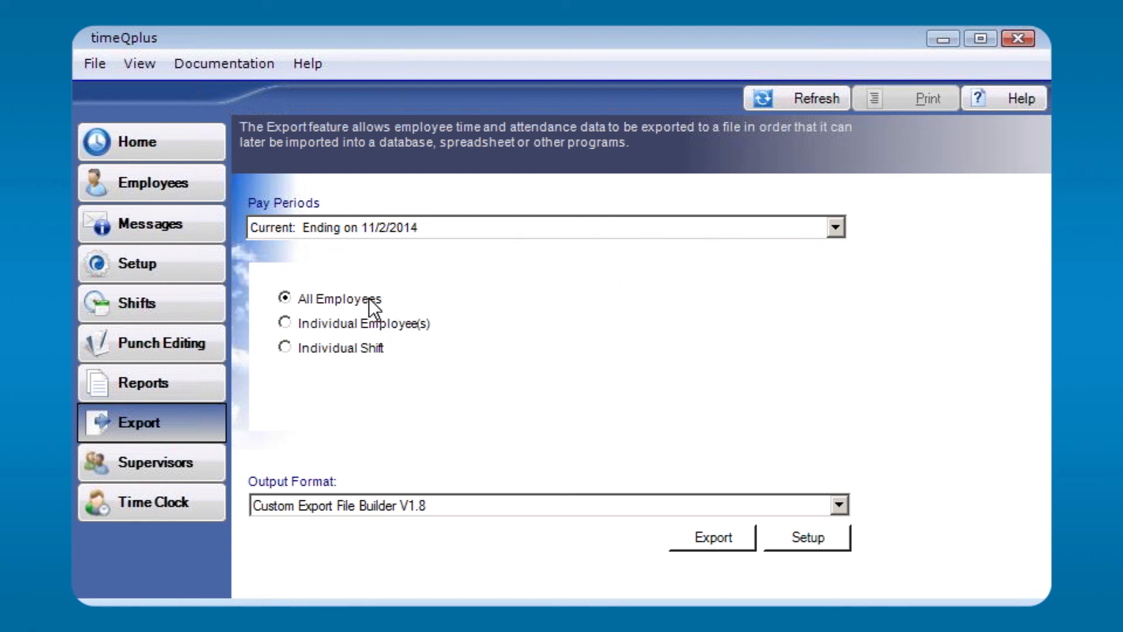
mouse_move(372, 330)
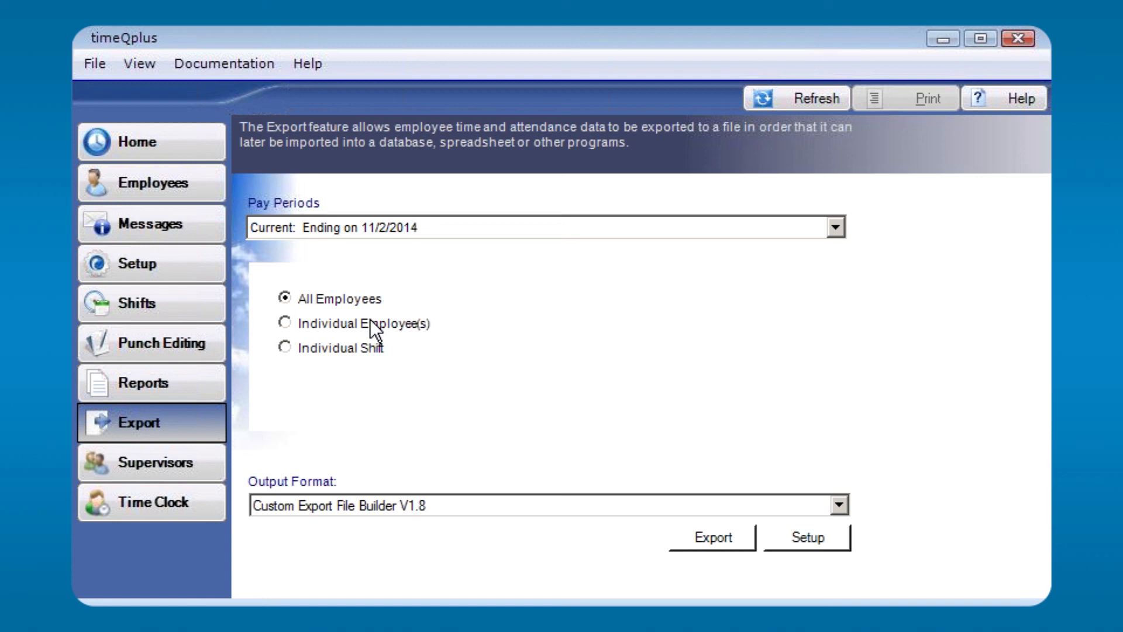
mouse_move(371, 365)
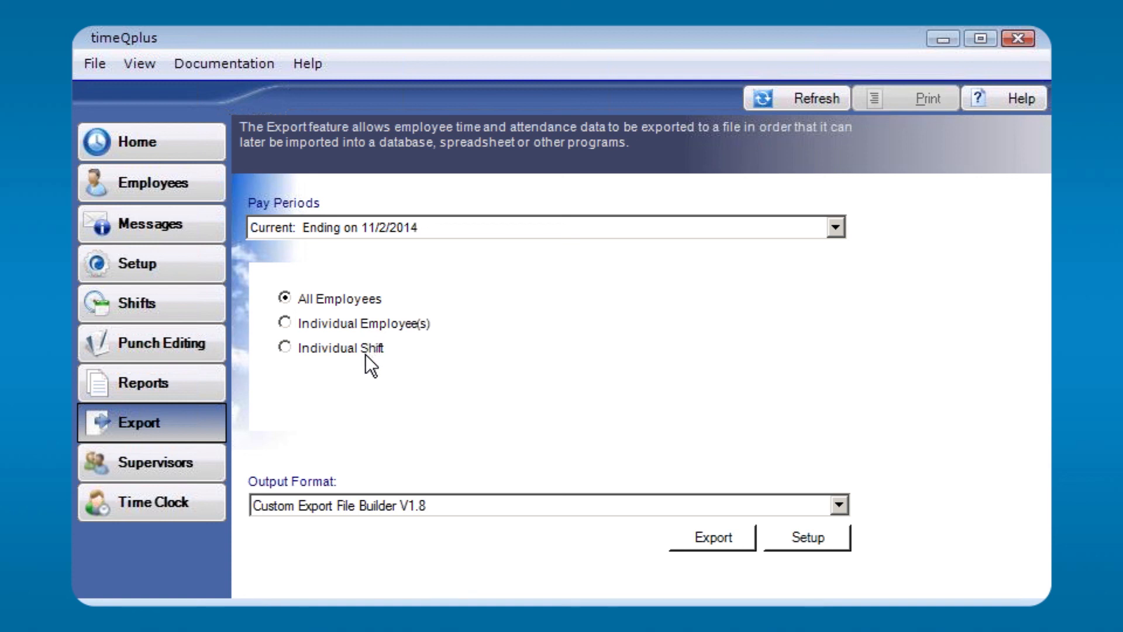
click(835, 505)
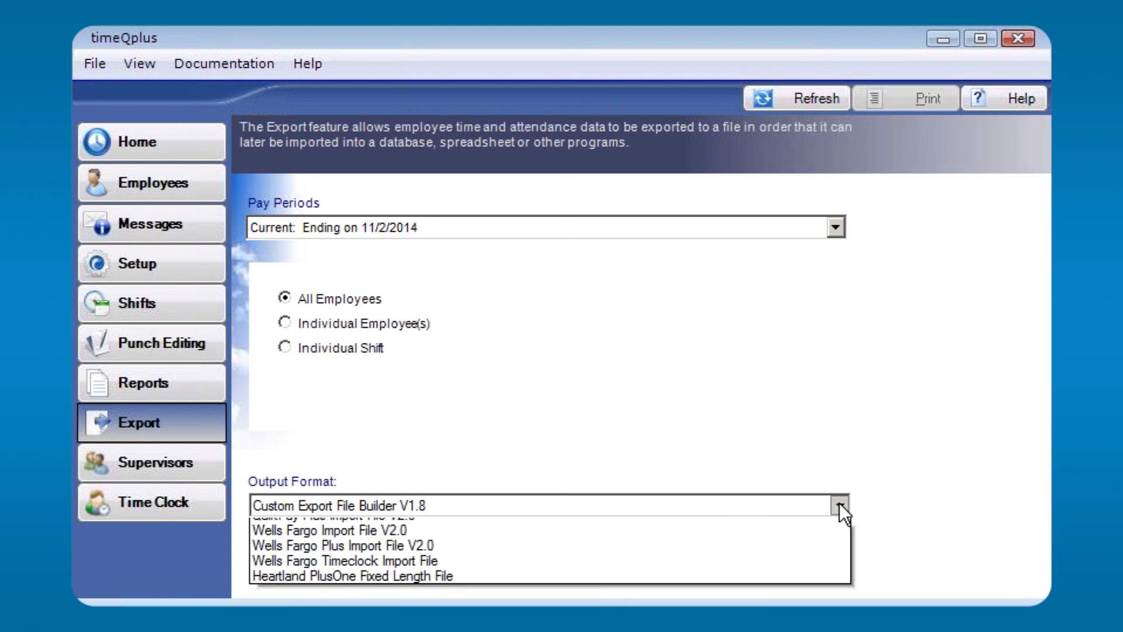
scroll(up, 3)
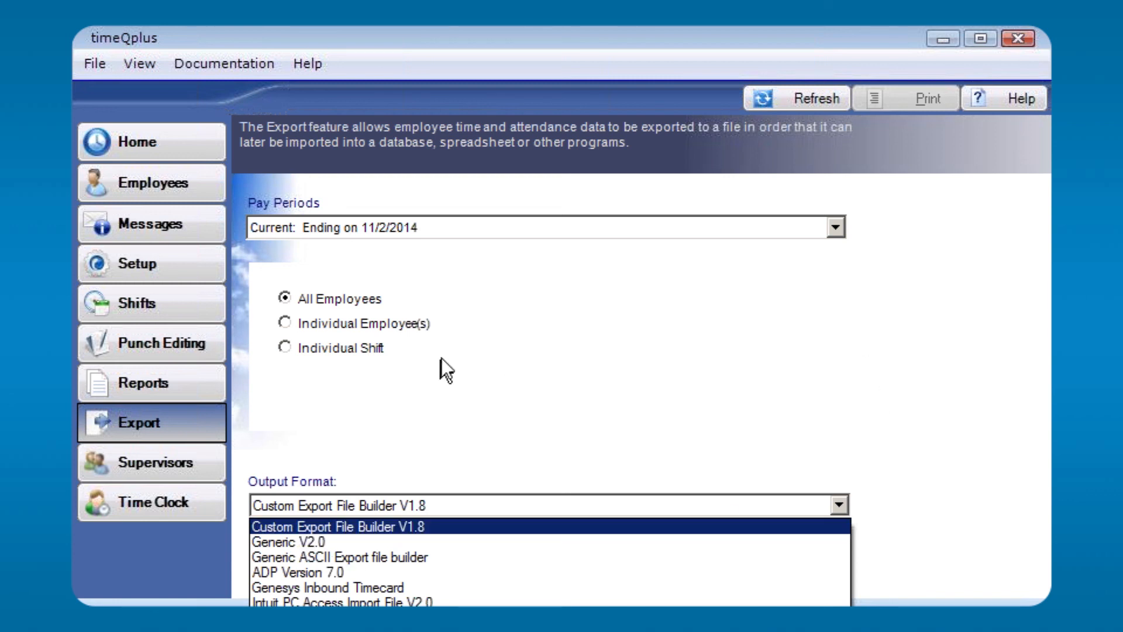
mouse_move(681, 337)
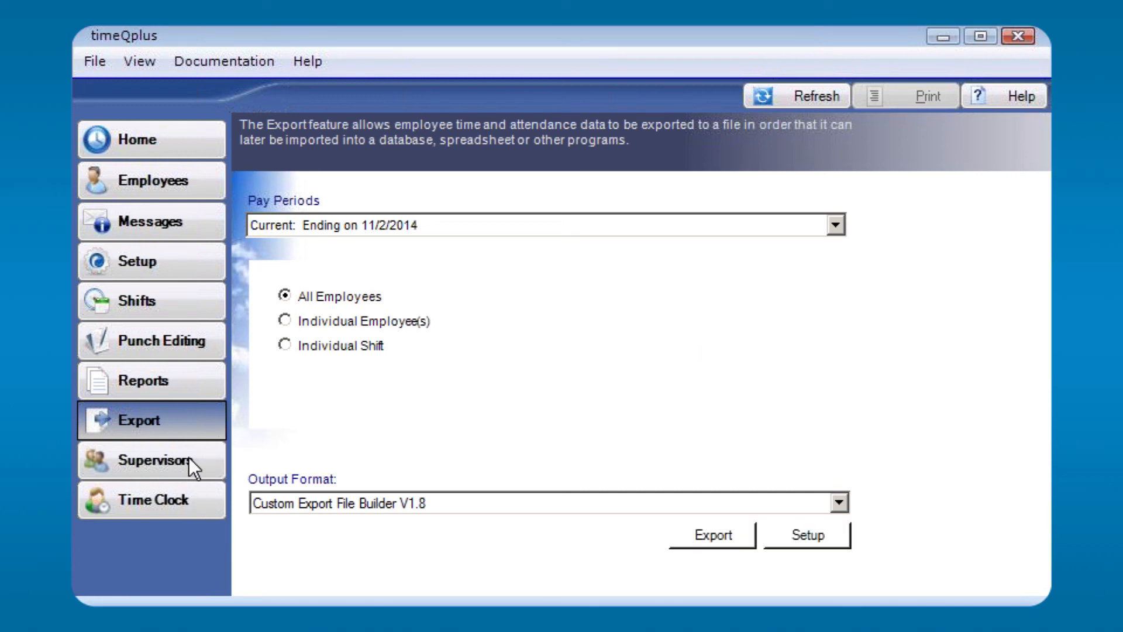
click(151, 460)
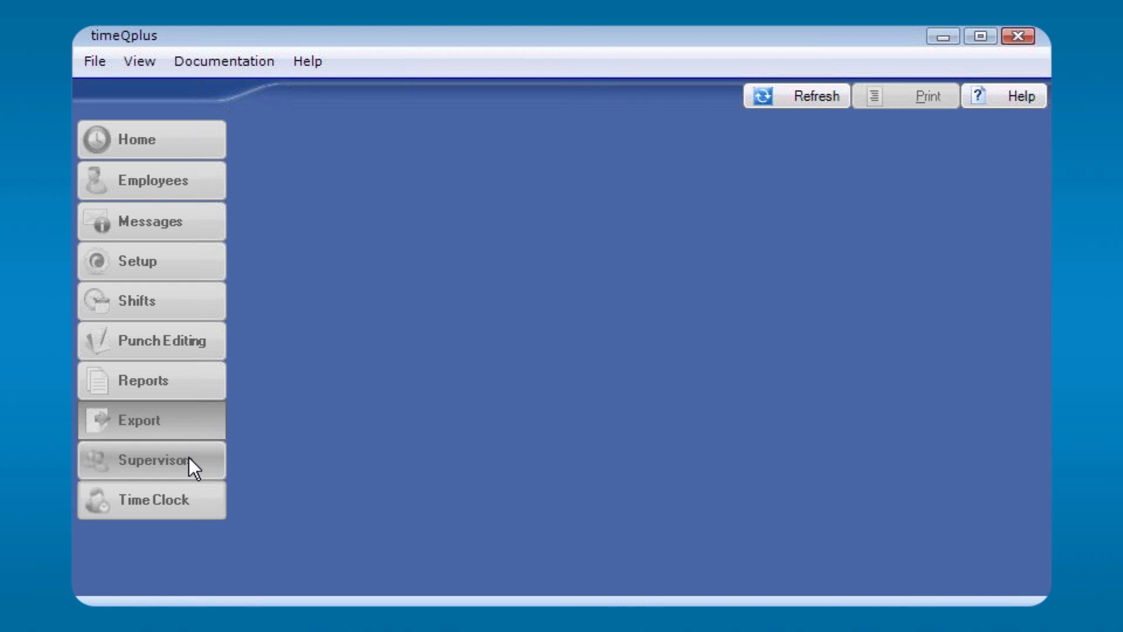
click(151, 459)
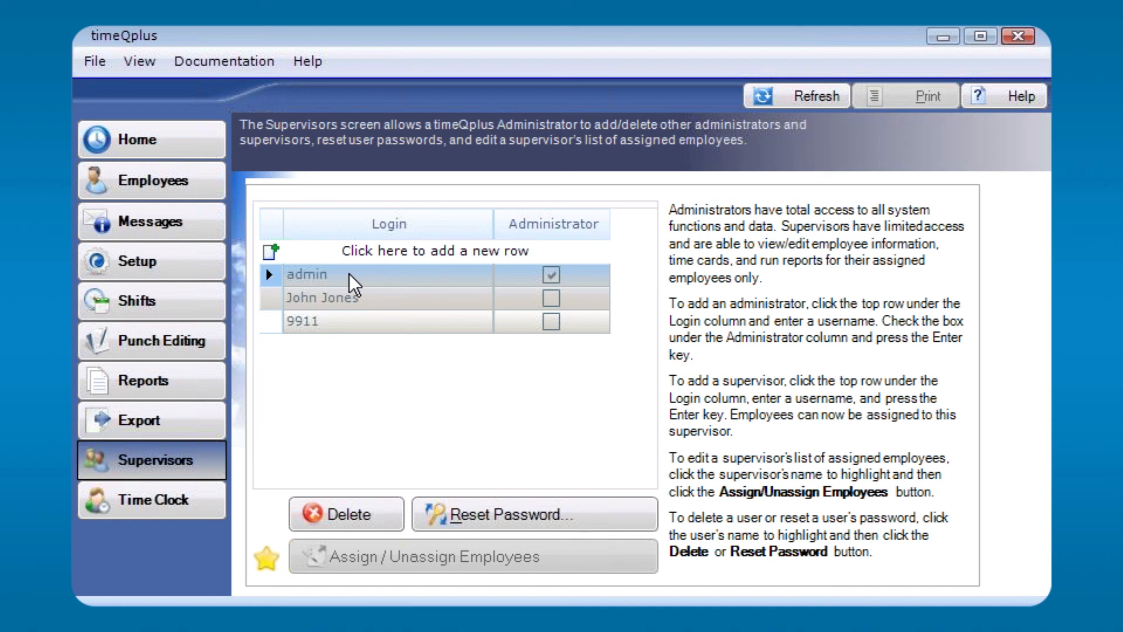
mouse_move(567, 291)
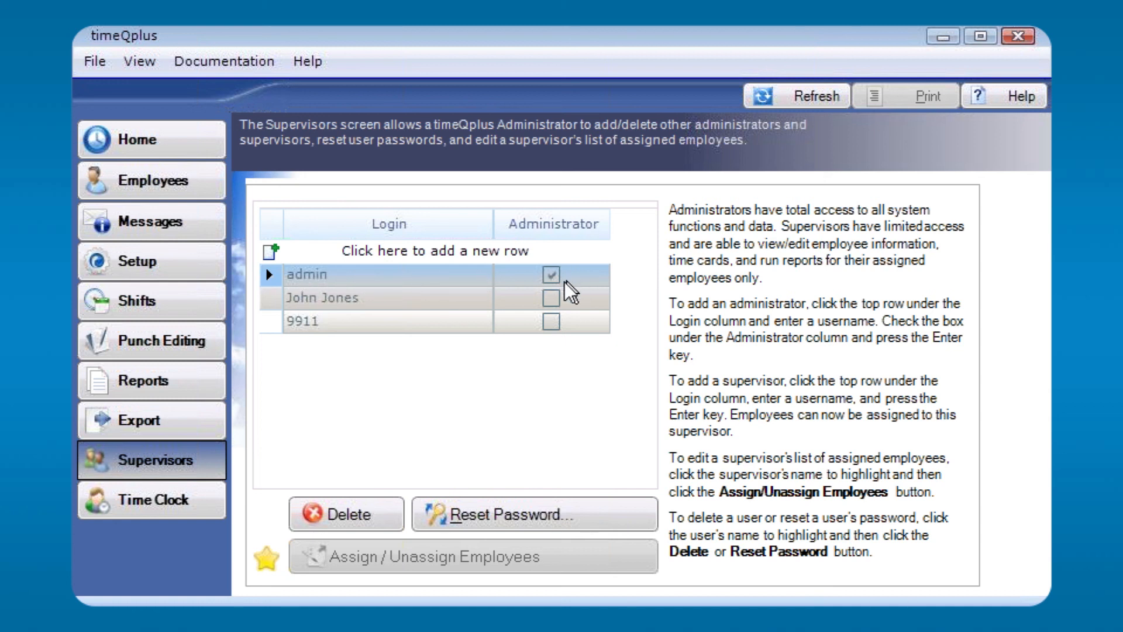
mouse_move(290, 570)
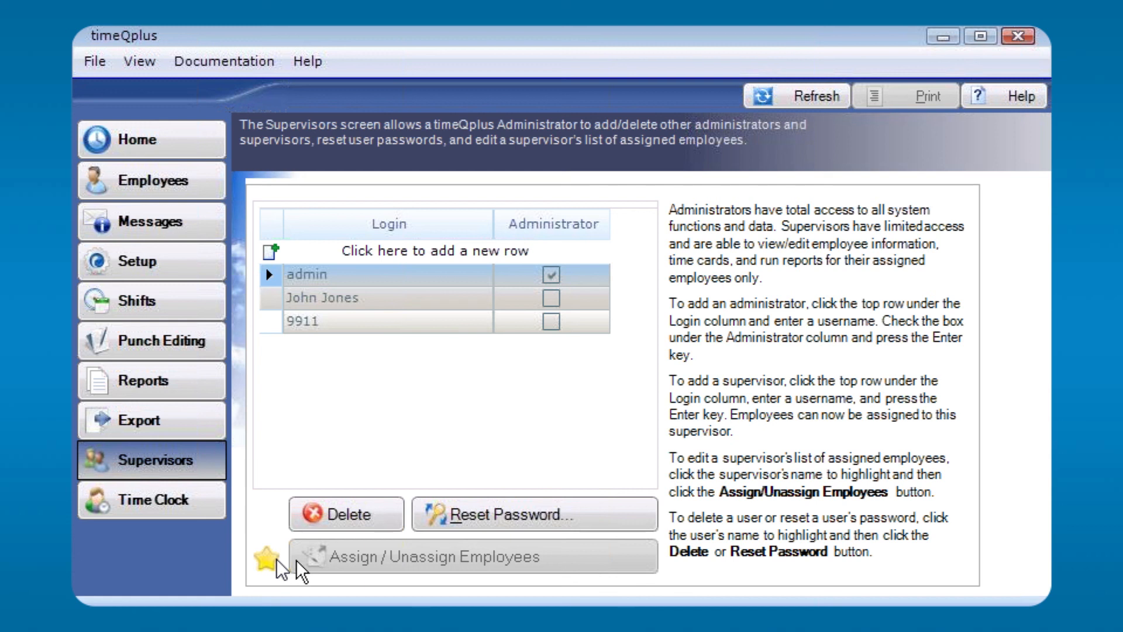
mouse_move(369, 577)
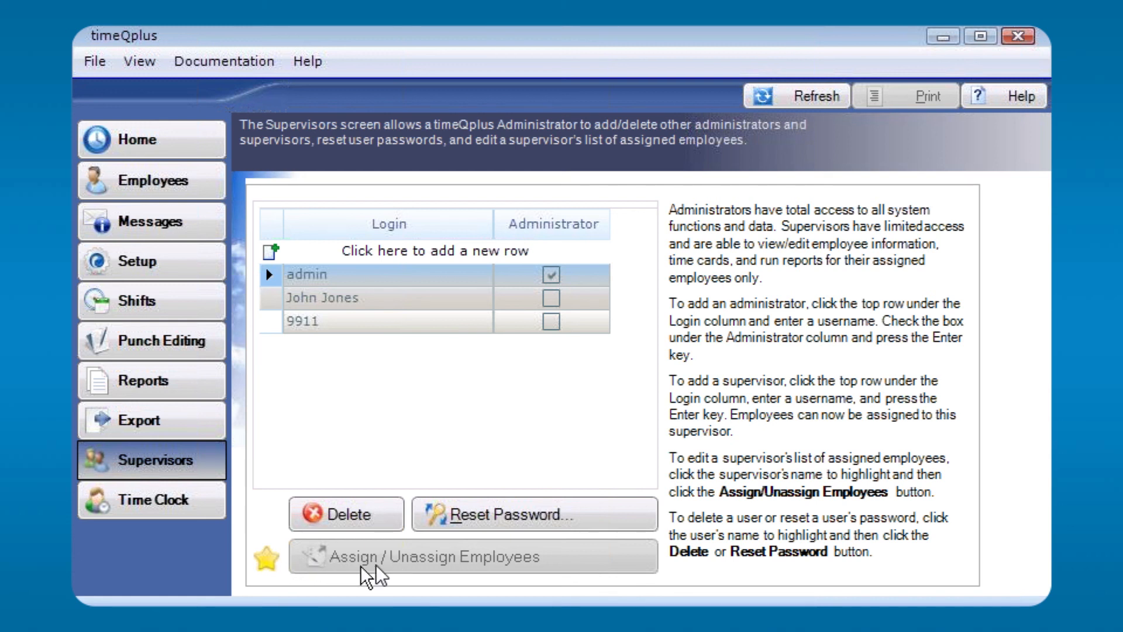
mouse_move(470, 569)
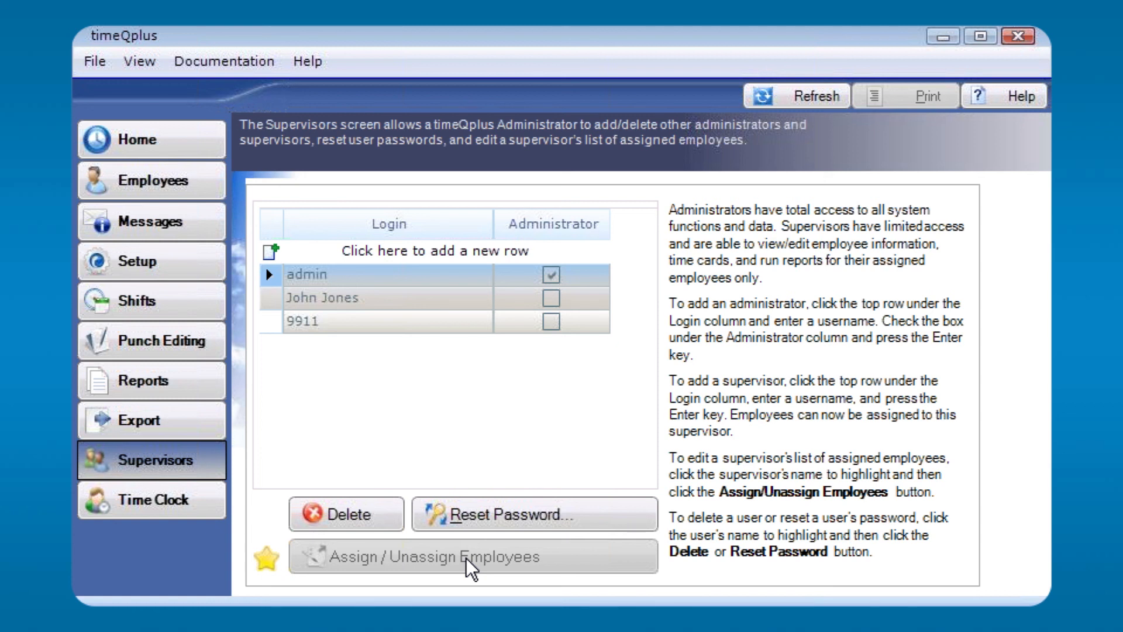
mouse_move(412, 595)
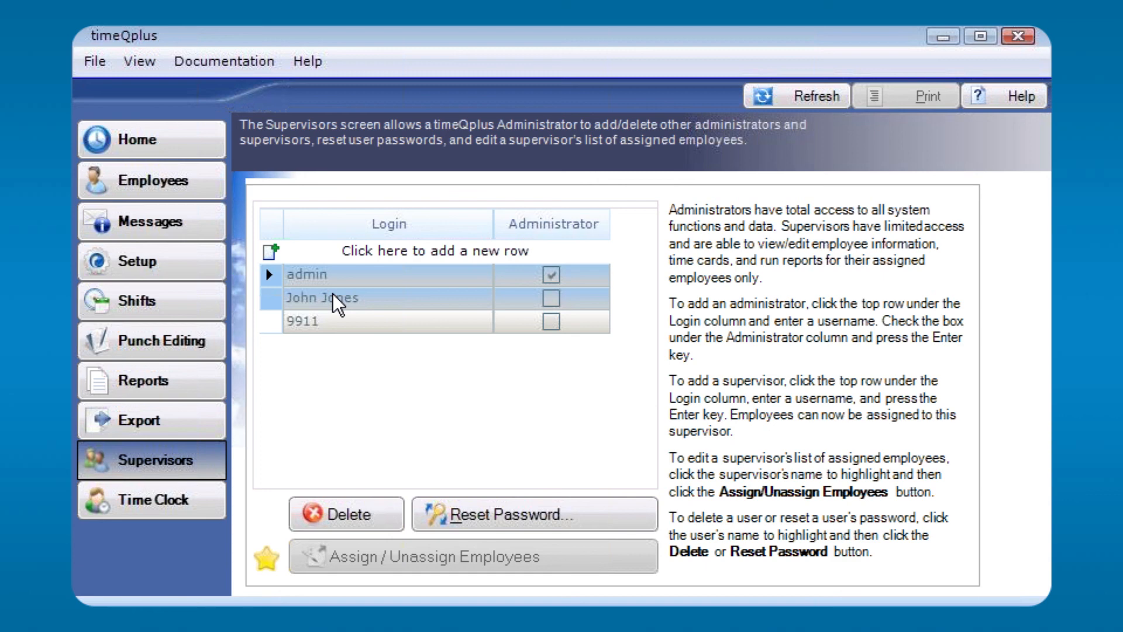
click(322, 297)
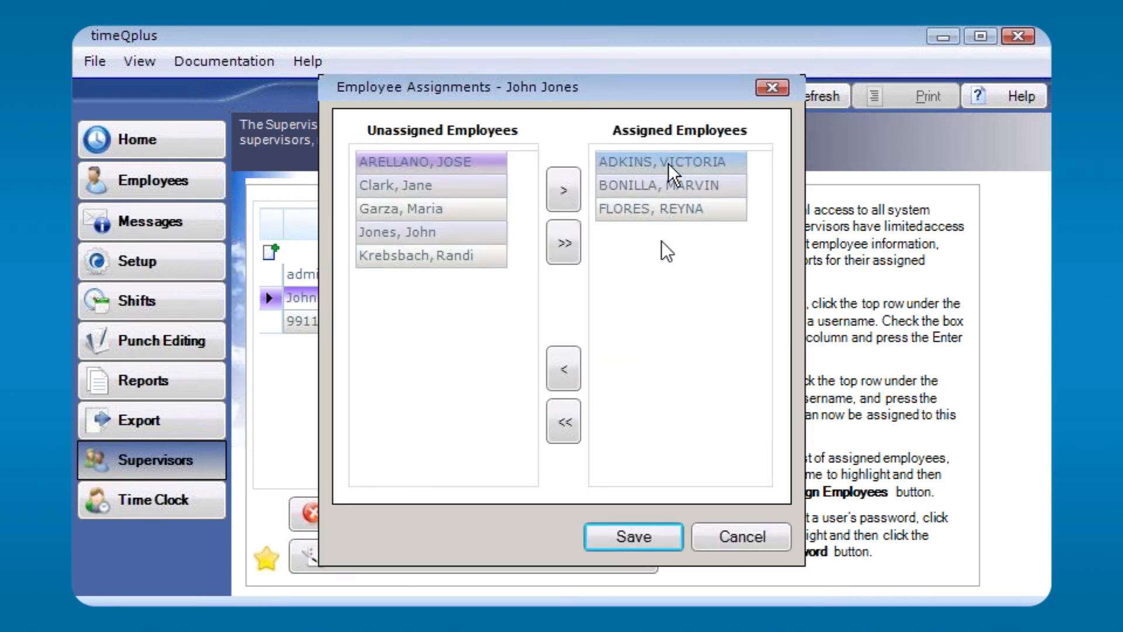
mouse_move(658, 226)
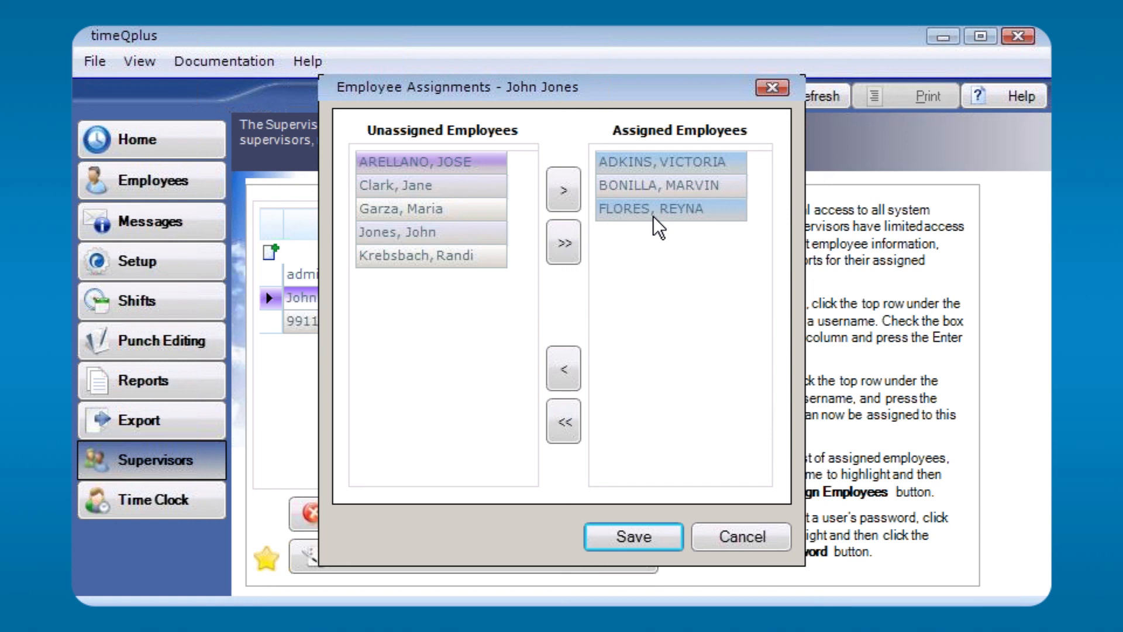
mouse_move(658, 226)
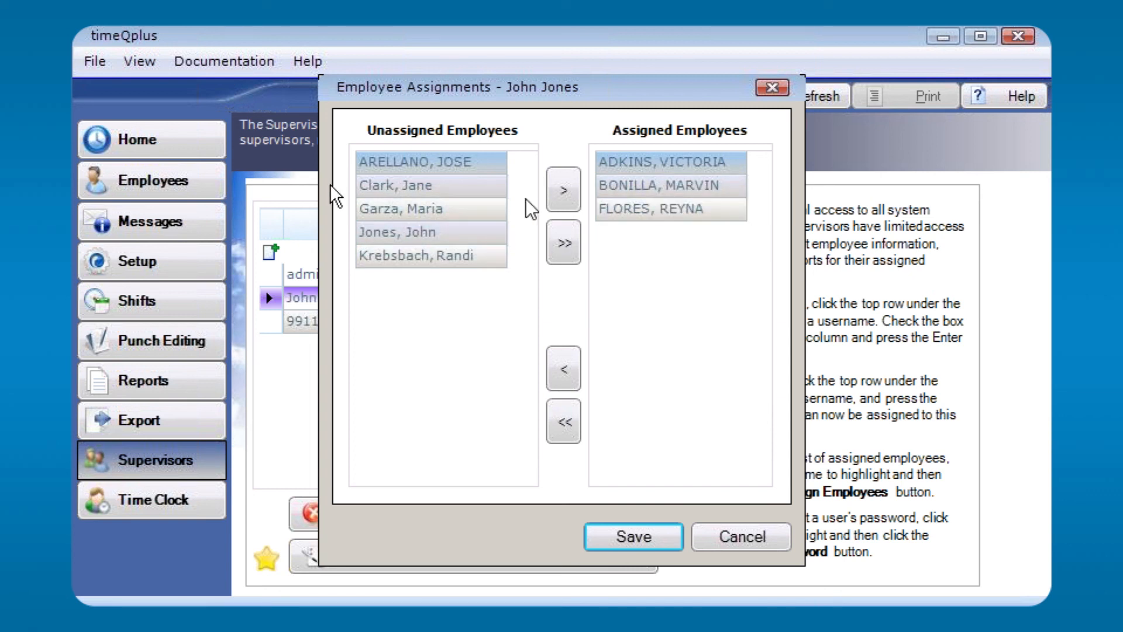
mouse_move(522, 258)
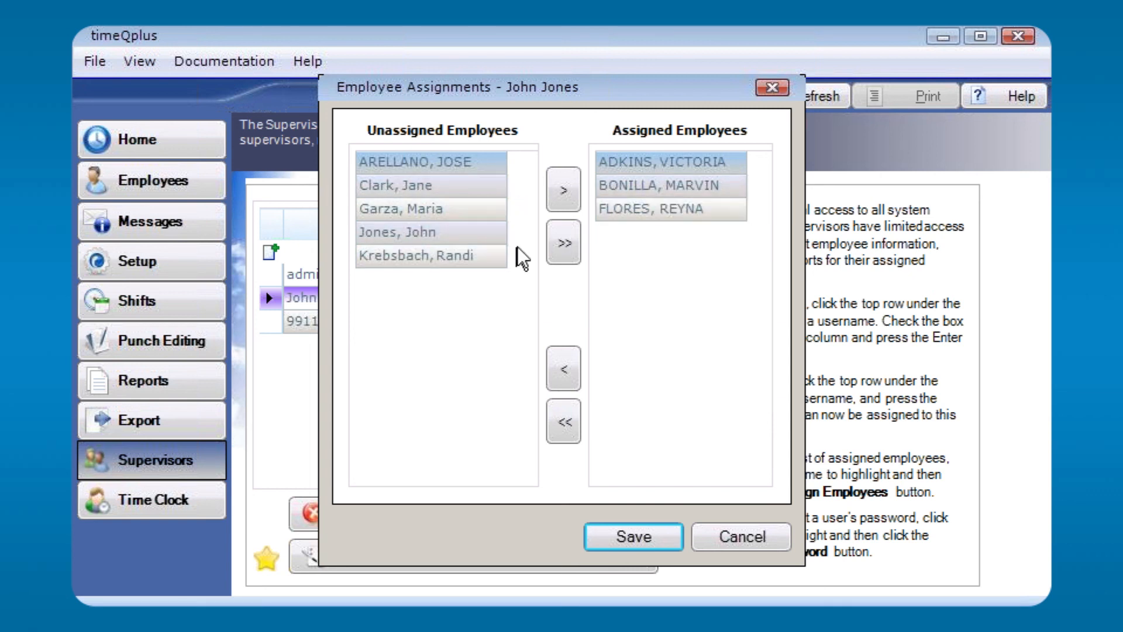
mouse_move(544, 283)
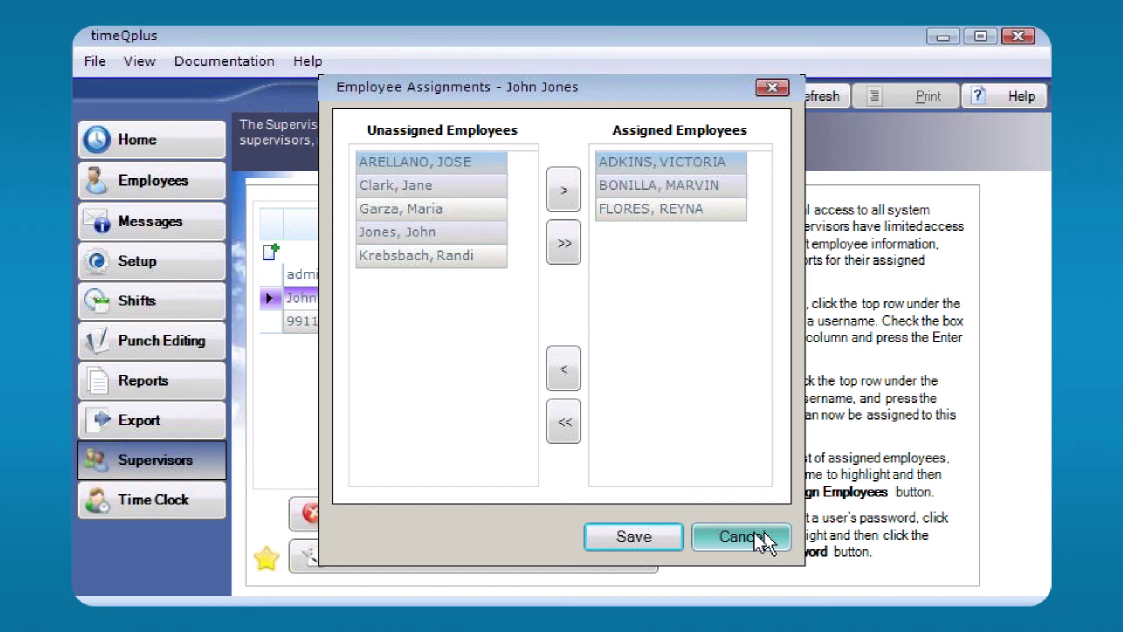
click(740, 537)
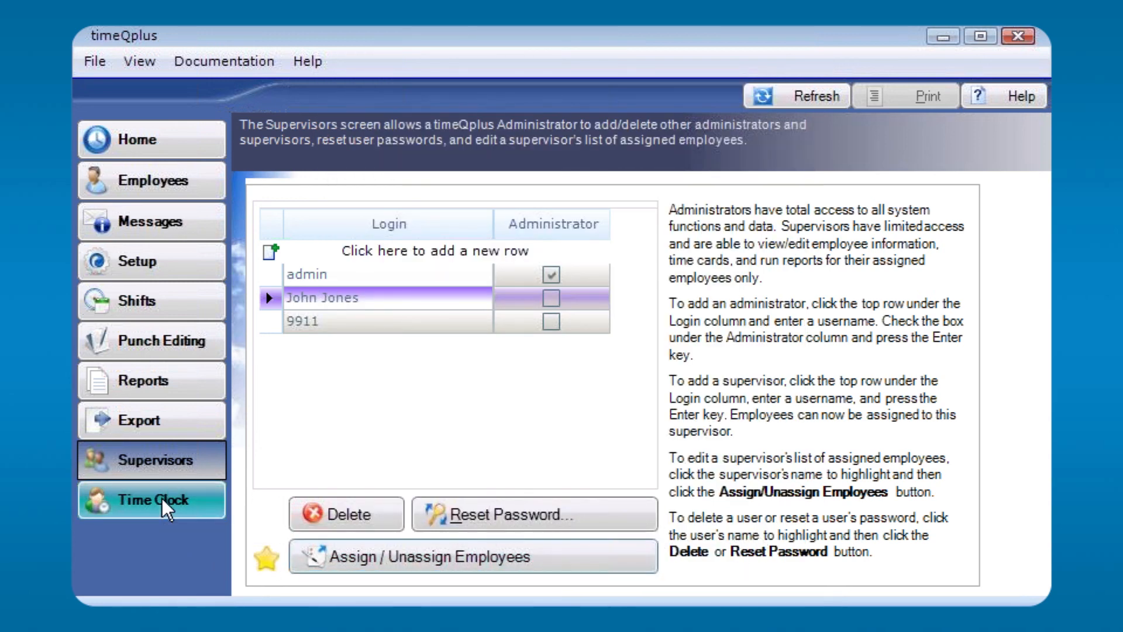
Show the Time Clock Manager's USB/RS232 Cable connection list.
click(151, 499)
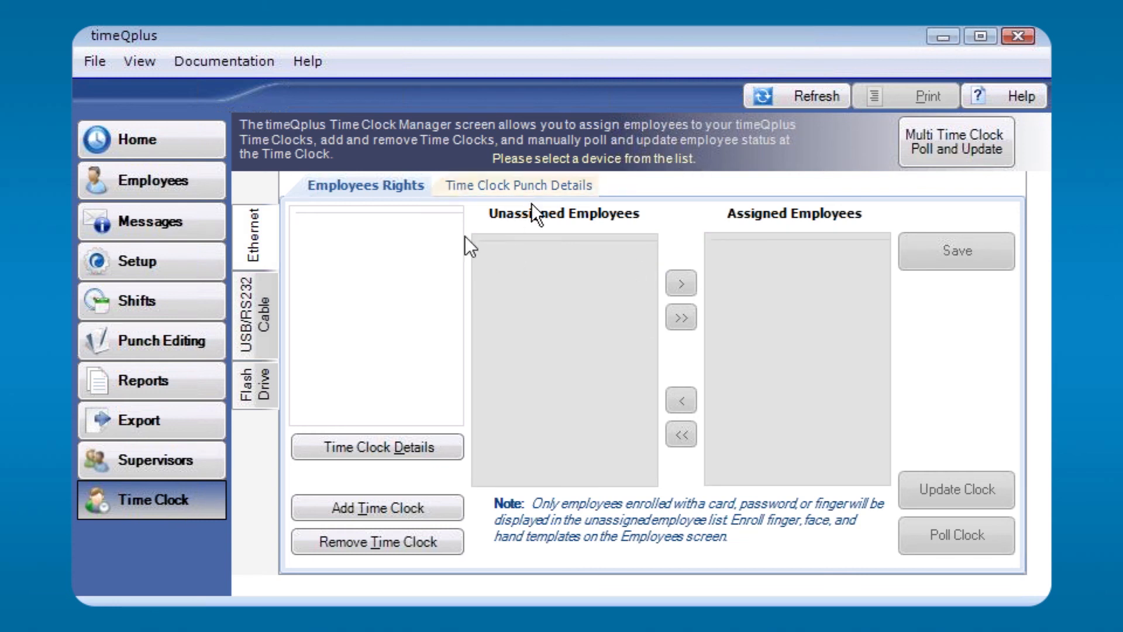
mouse_move(280, 247)
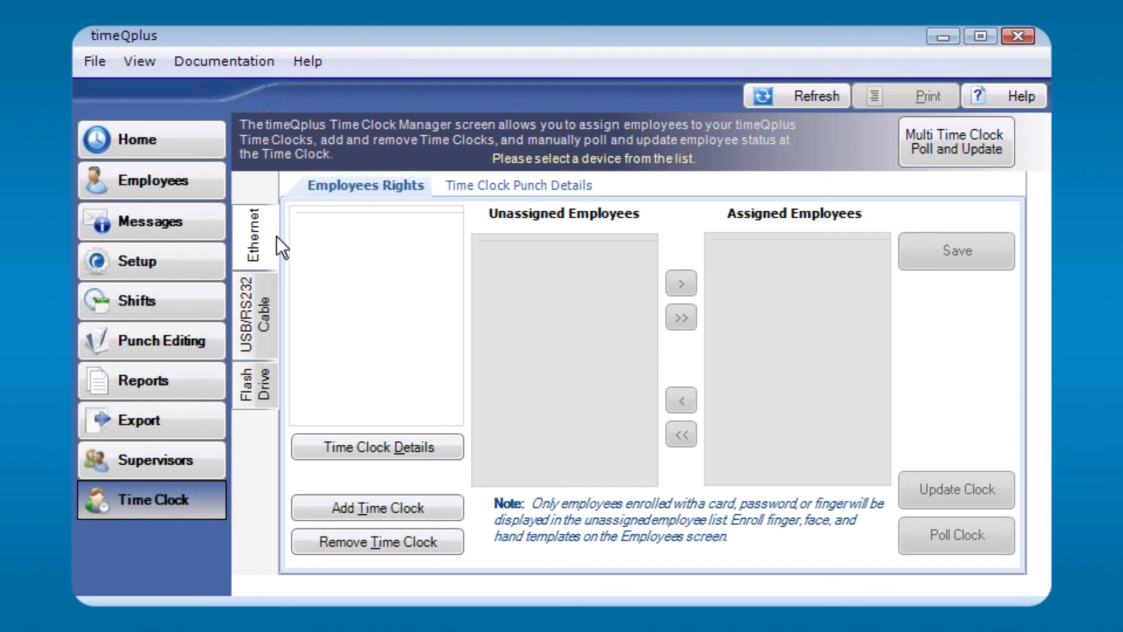
click(254, 315)
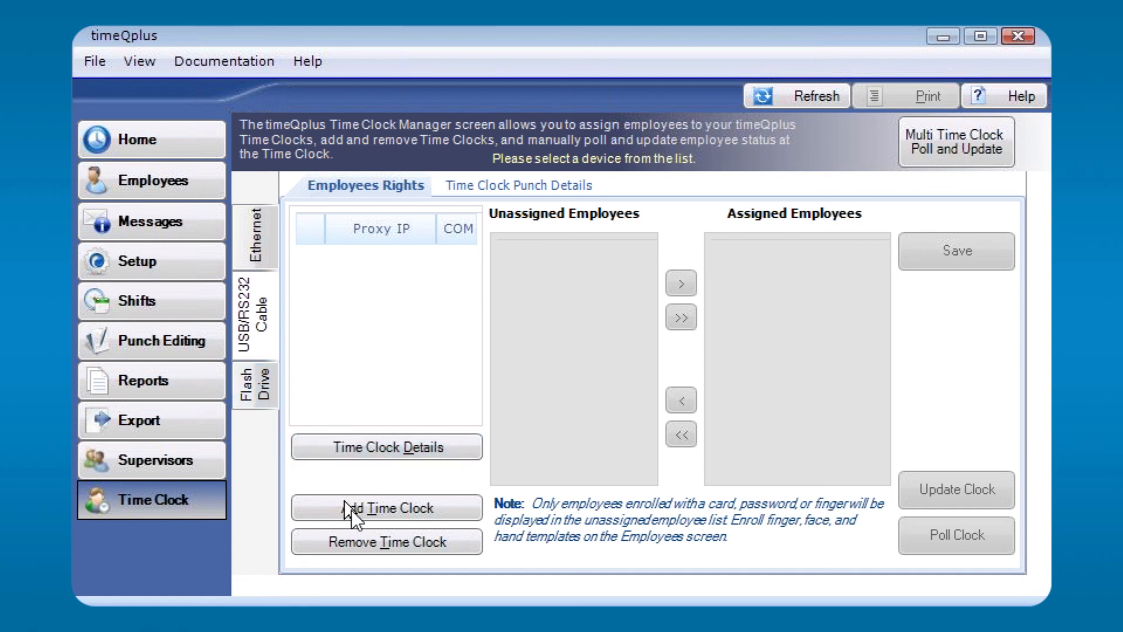
mouse_move(385, 447)
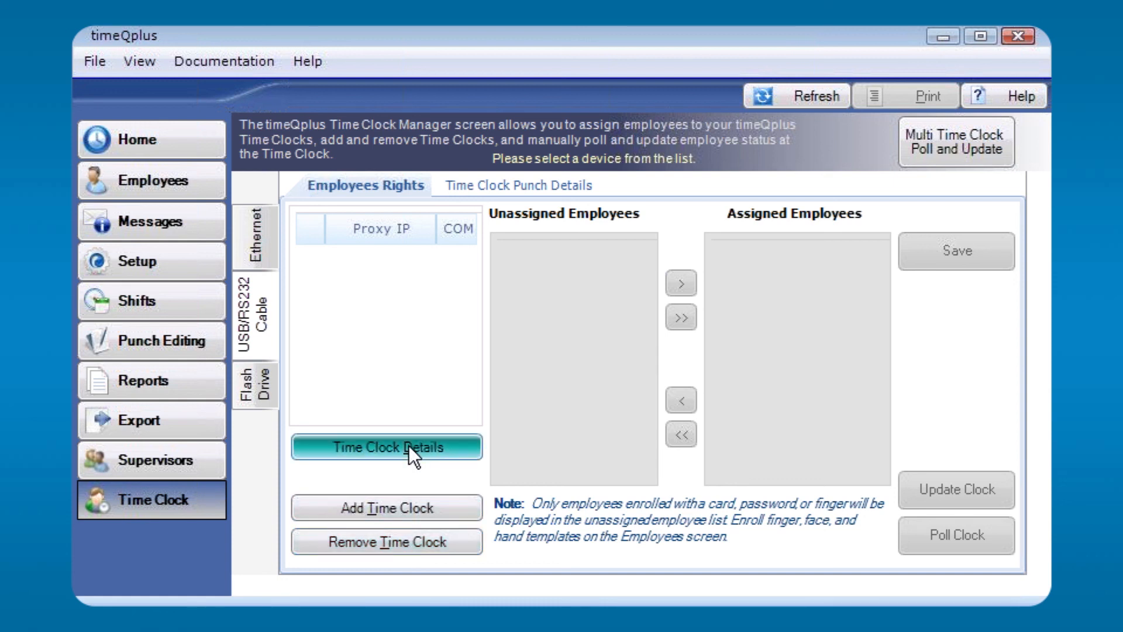
mouse_move(557, 414)
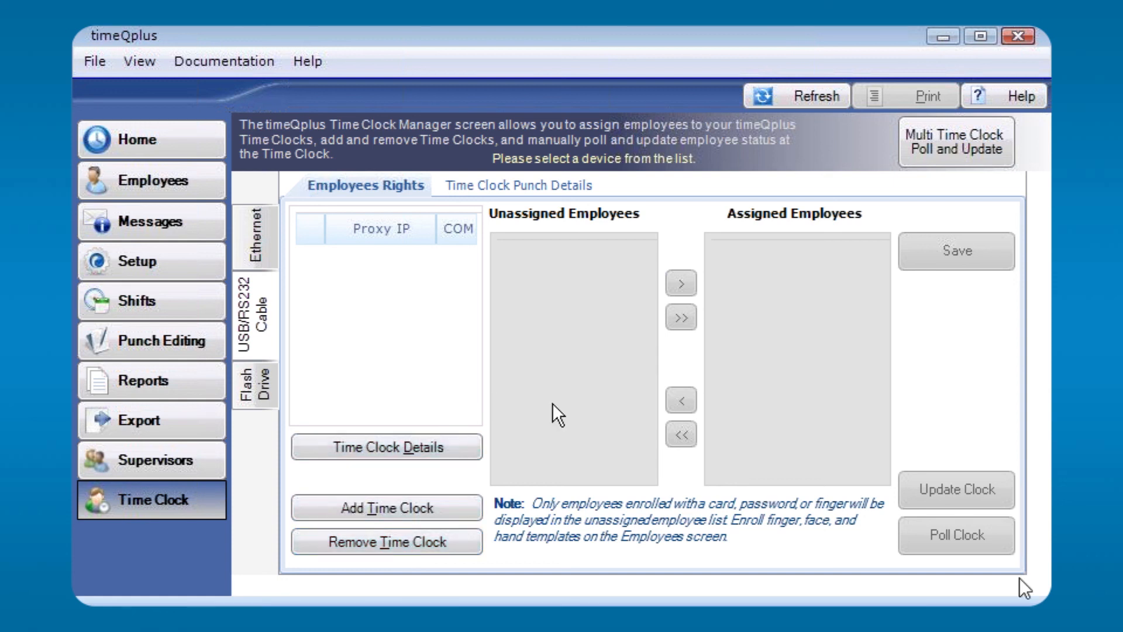
mouse_move(684, 400)
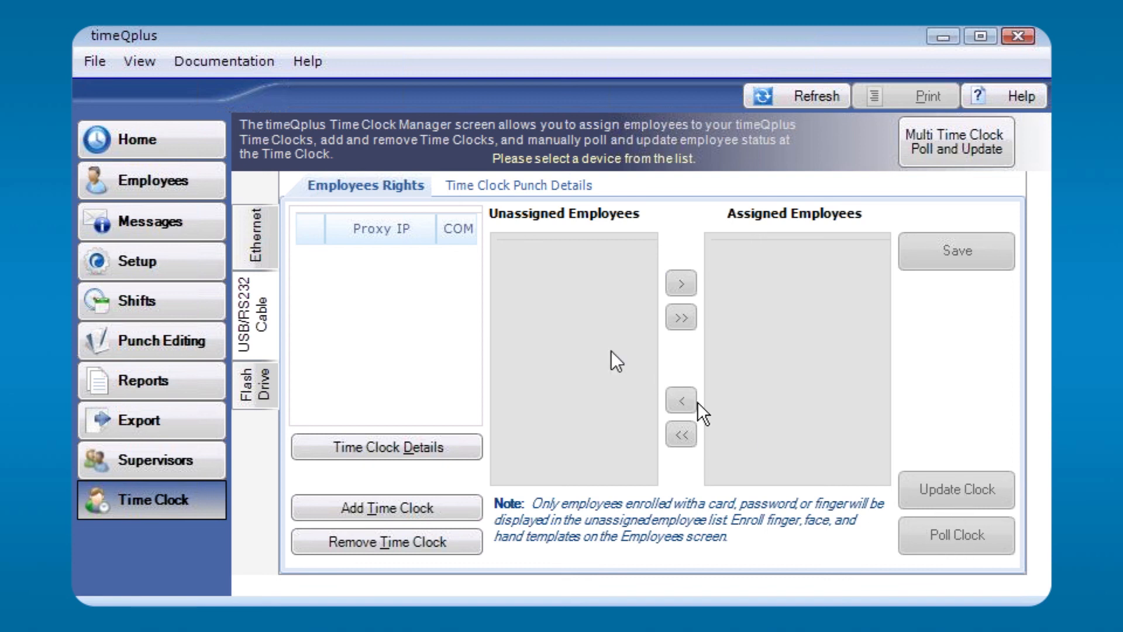
mouse_move(956, 142)
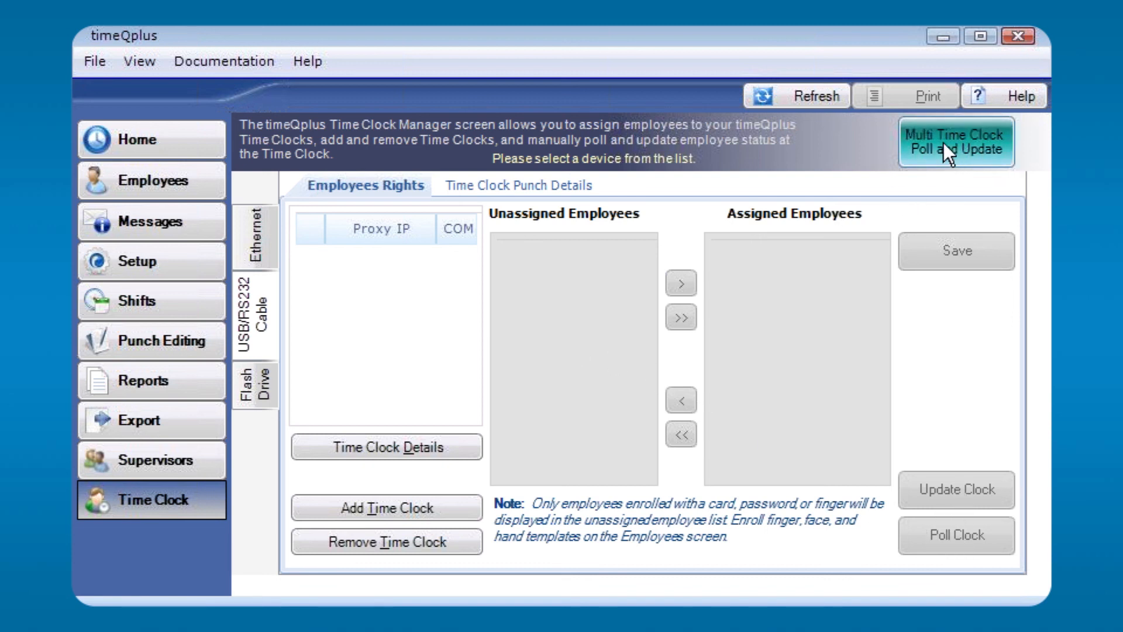
mouse_move(972, 152)
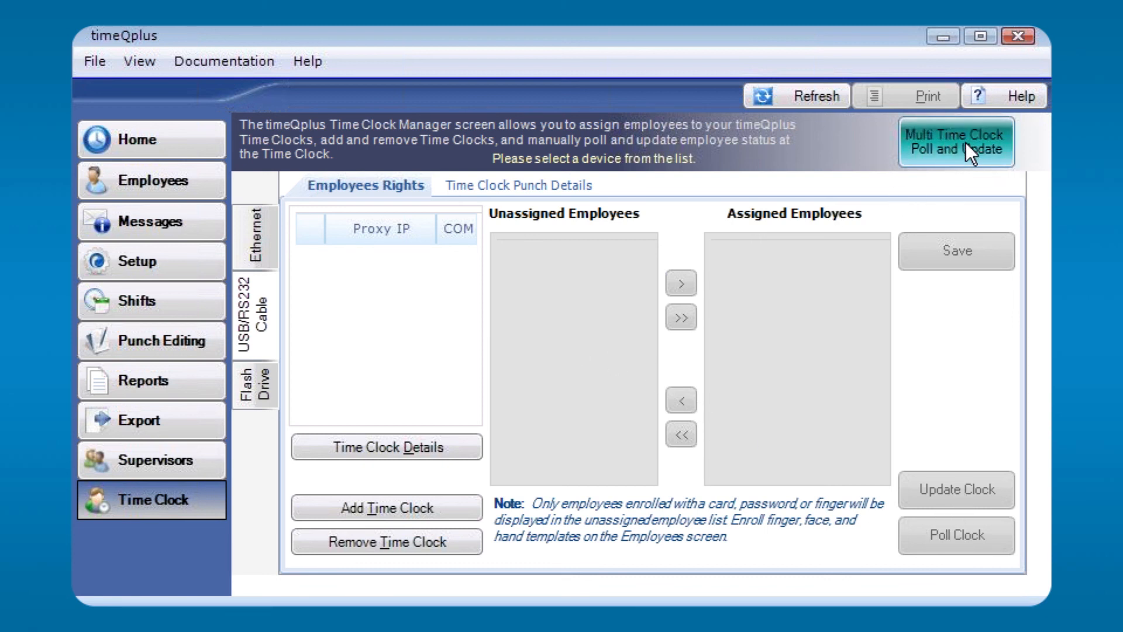
mouse_move(640, 263)
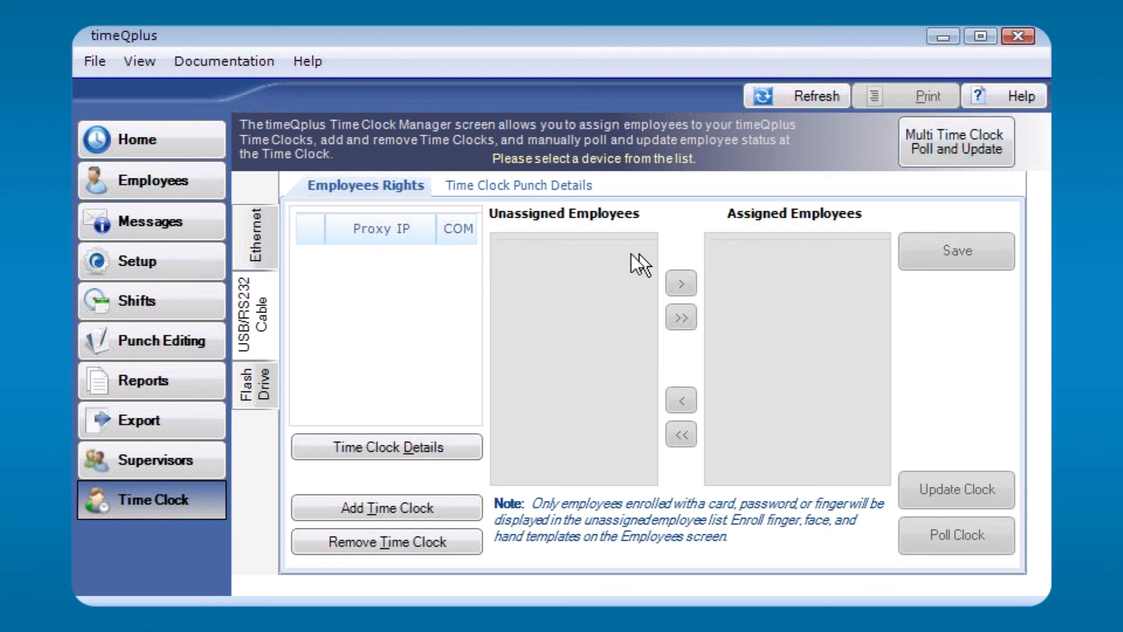